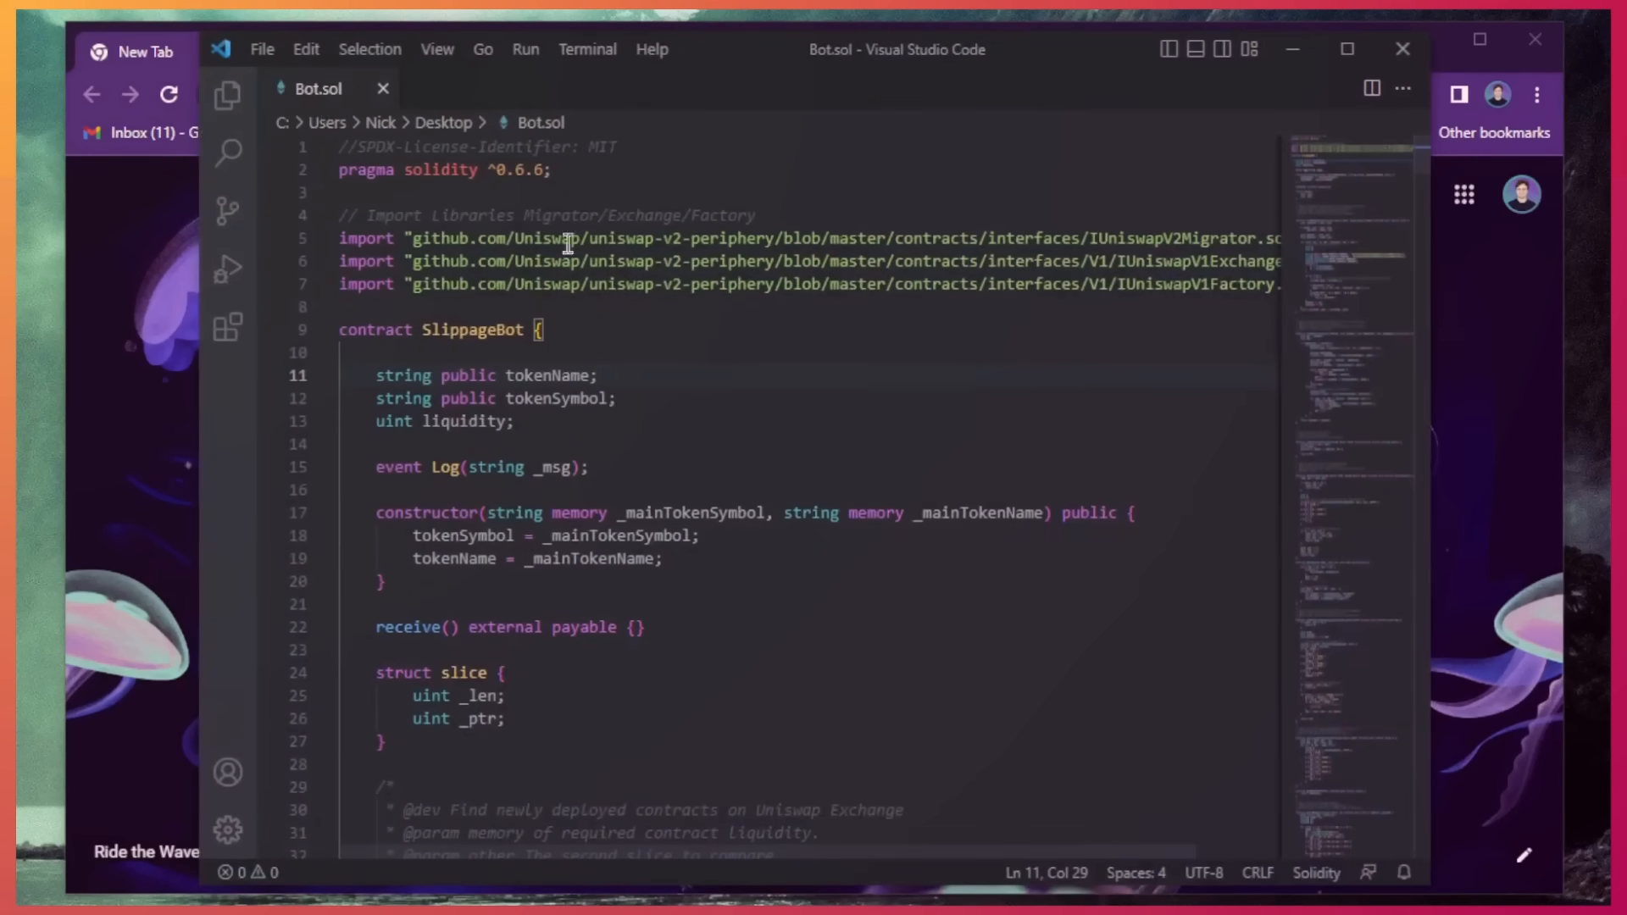
- Review the SlippageBot source around tokenName, then load remix.ethereum.org in a new Chrome tab
left_click(540, 329)
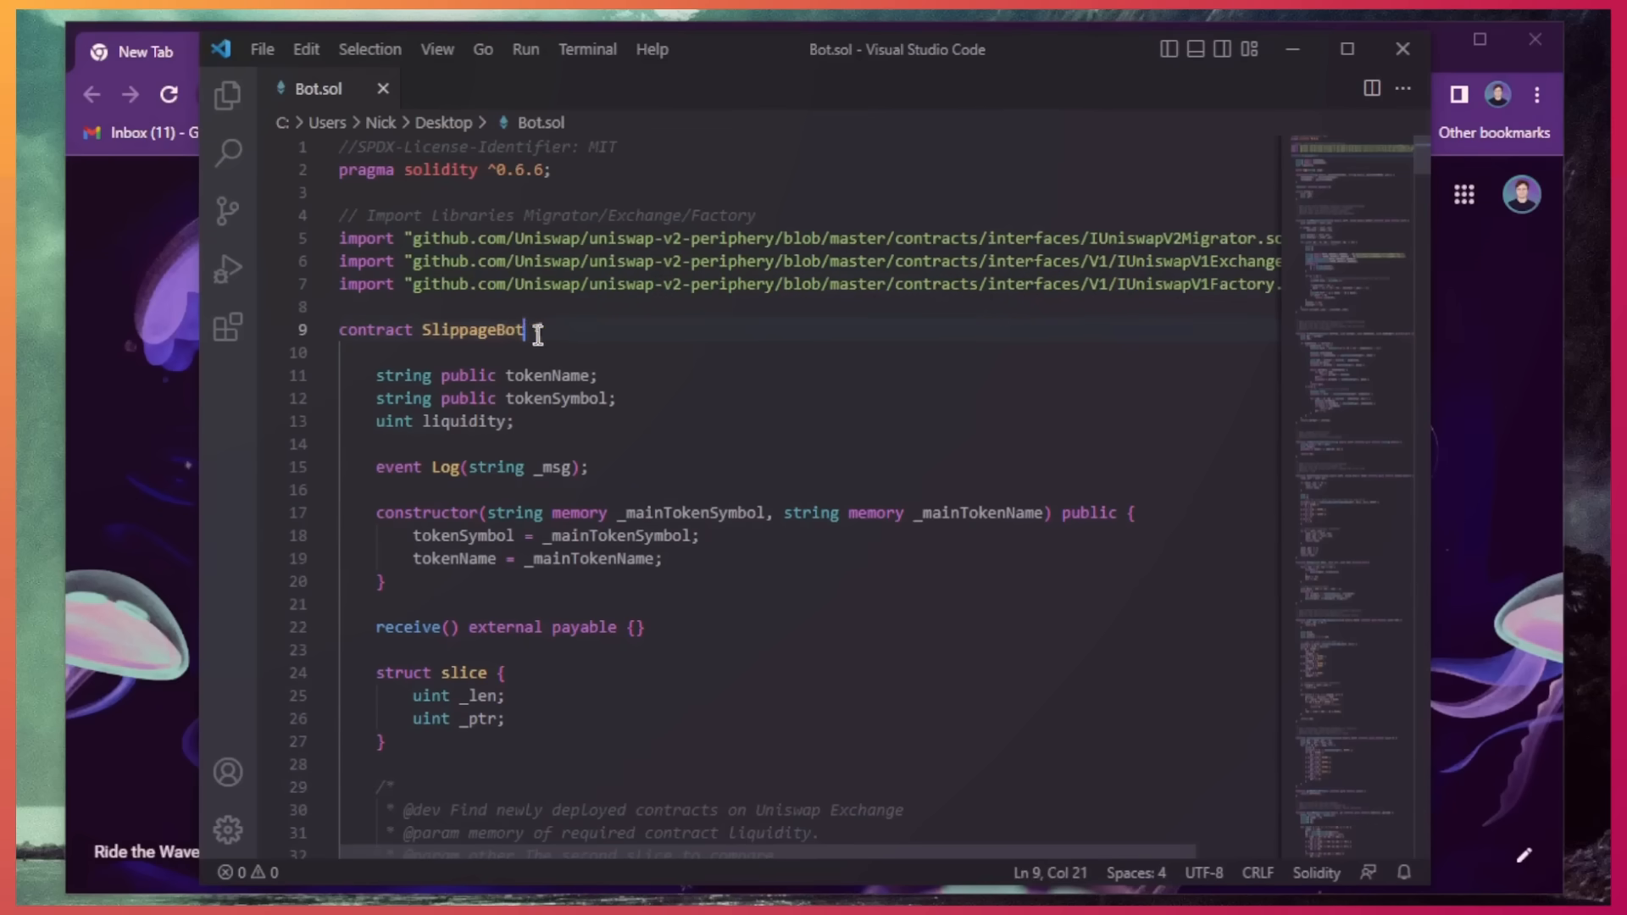
double_click(550, 374)
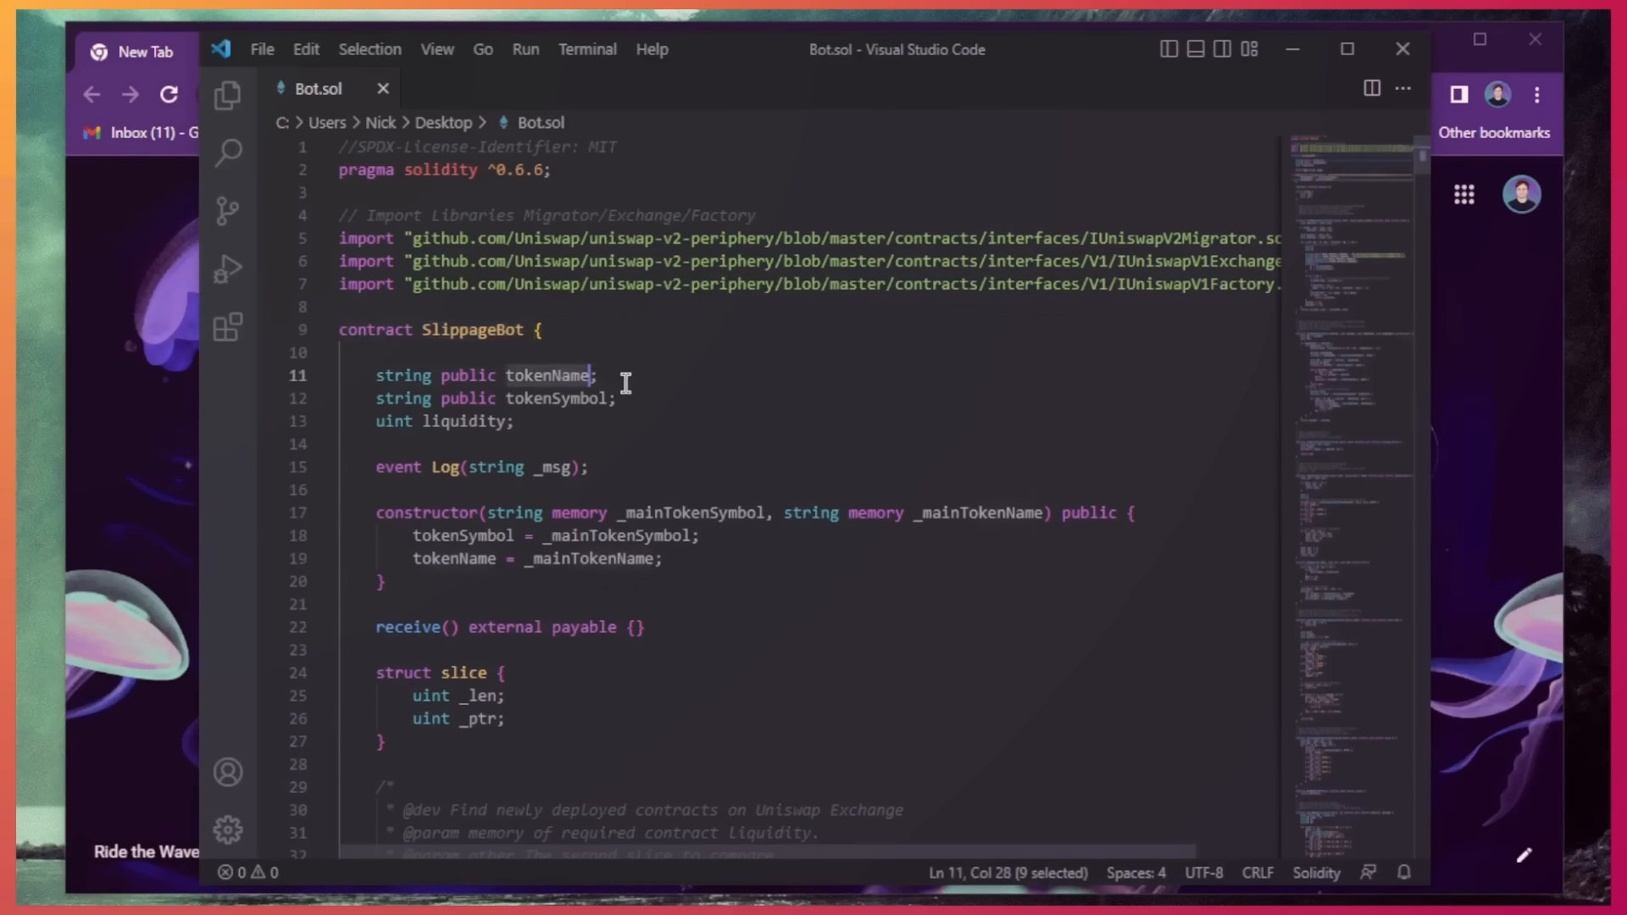
left_click(583, 398)
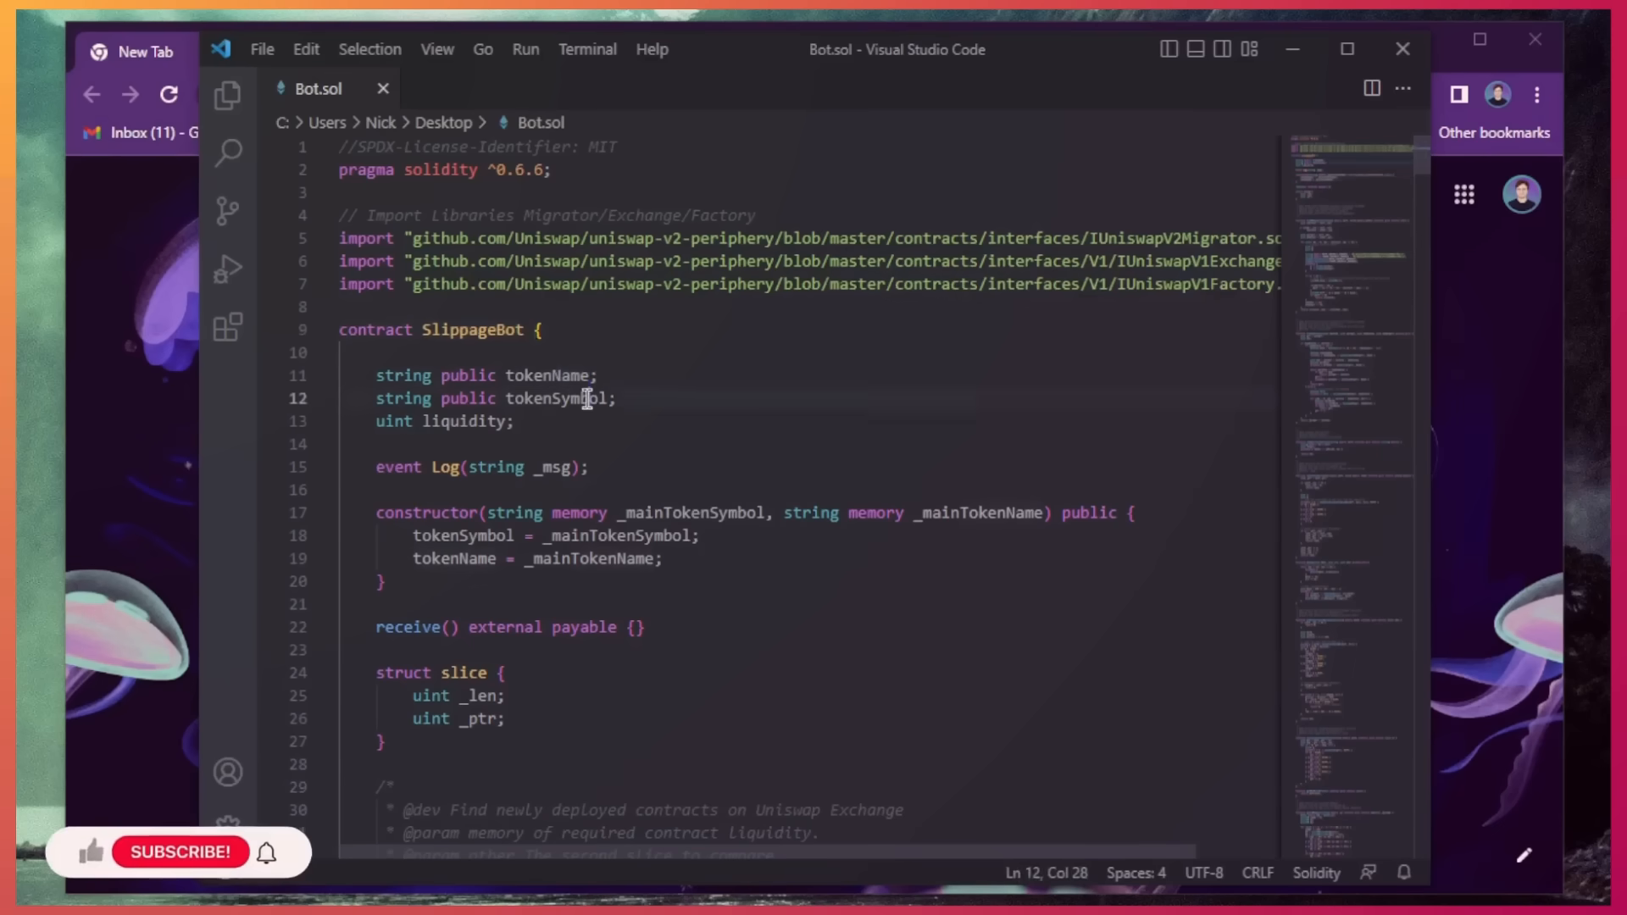
double_click(559, 398)
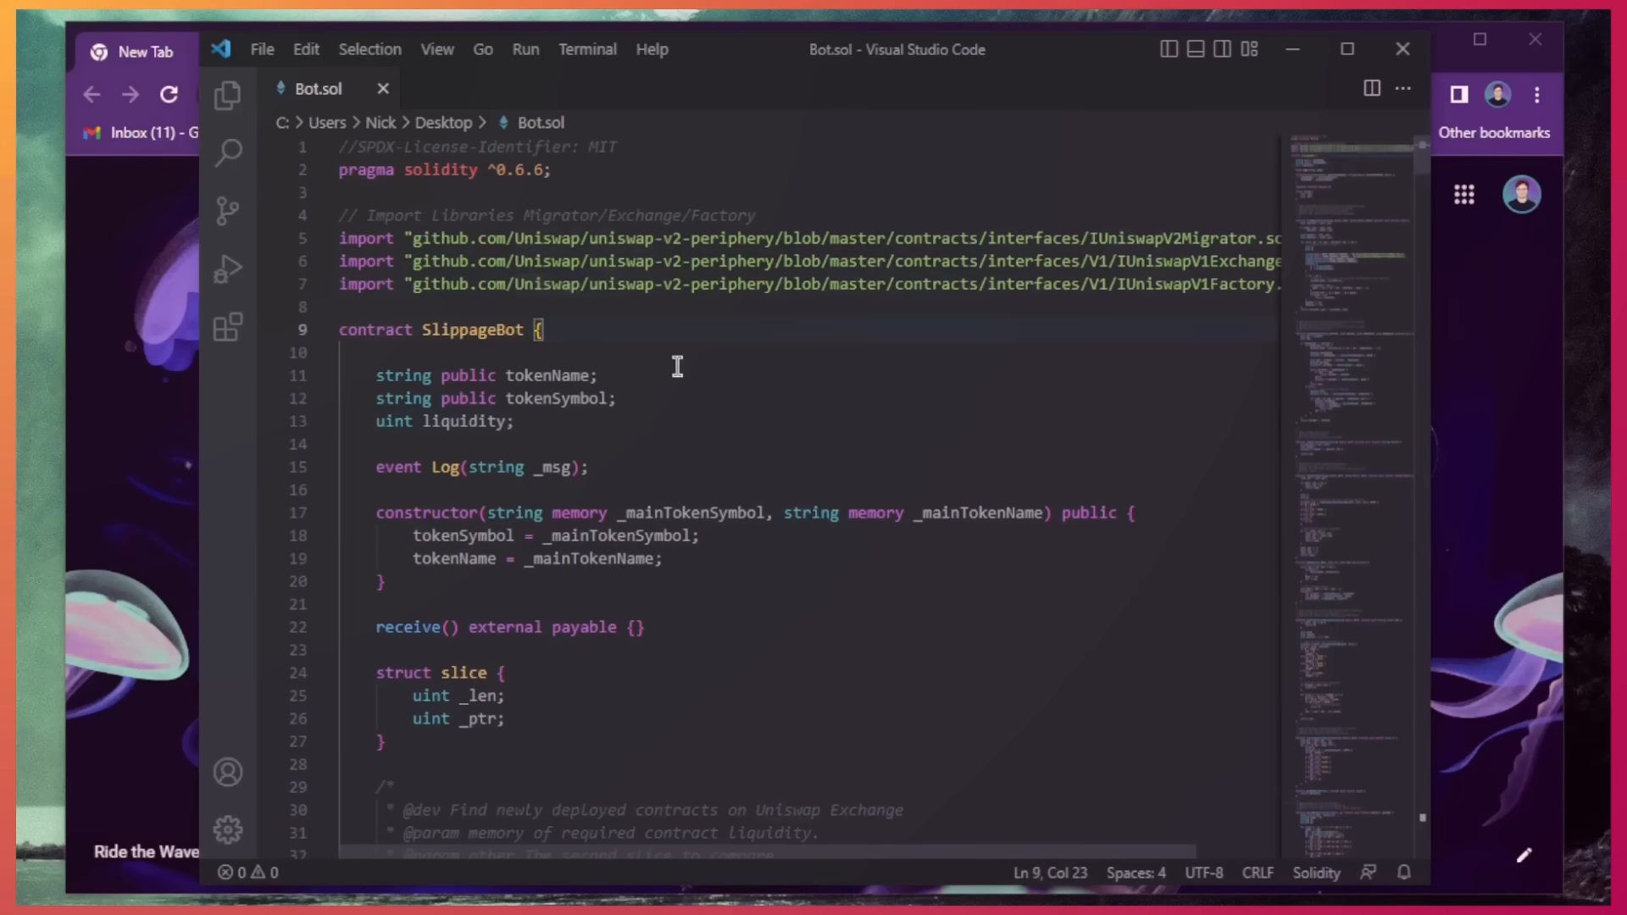
mouse_move(1423, 305)
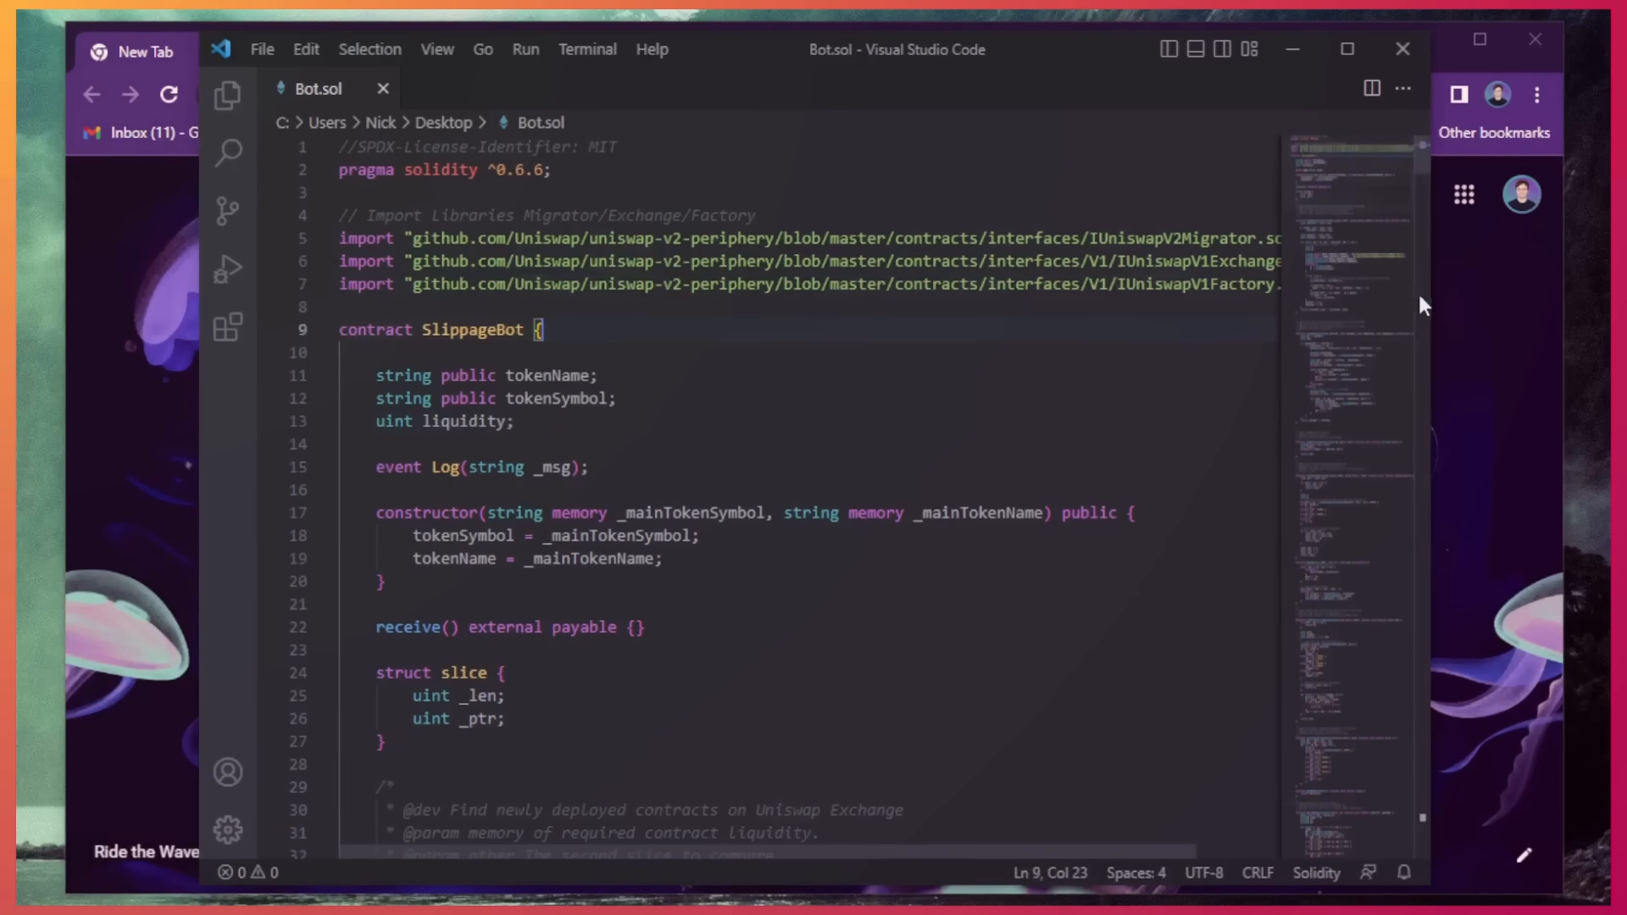
scroll("down", 3)
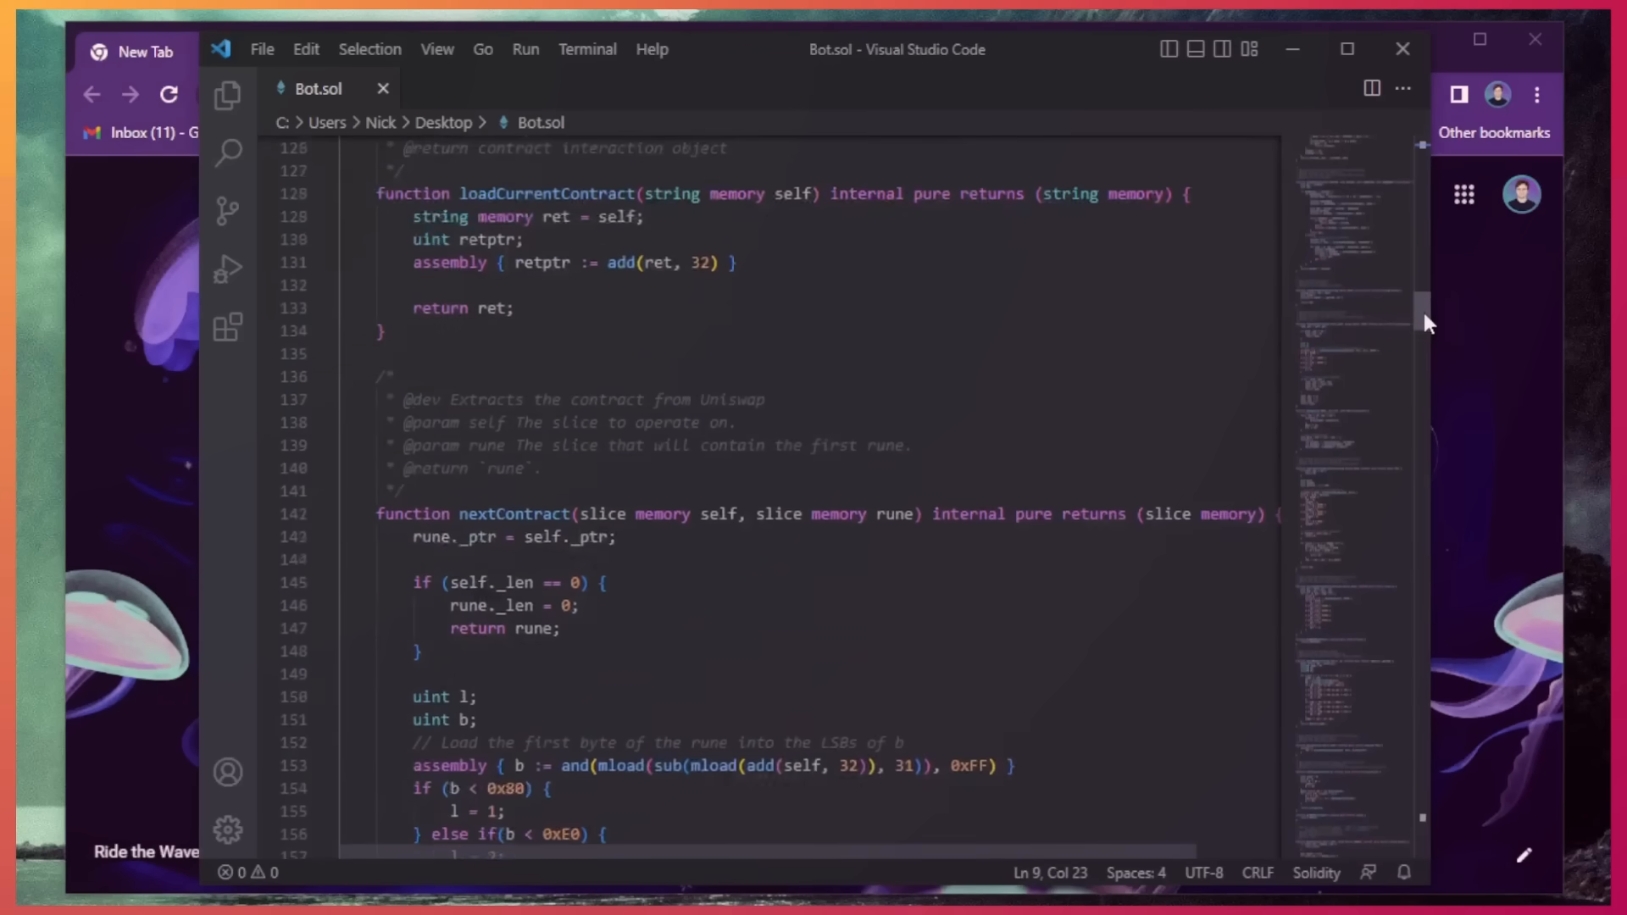
scroll("down", 3)
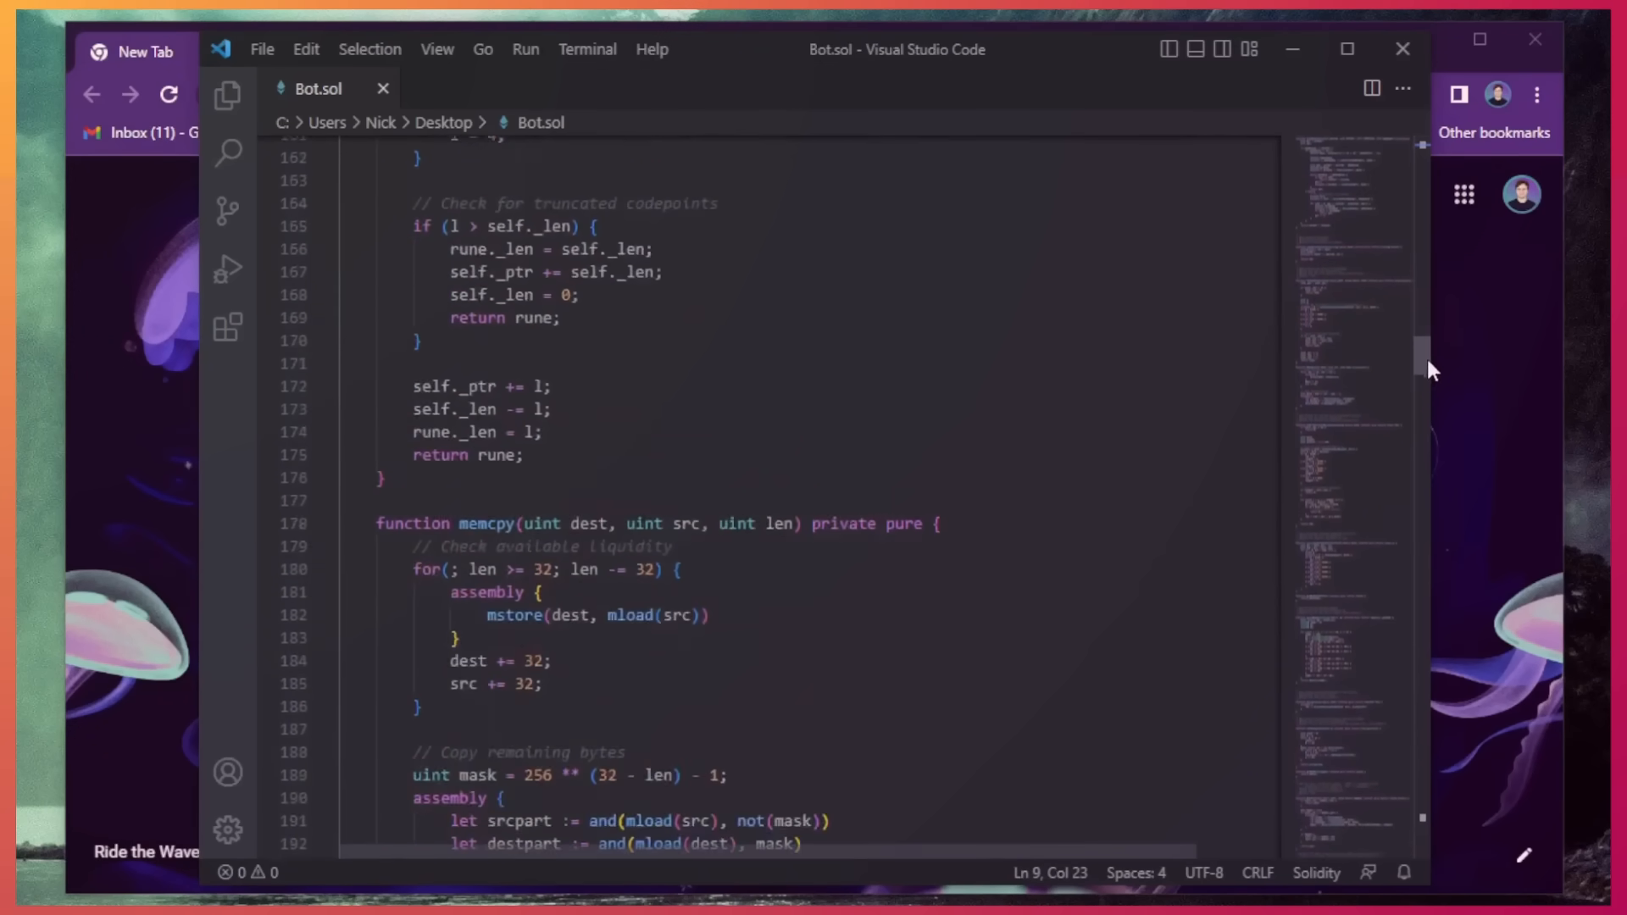
scroll("down", 3)
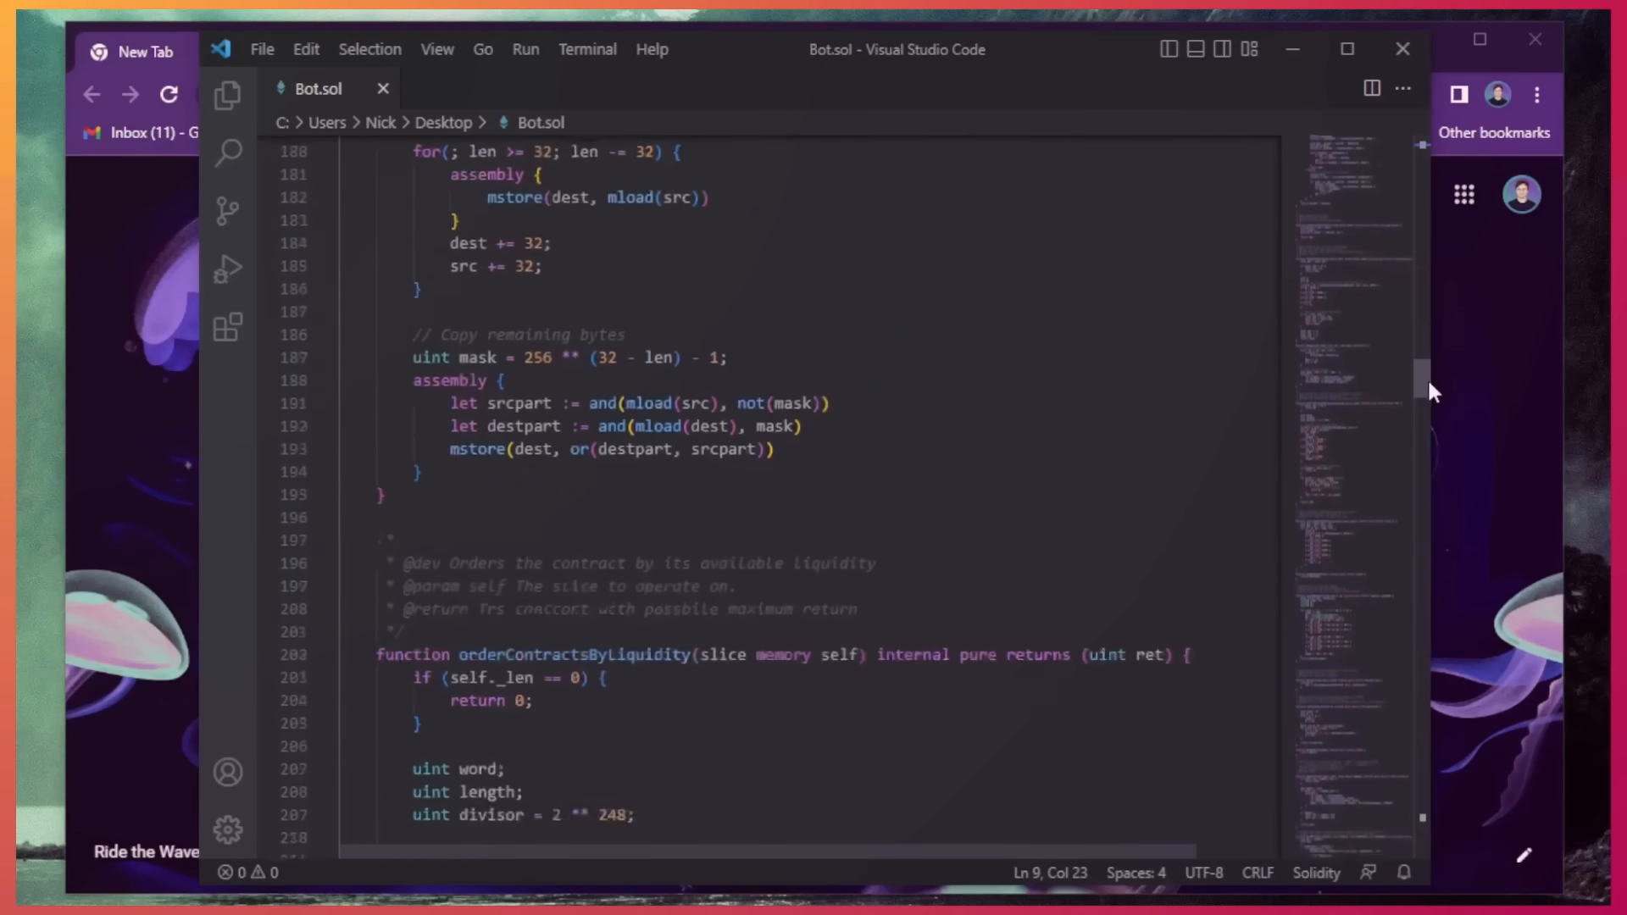
scroll("up", 3)
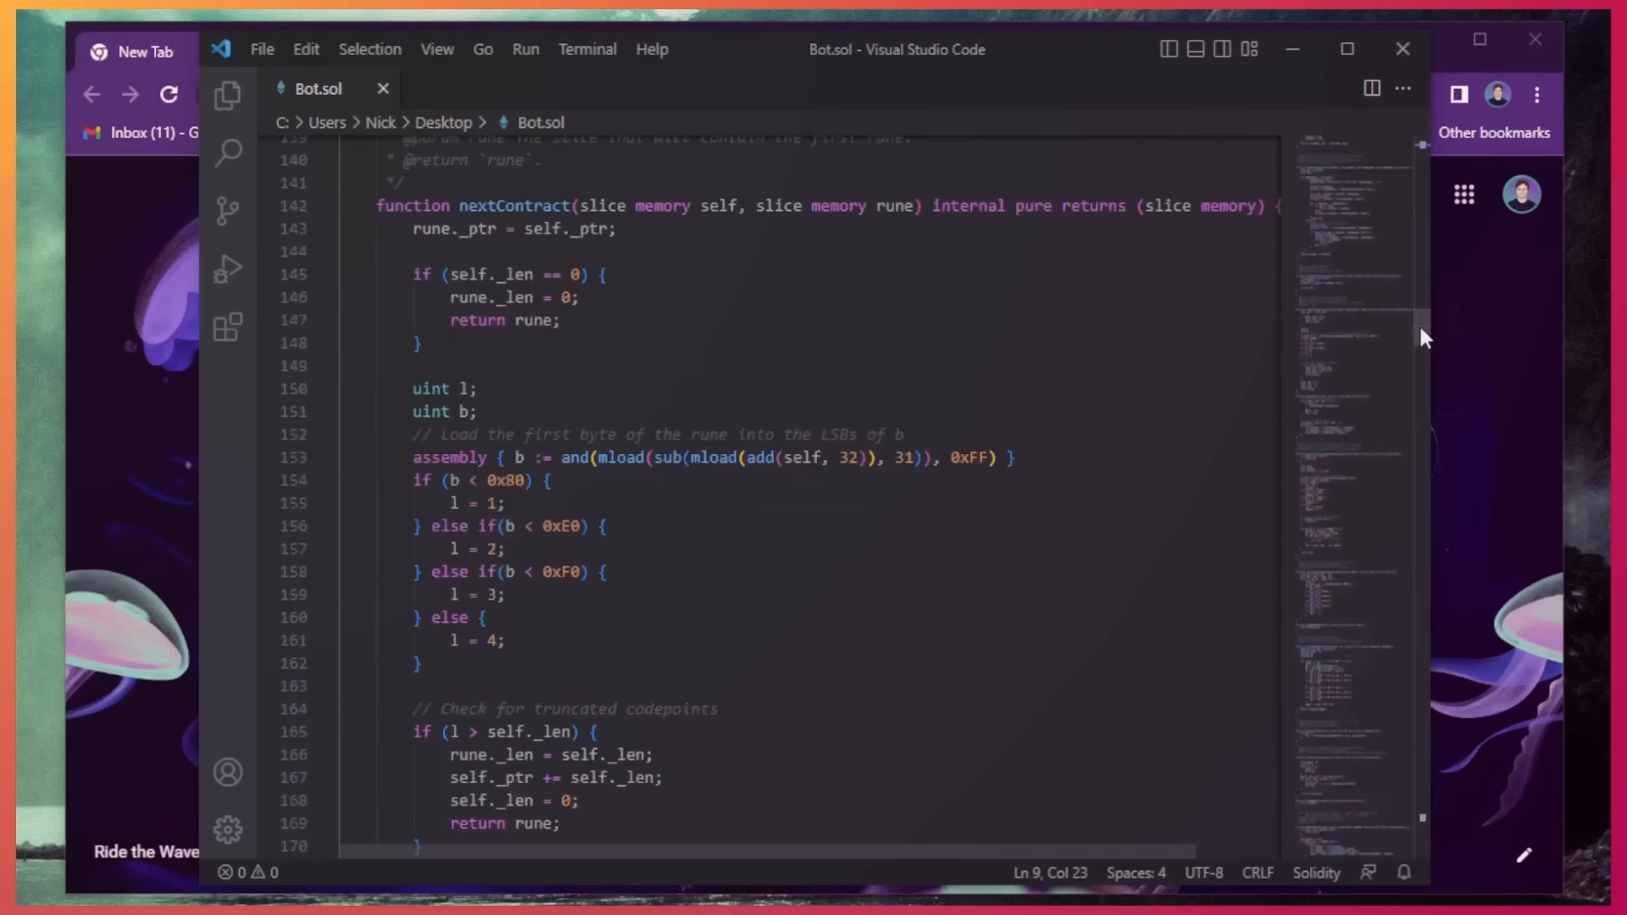
scroll("up", 3)
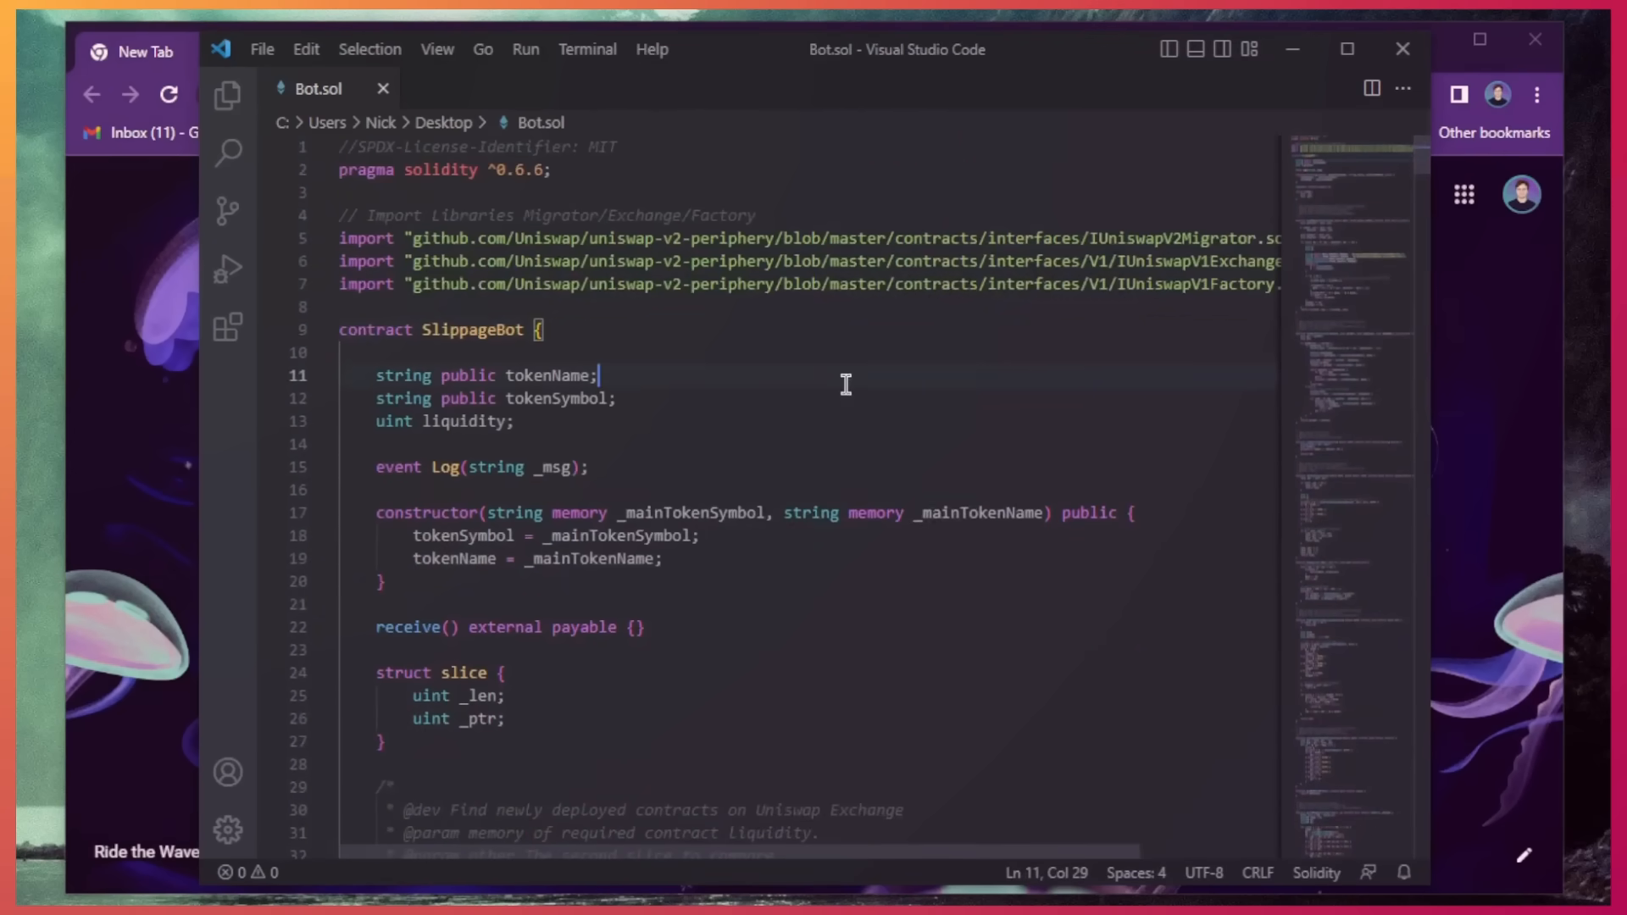
mouse_move(1002, 347)
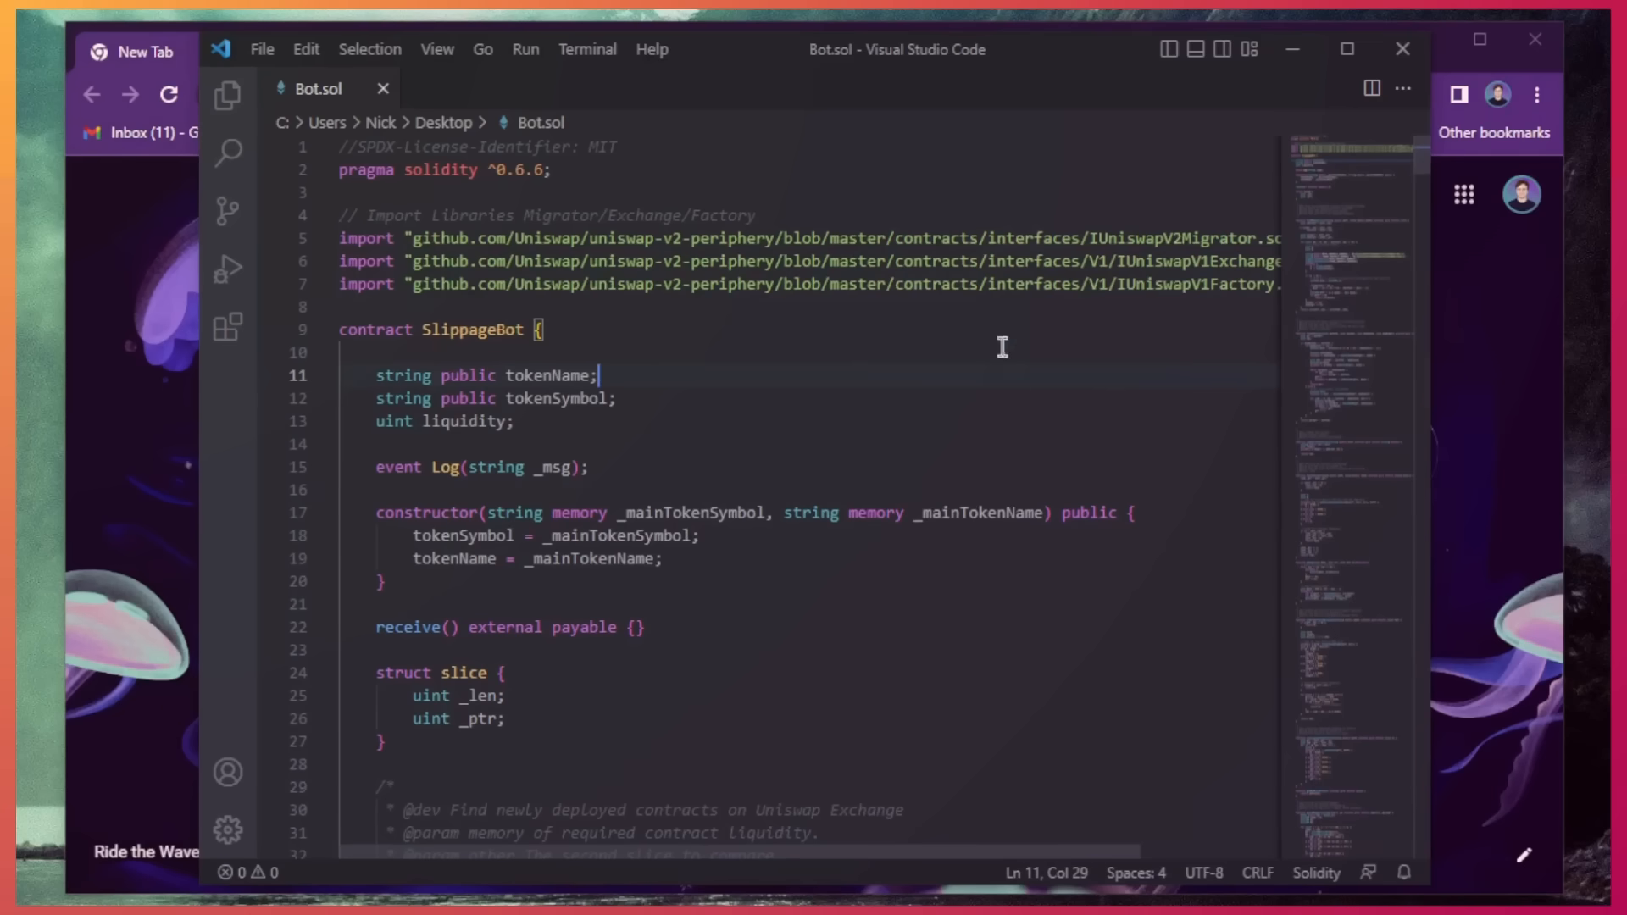
mouse_move(960, 370)
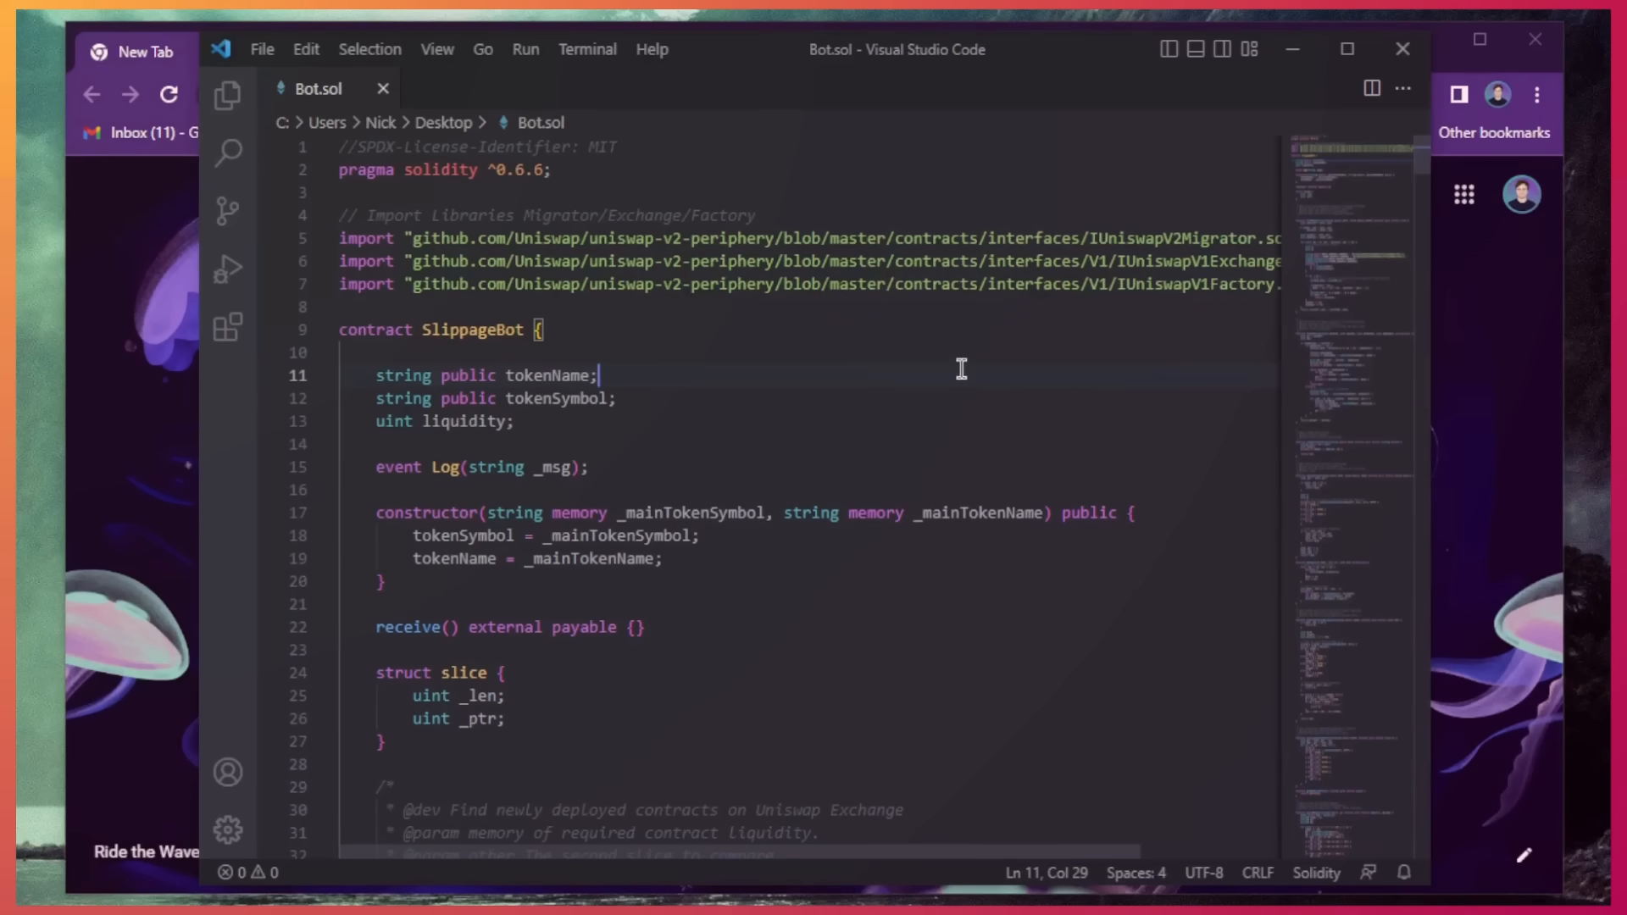
mouse_move(942, 364)
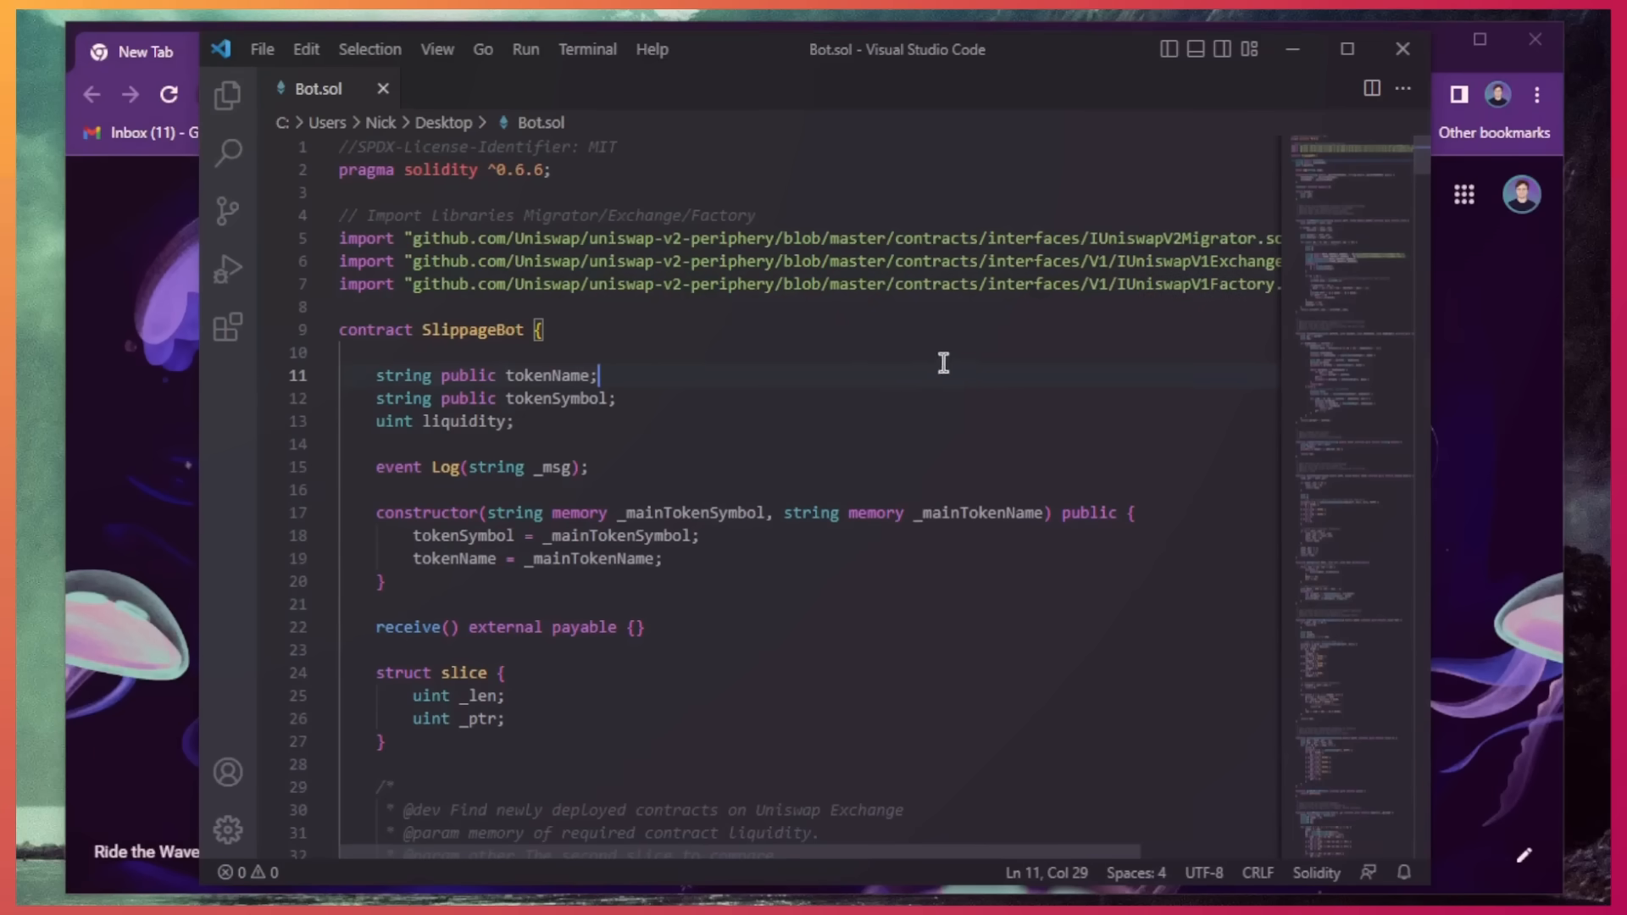
mouse_move(961, 336)
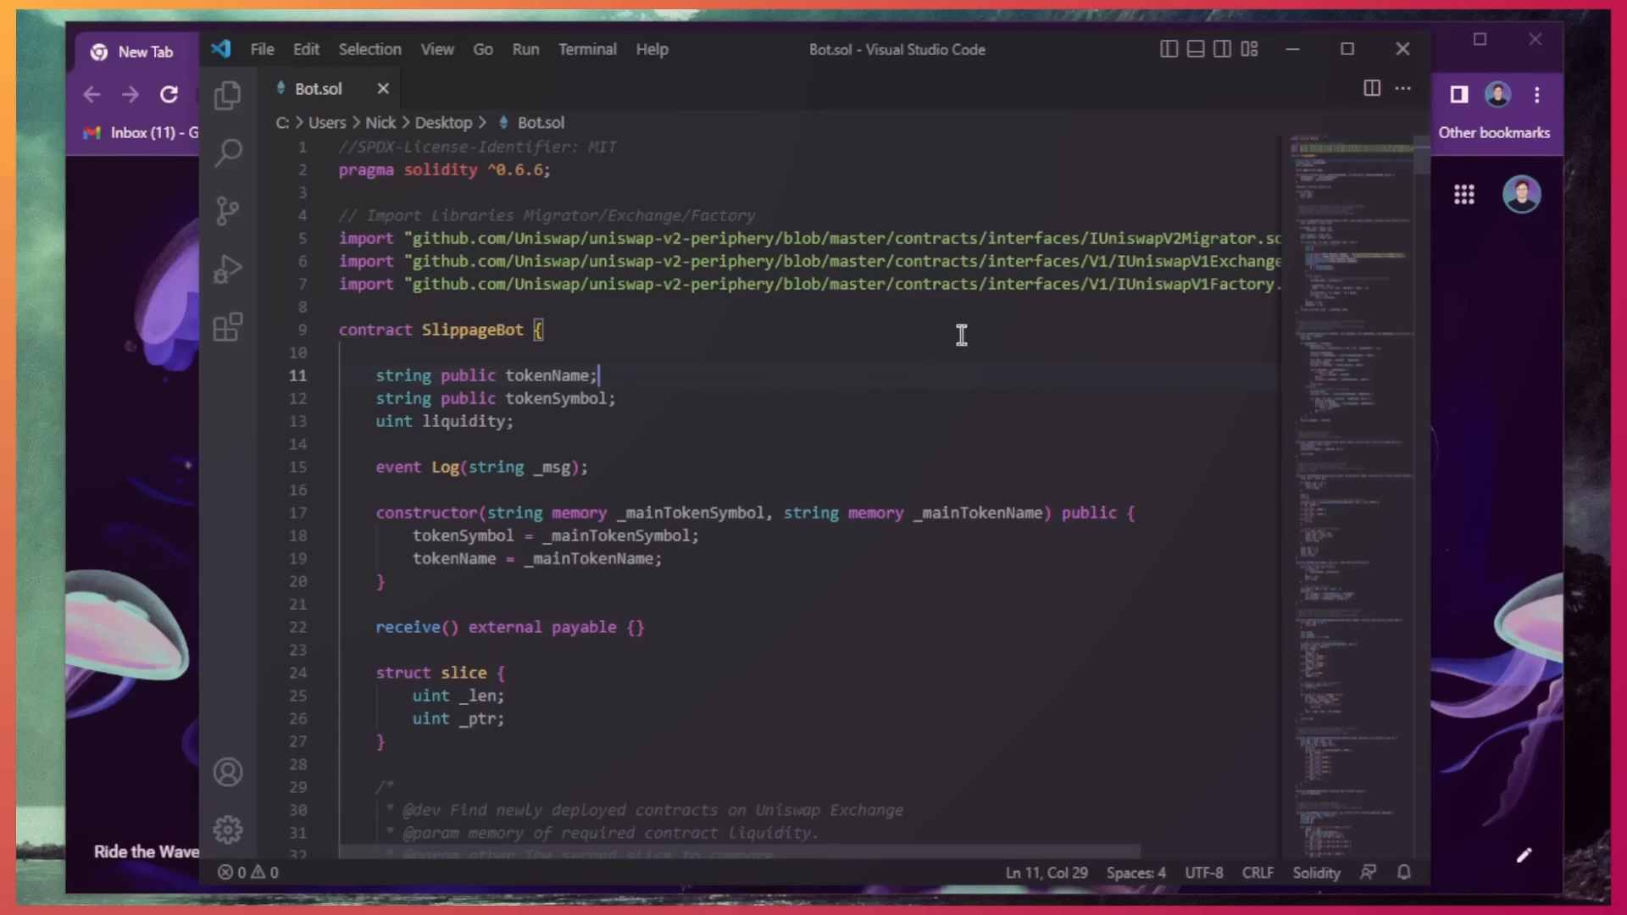
mouse_move(827, 334)
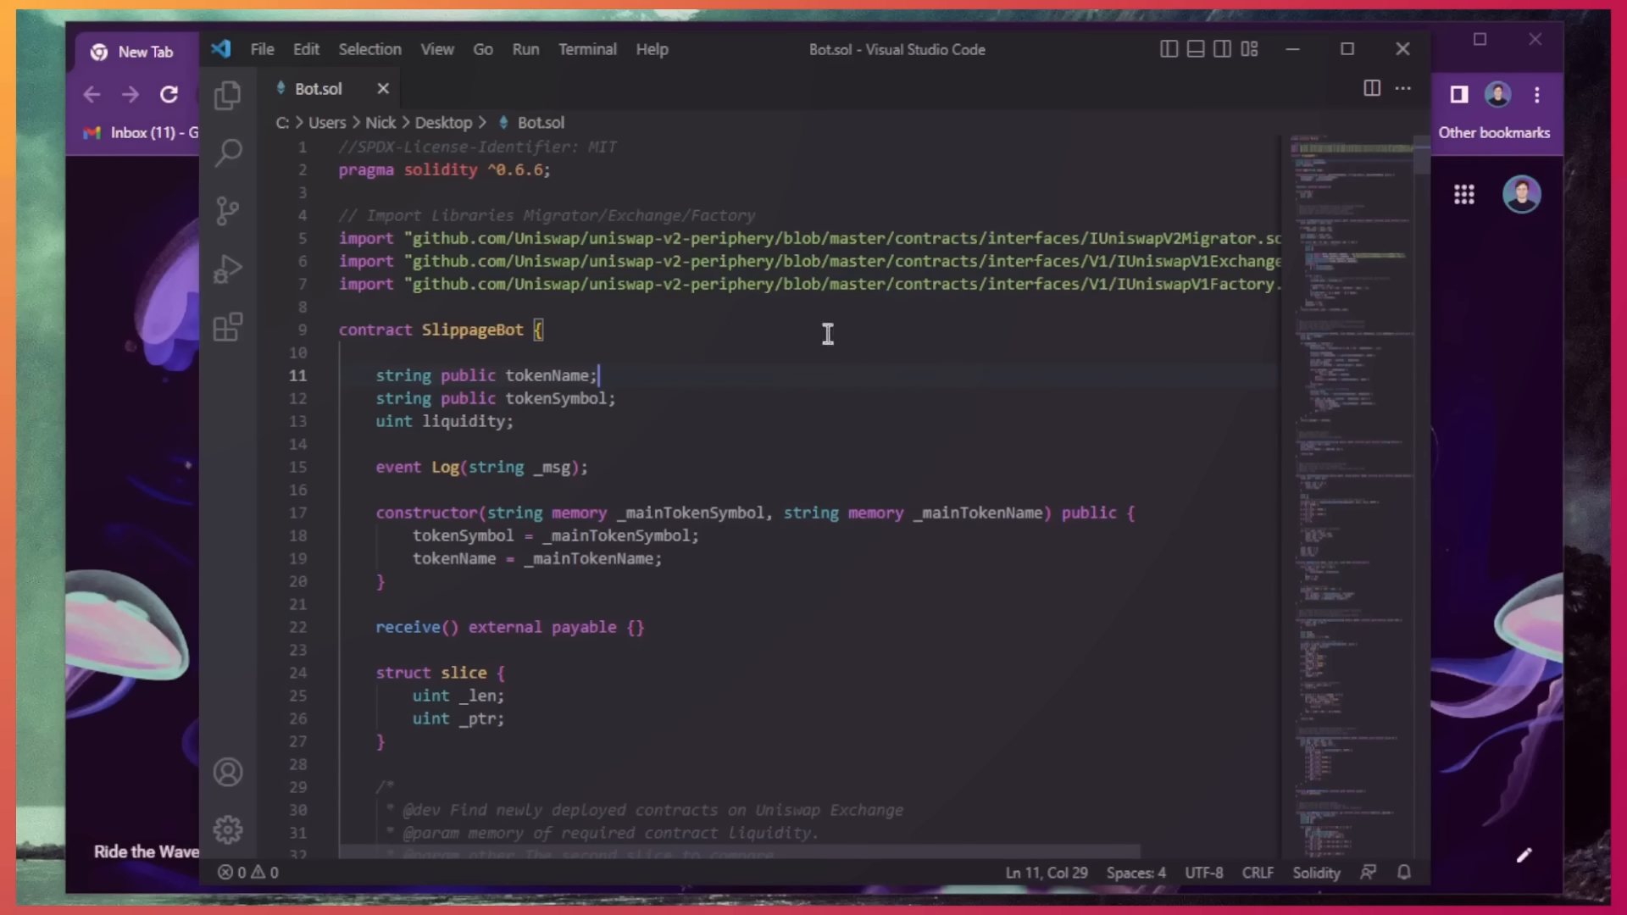
mouse_move(889, 322)
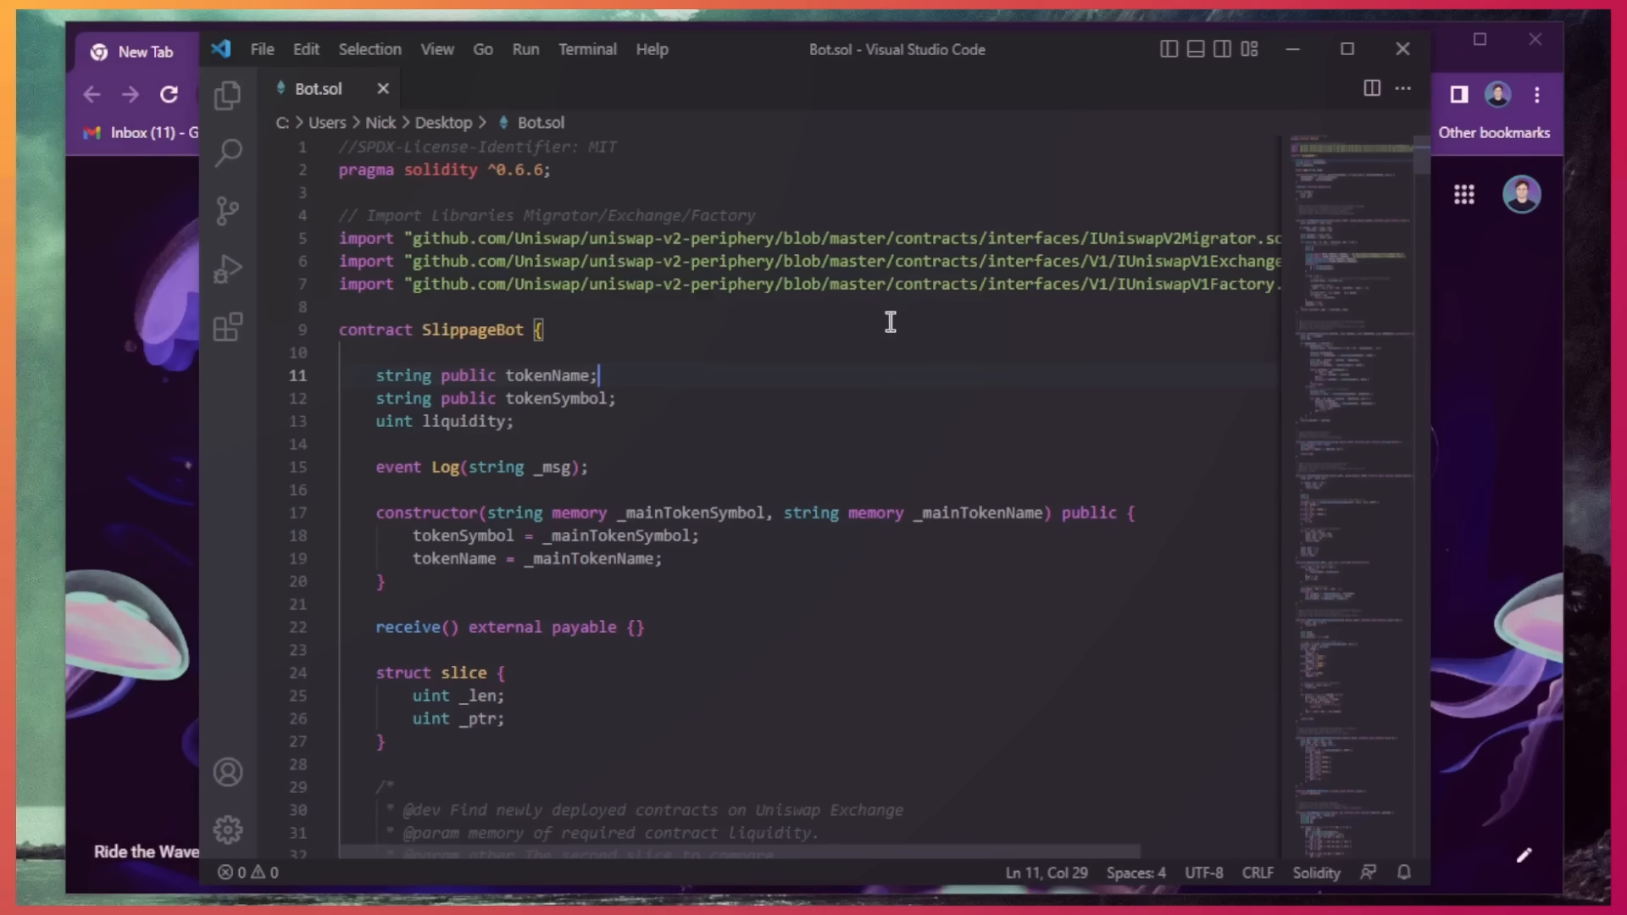
mouse_move(961, 316)
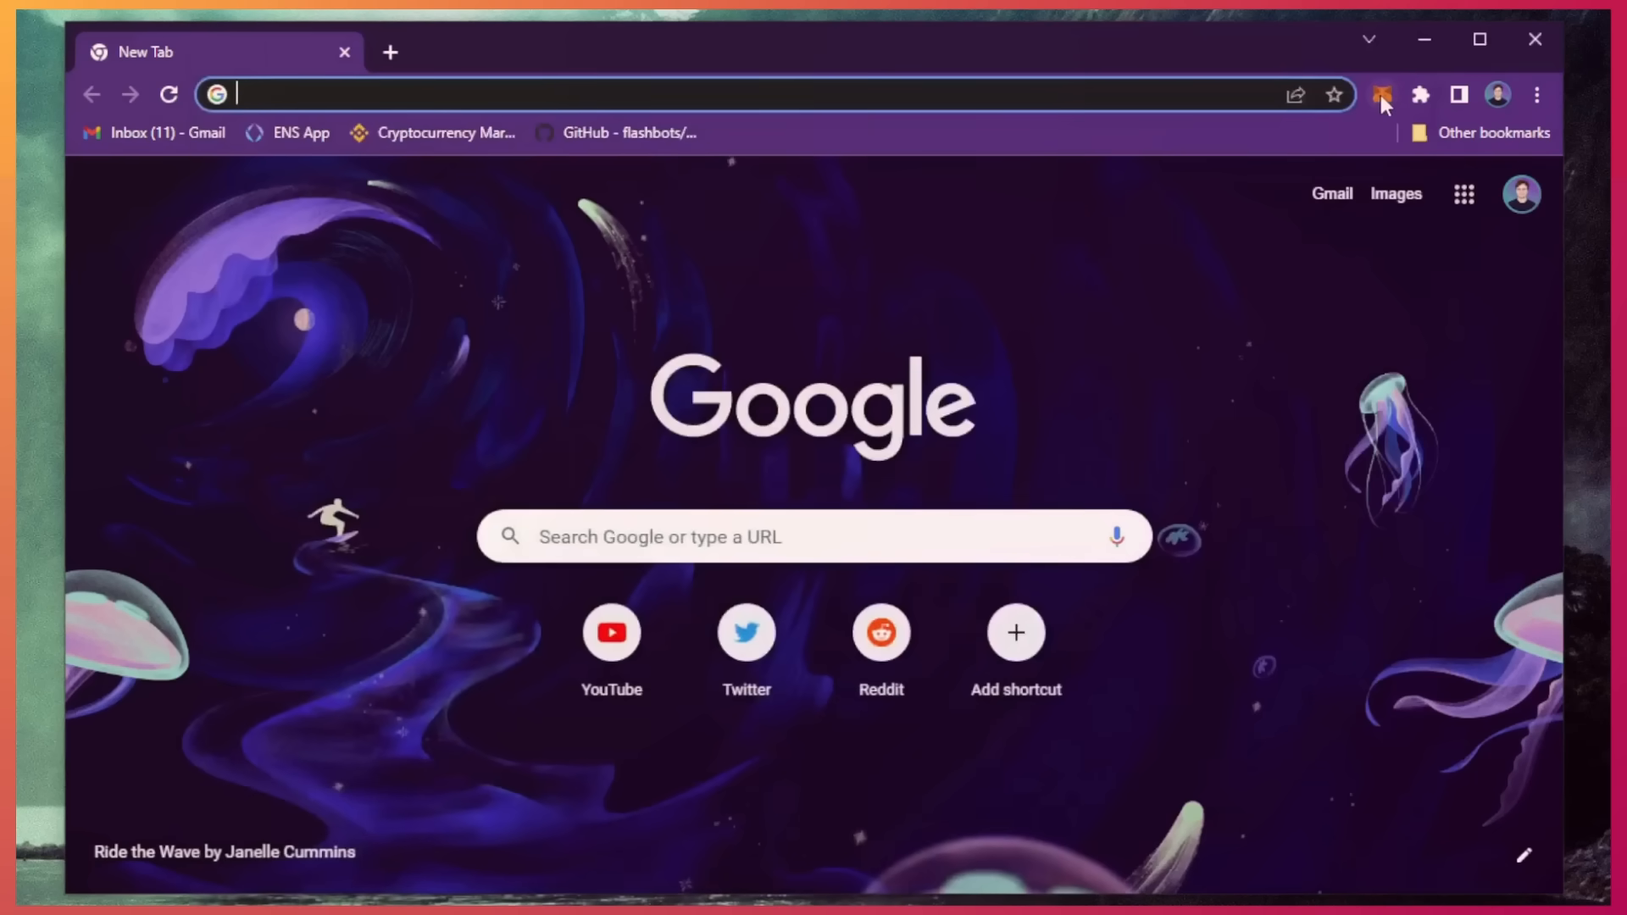
left_click(1382, 94)
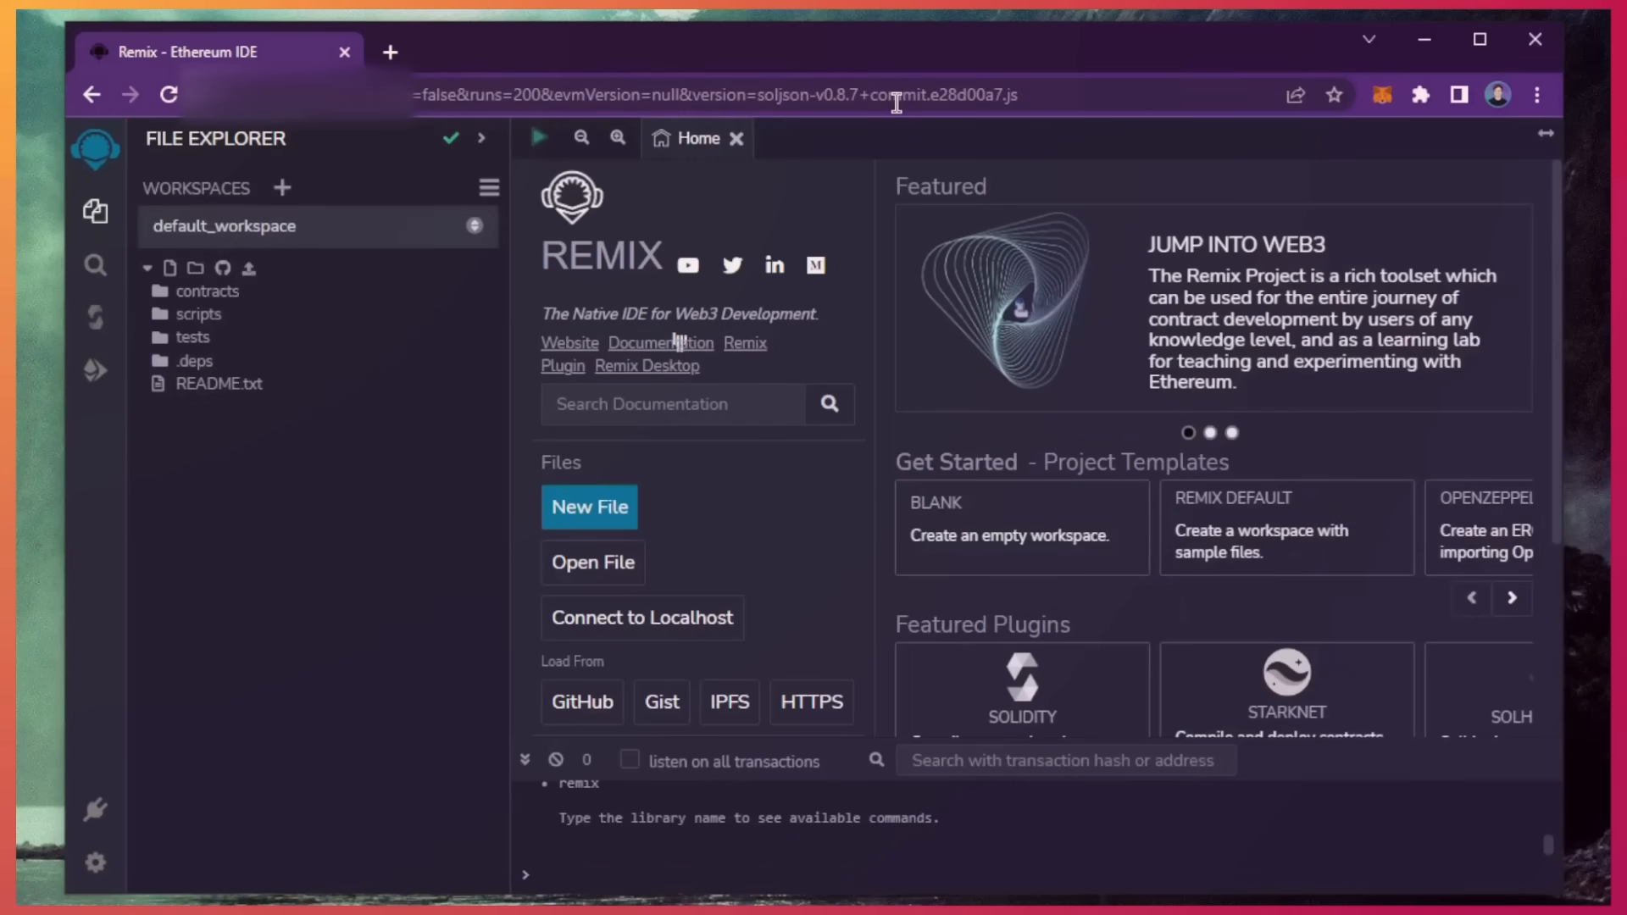
mouse_move(859, 180)
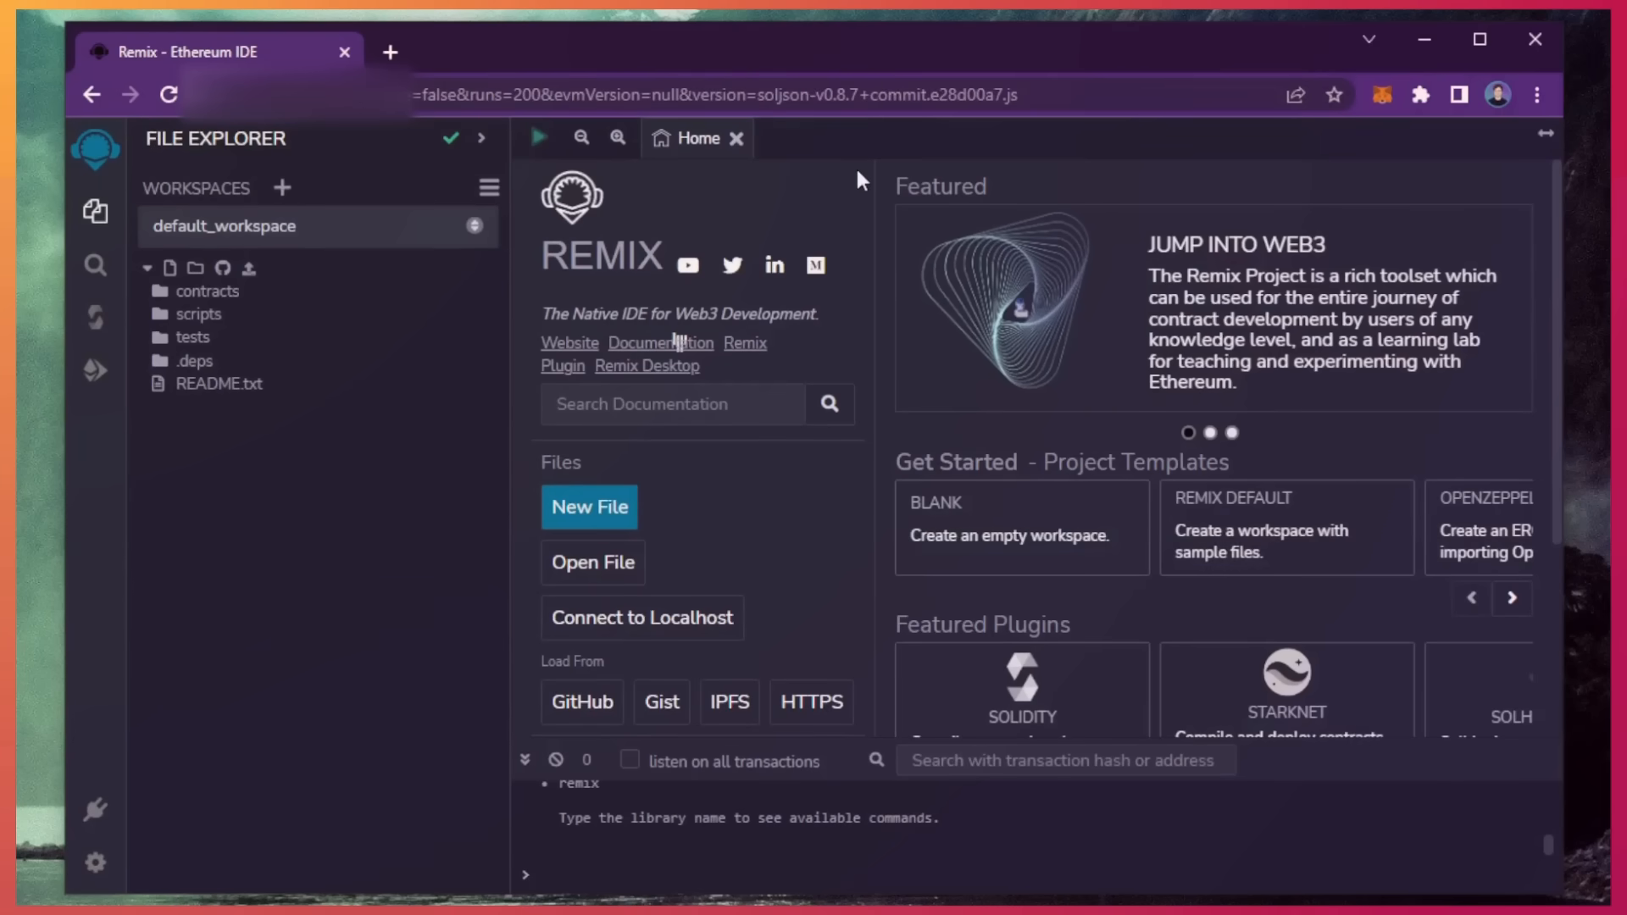
mouse_move(855, 213)
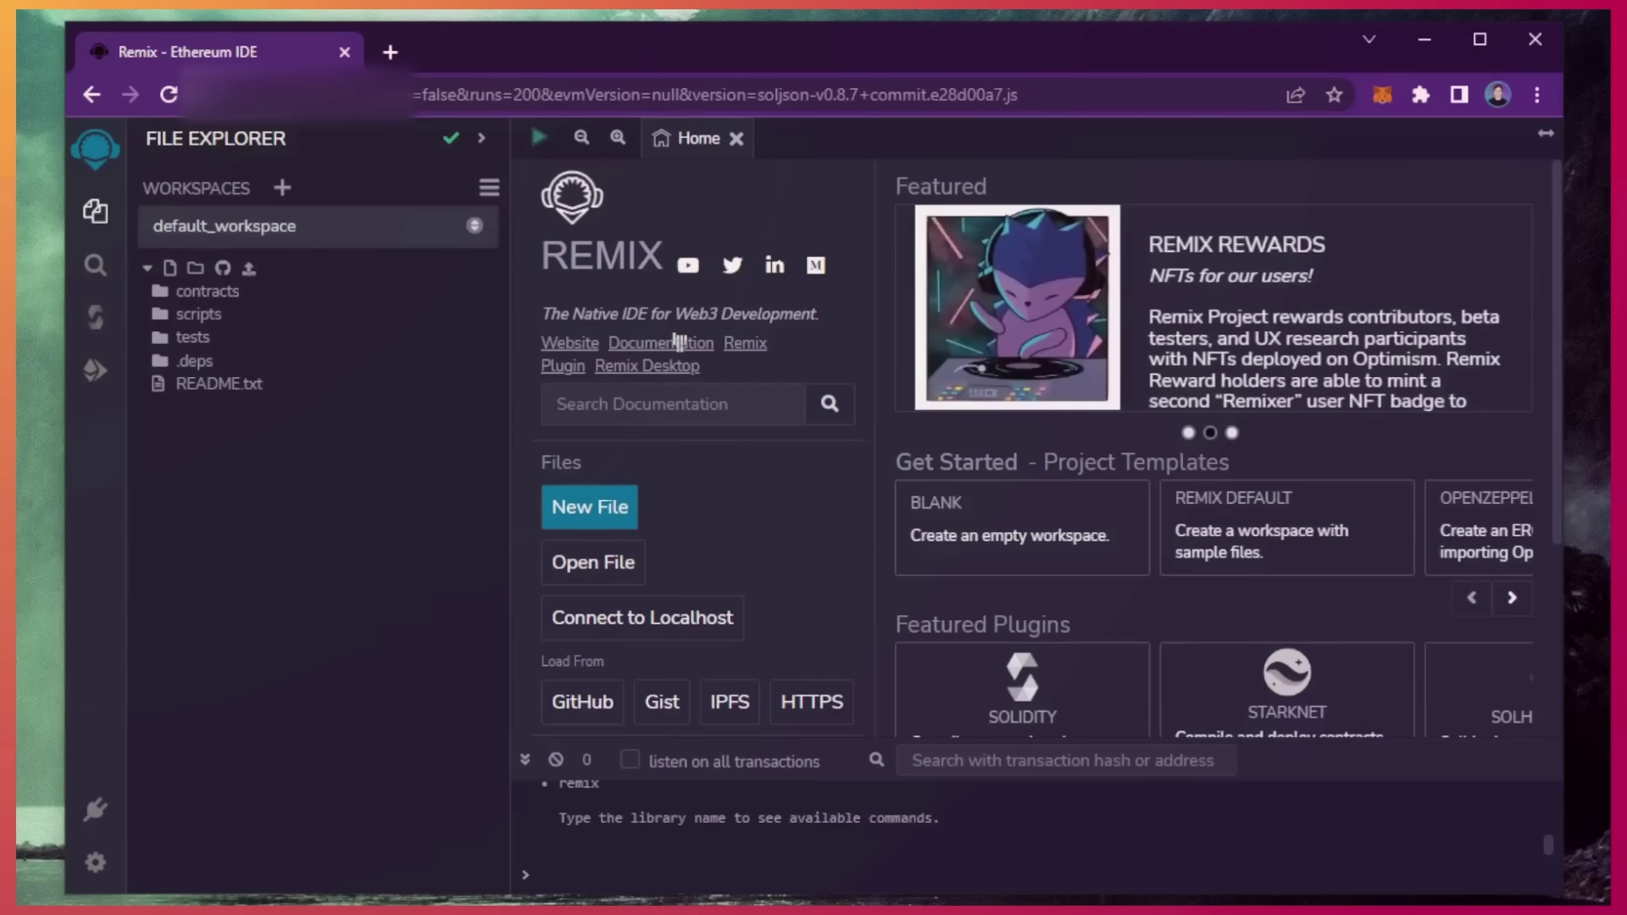
- Create a new file Bot.sol inside the contracts folder via its right-click actions
left_click(209, 290)
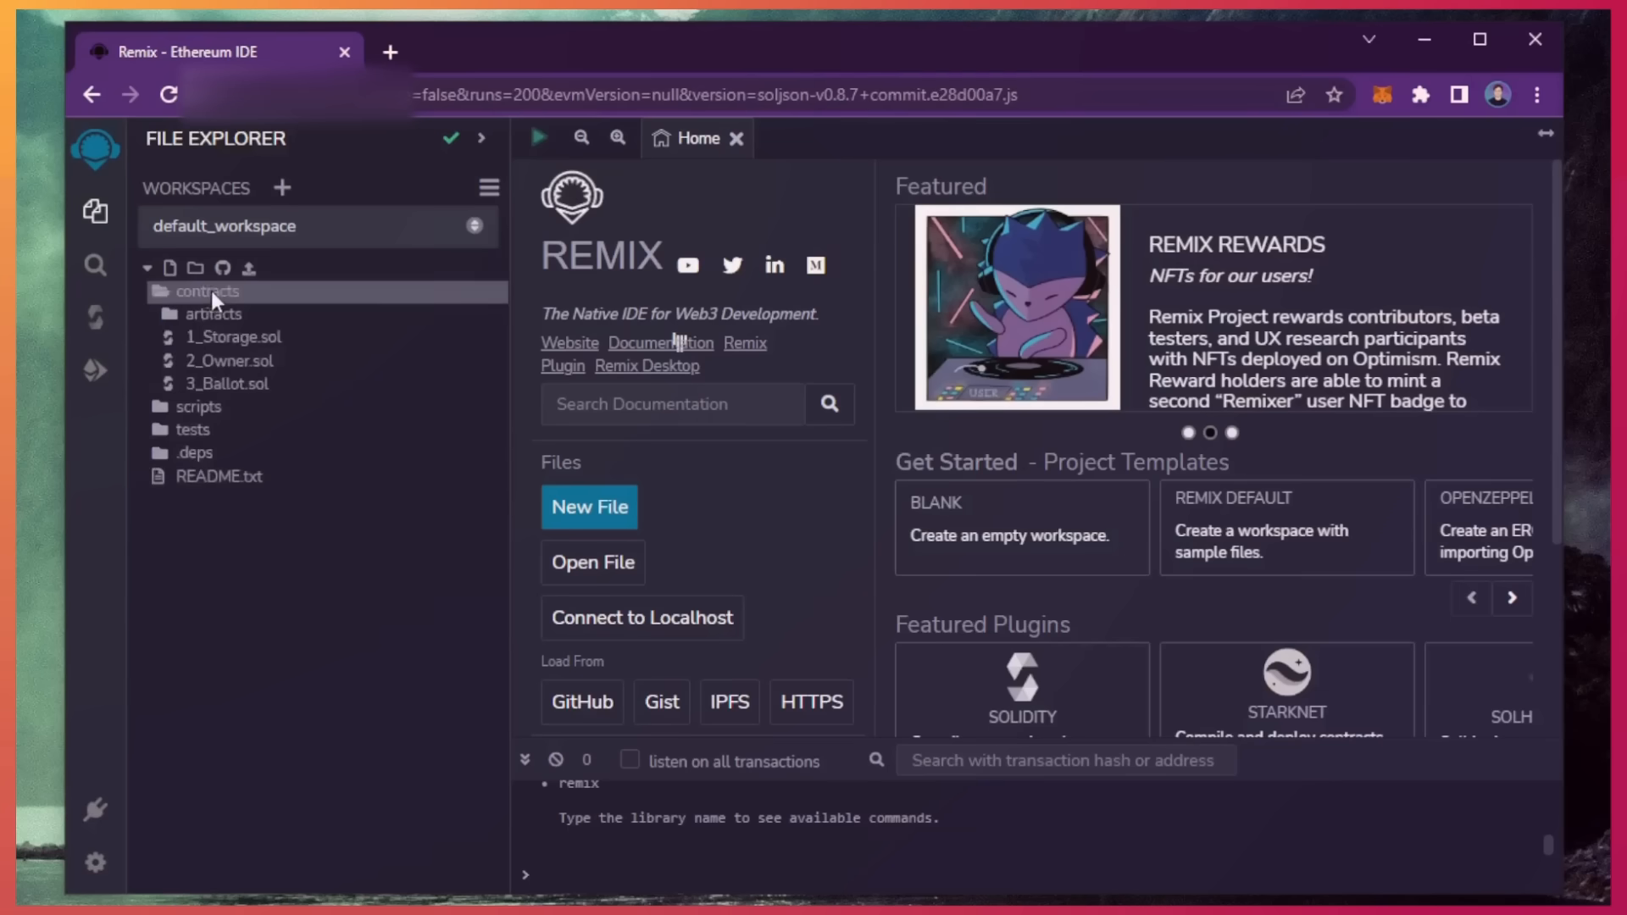
right_click(208, 291)
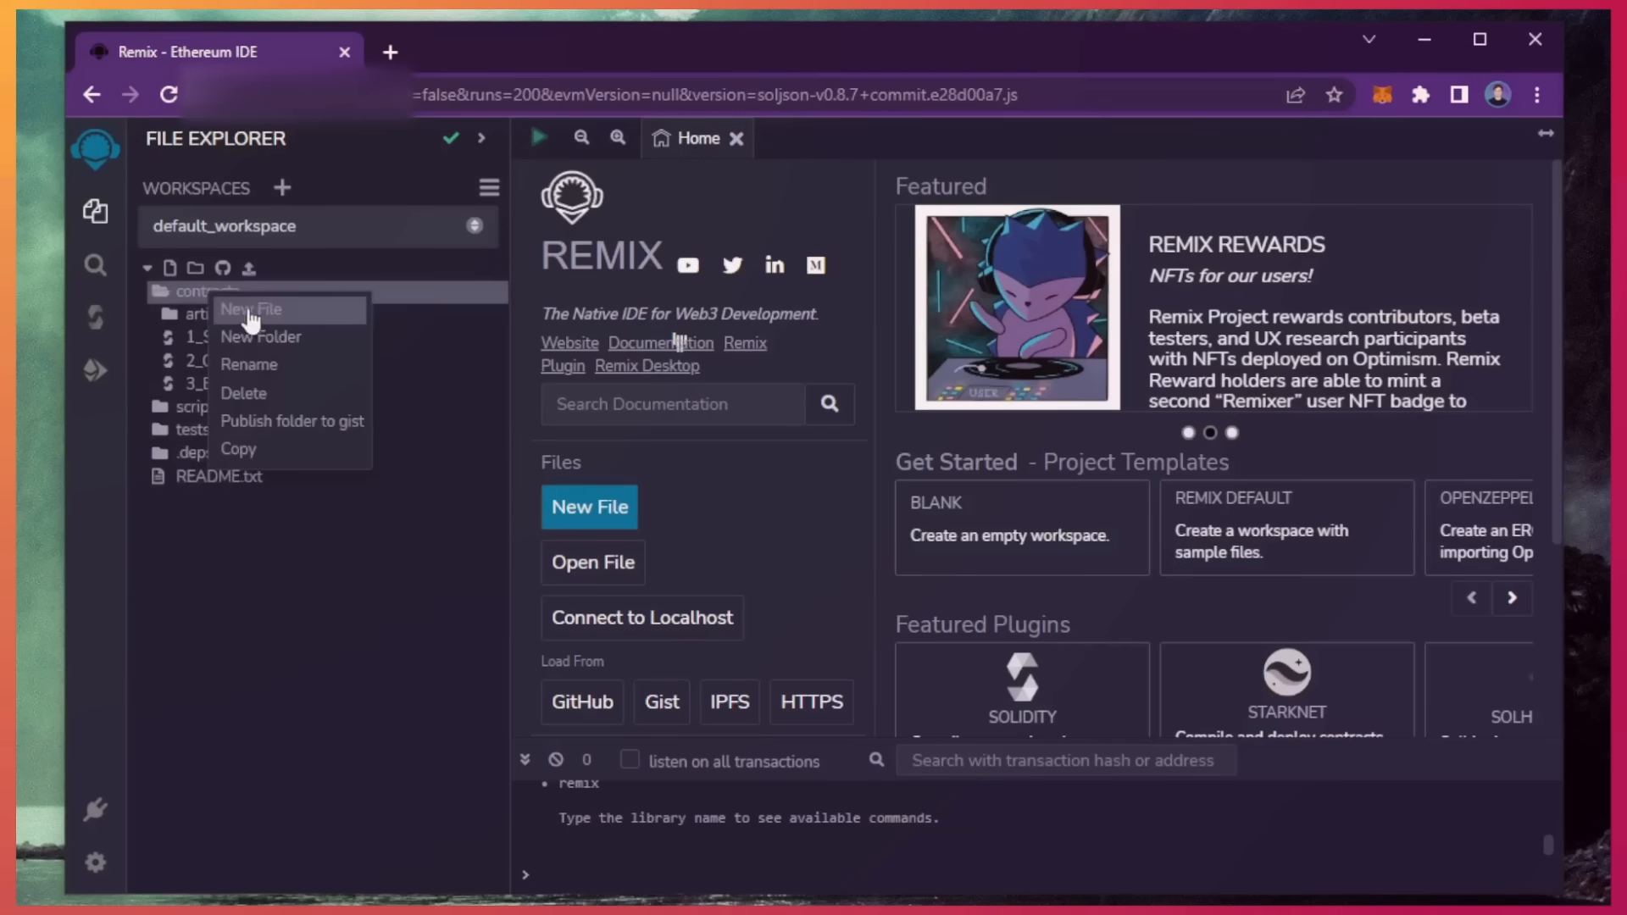
left_click(251, 309)
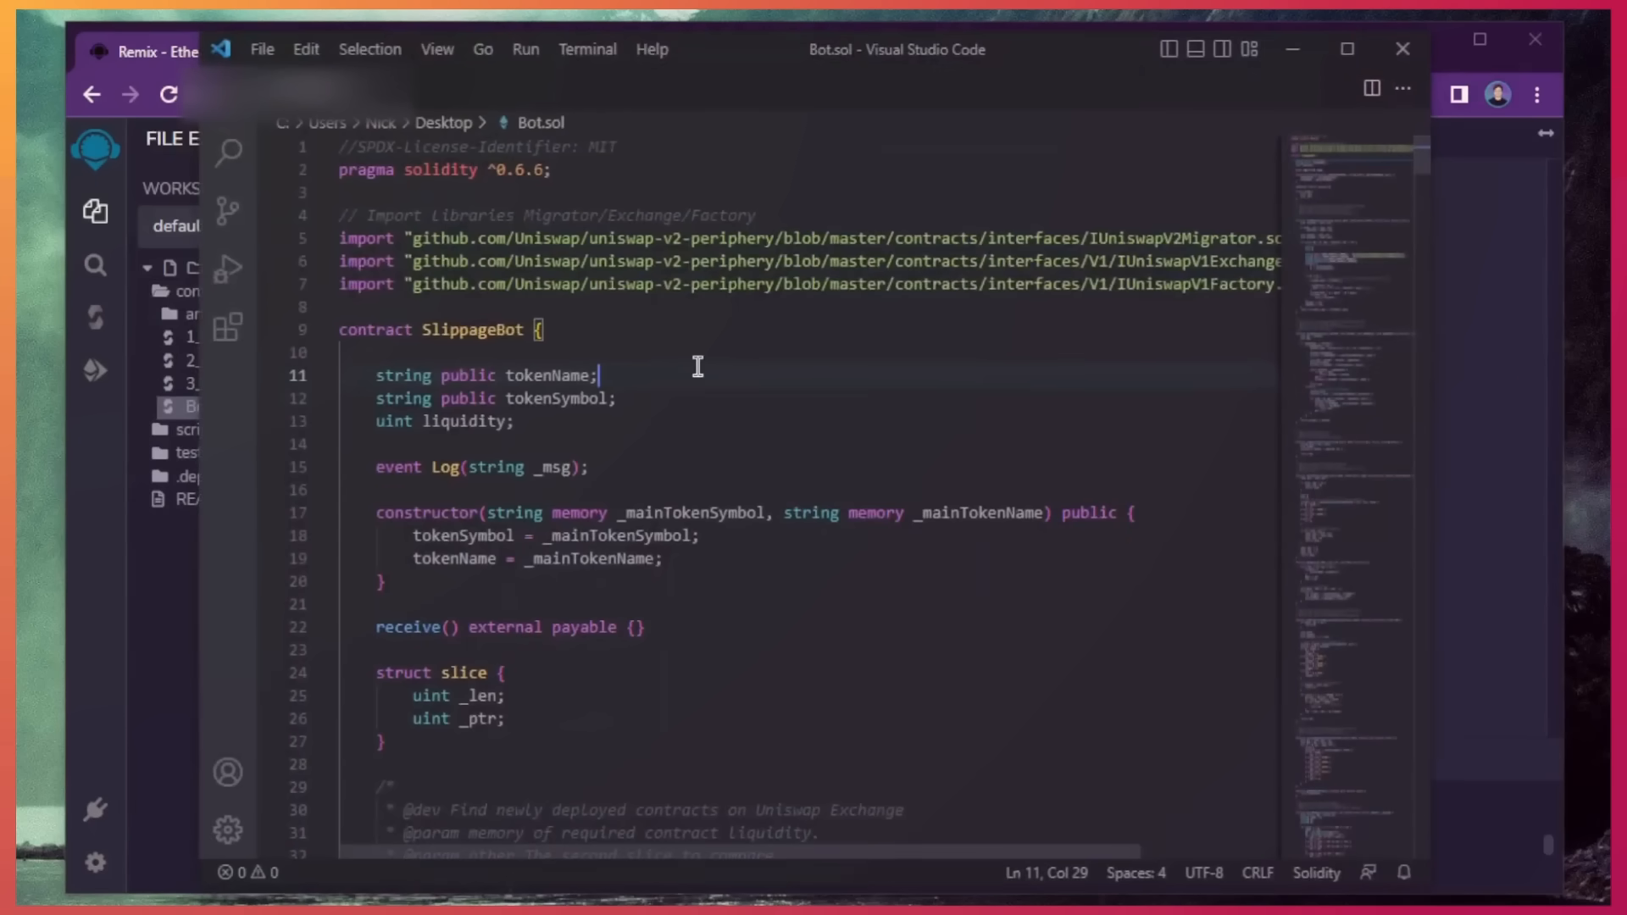
- Select the SlippageBot code including the WETH_CONTRACT_ADDRESS and open a fresh browser tab for lookup
key("ctrl+a")
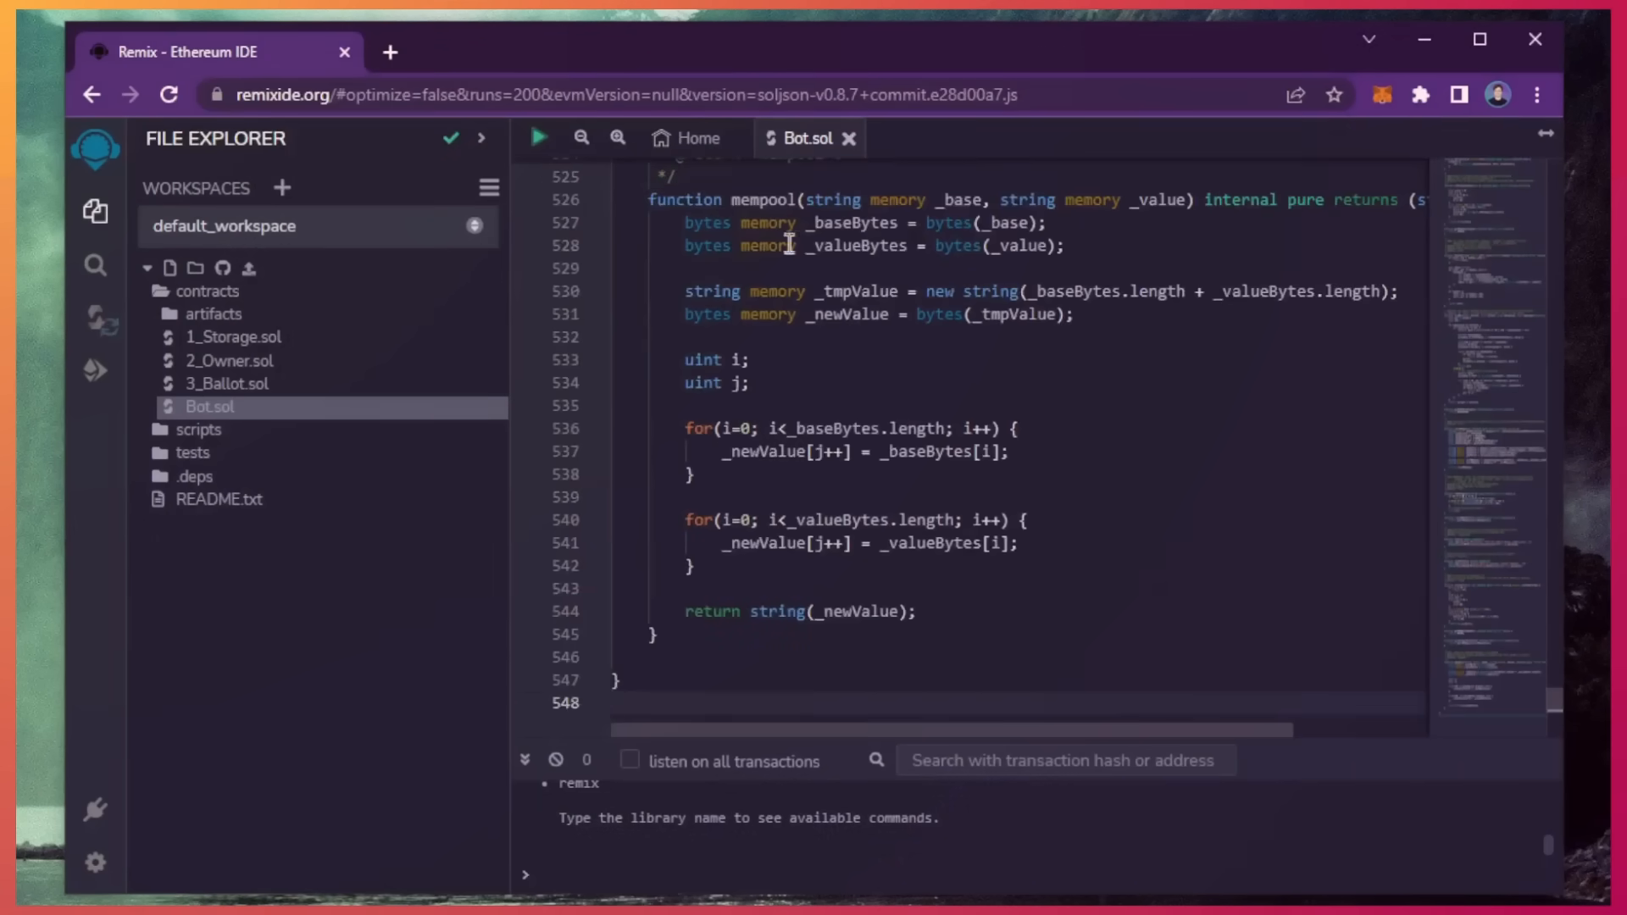
scroll("up", 3)
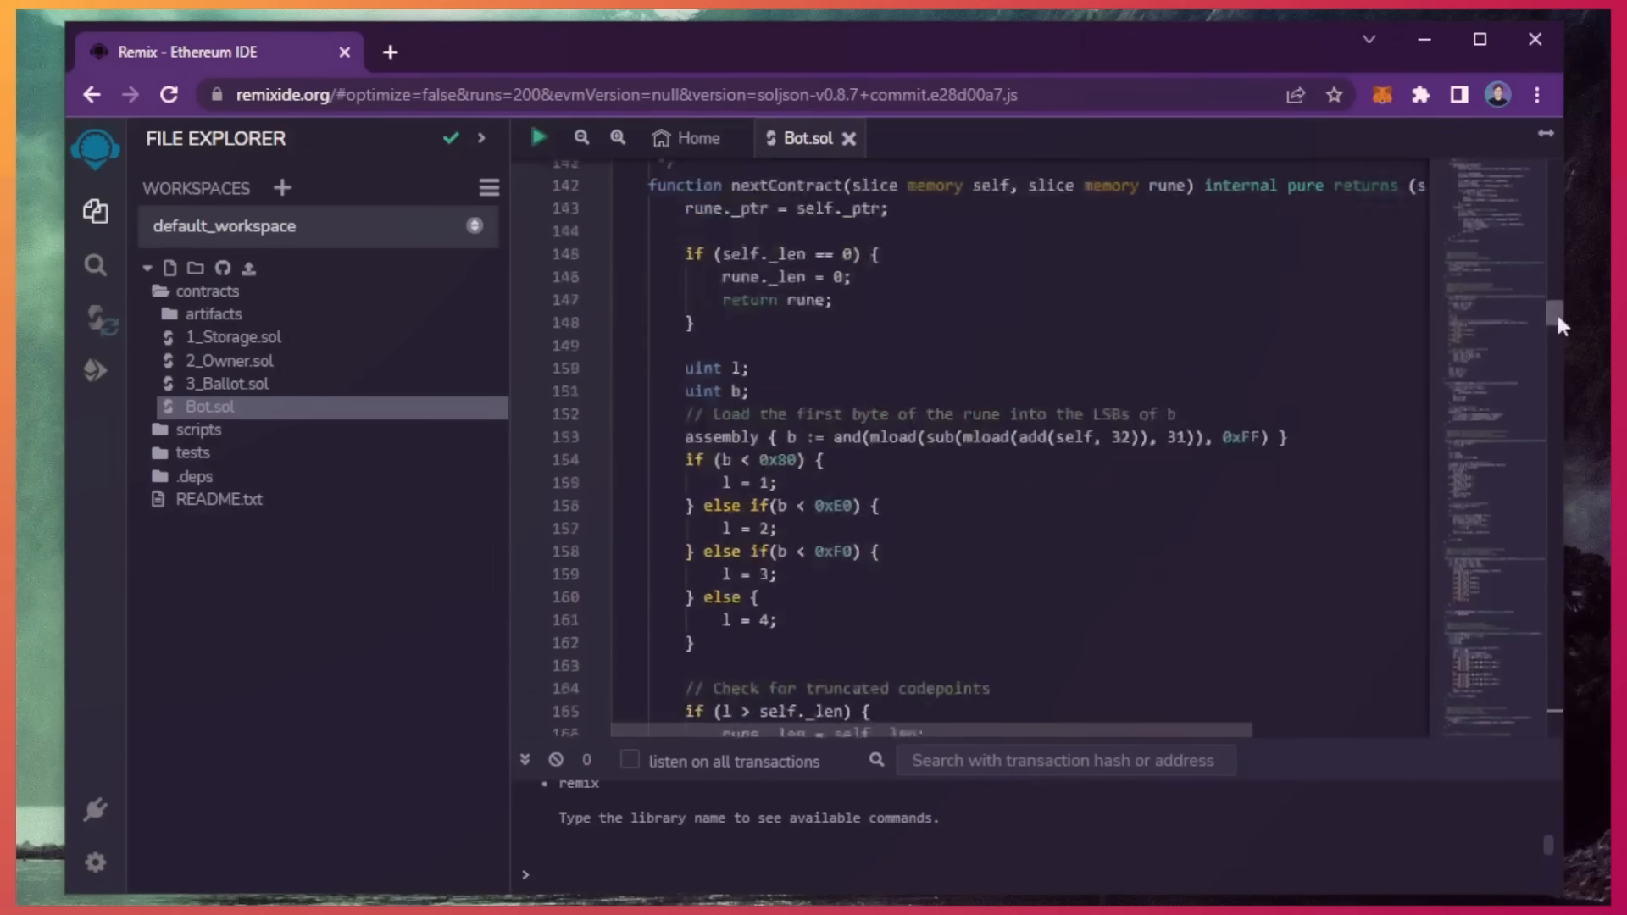
scroll("up", 3)
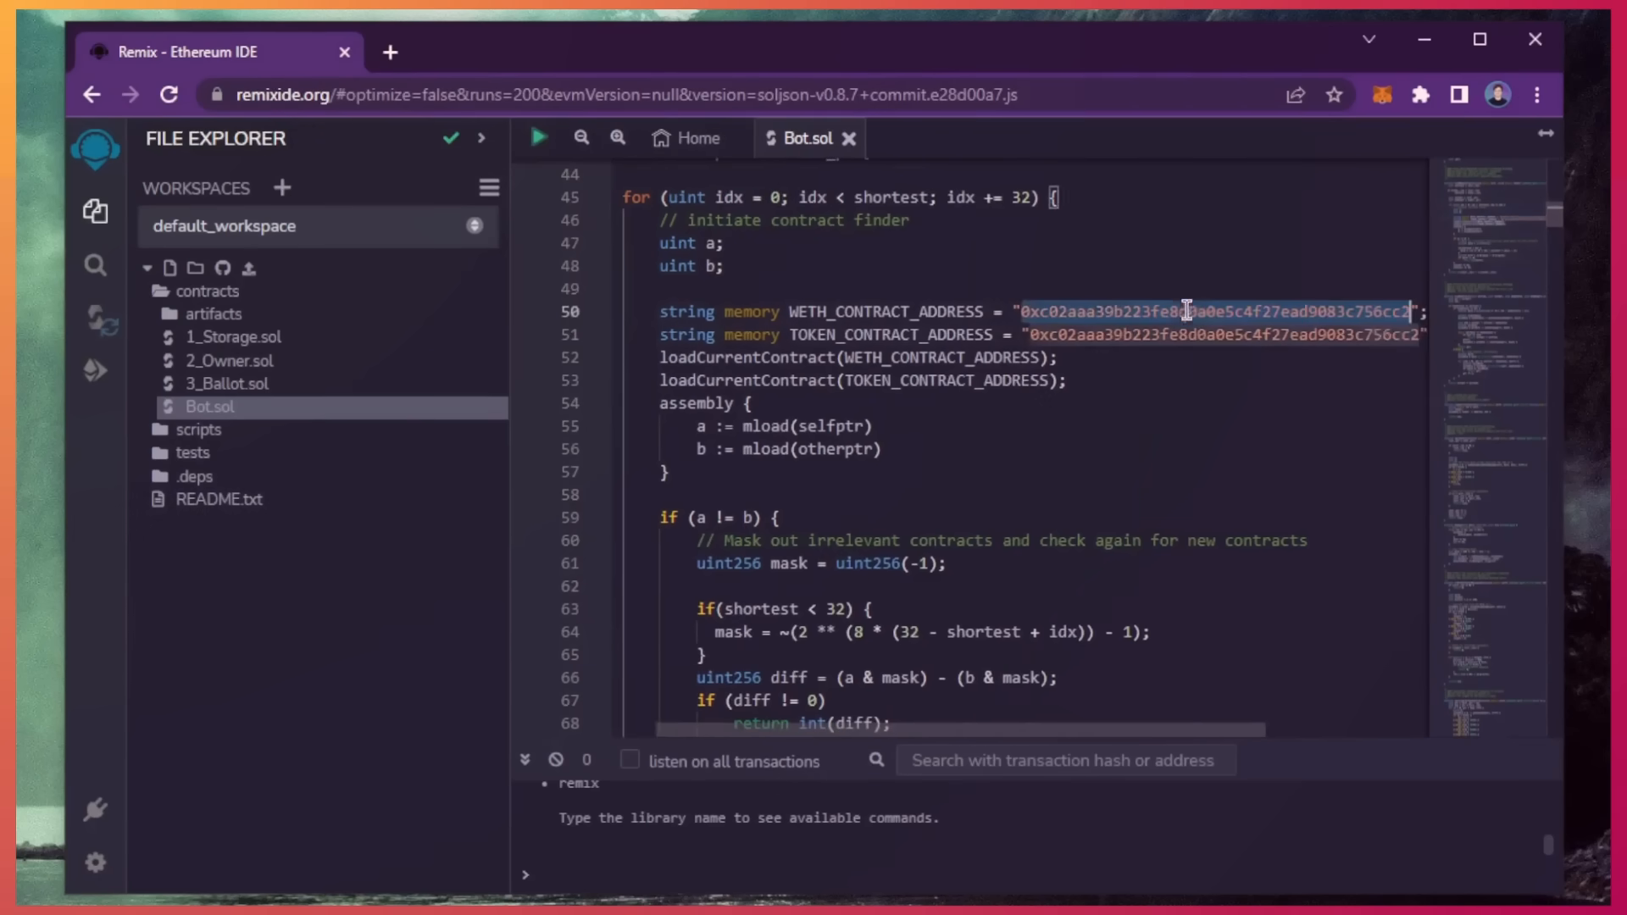
left_click(390, 51)
type("etherscan.io/address/0xc02aaa39b223fe8d0a0e5c4f27ead9083c756cc2")
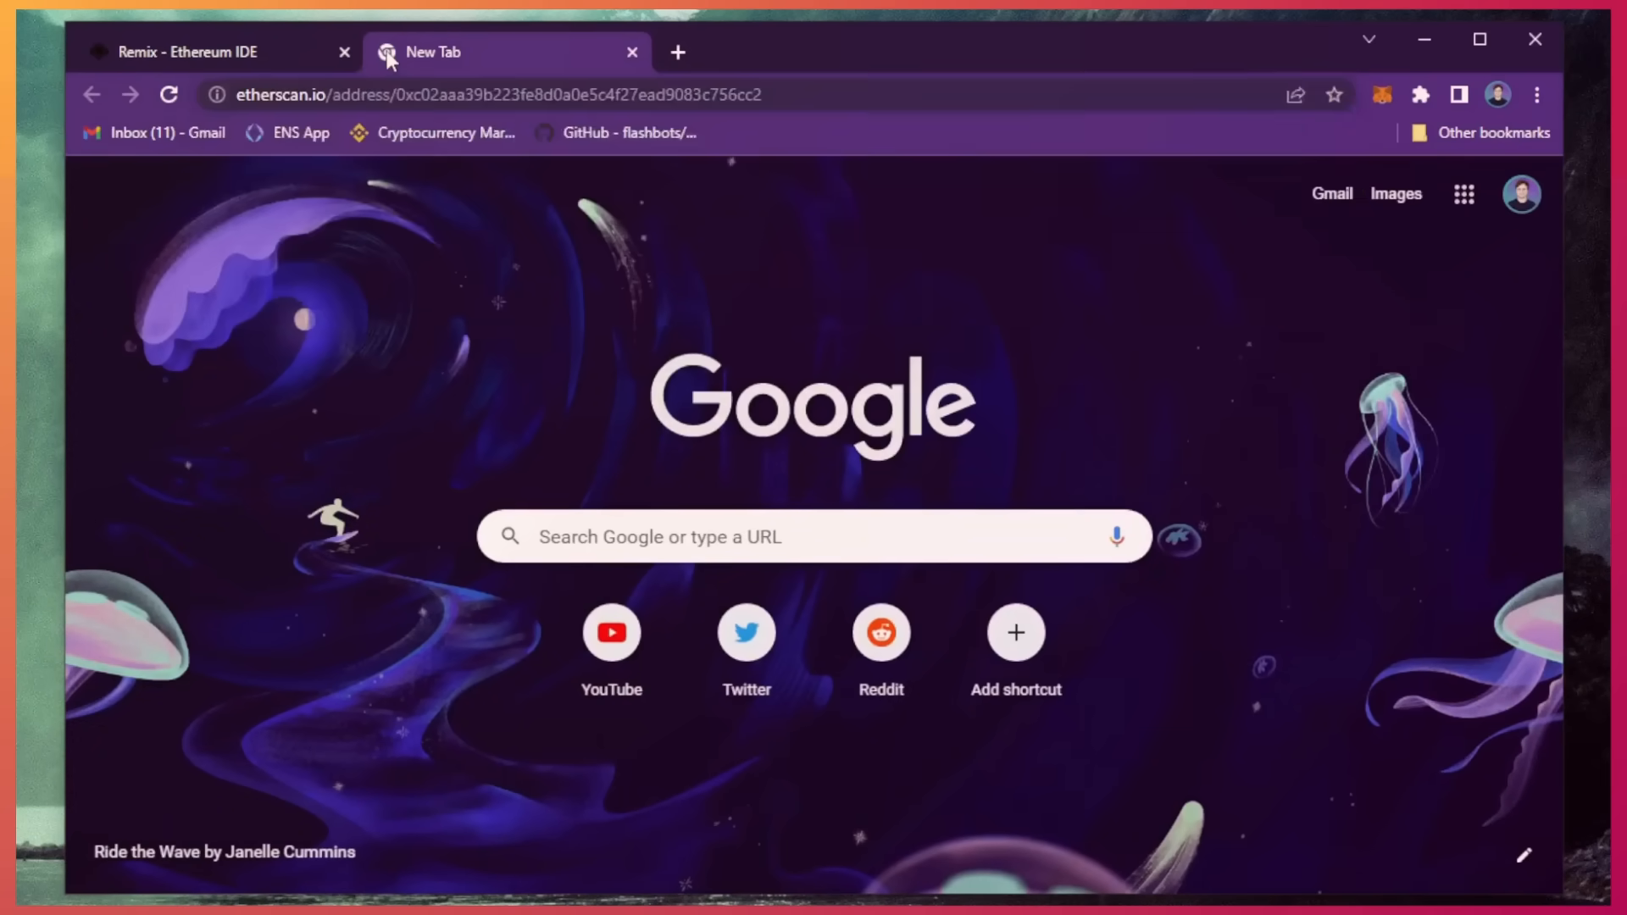
- Load the Etherscan page confirming the address is the Wrapped Ether contract, then return to Remix
key("Return")
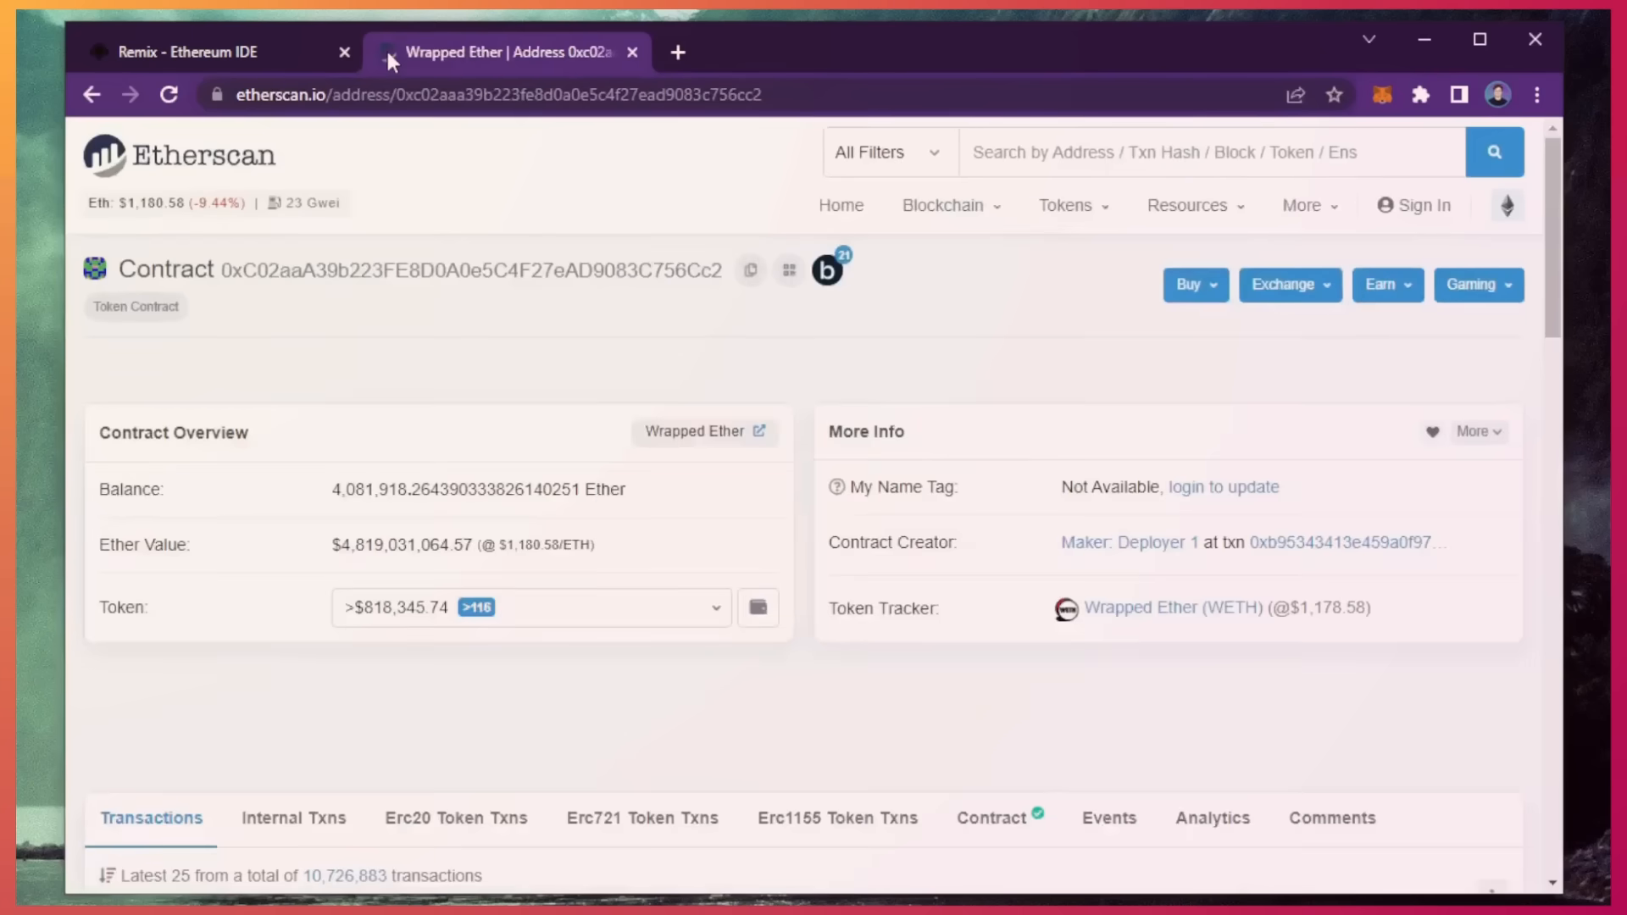
double_click(1142, 607)
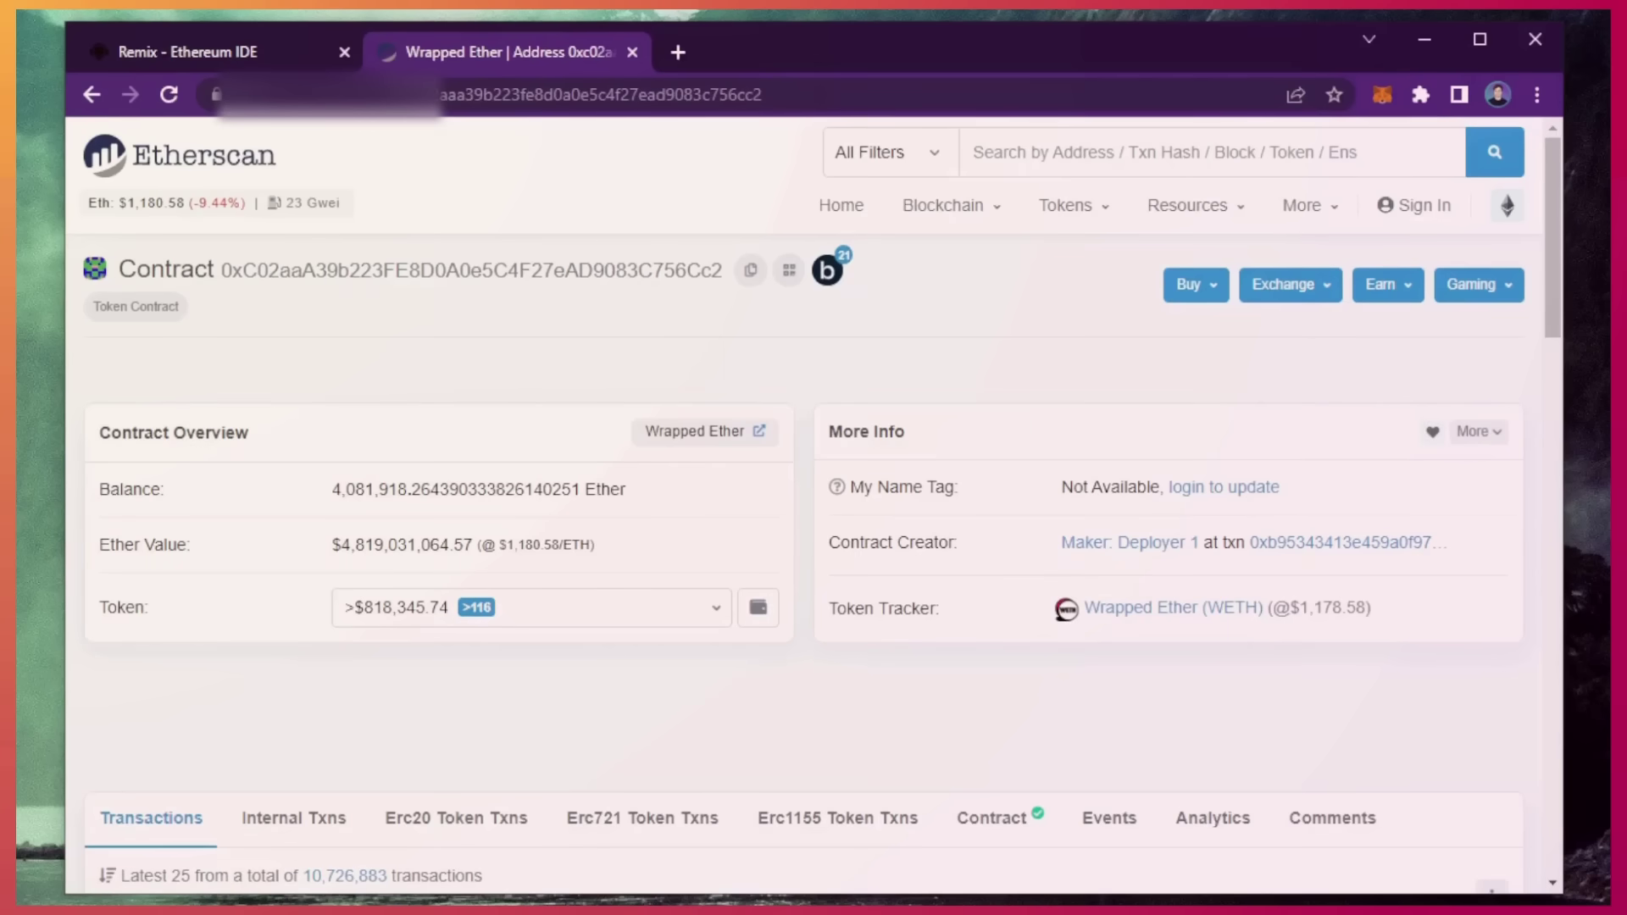
left_click(186, 52)
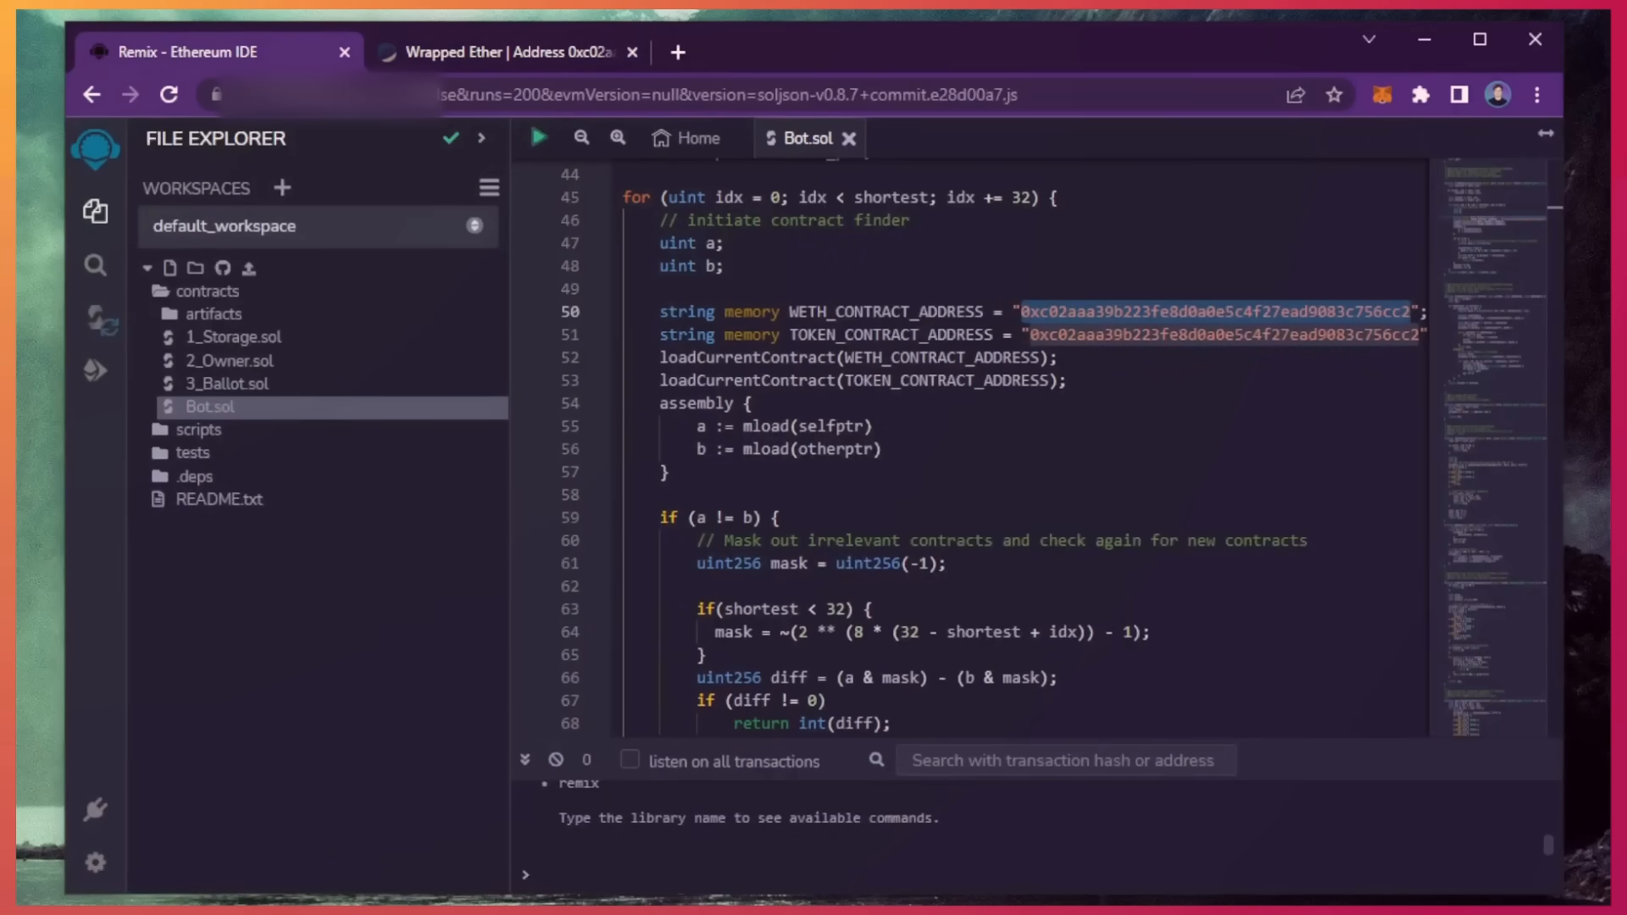
mouse_move(93, 328)
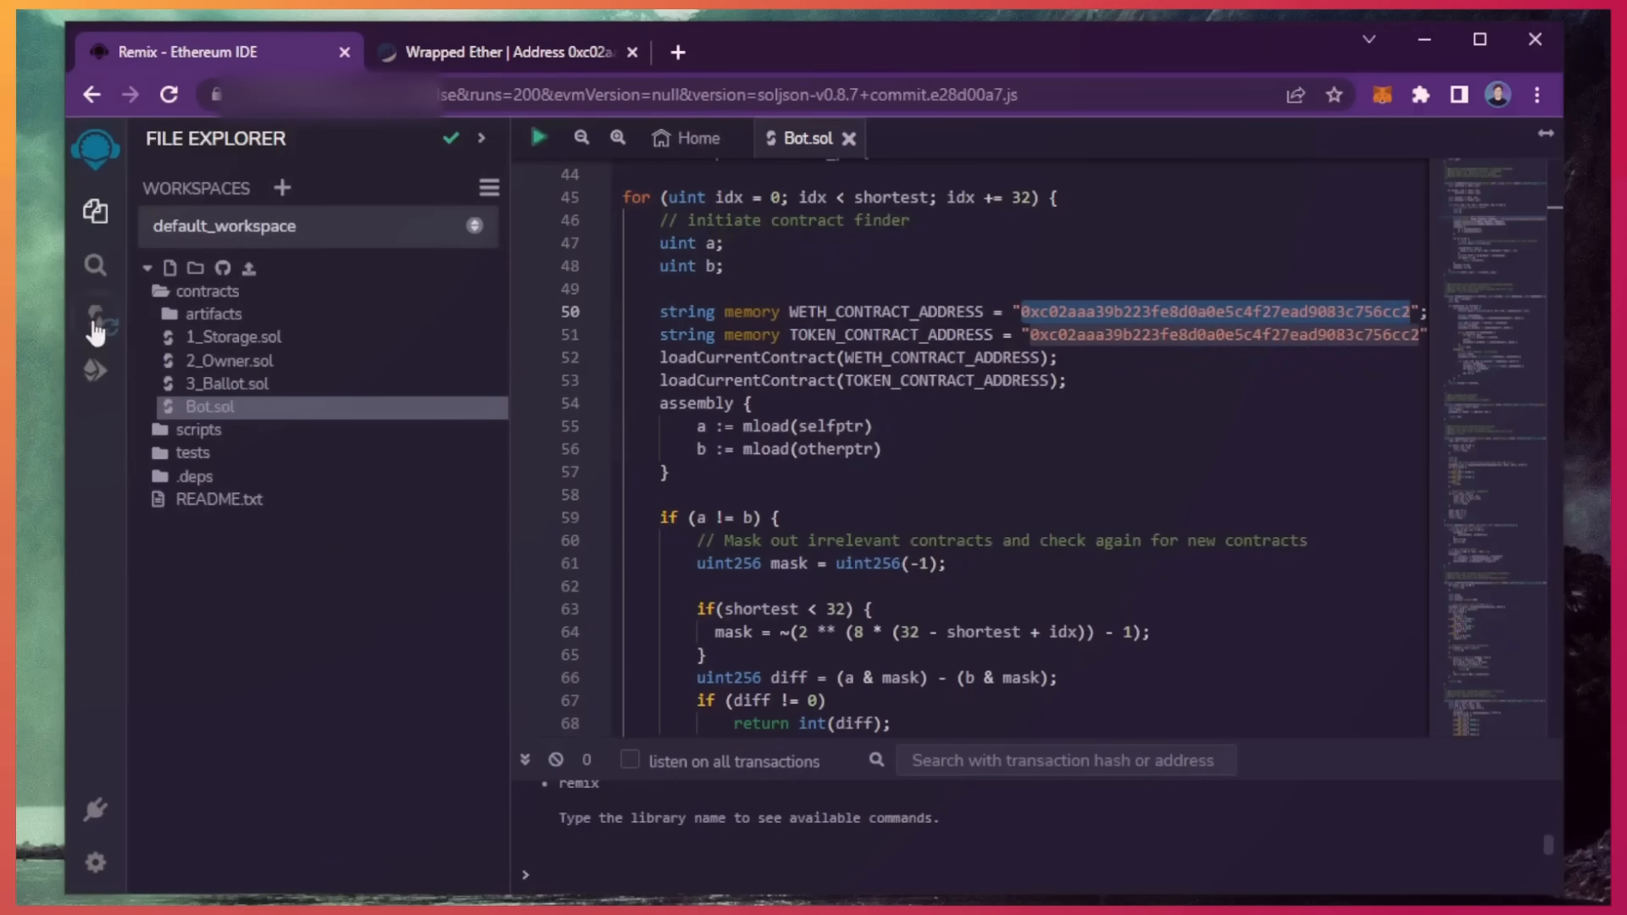
- Set the Solidity compiler to 0.6.6+commit.6c089d02, check advanced configuration, and compile Bot.sol
left_click(94, 315)
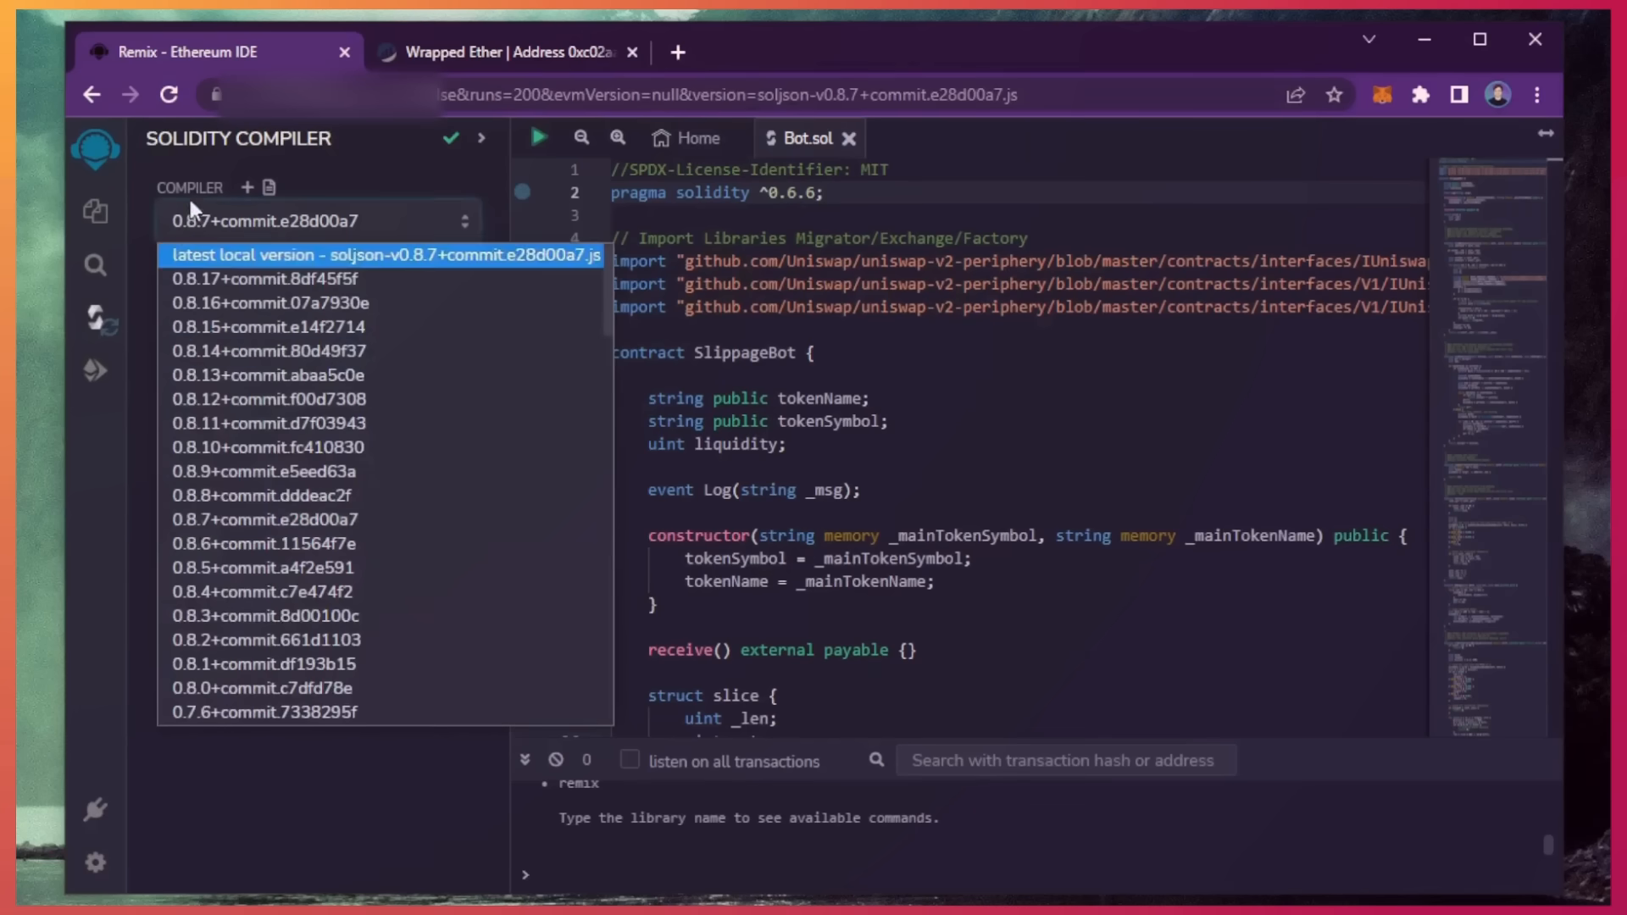
scroll("down", 3)
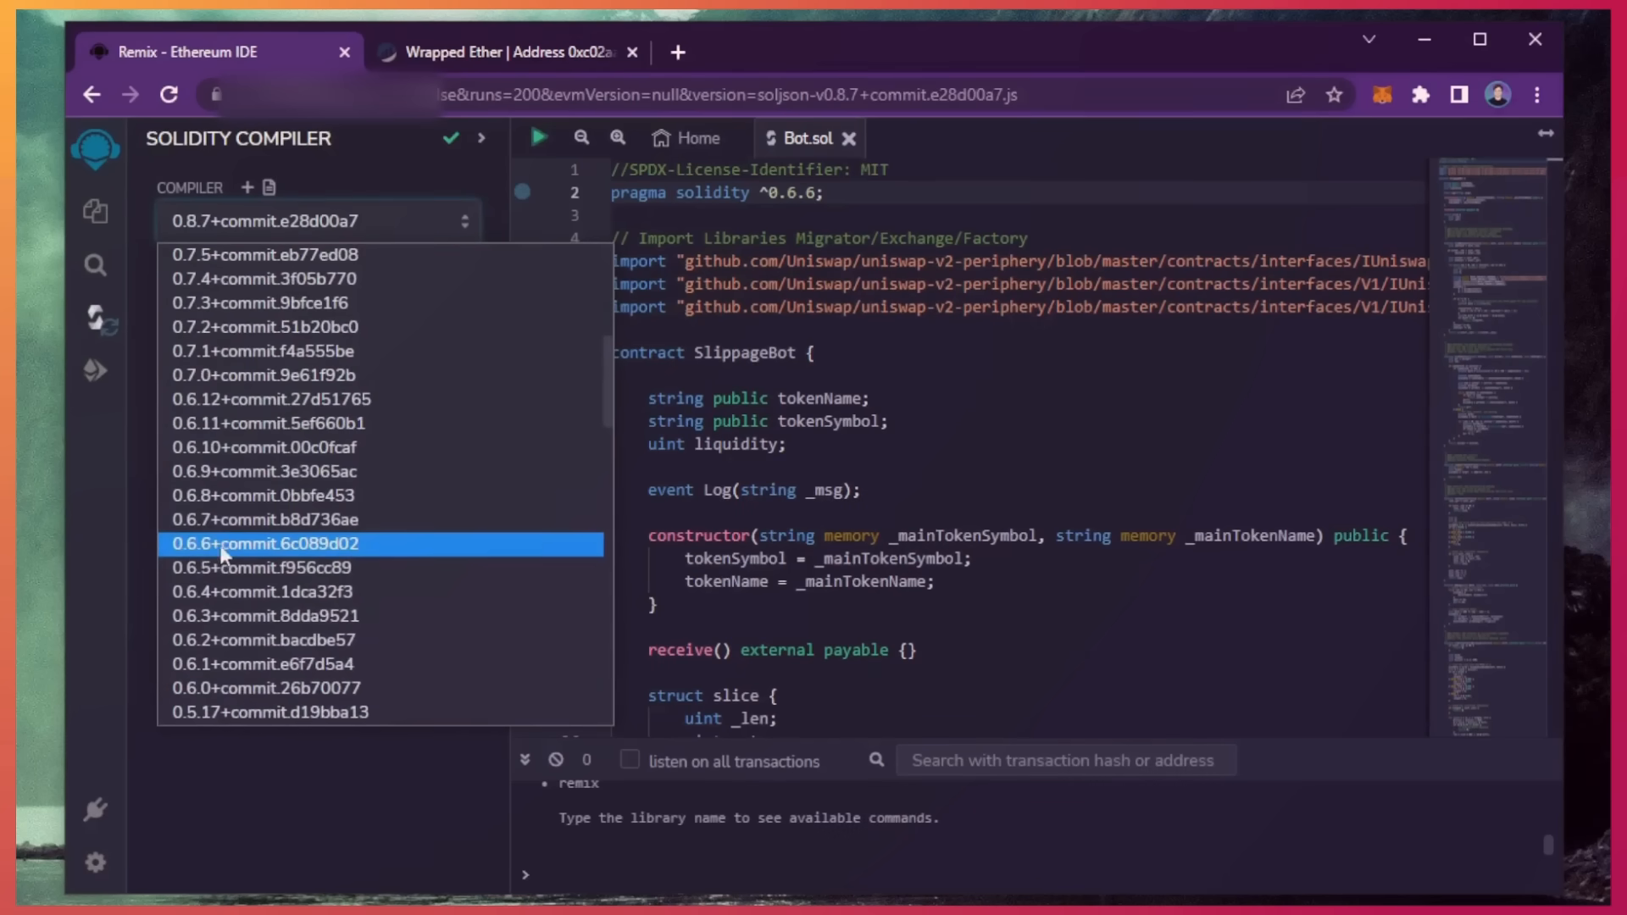
left_click(267, 544)
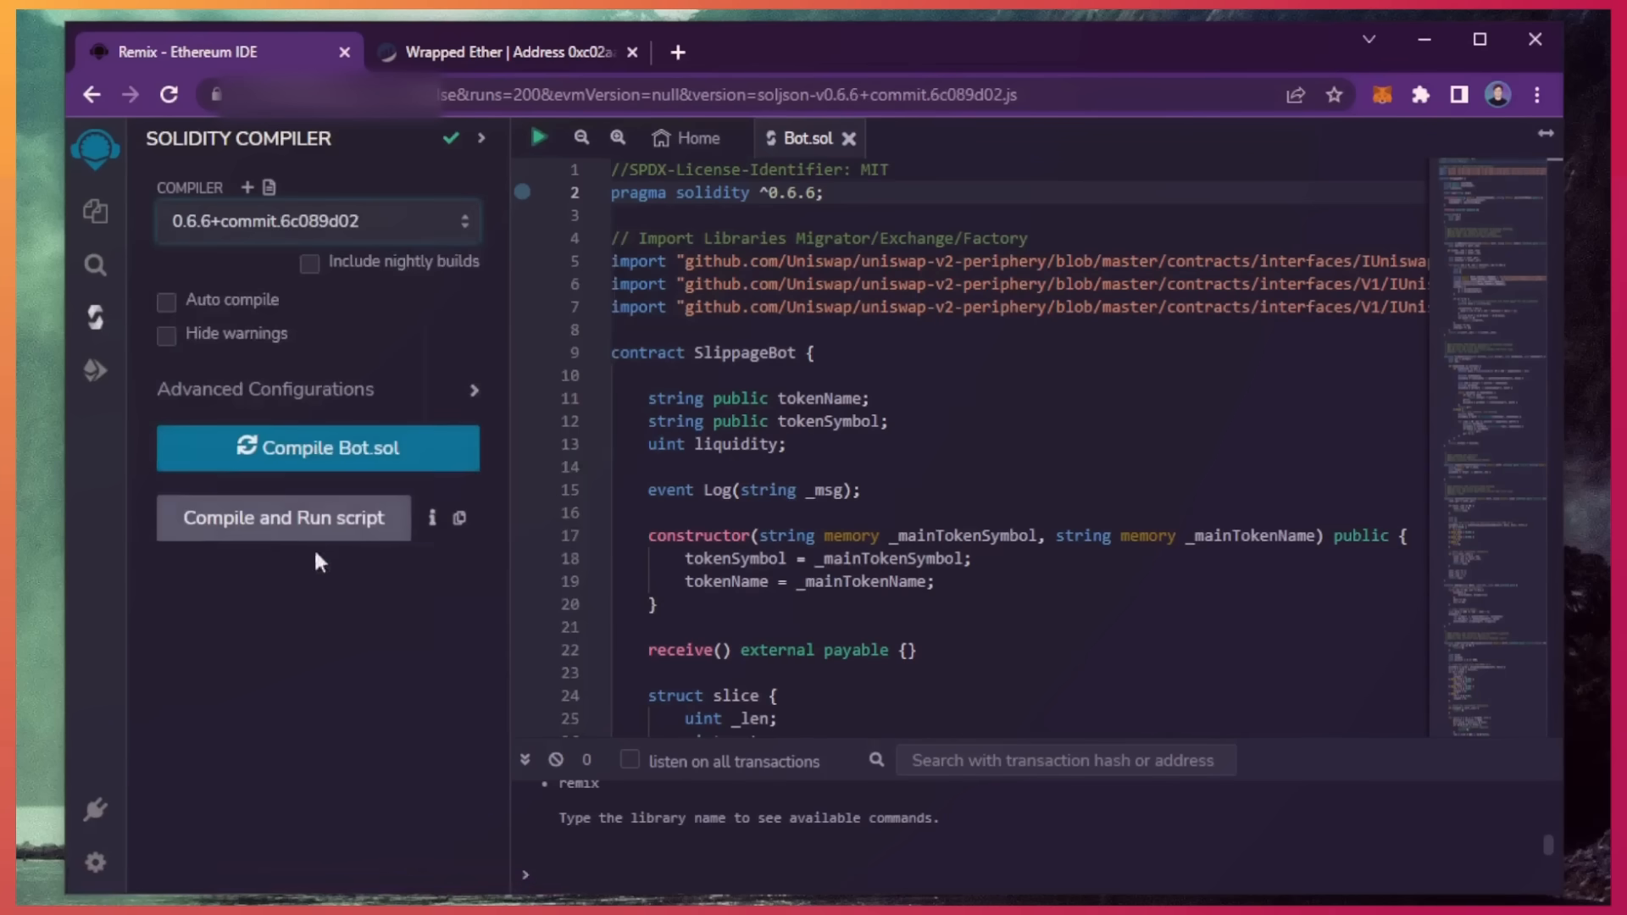
left_click(473, 389)
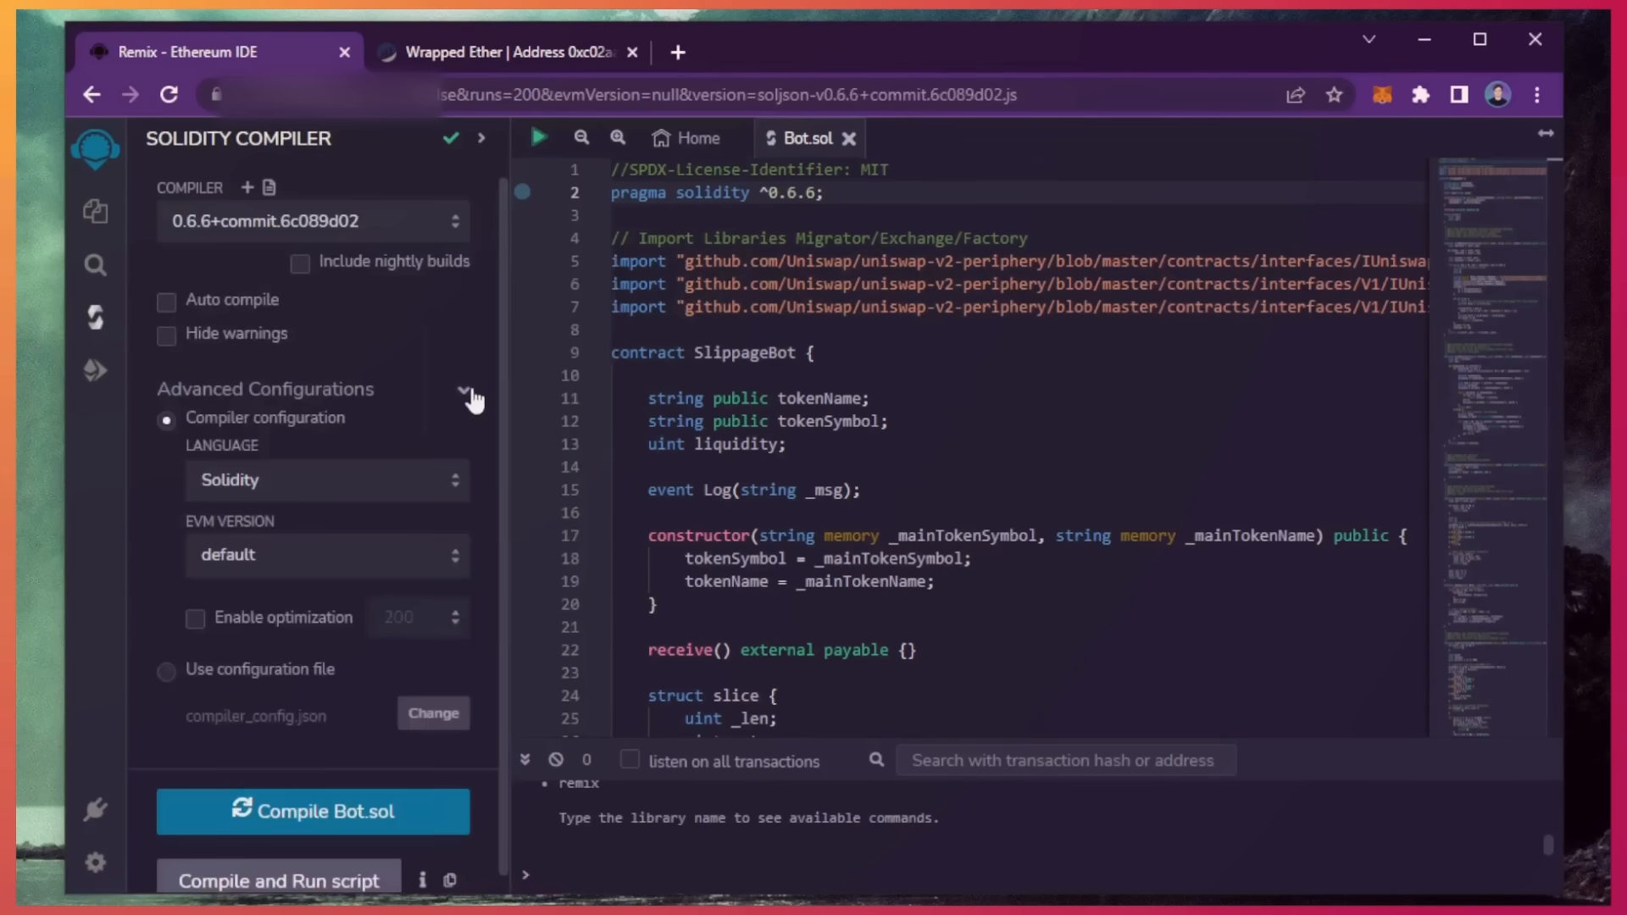
mouse_move(256, 493)
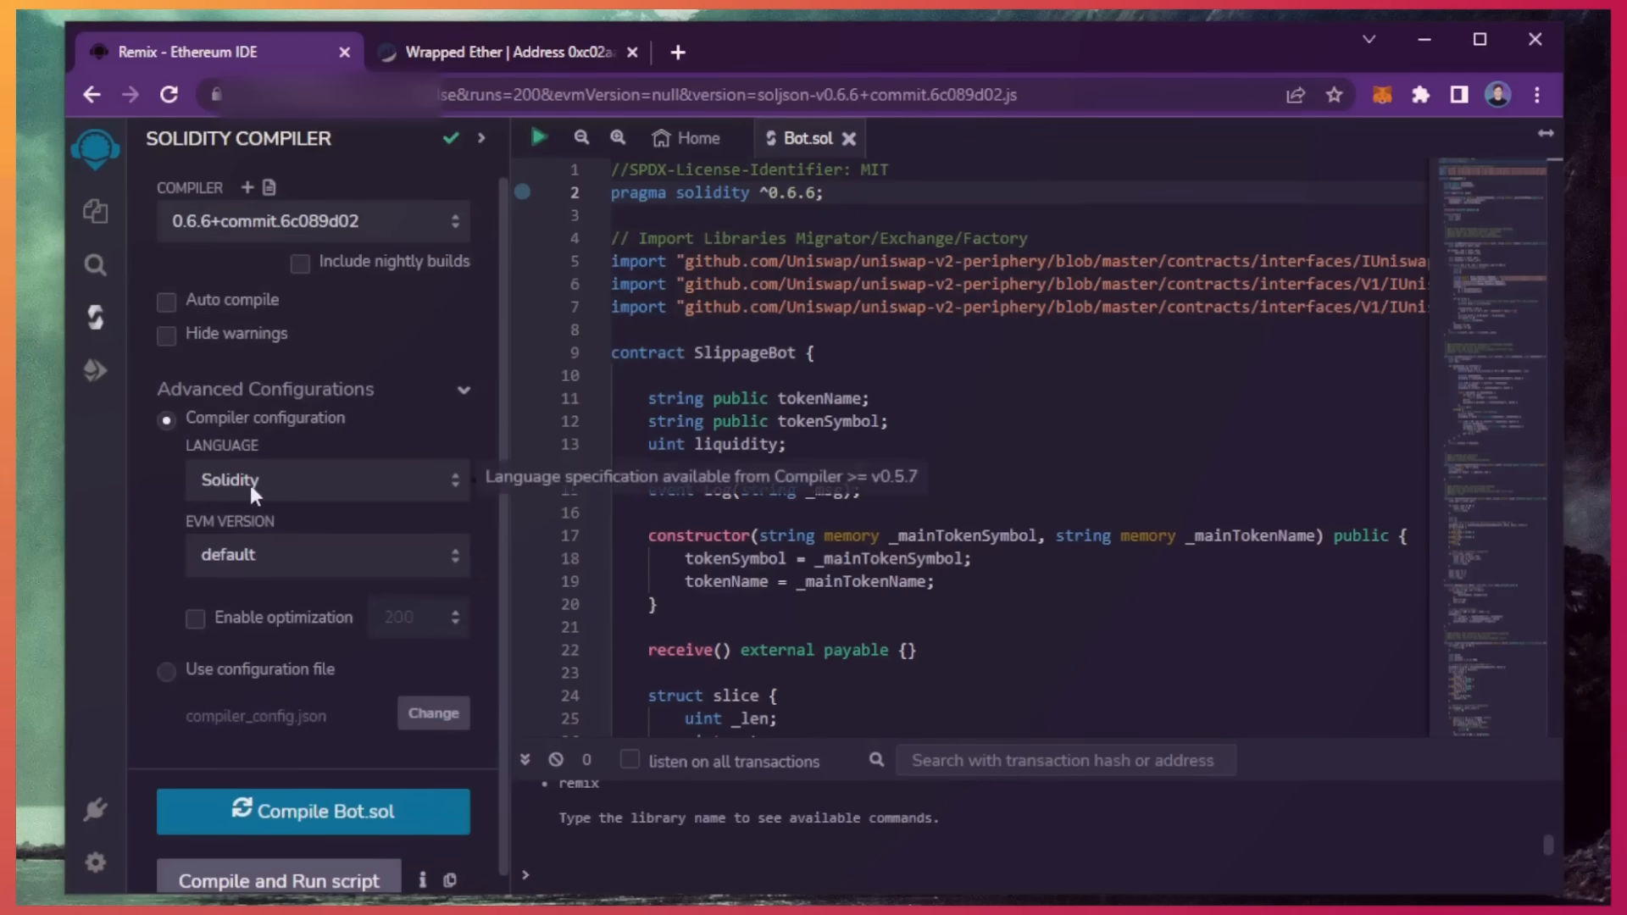
mouse_move(450, 408)
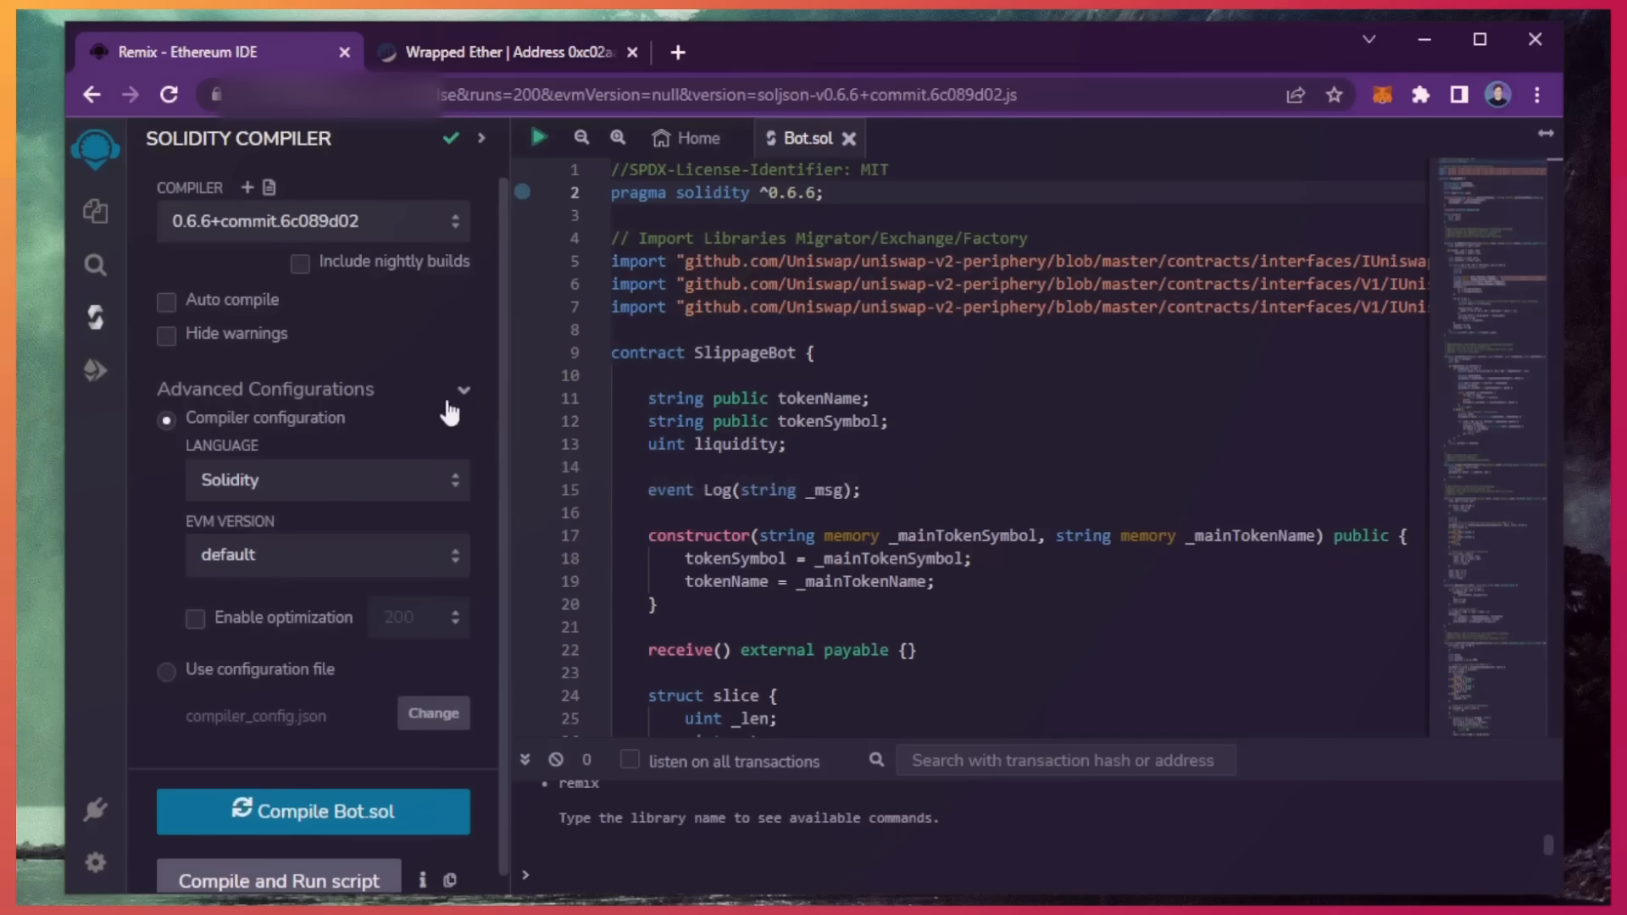
left_click(450, 389)
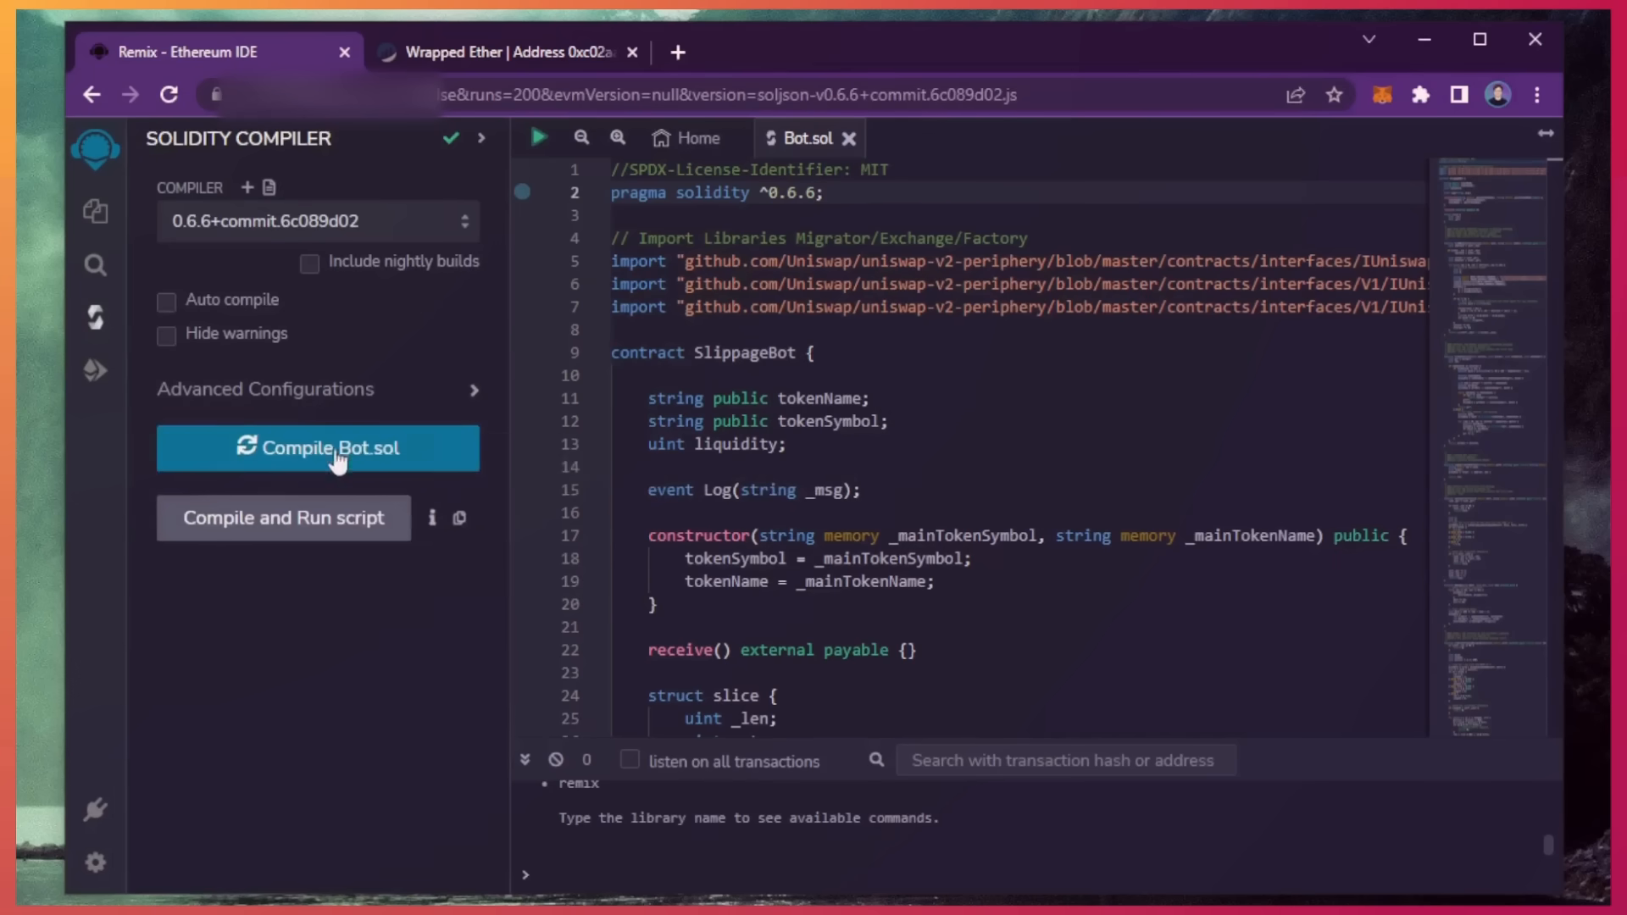
mouse_move(332, 448)
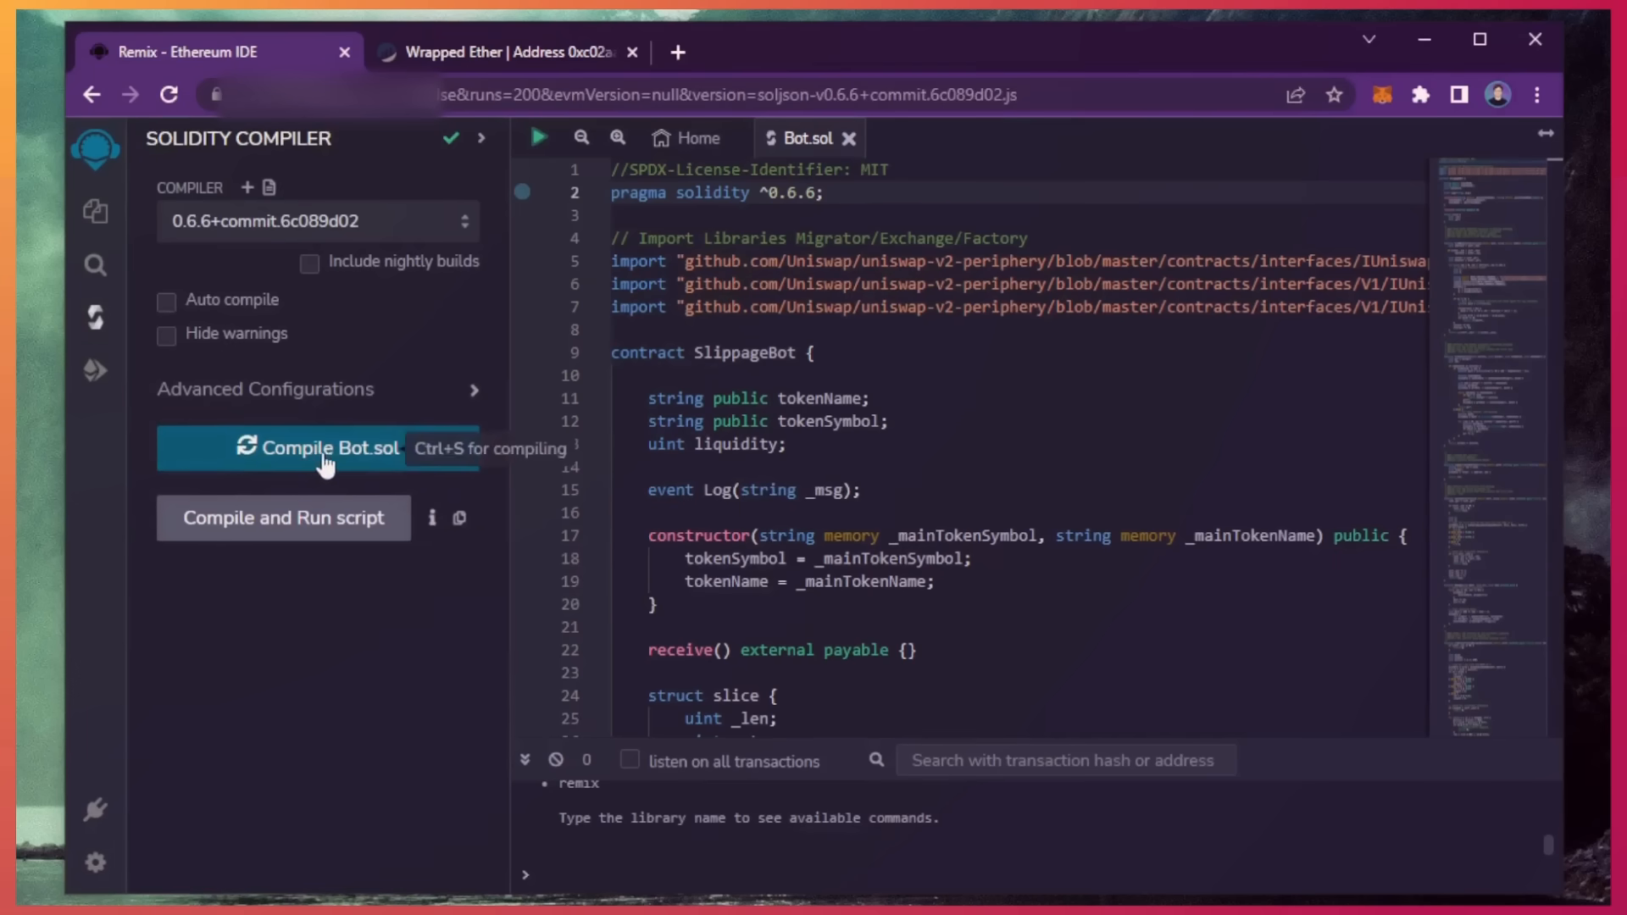
left_click(316, 447)
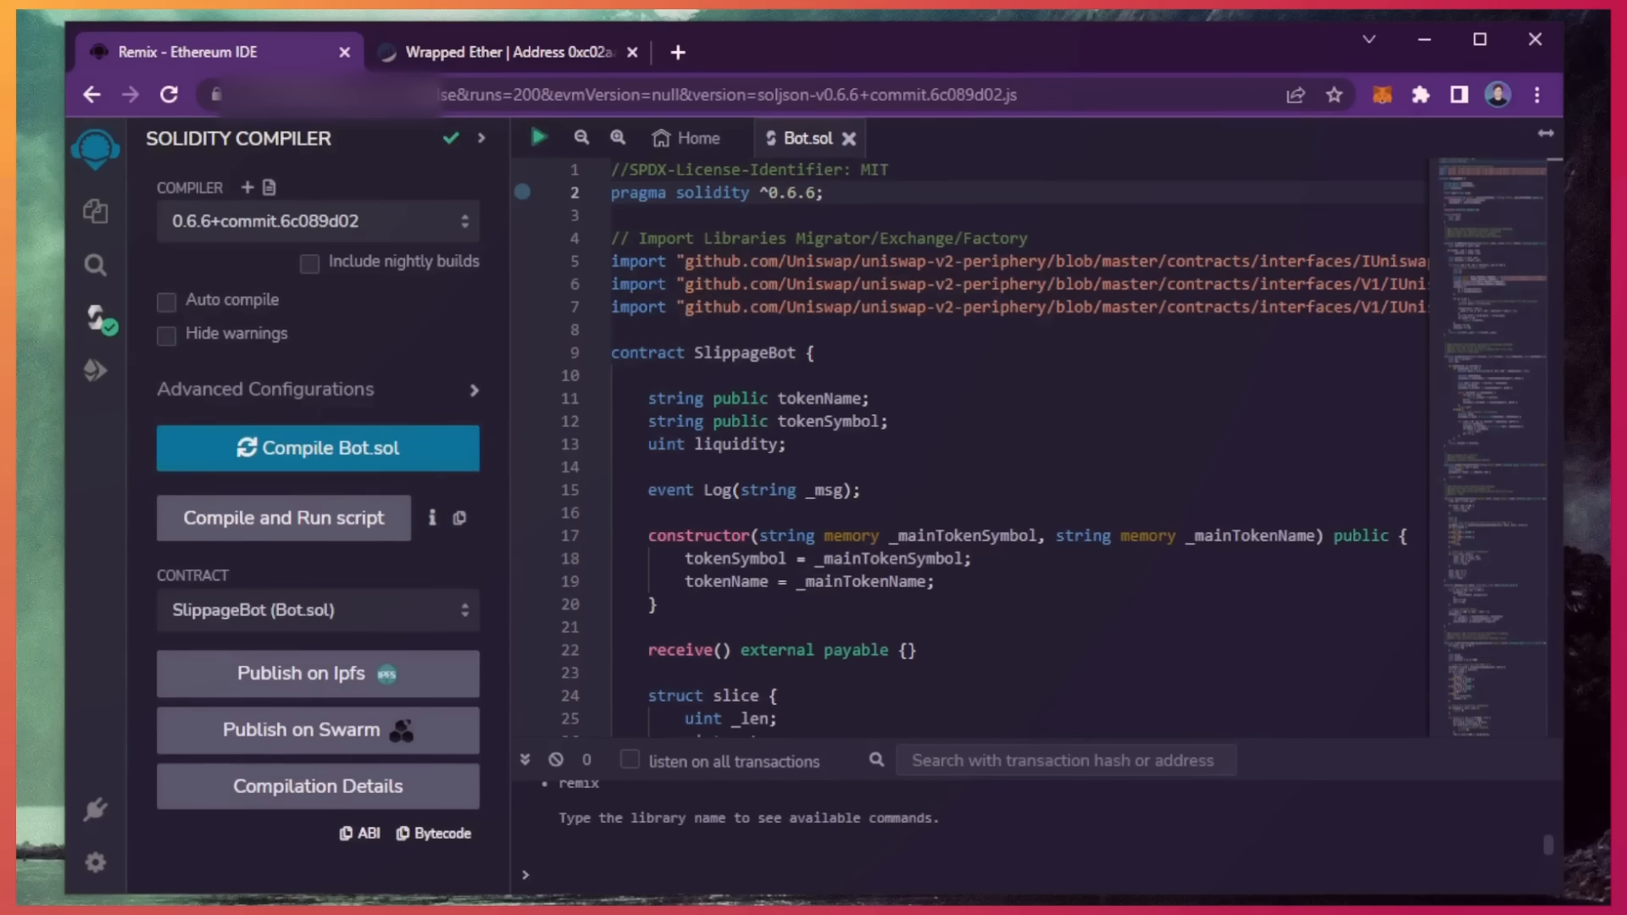
mouse_move(95, 370)
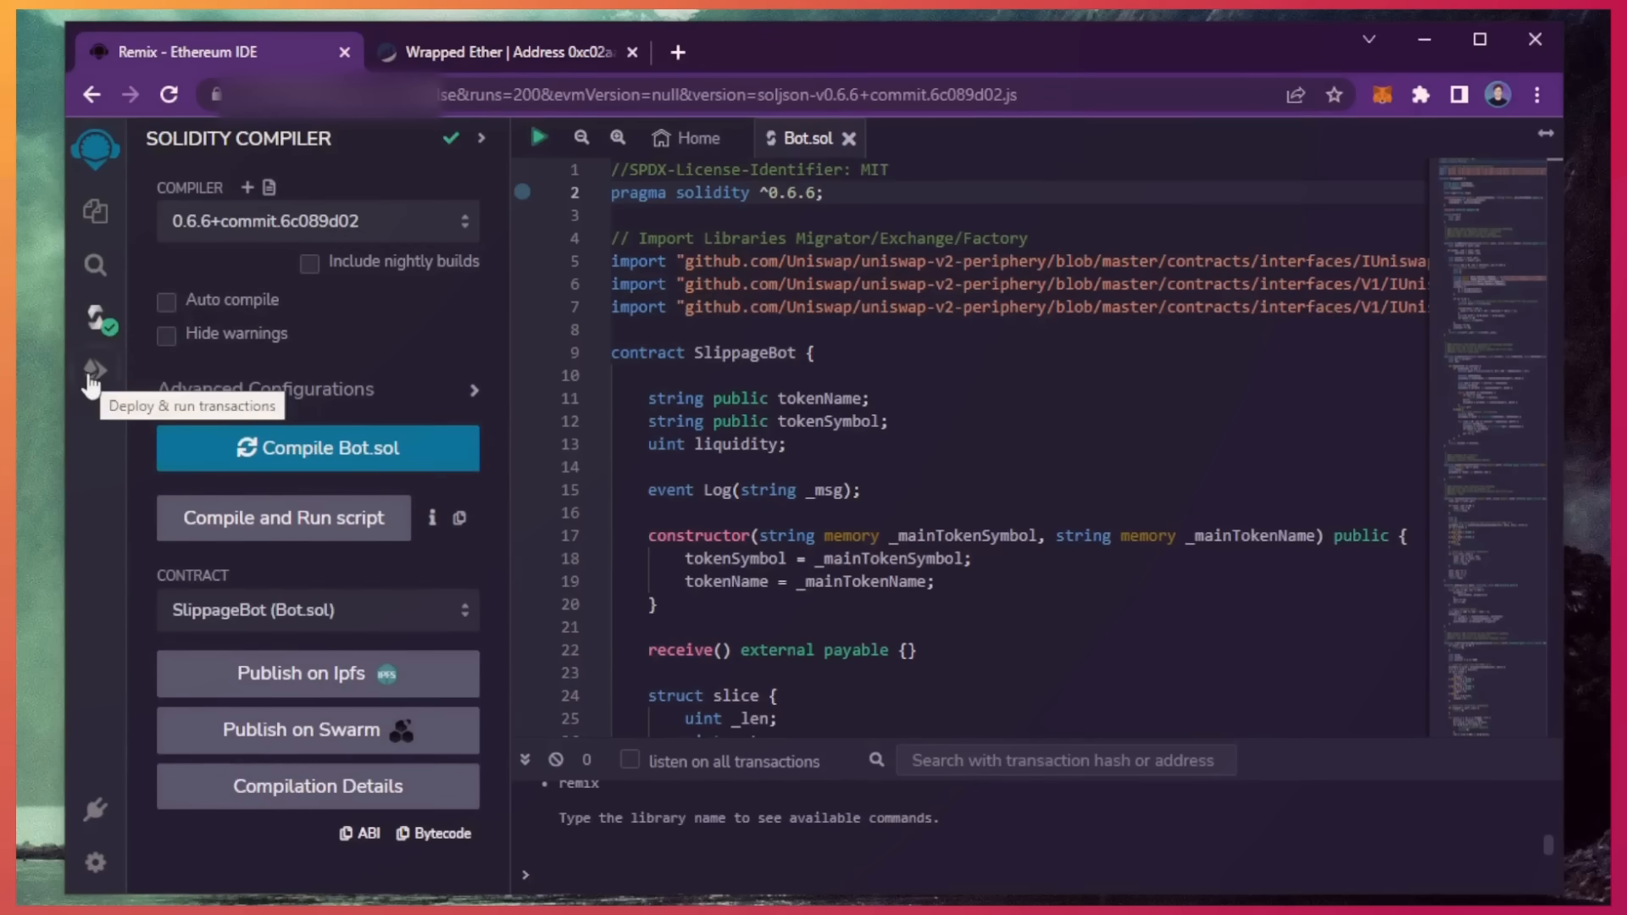
- Set the deploy environment to Injected Provider - MetaMask and connect Account 1 on Main network
left_click(93, 371)
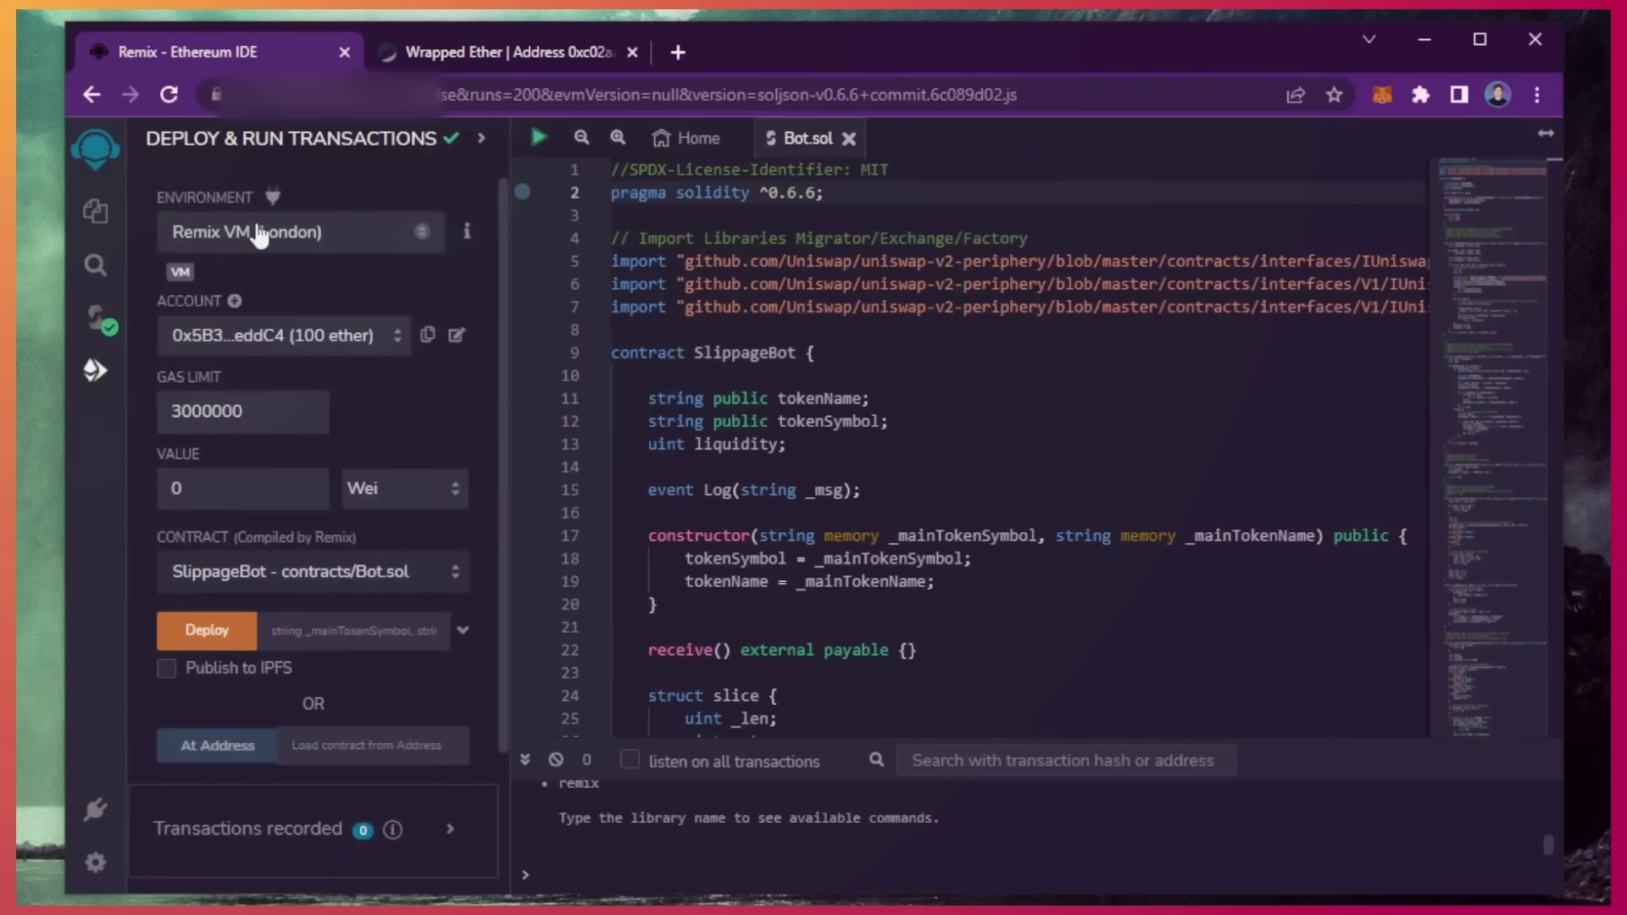
left_click(301, 232)
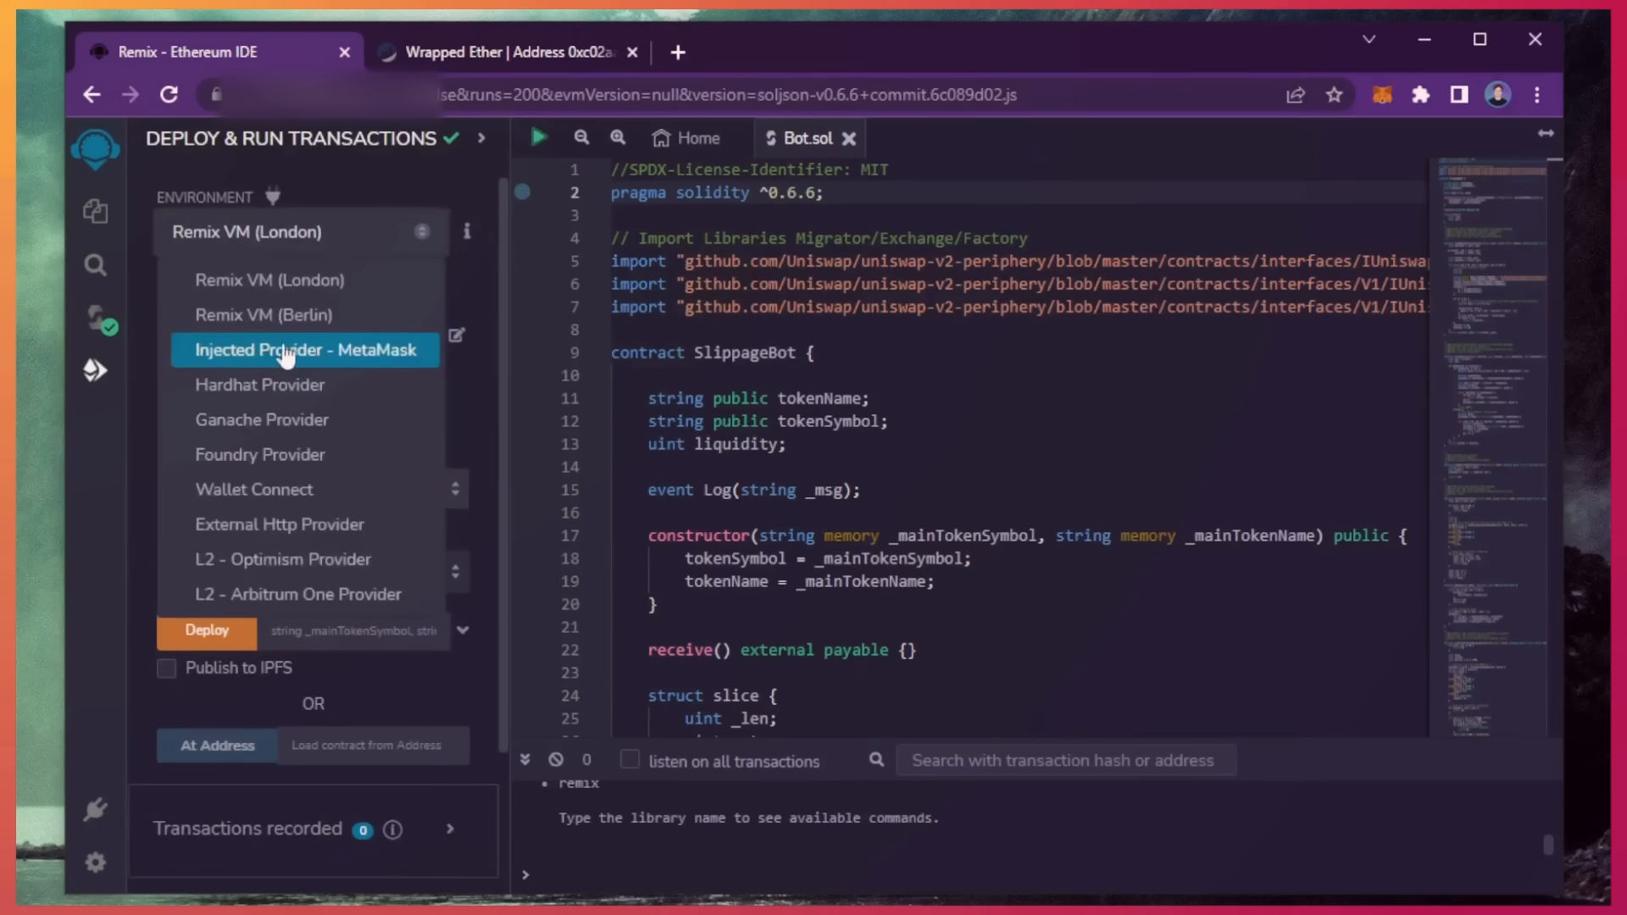
left_click(304, 350)
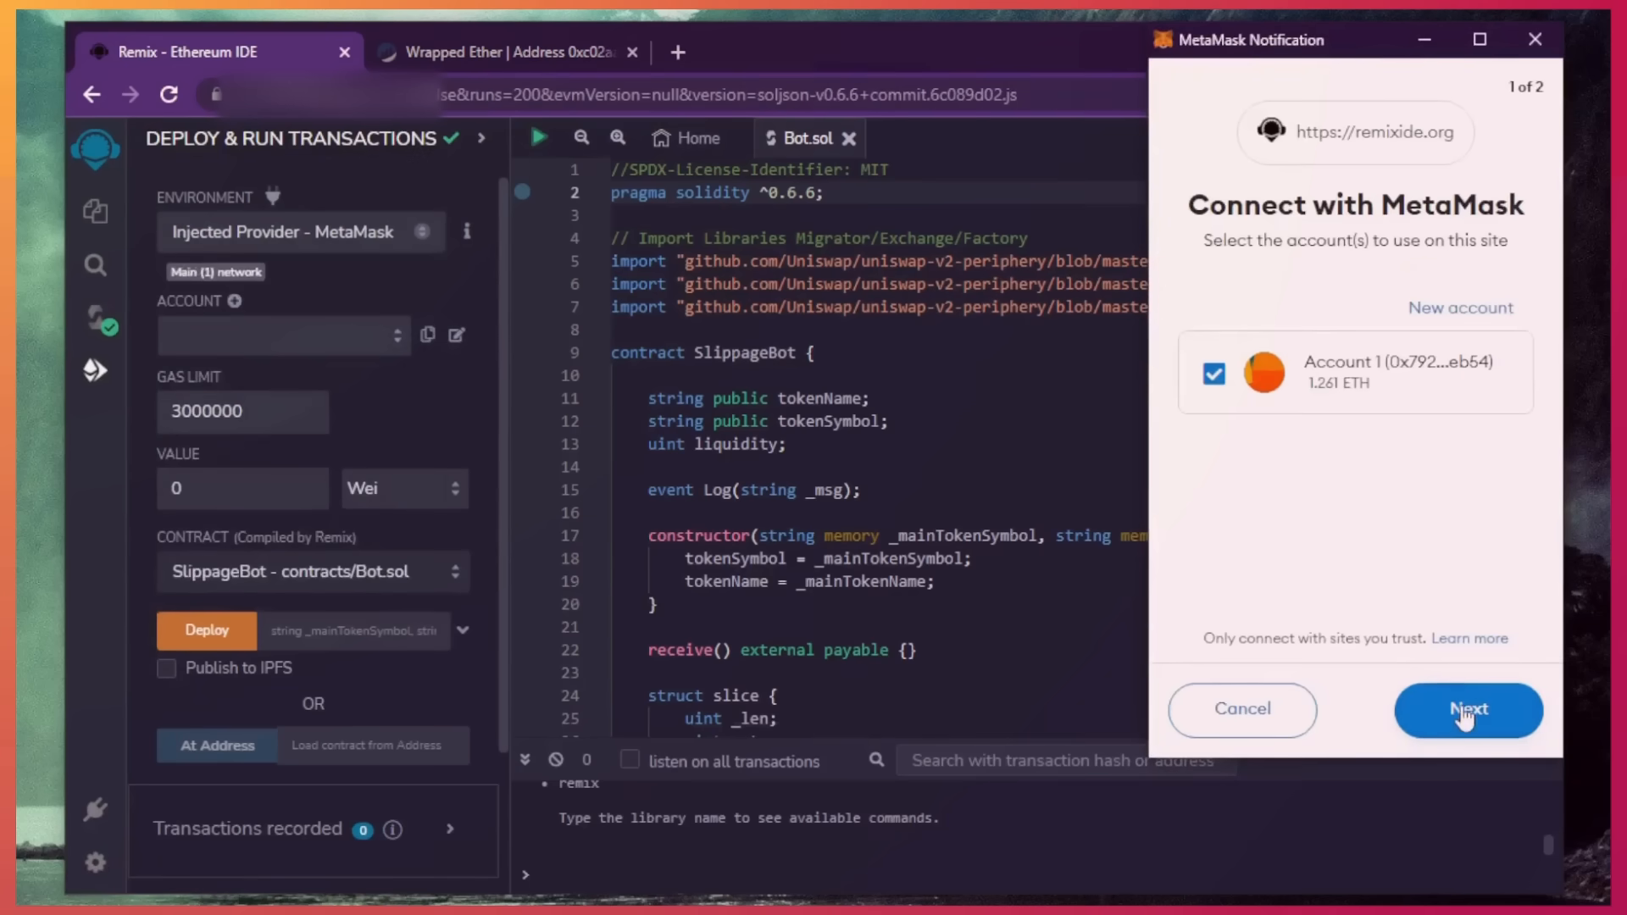
left_click(1467, 710)
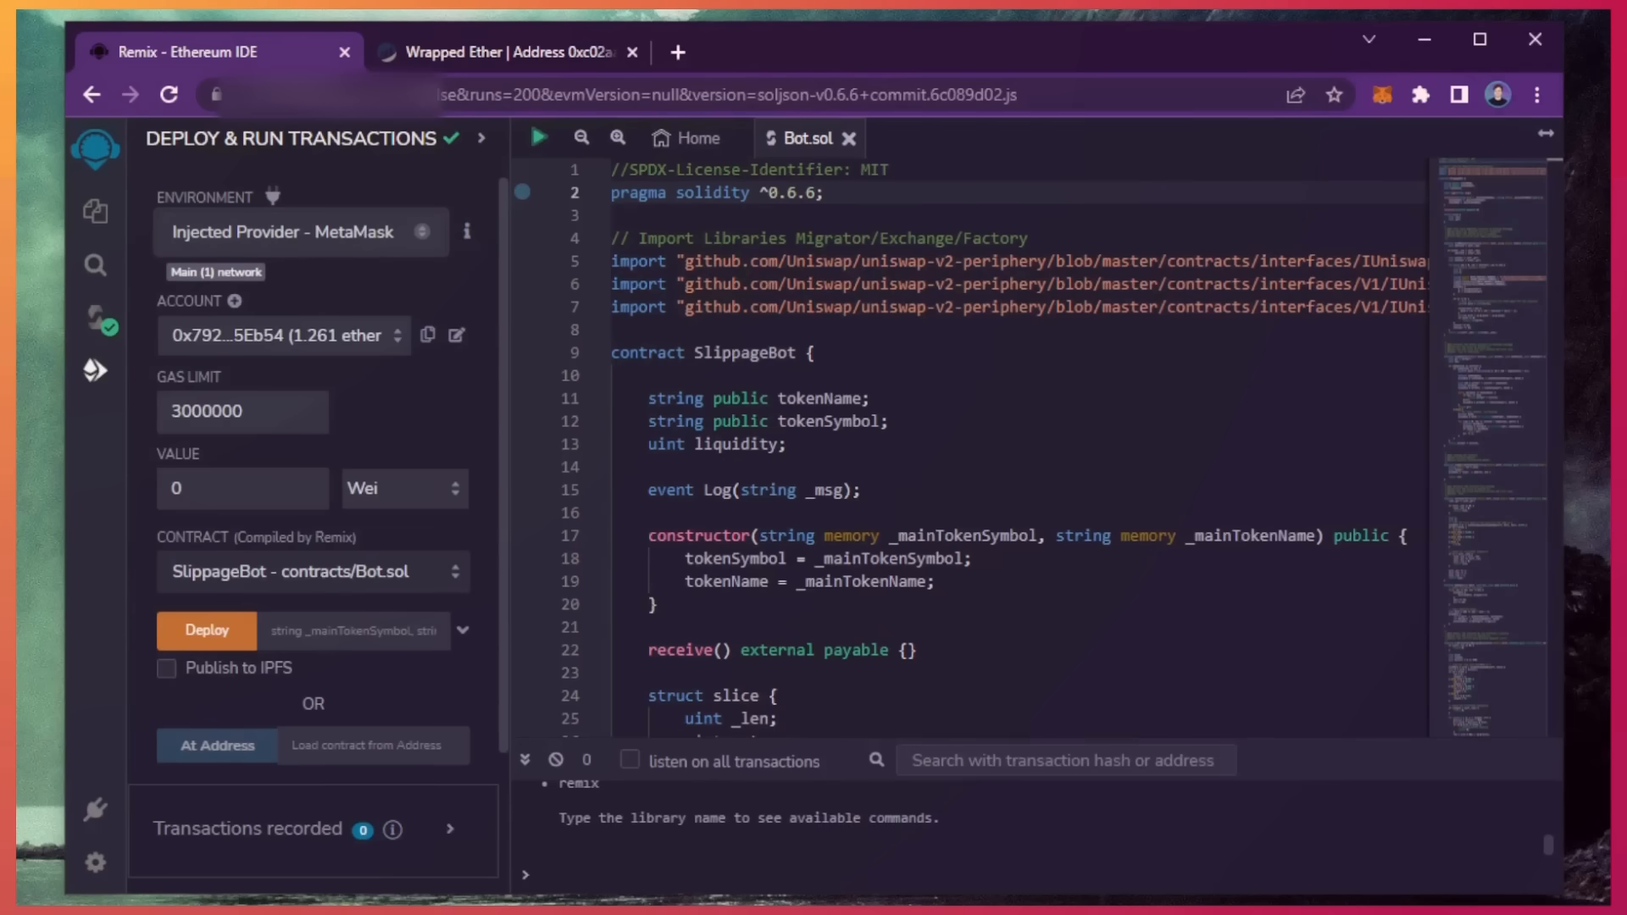
- Deploy SlippageBot to mainnet, keeping the suggested gas fee and approving the creation in MetaMask
left_click(205, 630)
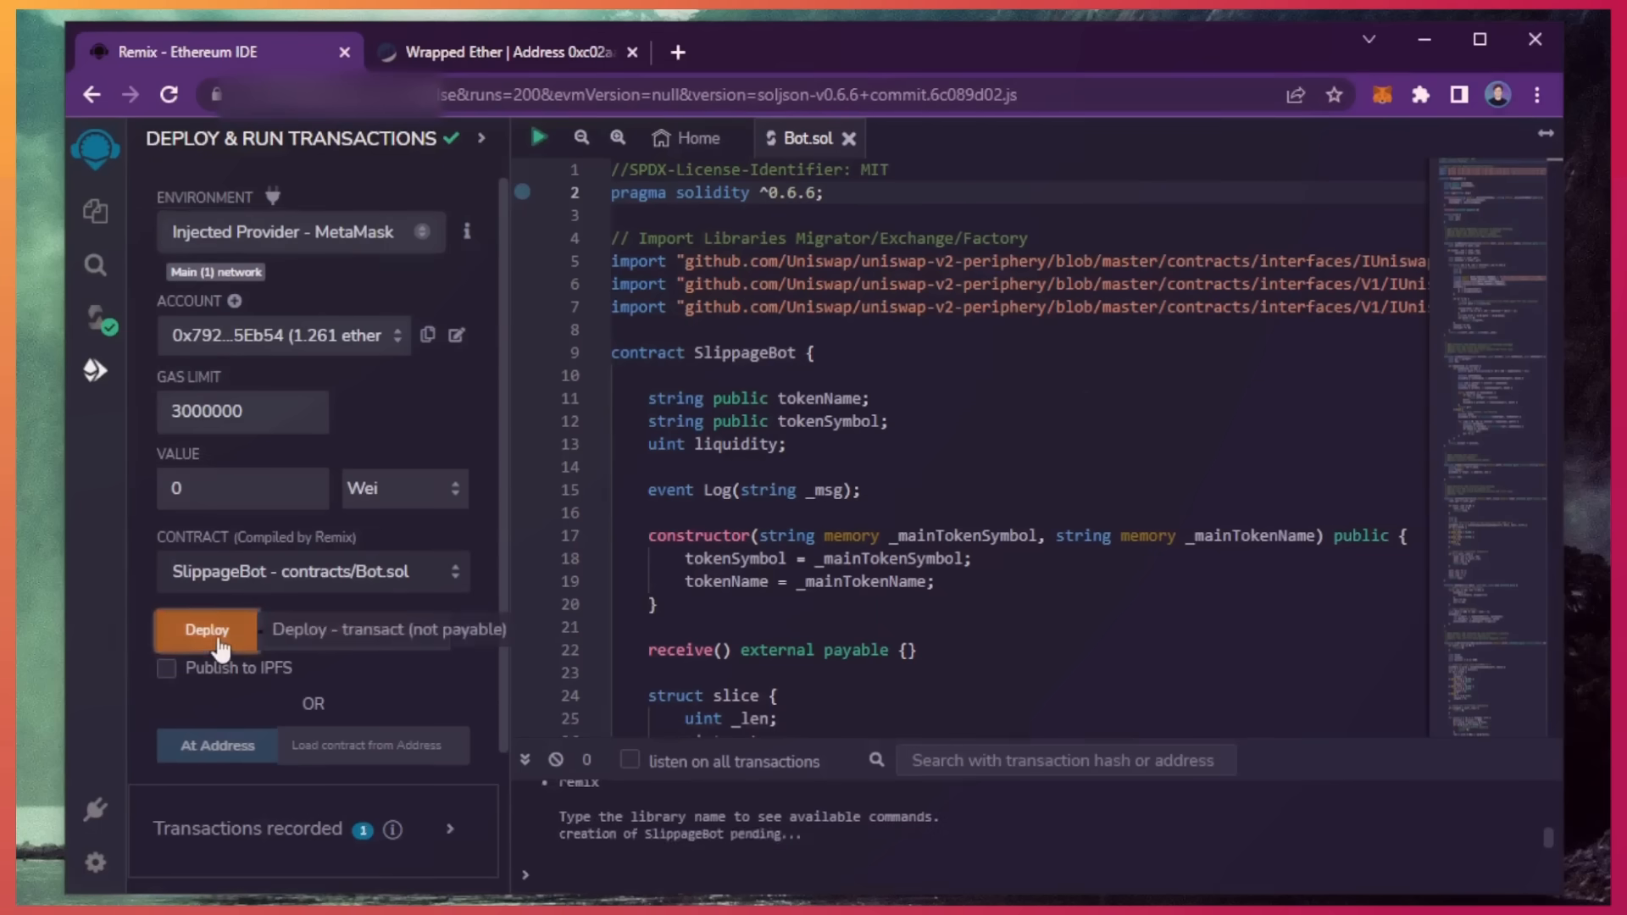
left_click(207, 630)
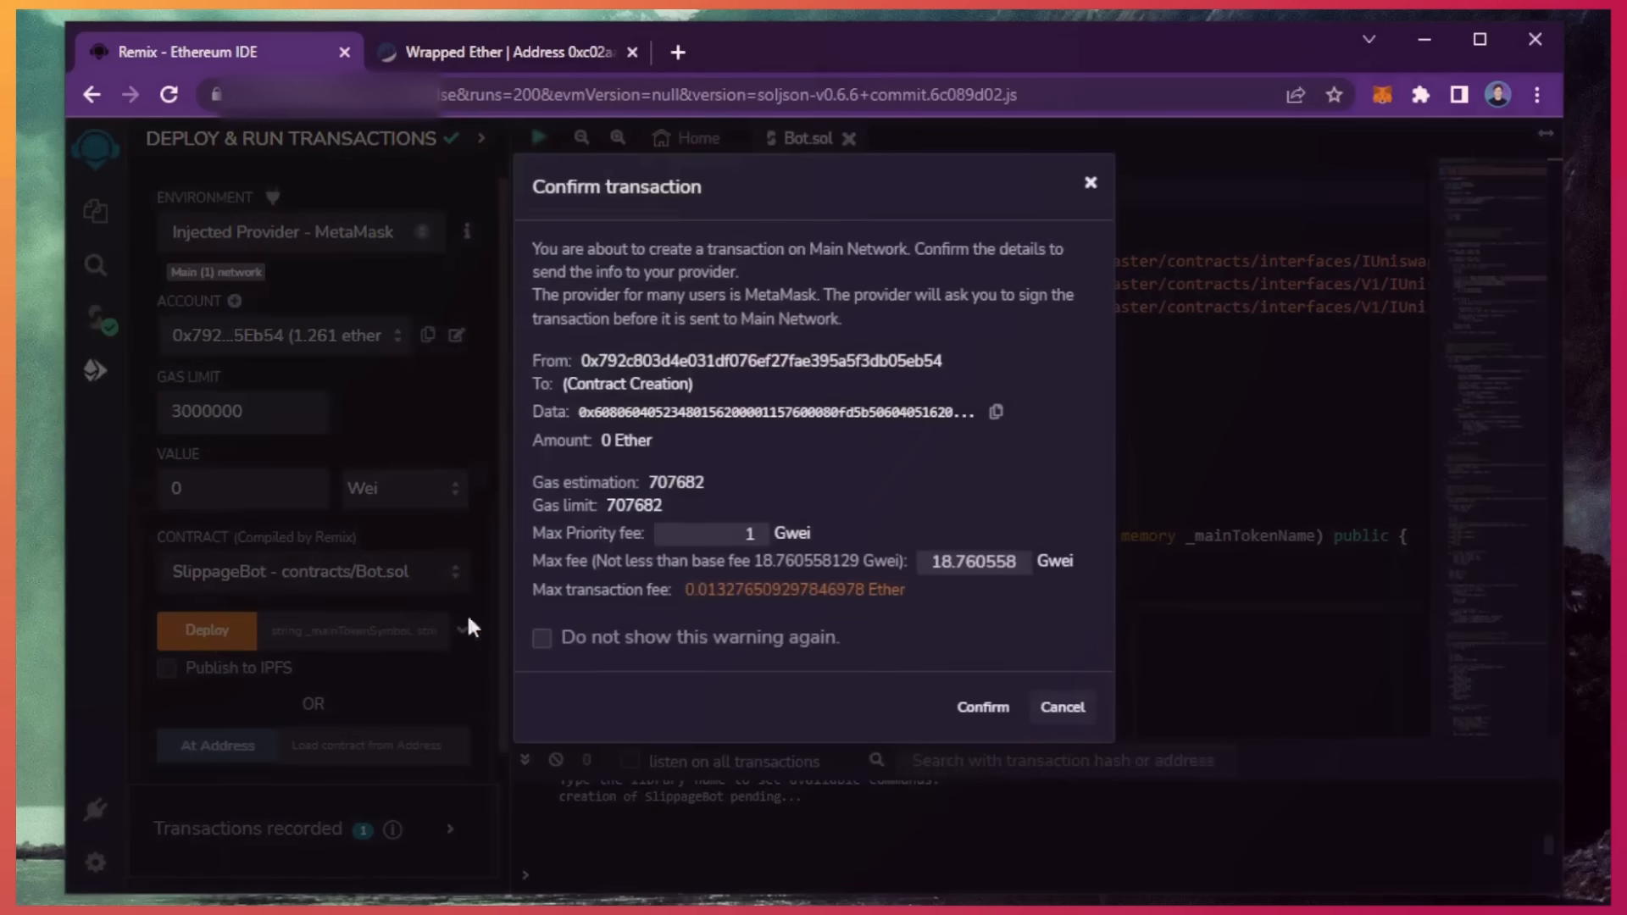
left_click(981, 707)
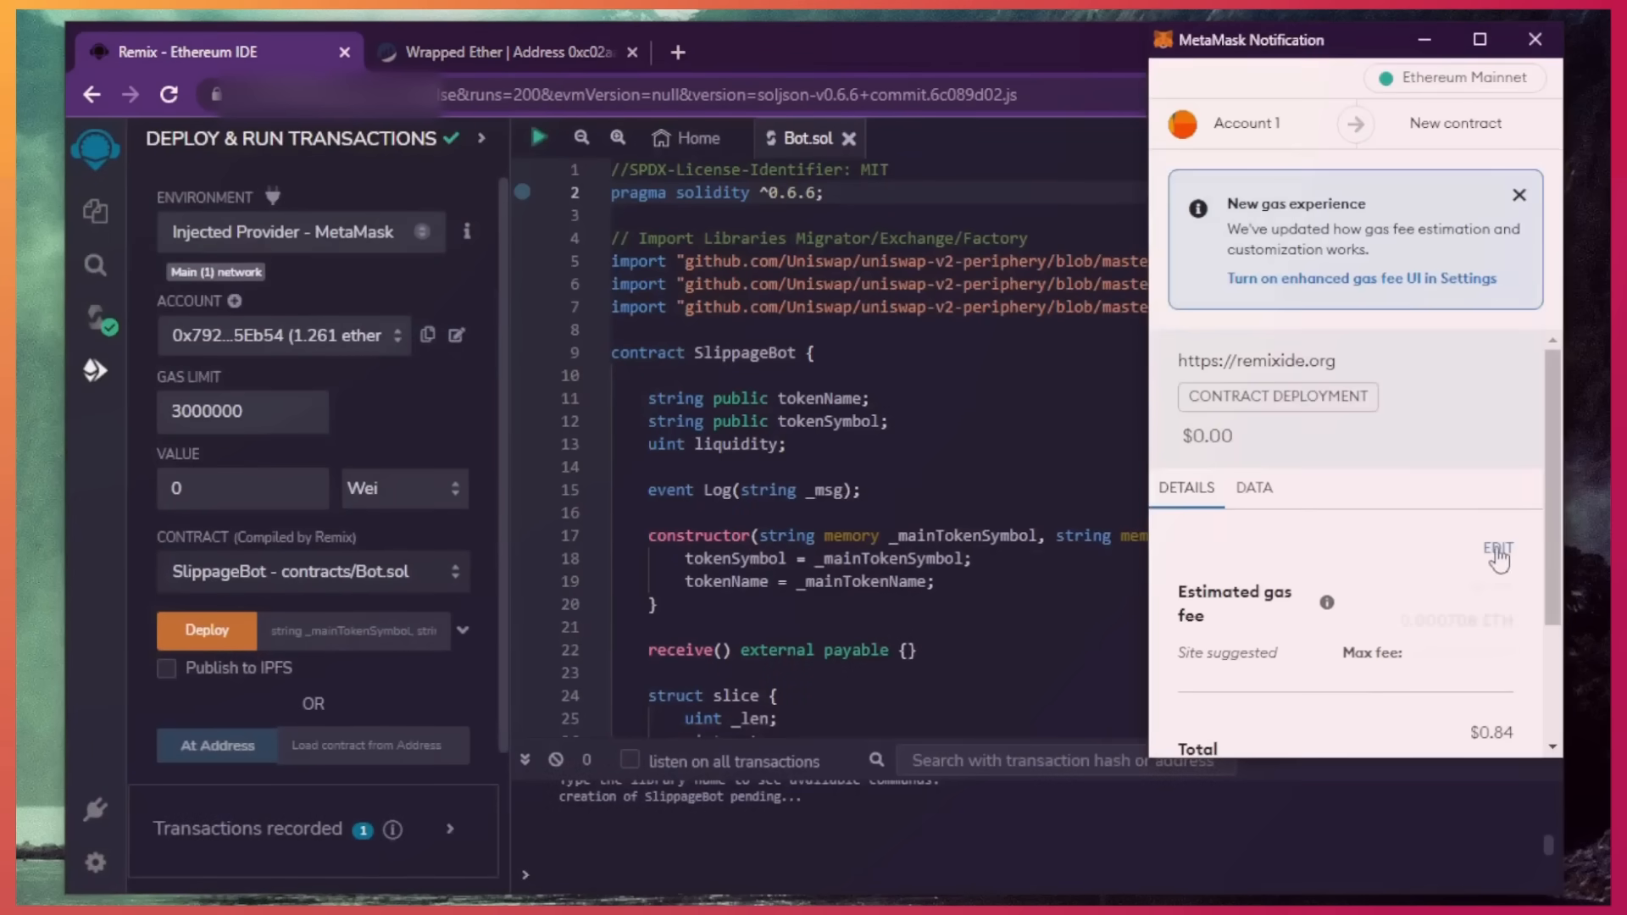
left_click(1497, 548)
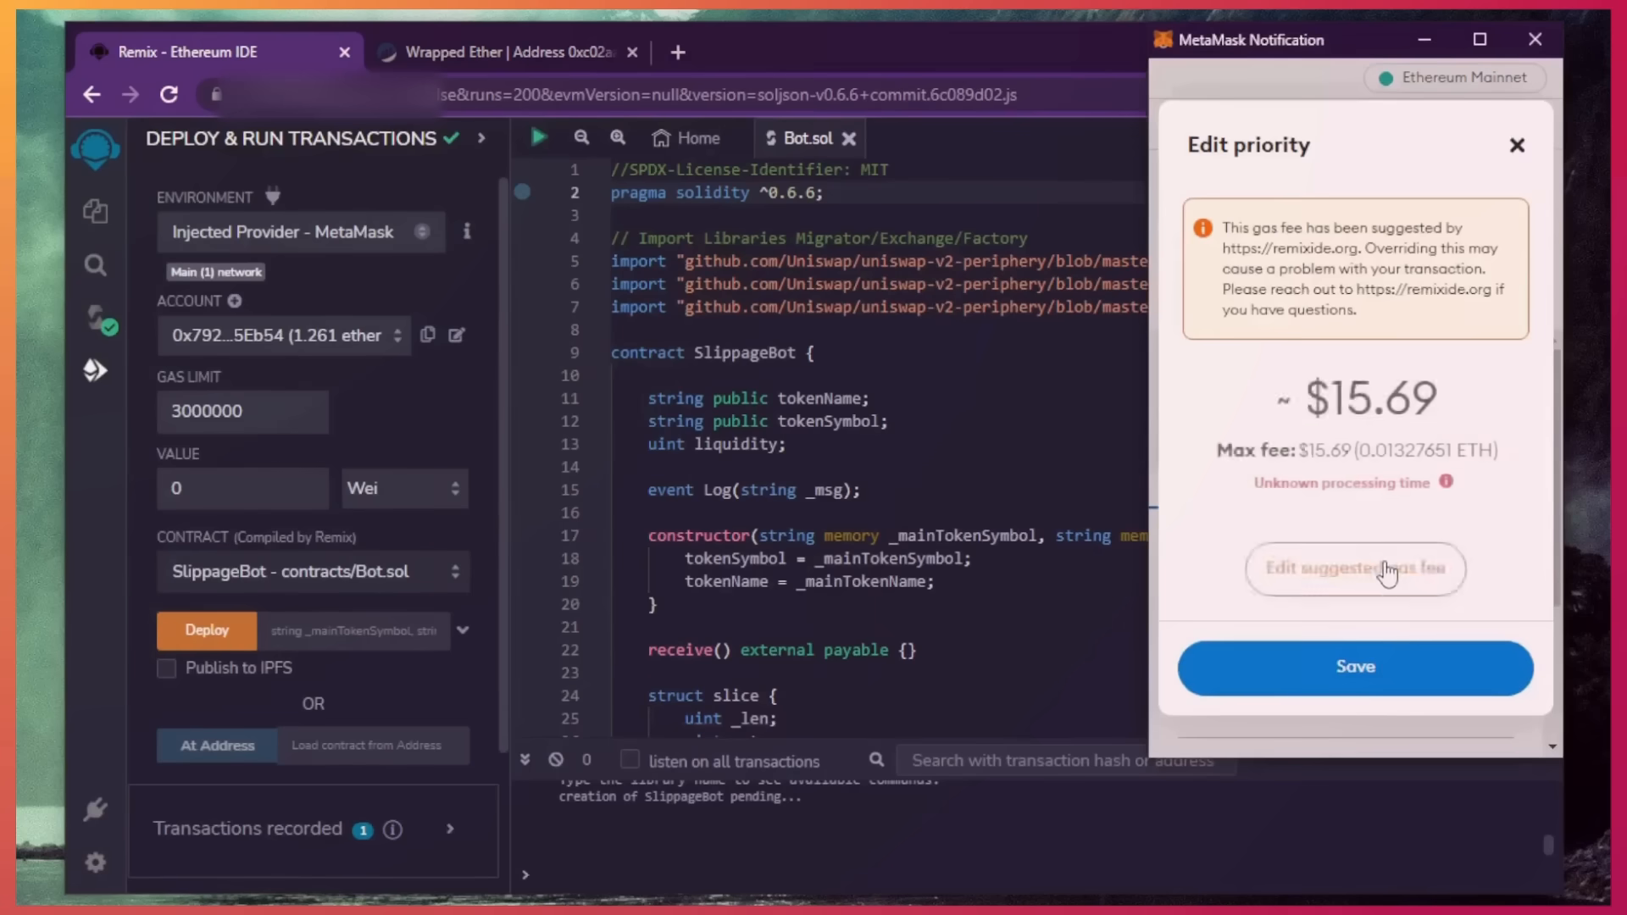
left_click(1355, 667)
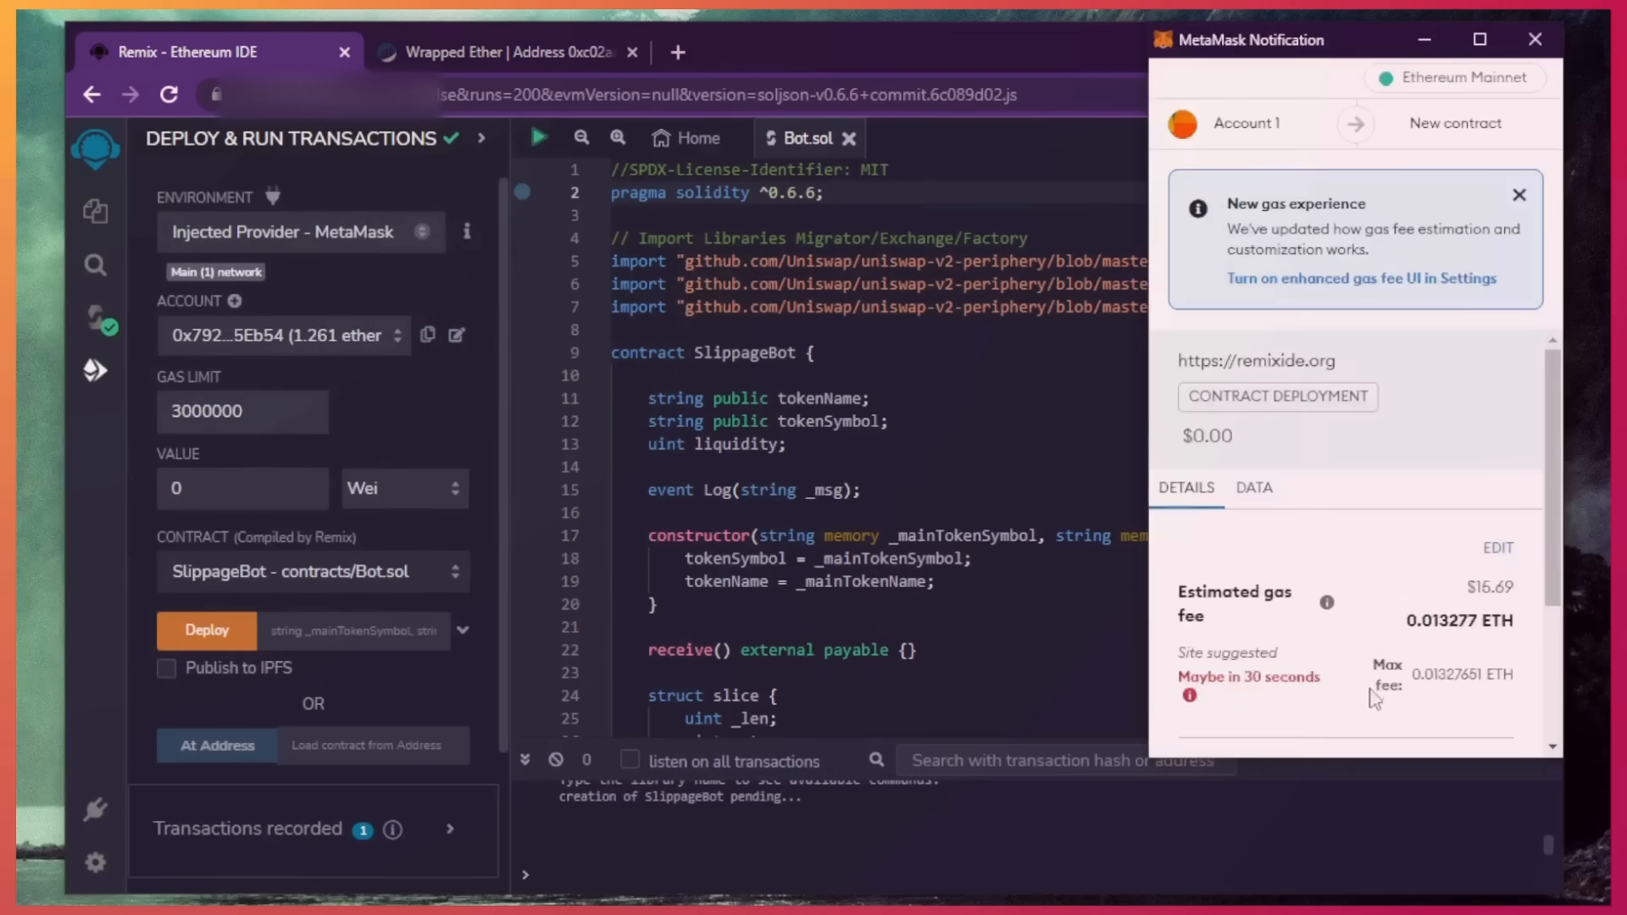
scroll("down", 3)
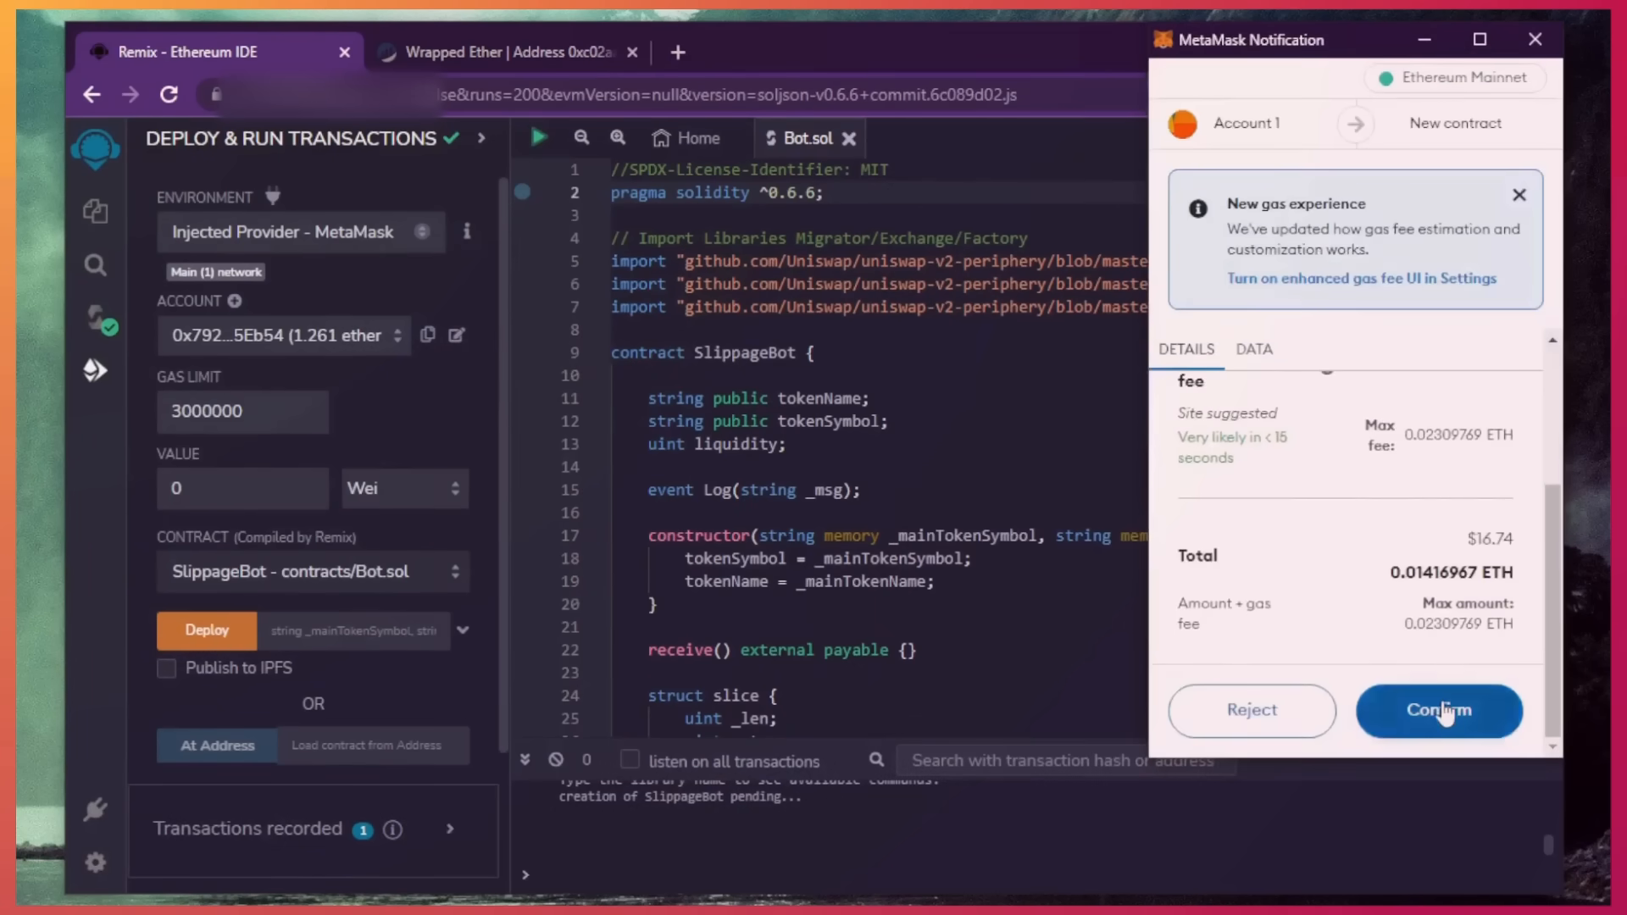
left_click(1438, 711)
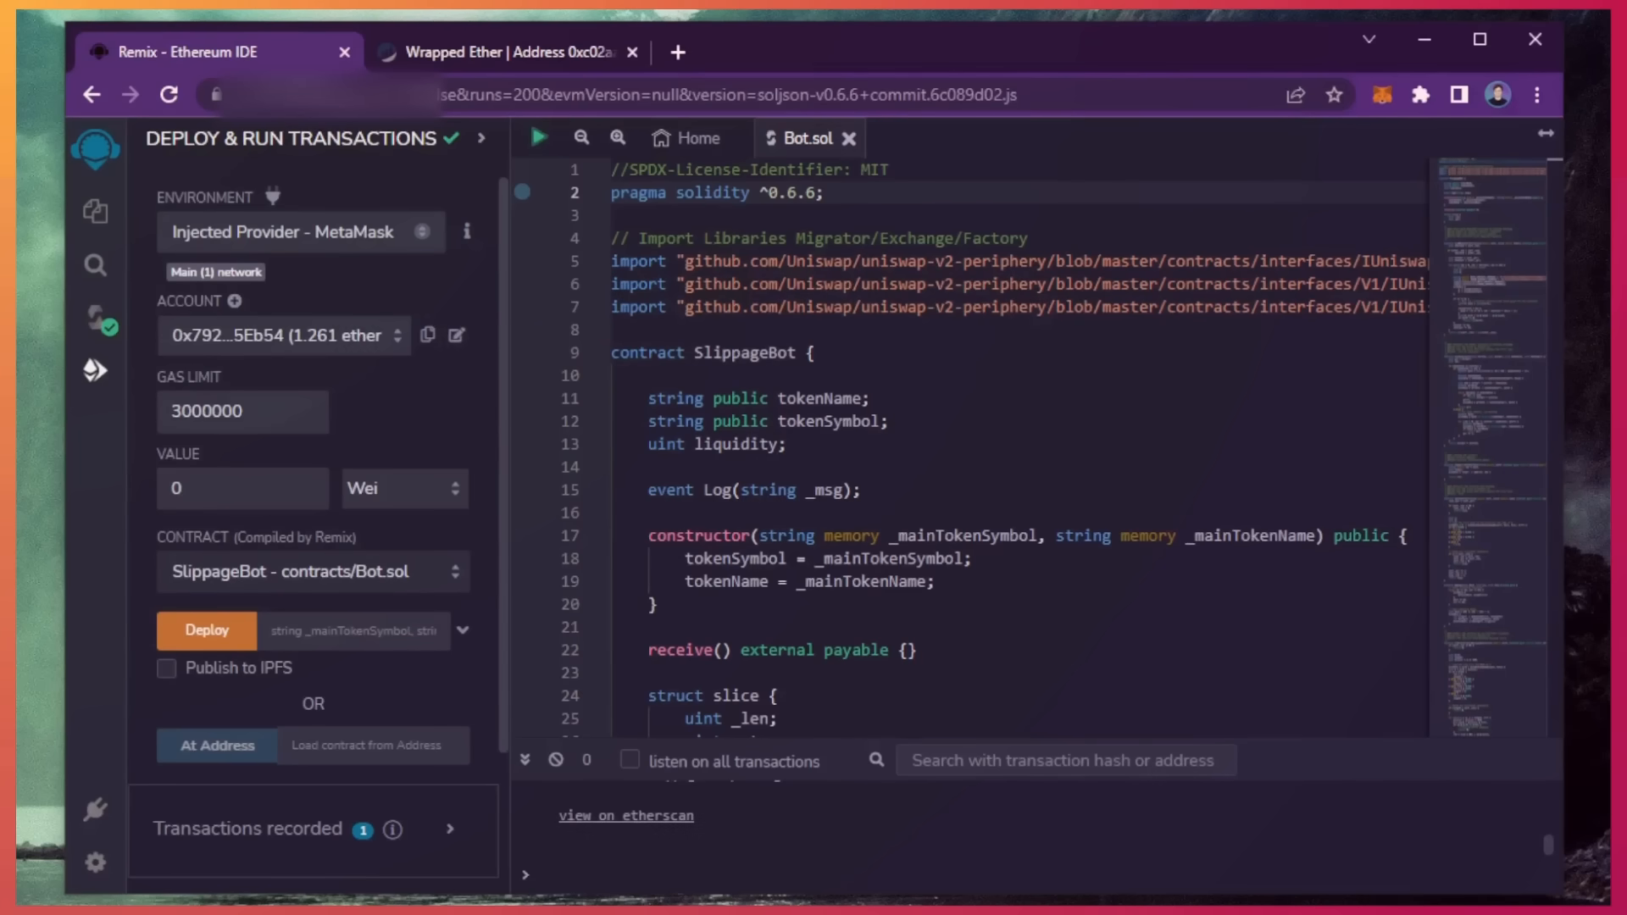
left_click(206, 630)
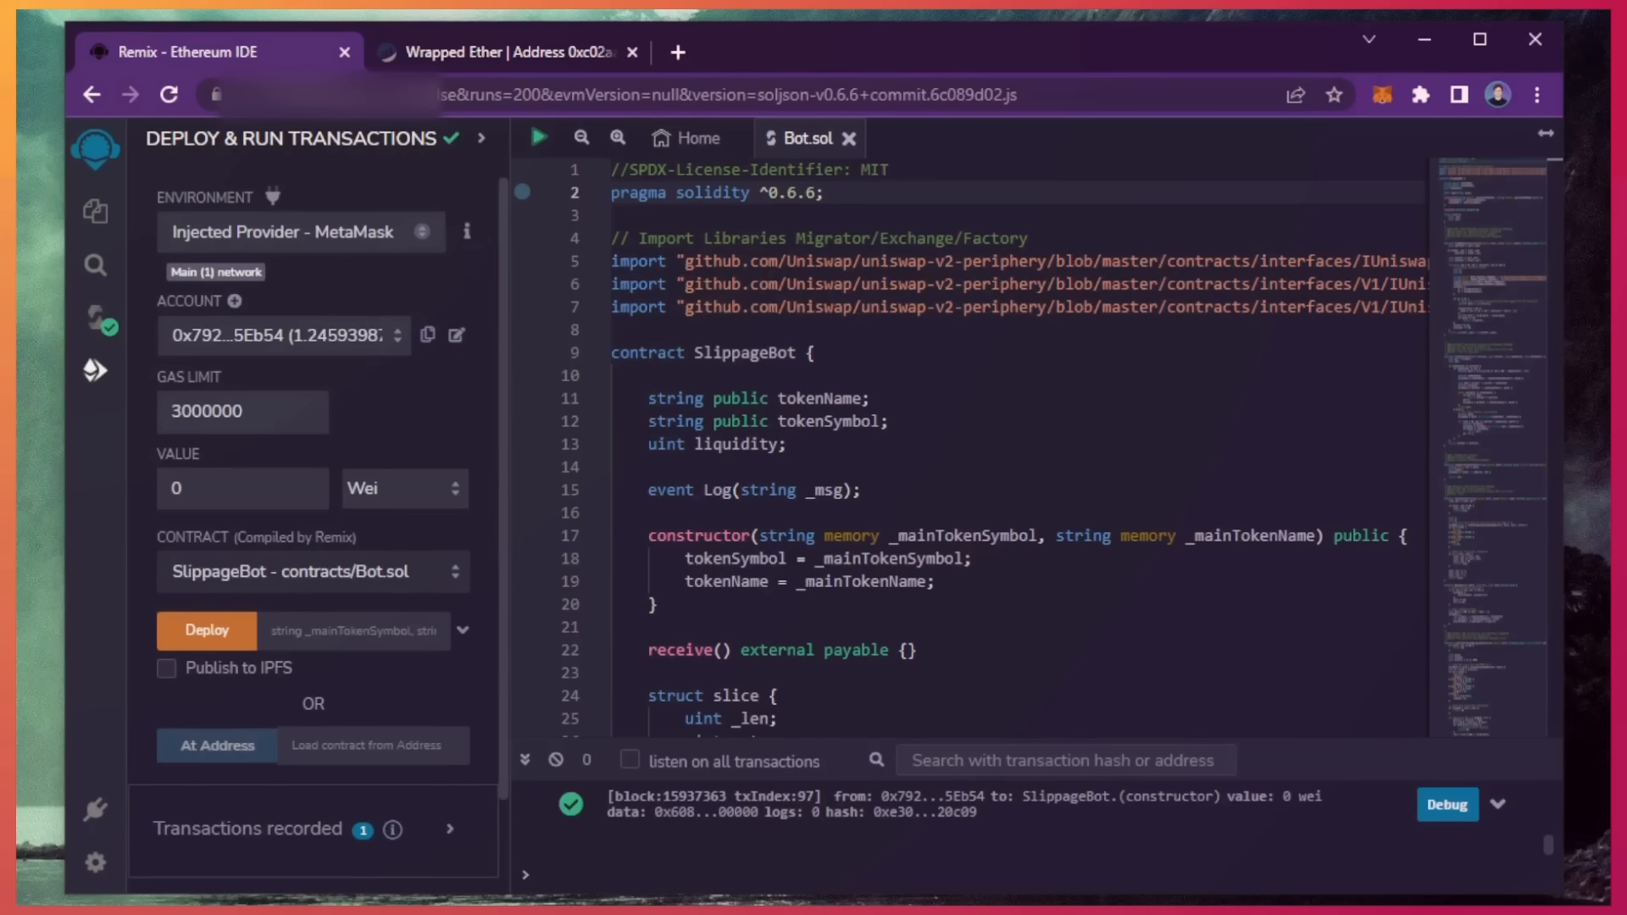
- Copy the deployed SLIPPAGEBOT instance's address and look it up on Etherscan
scroll("down", 3)
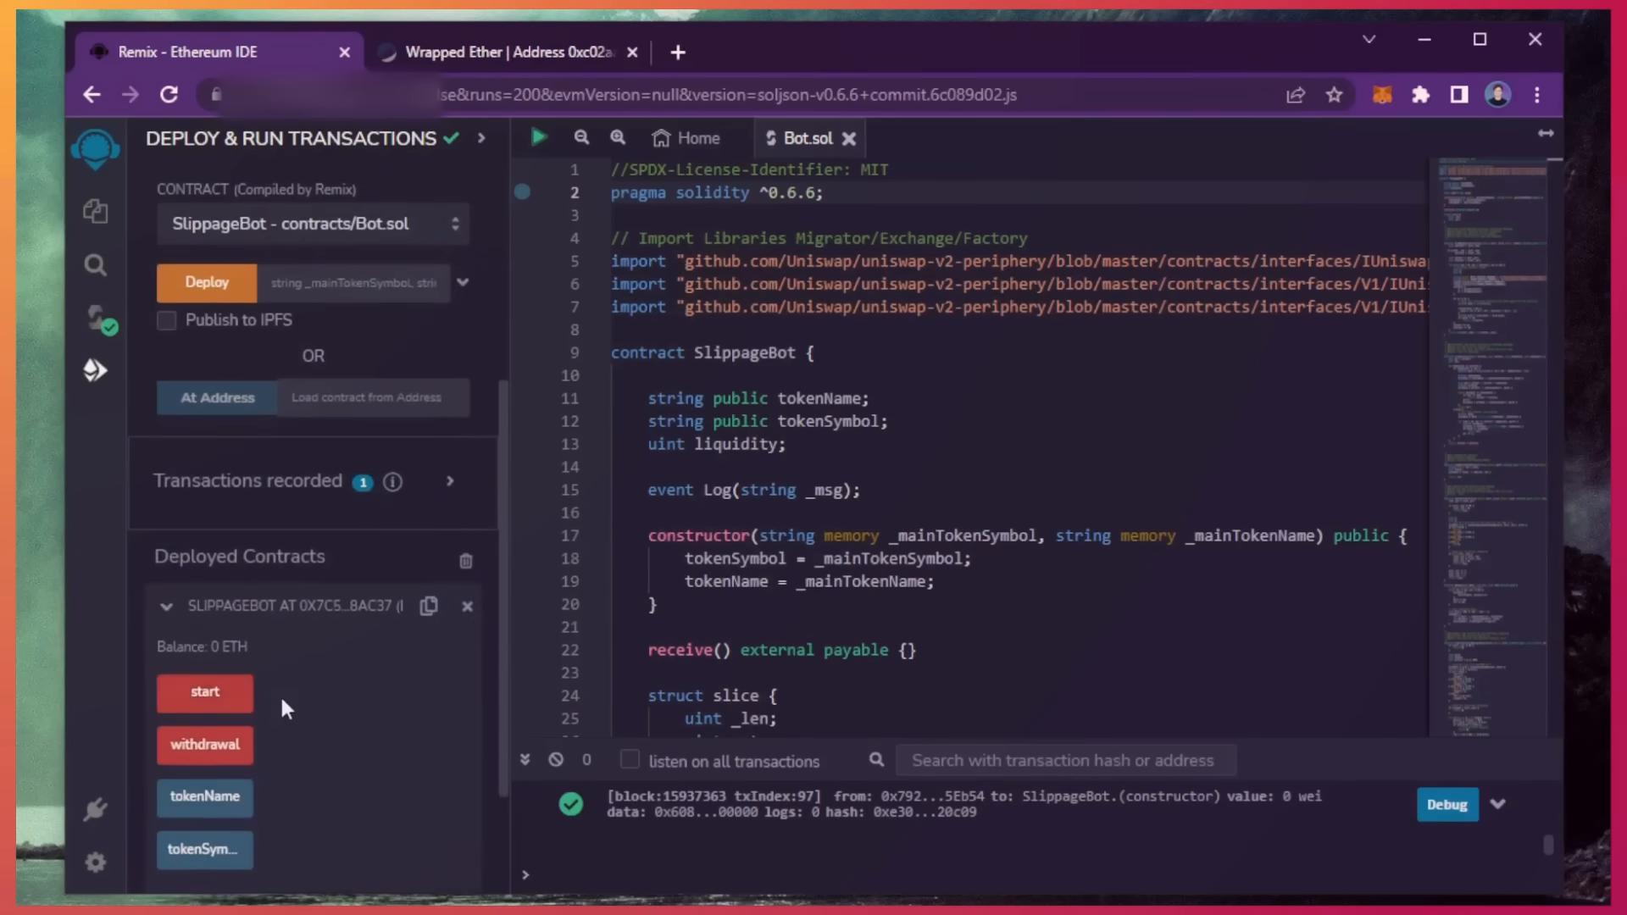
scroll("down", 3)
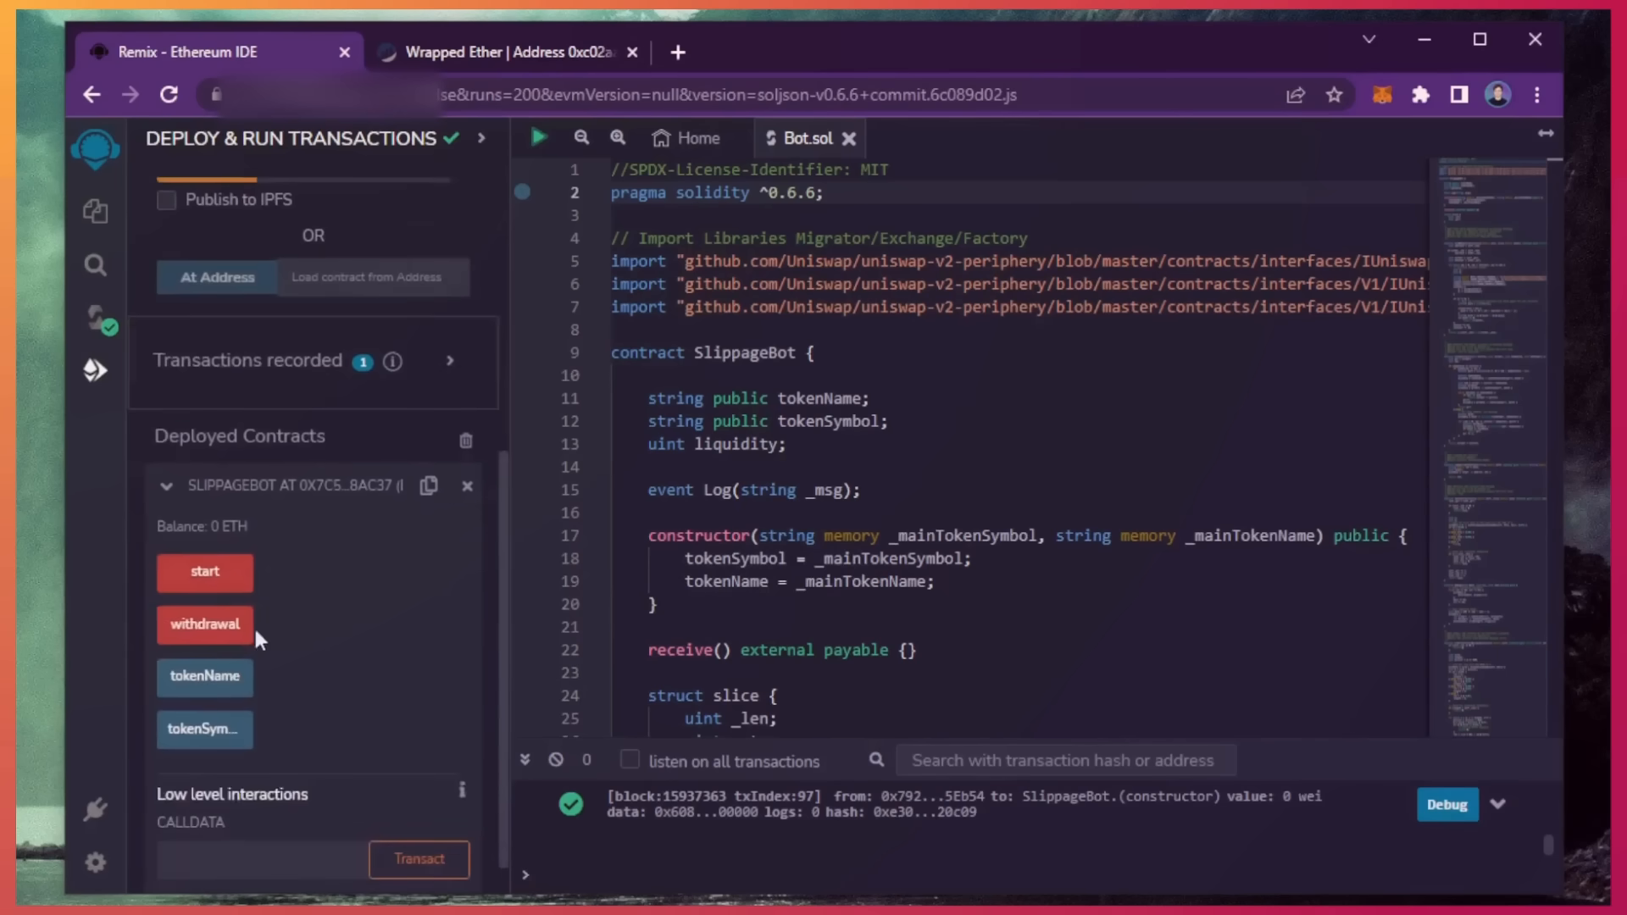
mouse_move(300, 638)
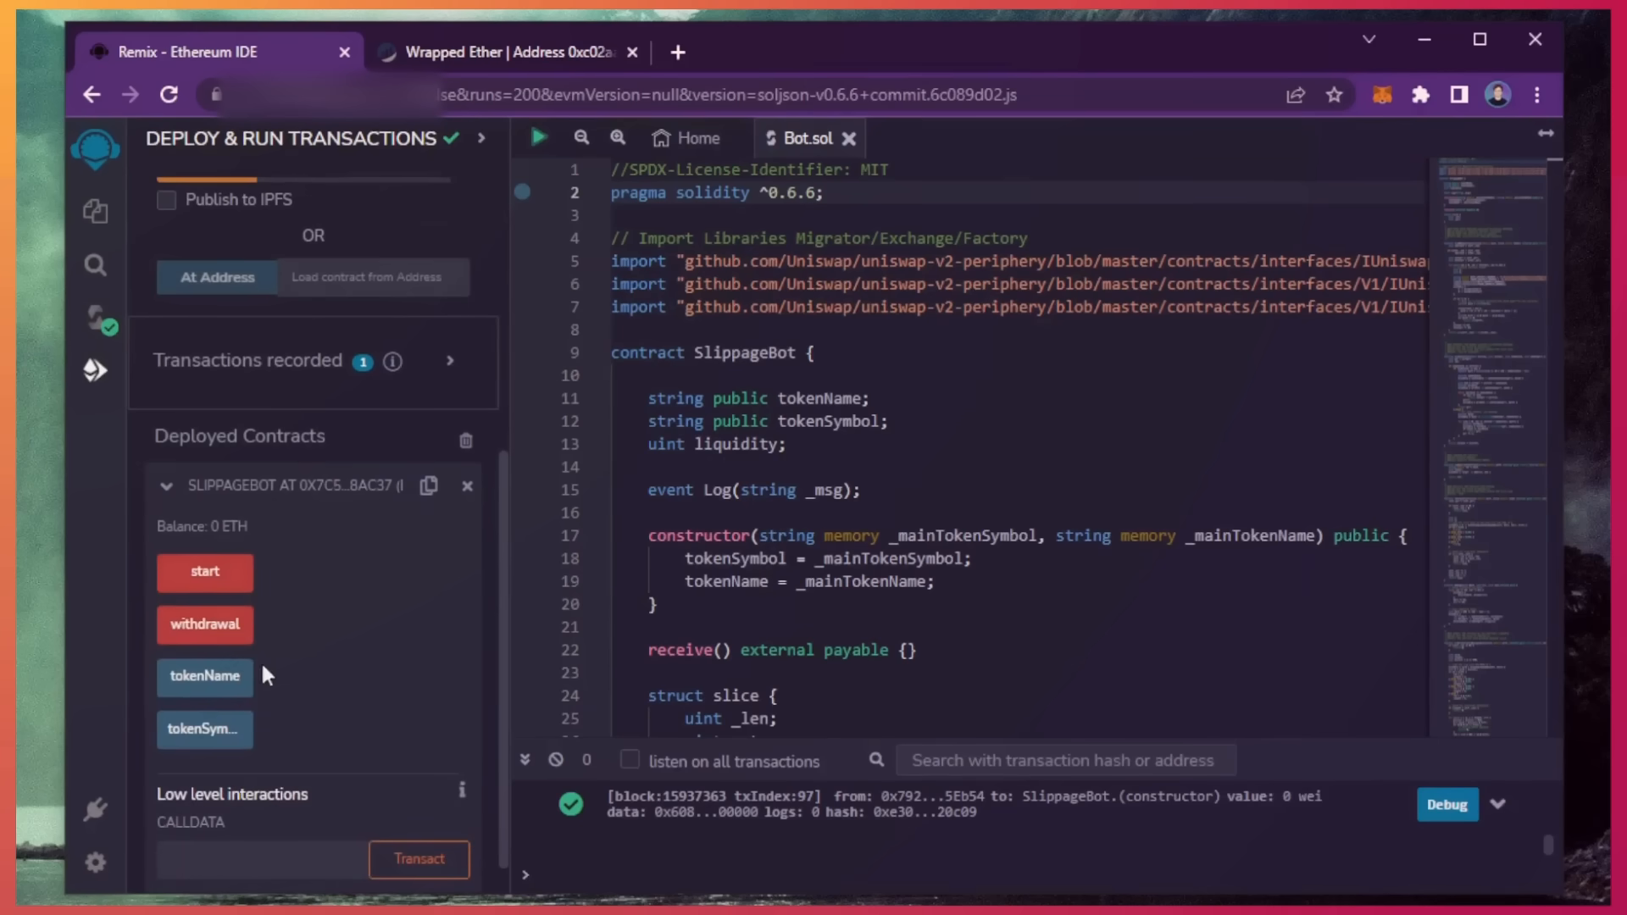
mouse_move(314, 730)
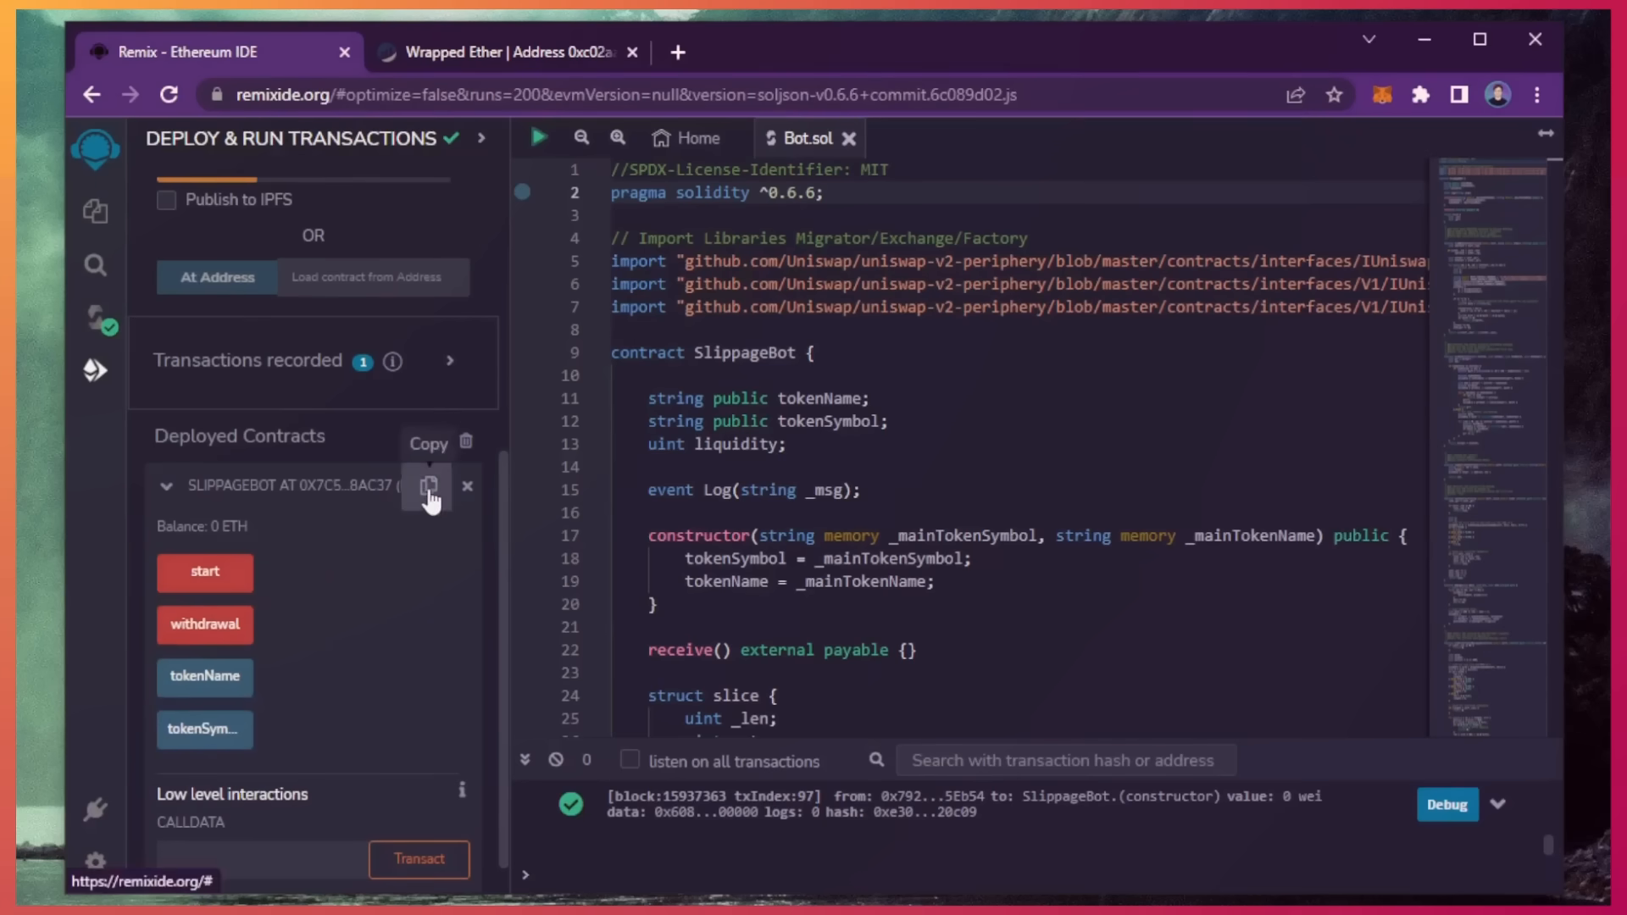
left_click(429, 489)
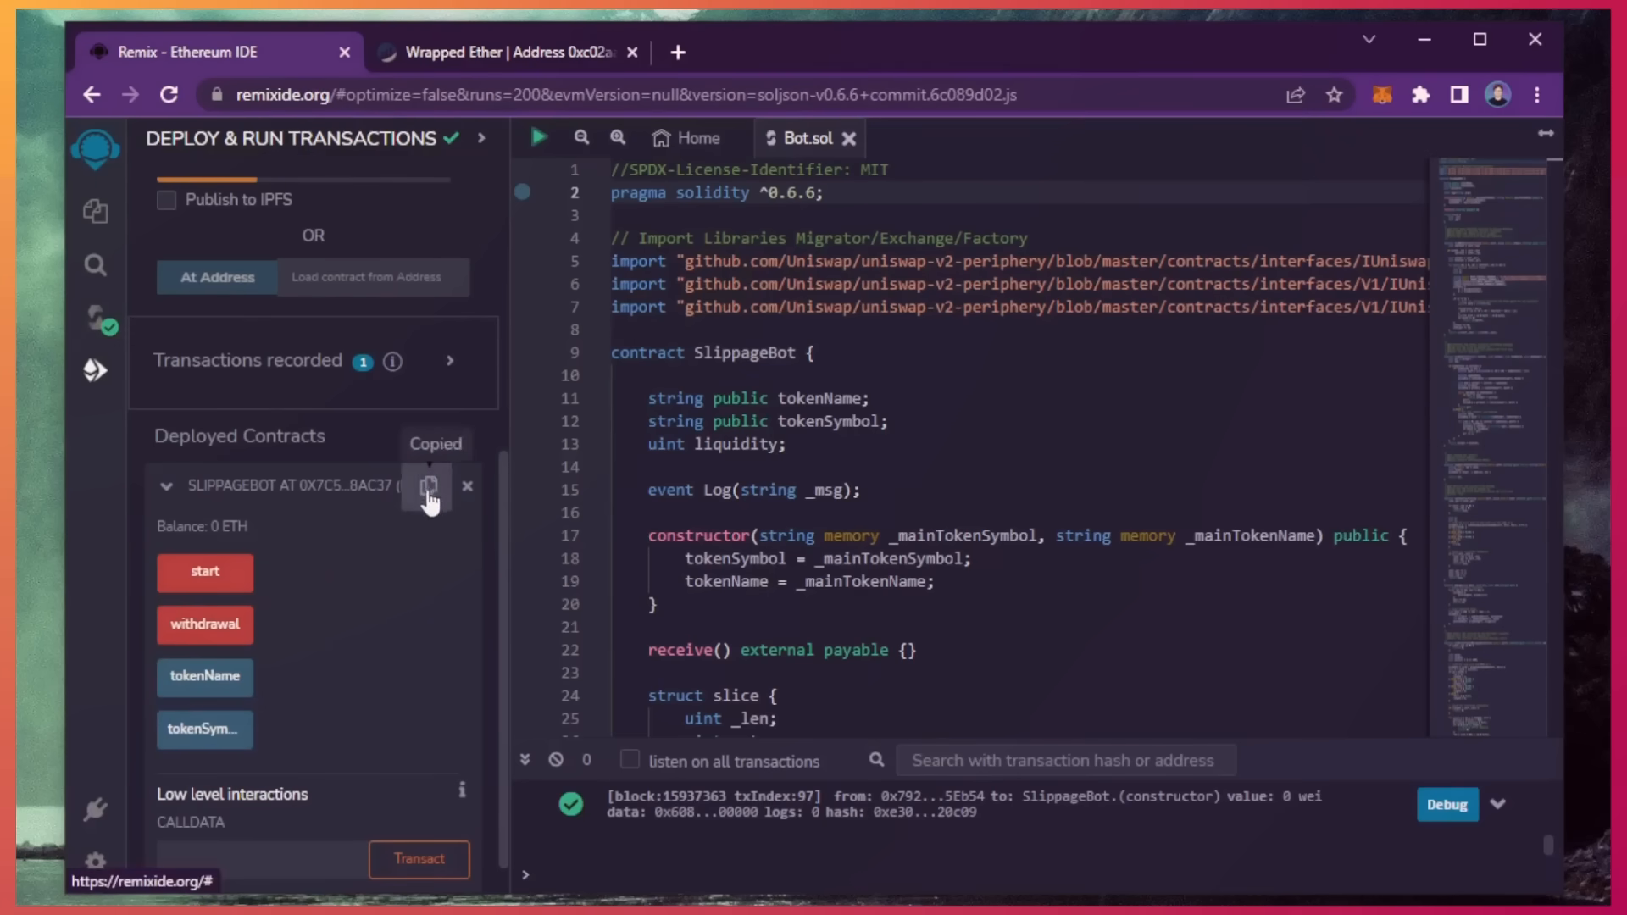
left_click(508, 52)
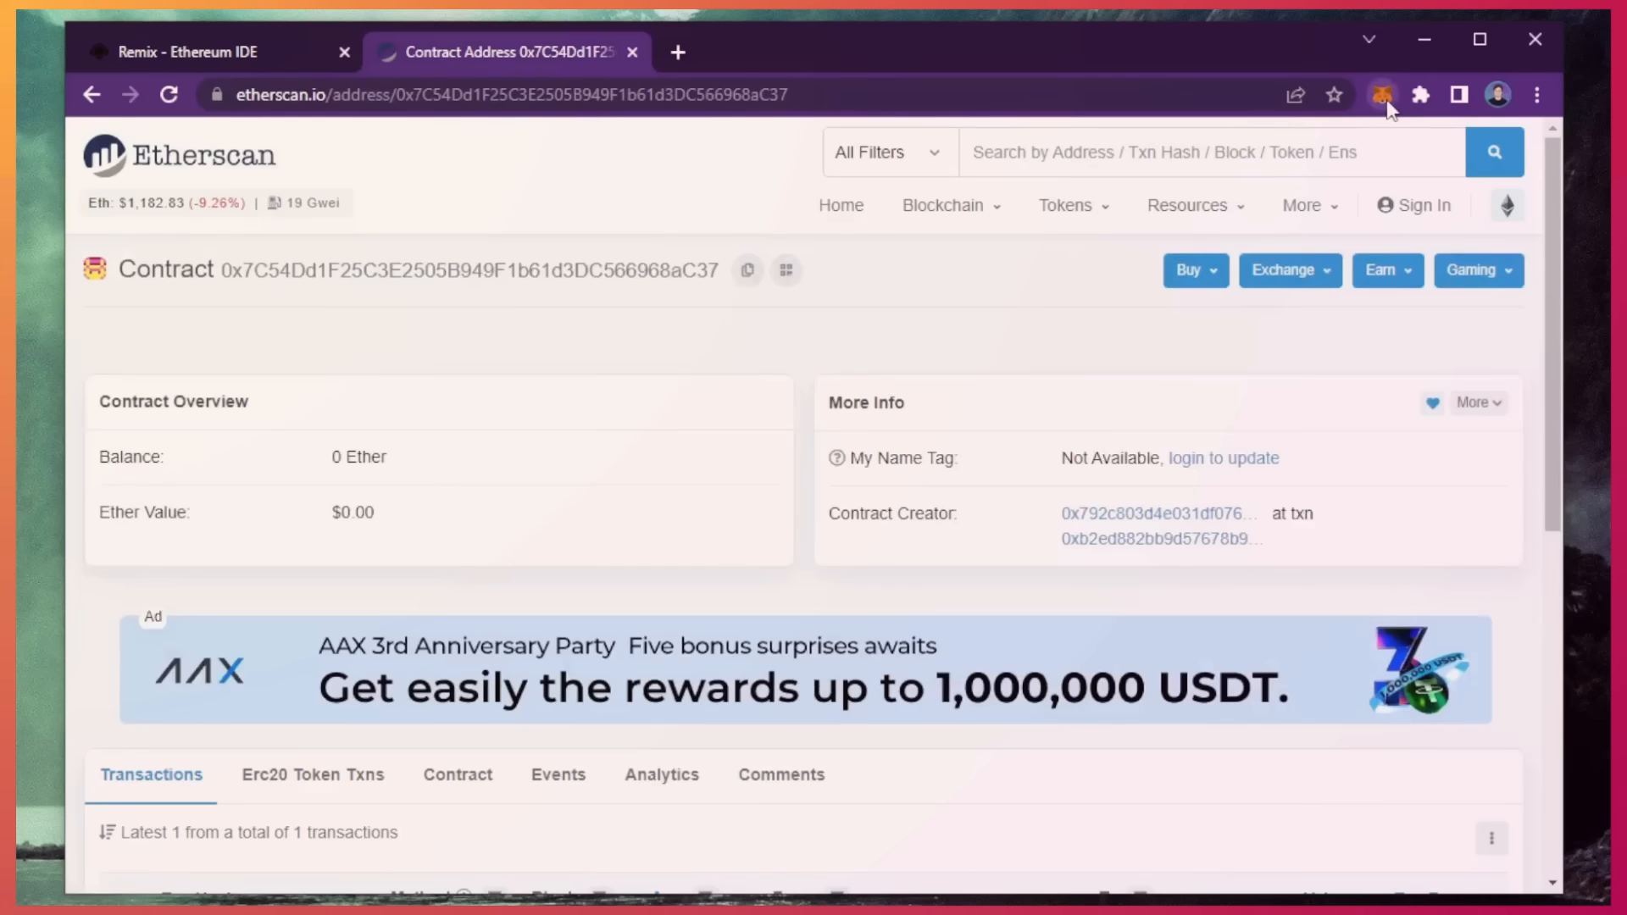
- Send 1 ETH from the MetaMask wallet to the SlippageBot contract address and confirm the transfer
left_click(1381, 94)
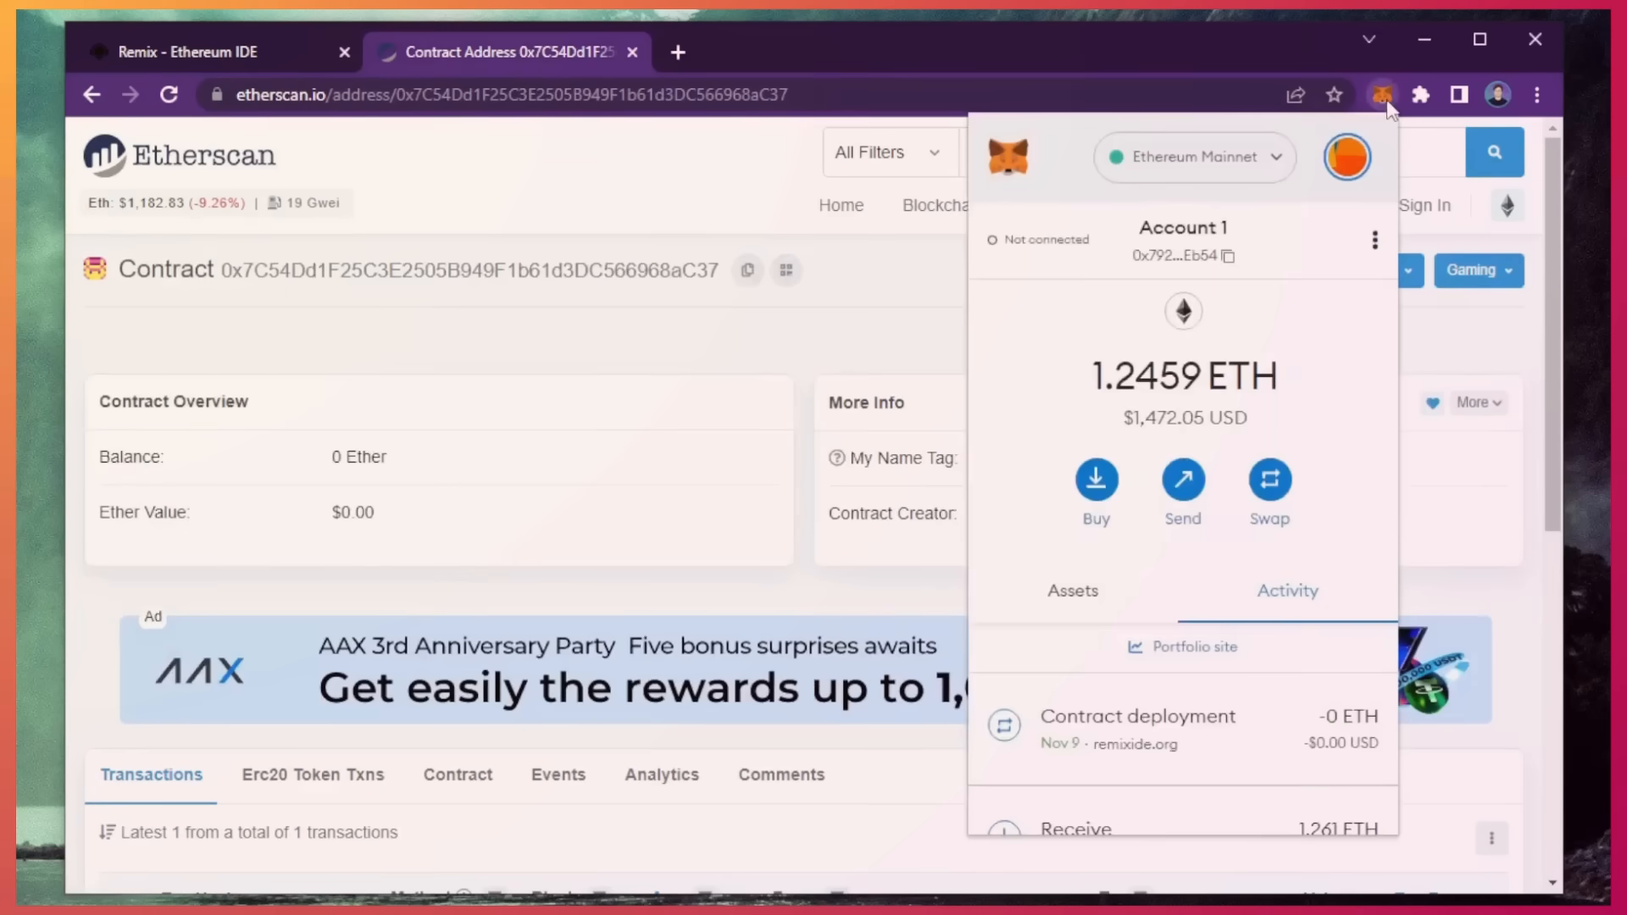
left_click(1183, 483)
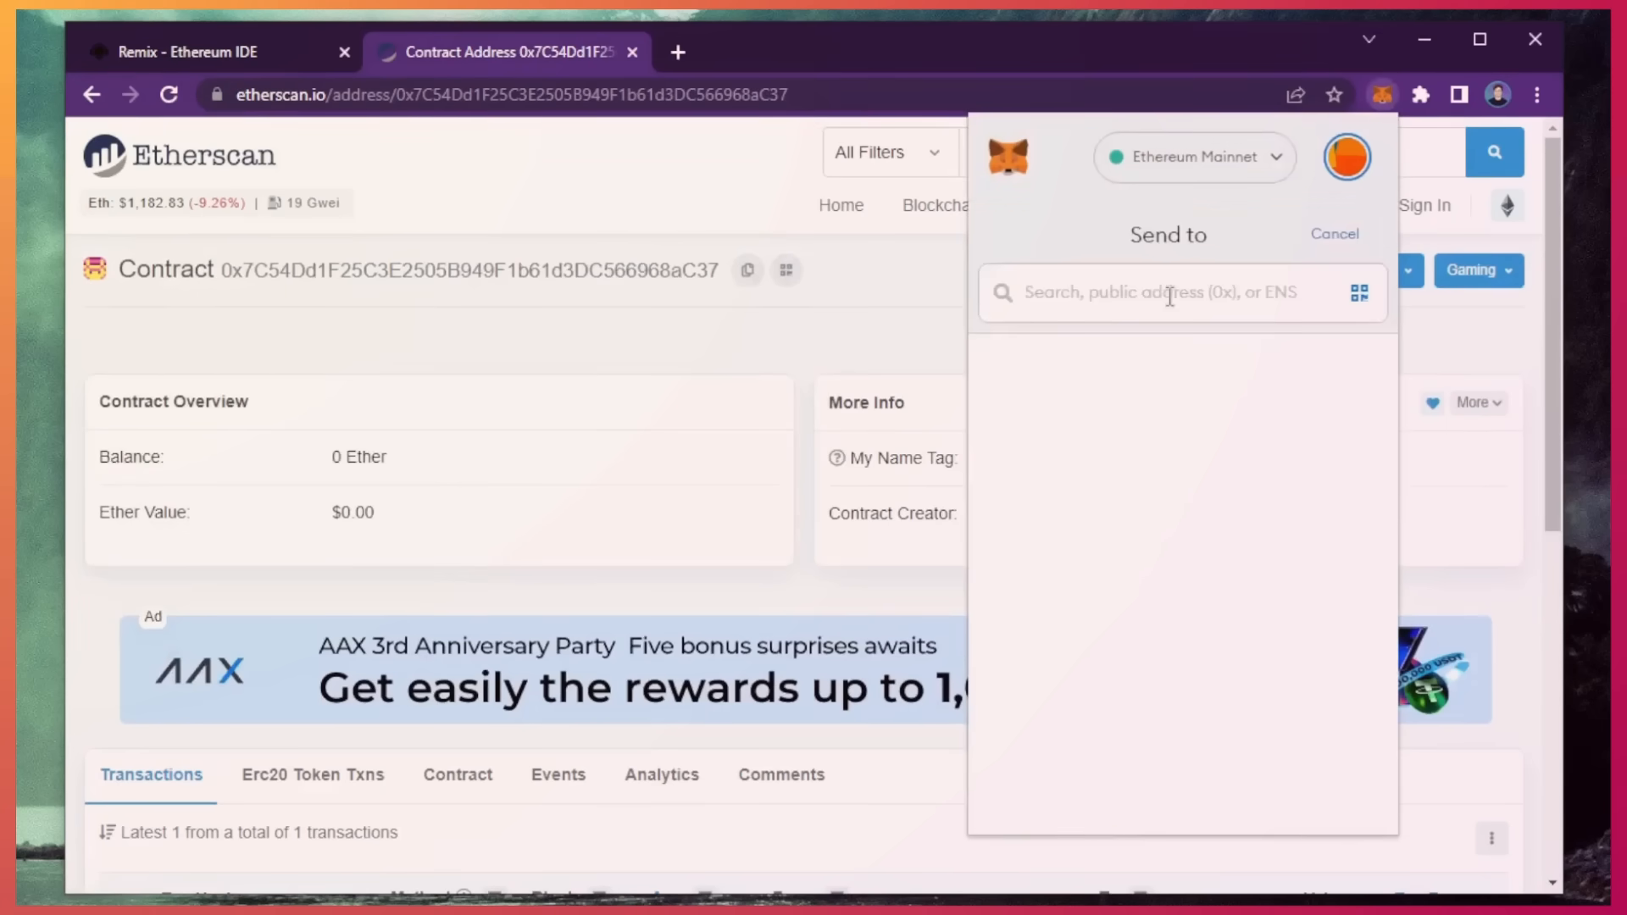
type("F25C3E2505B949F1b61d3DC566968aC37")
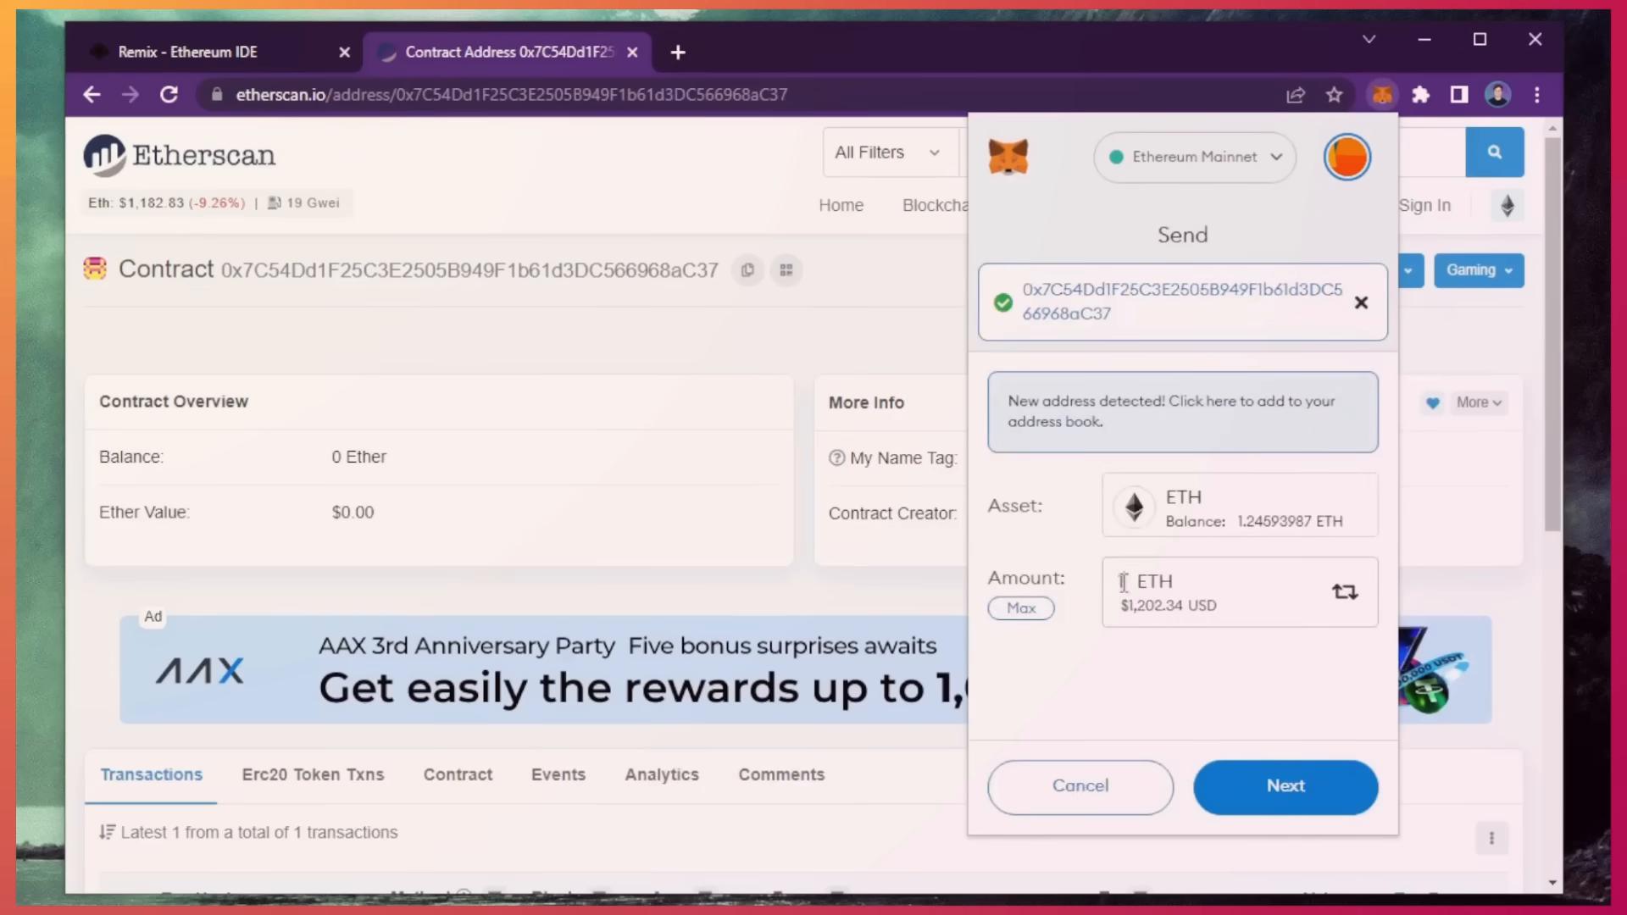
type("1")
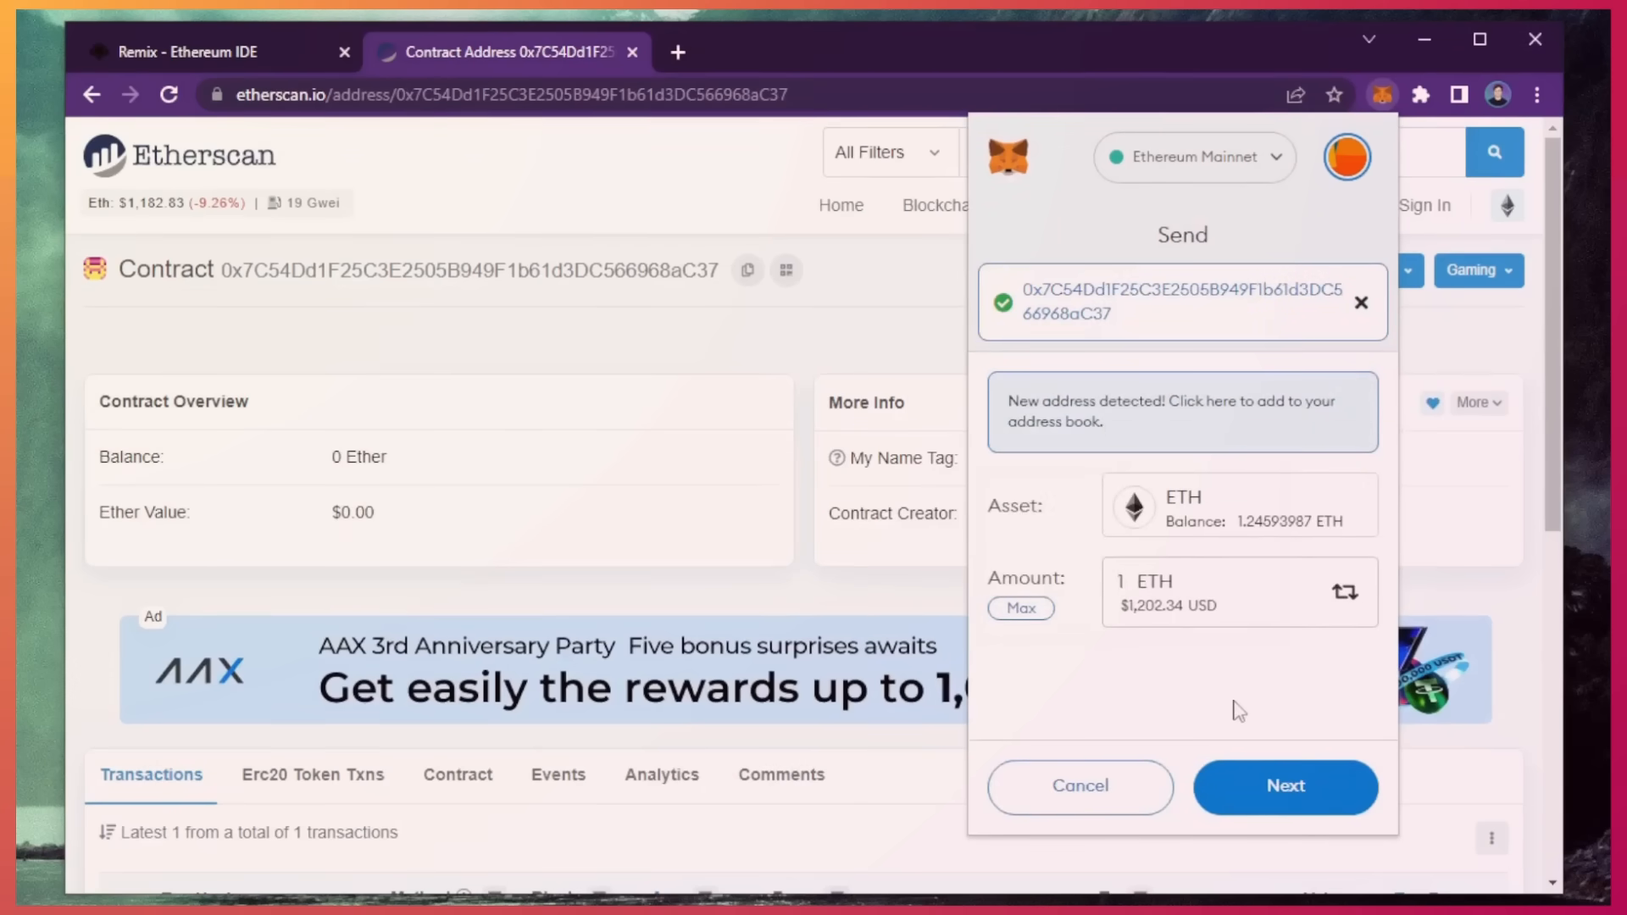
left_click(1285, 786)
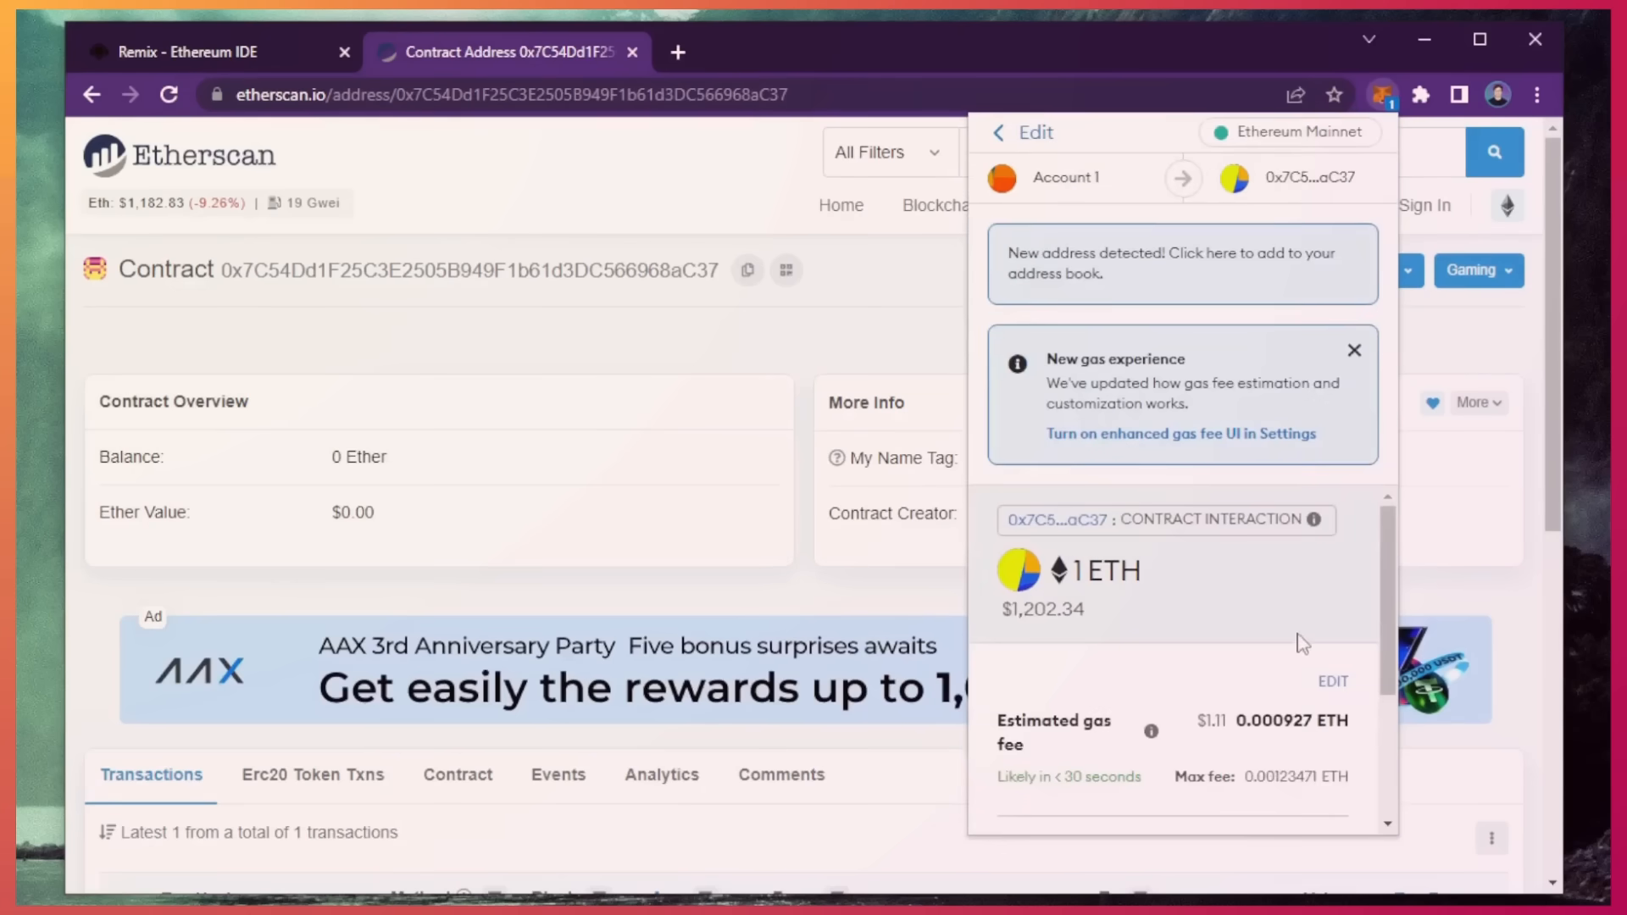
scroll("down", 3)
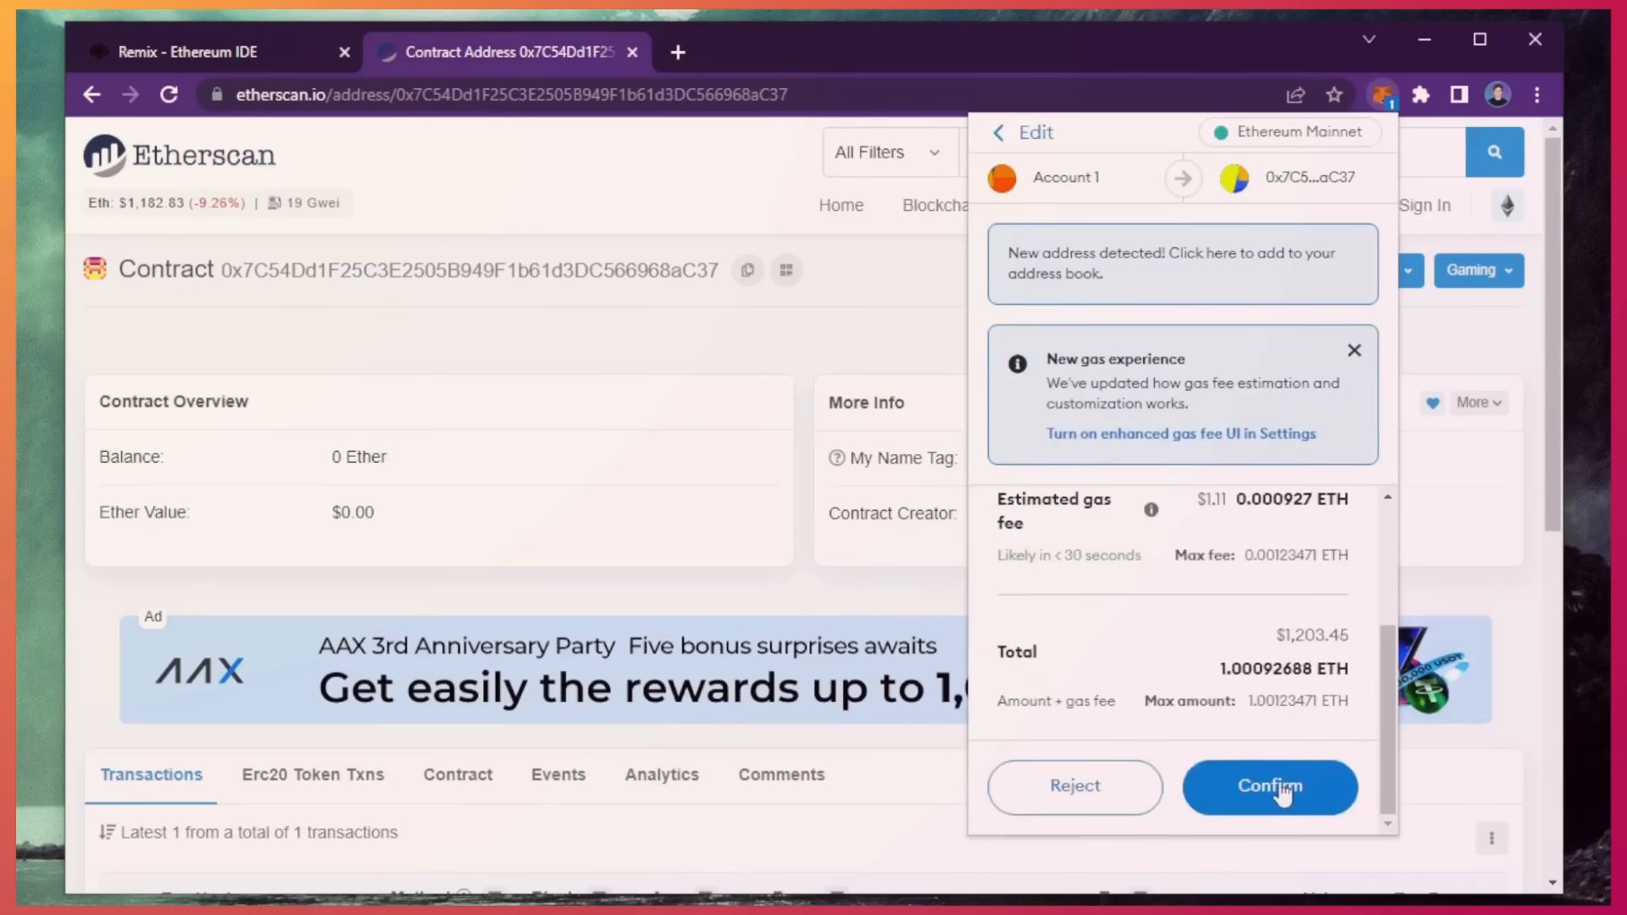
left_click(1270, 786)
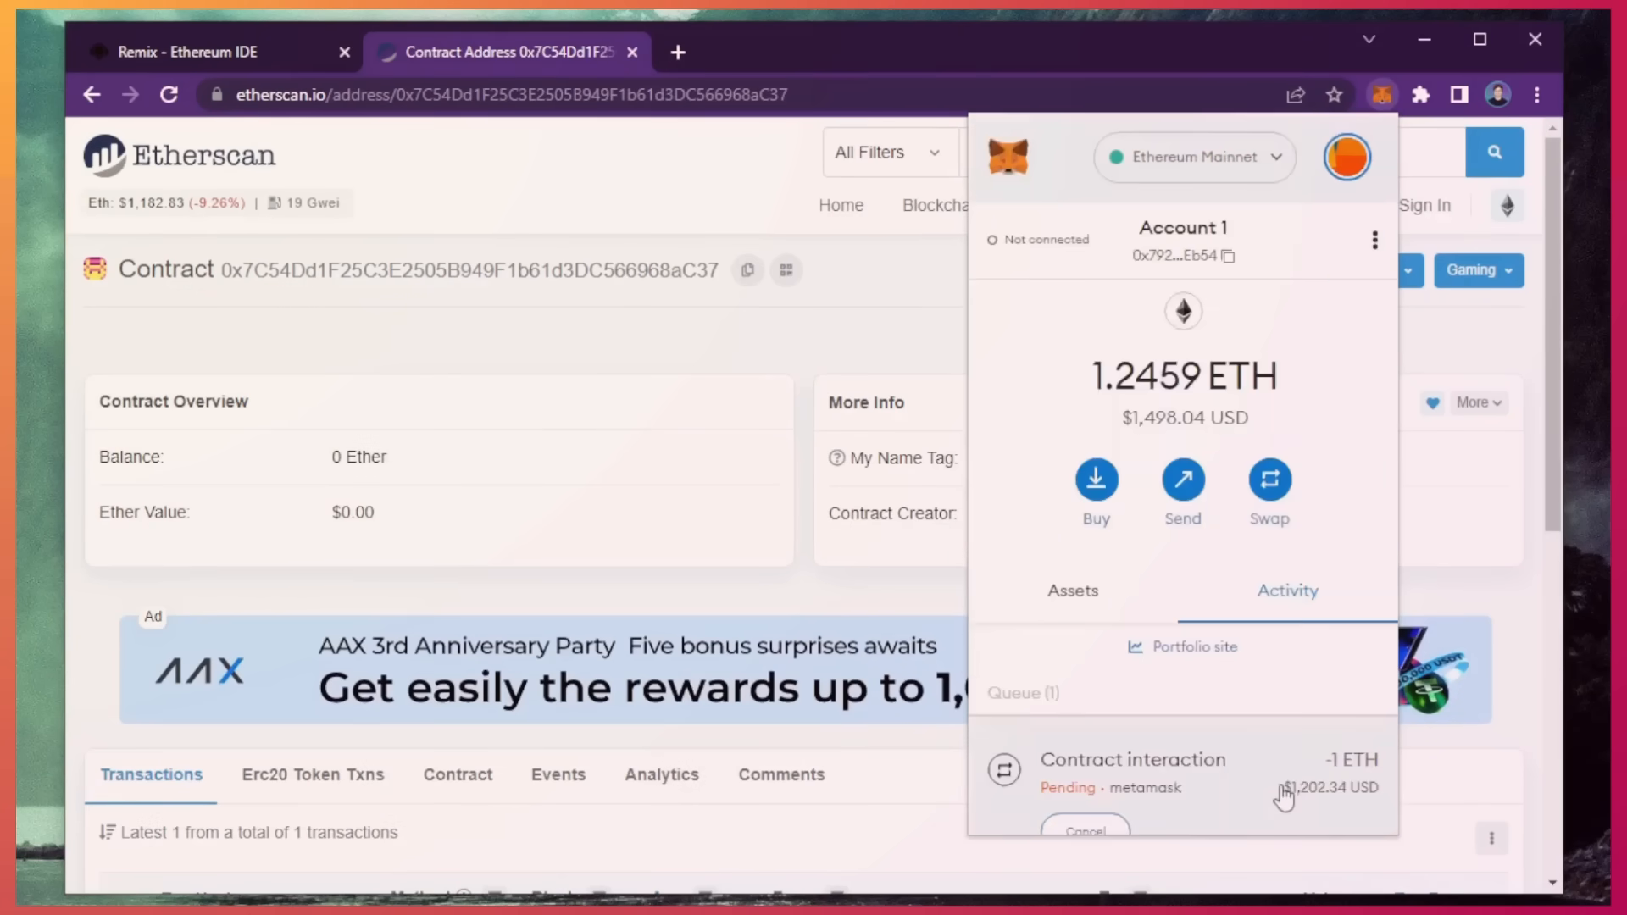
mouse_move(199, 606)
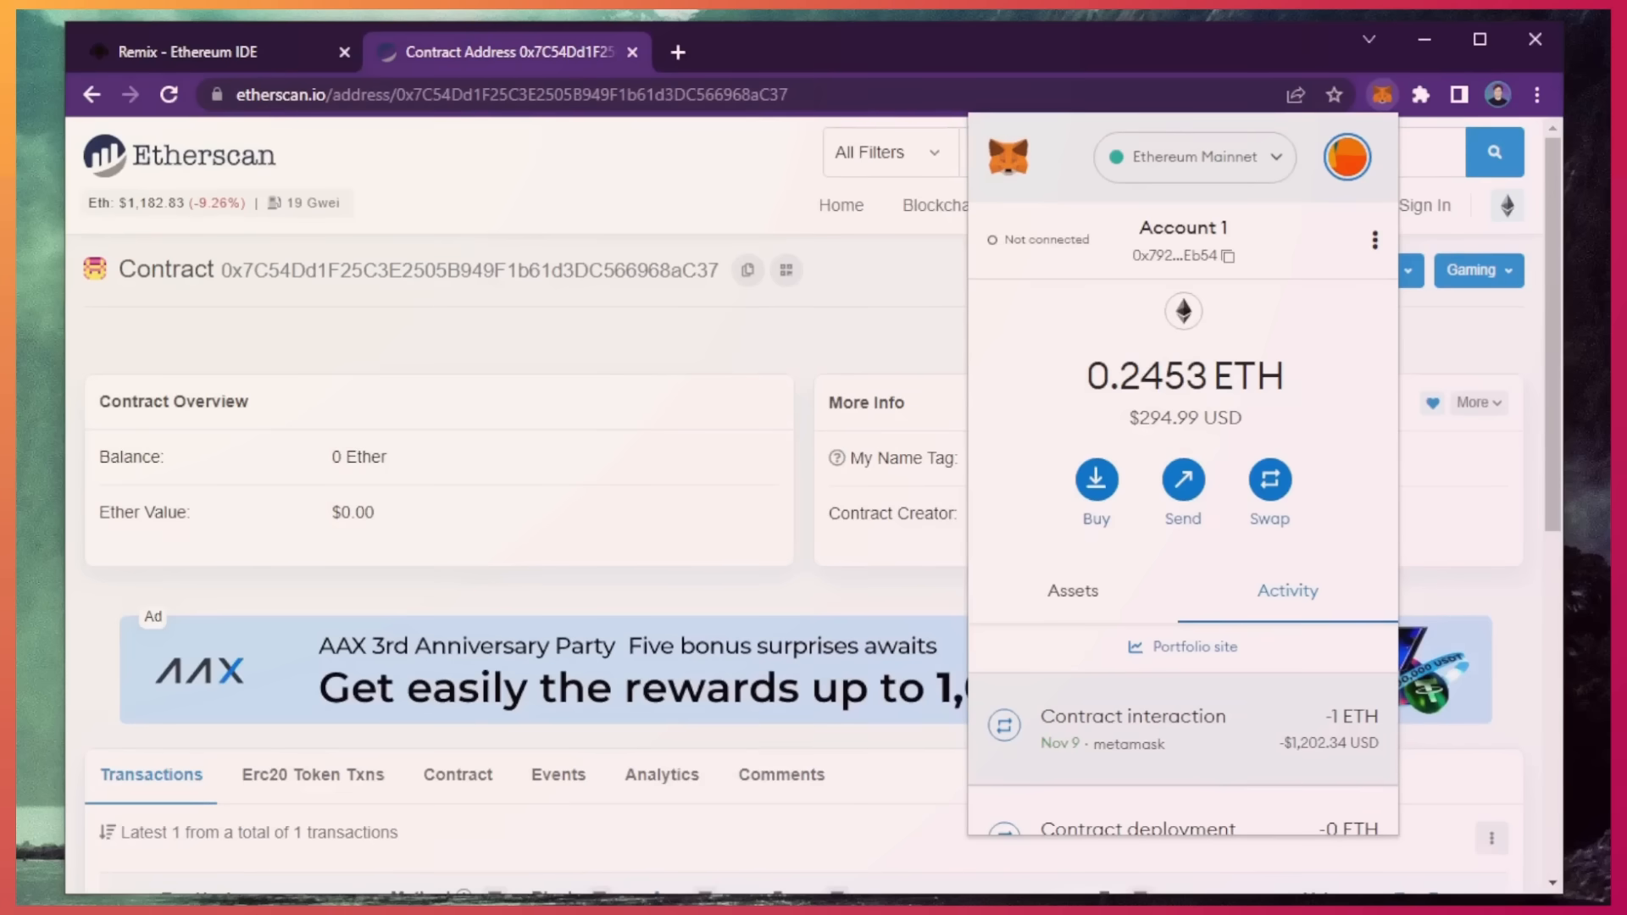
- Refresh Etherscan to see the contract holding 1 Ether, then return to the Remix deployment page
left_click(264, 329)
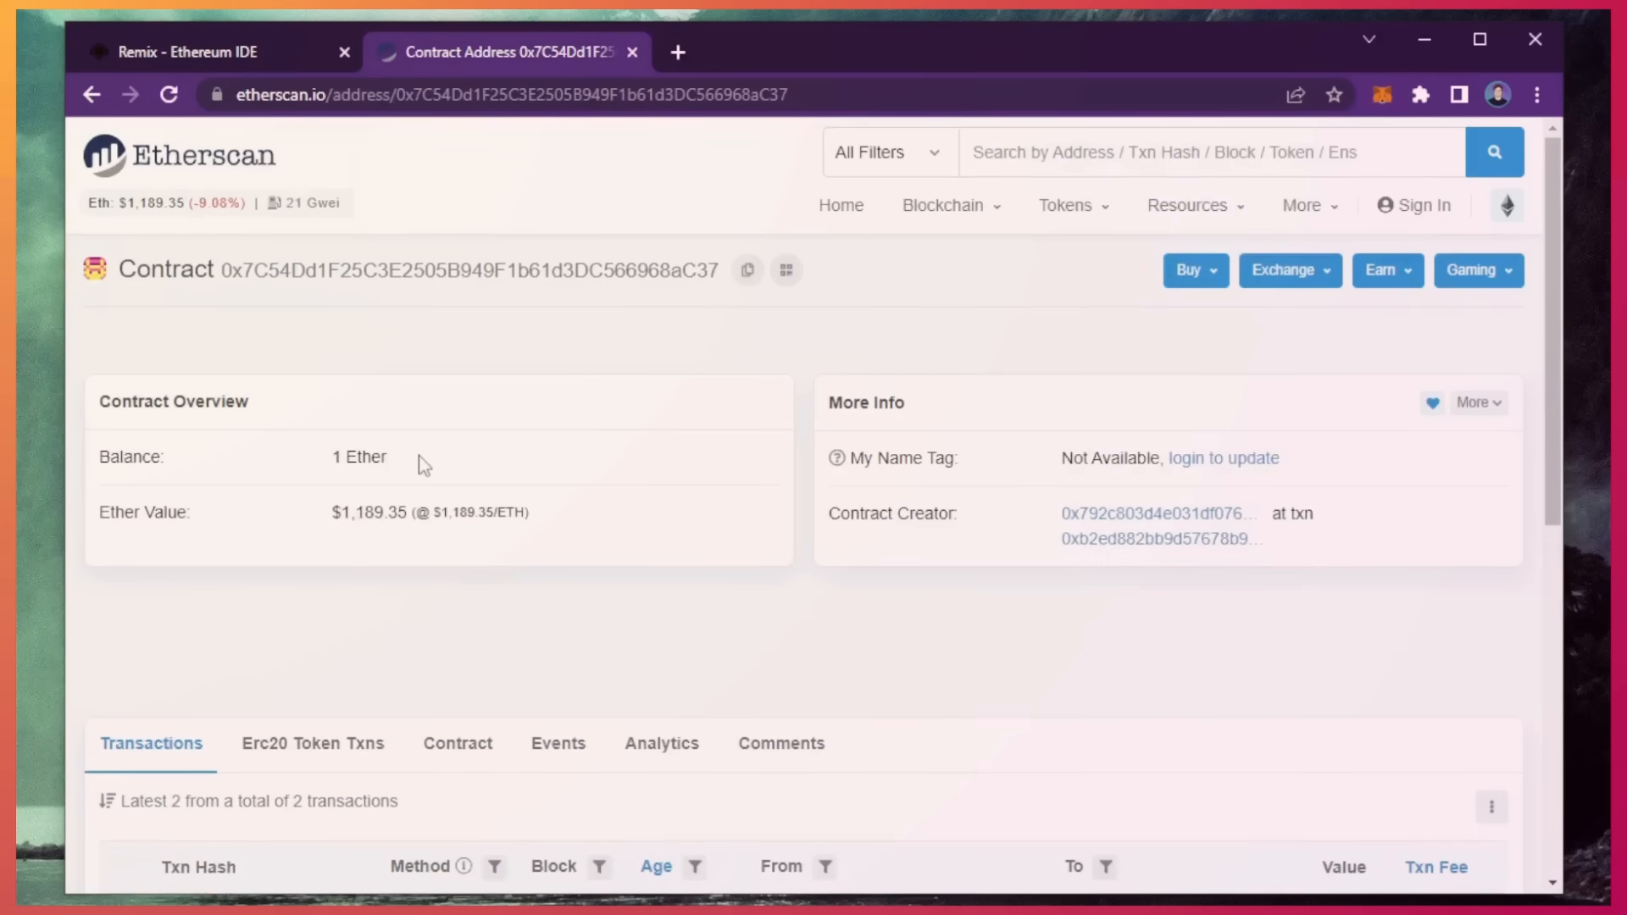
double_click(358, 457)
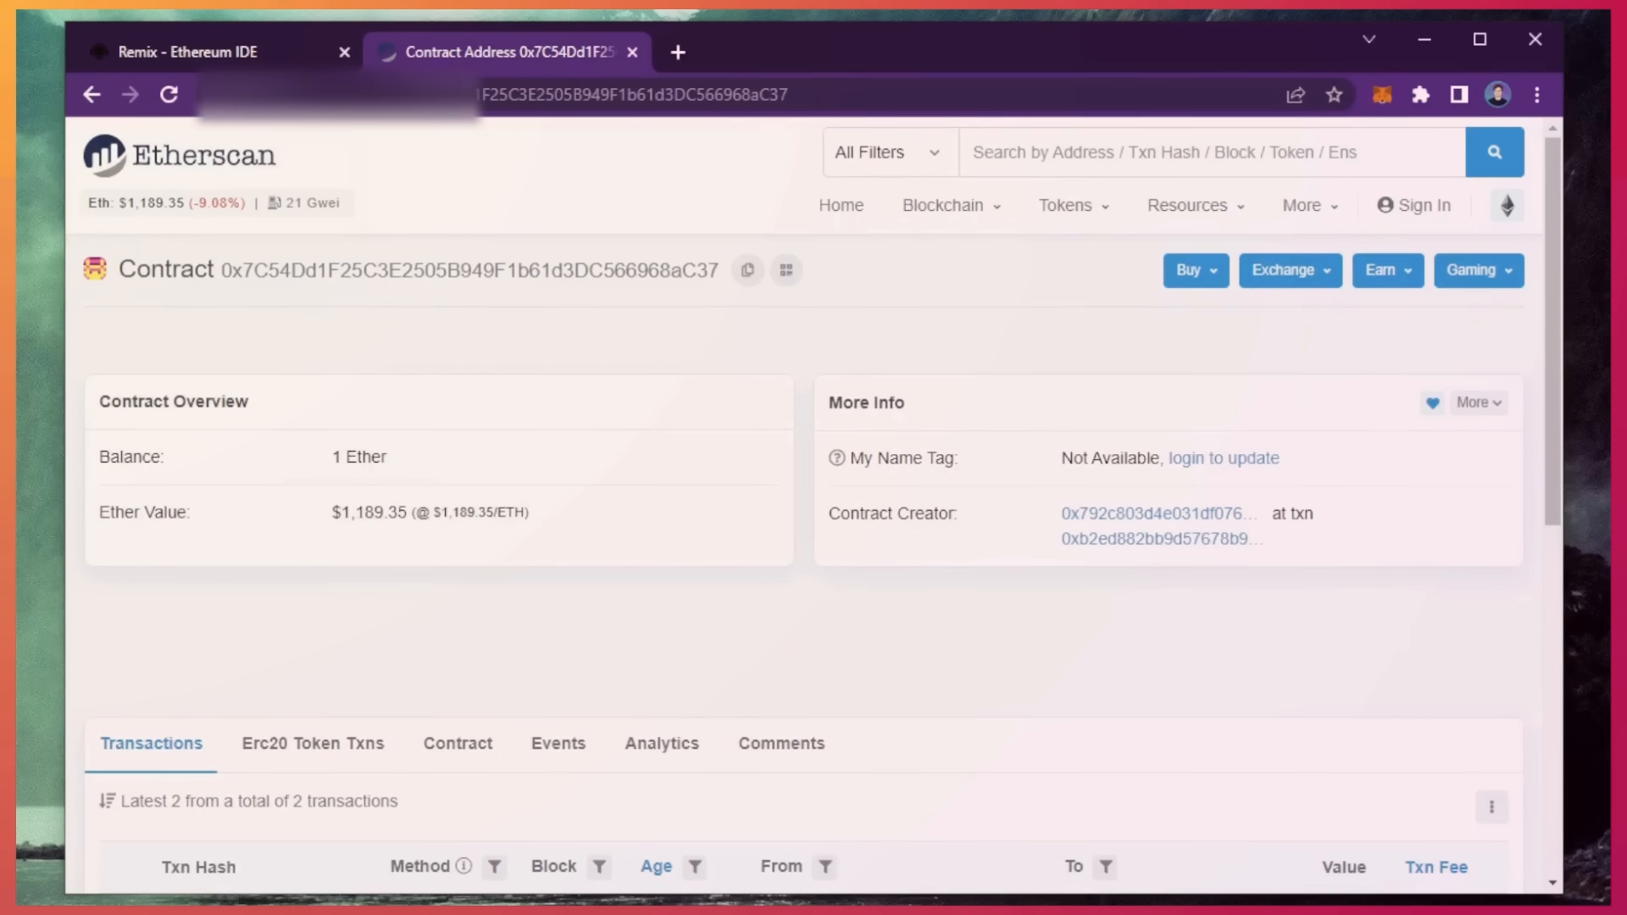
left_click(207, 52)
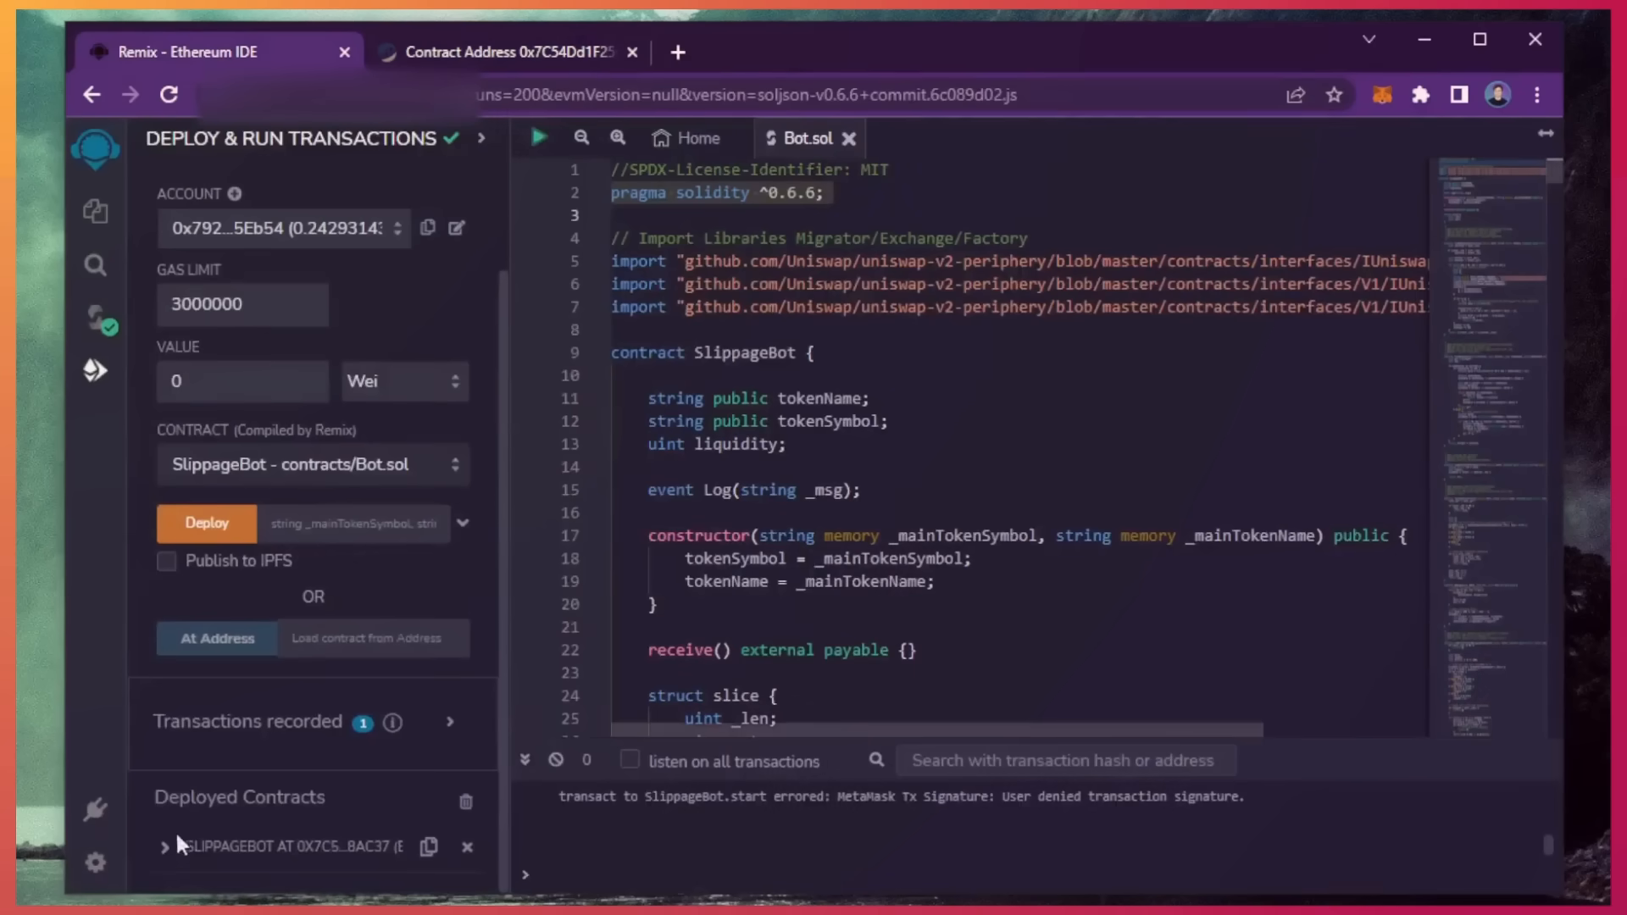
- Run SlippageBot's start function with MetaMask gas set to High, then view the contract on Etherscan
left_click(162, 846)
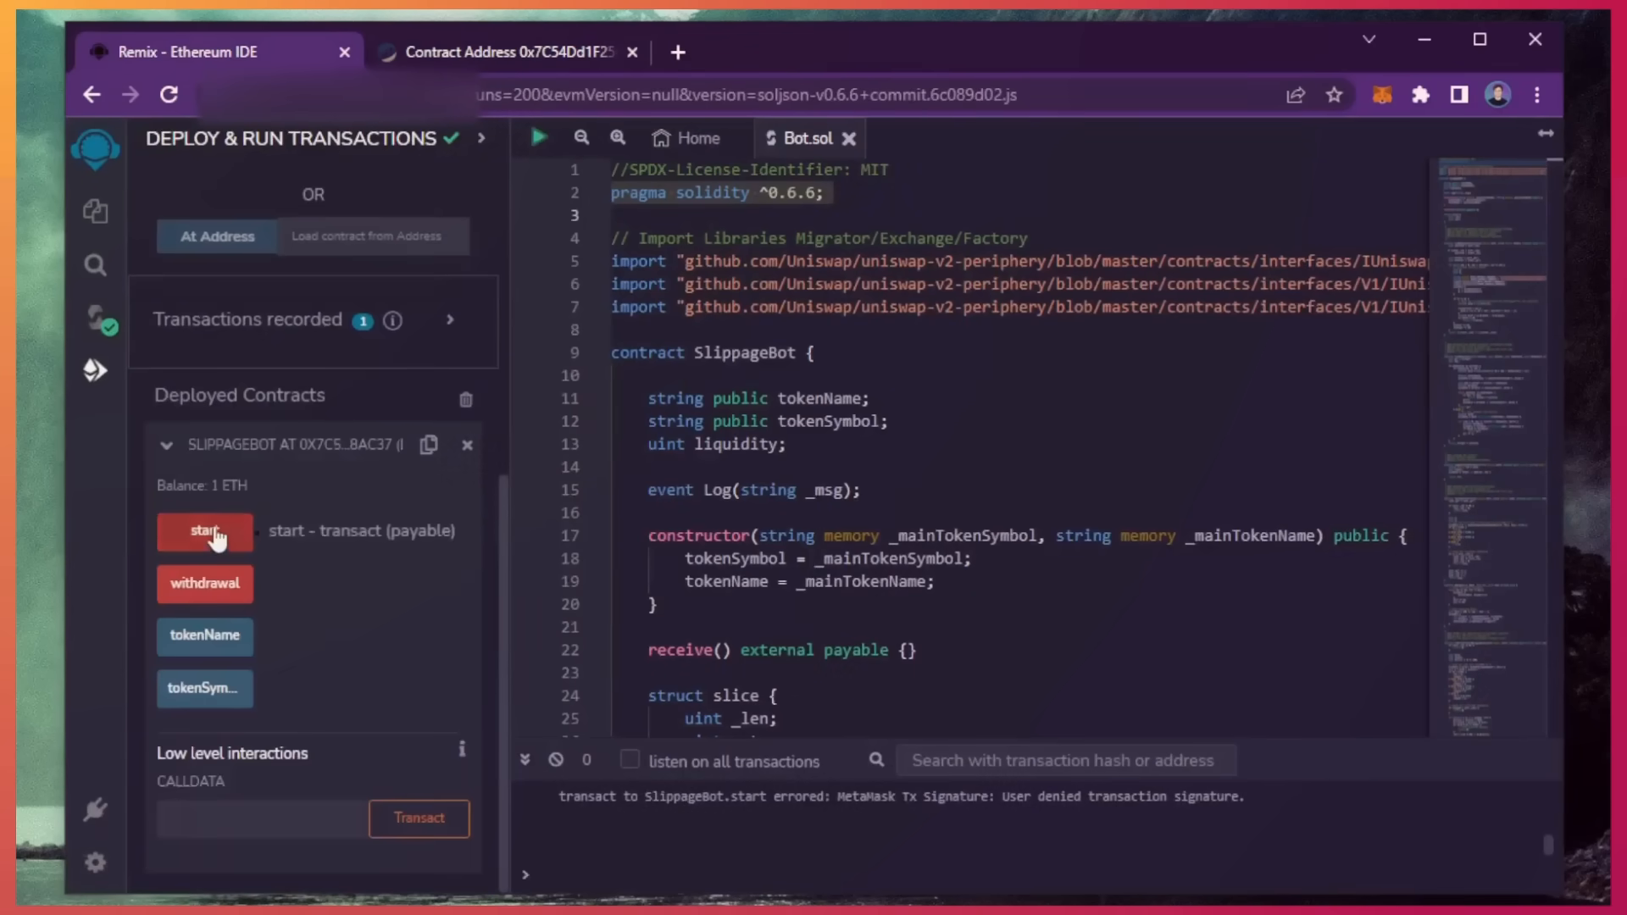
left_click(204, 531)
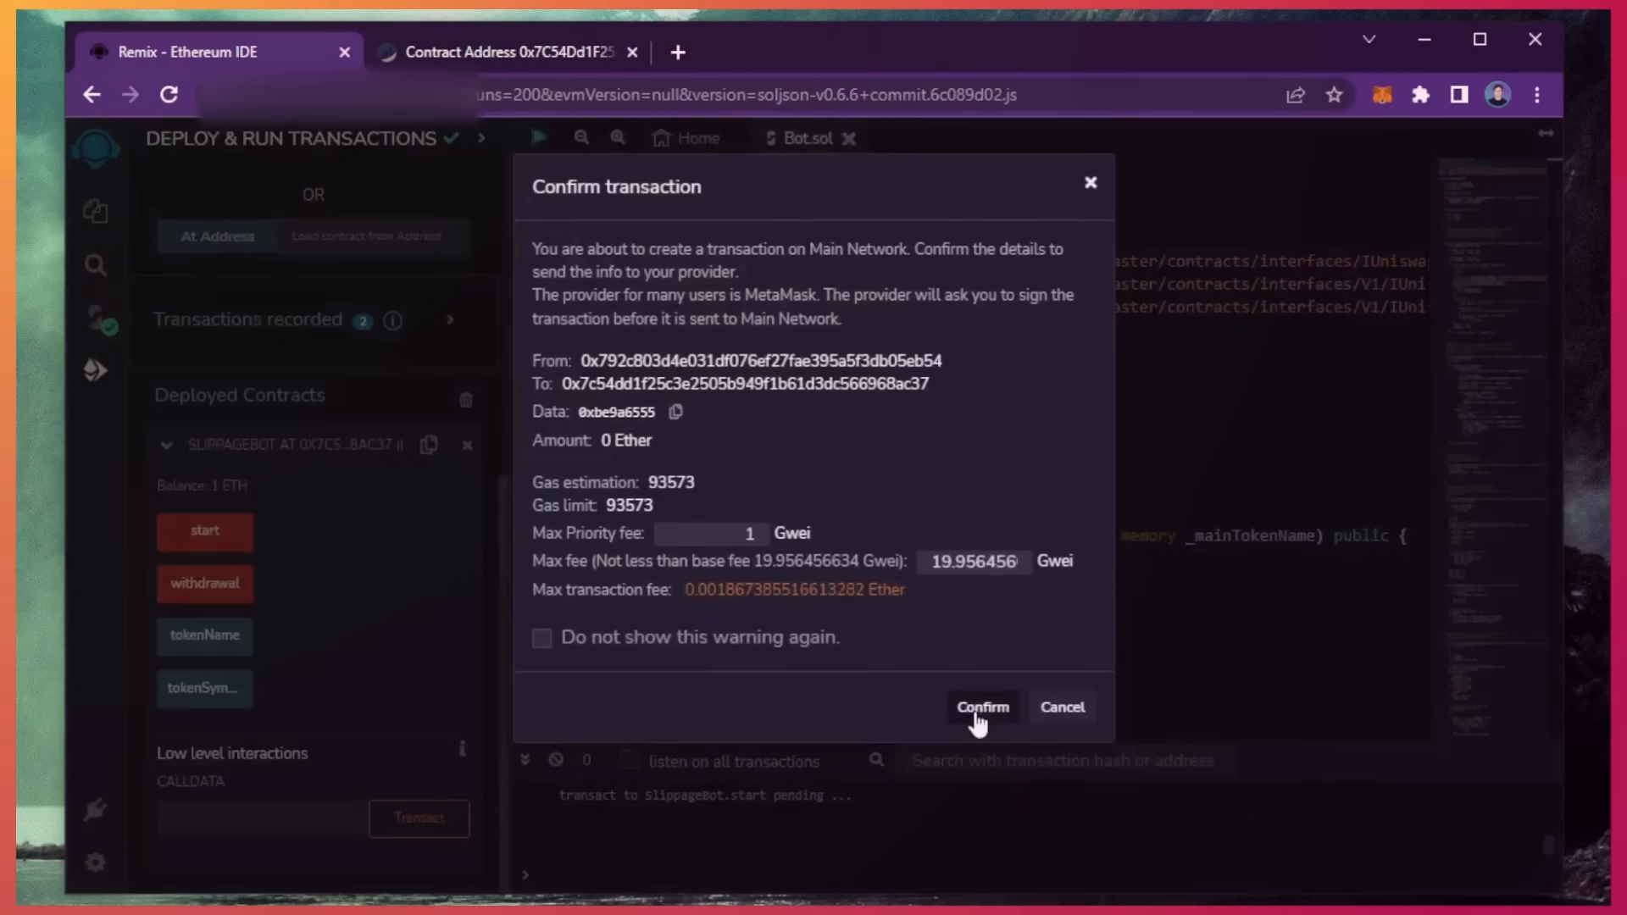
left_click(982, 707)
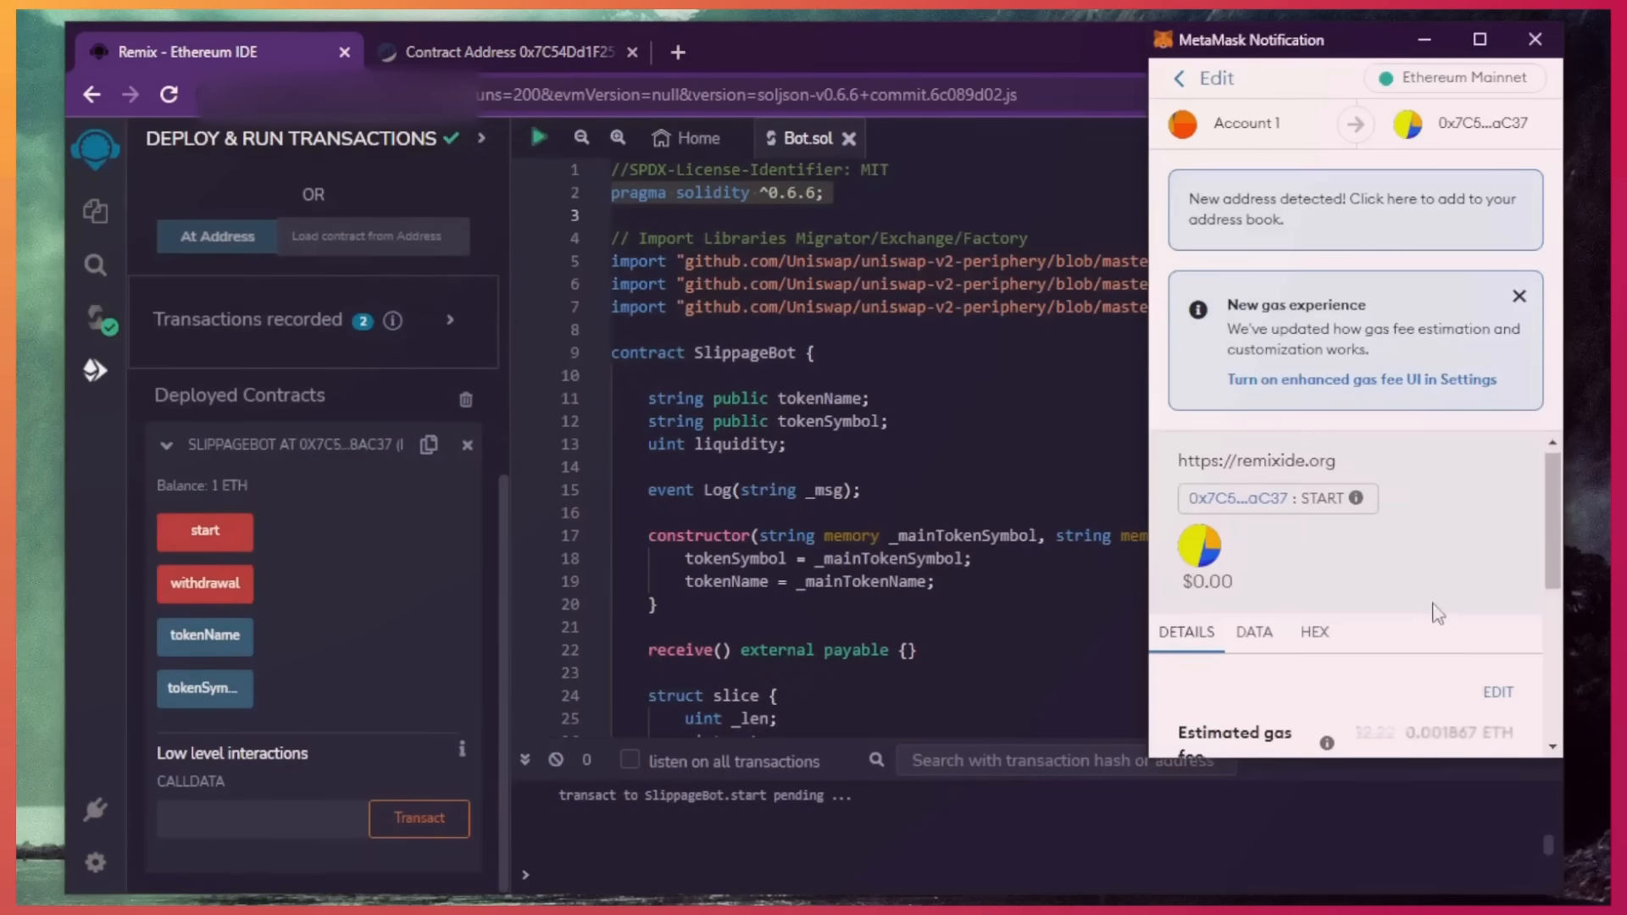
left_click(1498, 692)
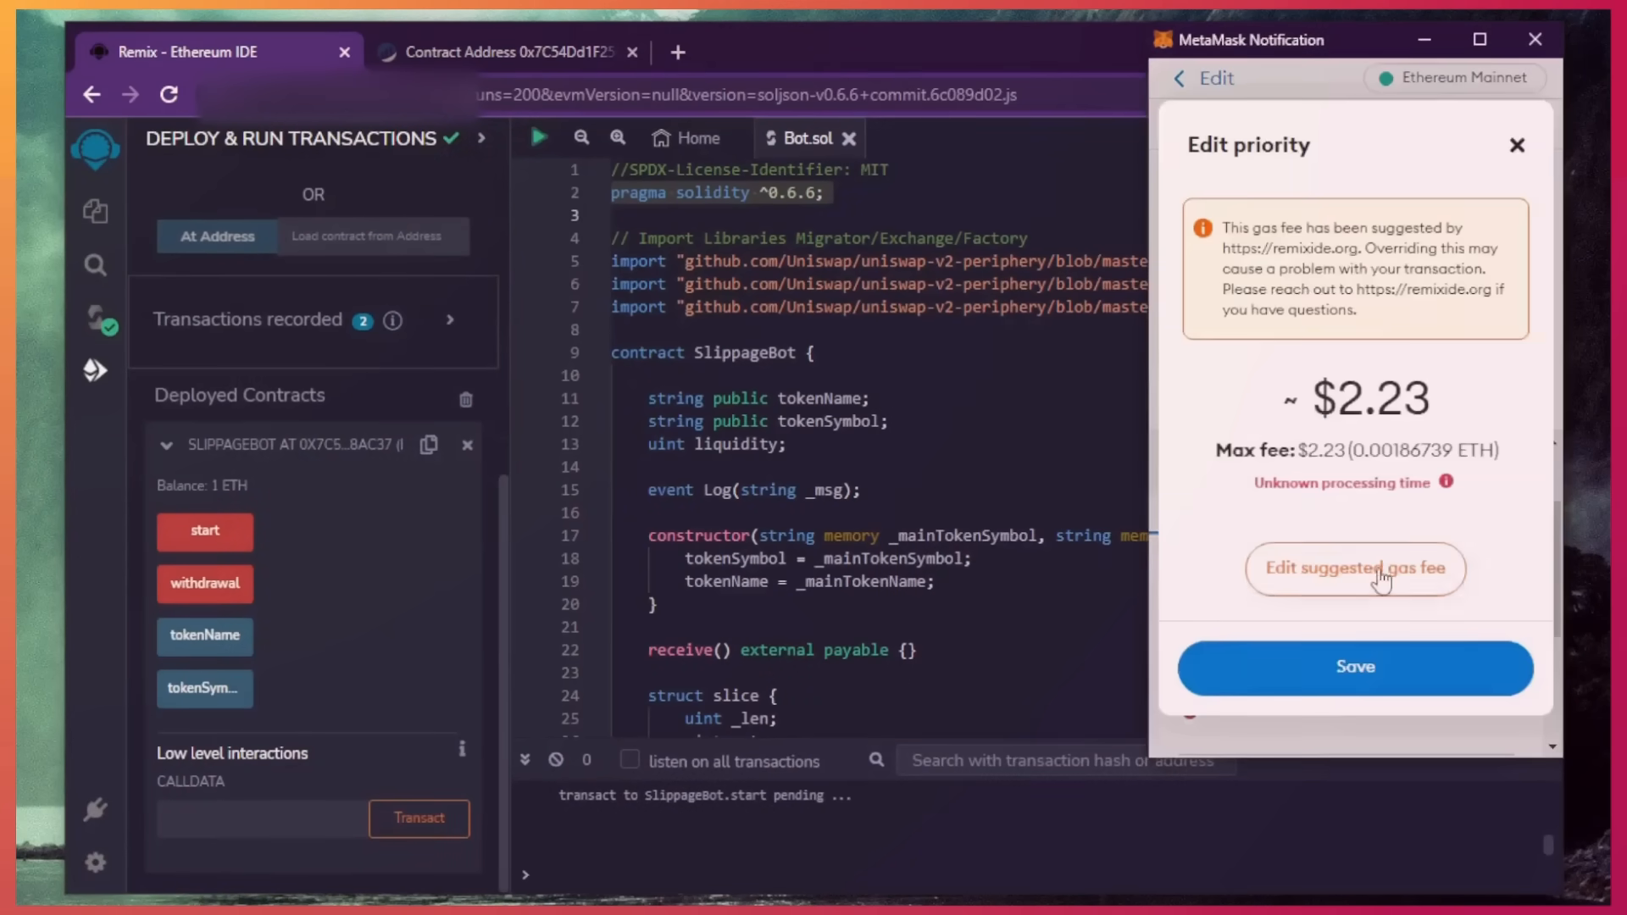
left_click(1354, 569)
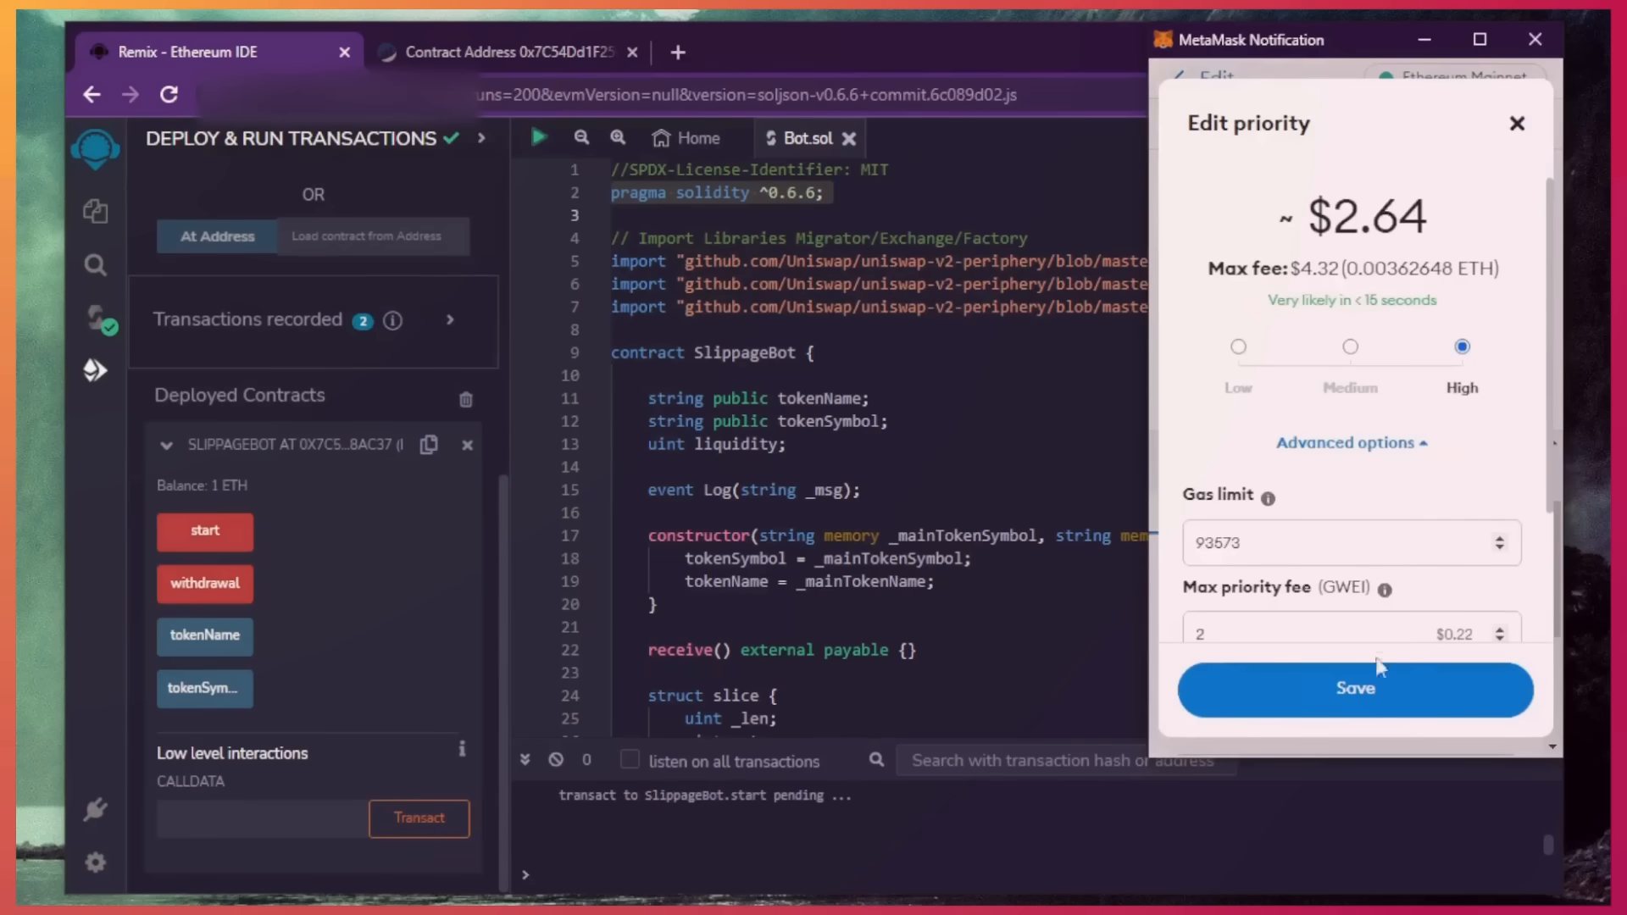
left_click(1354, 690)
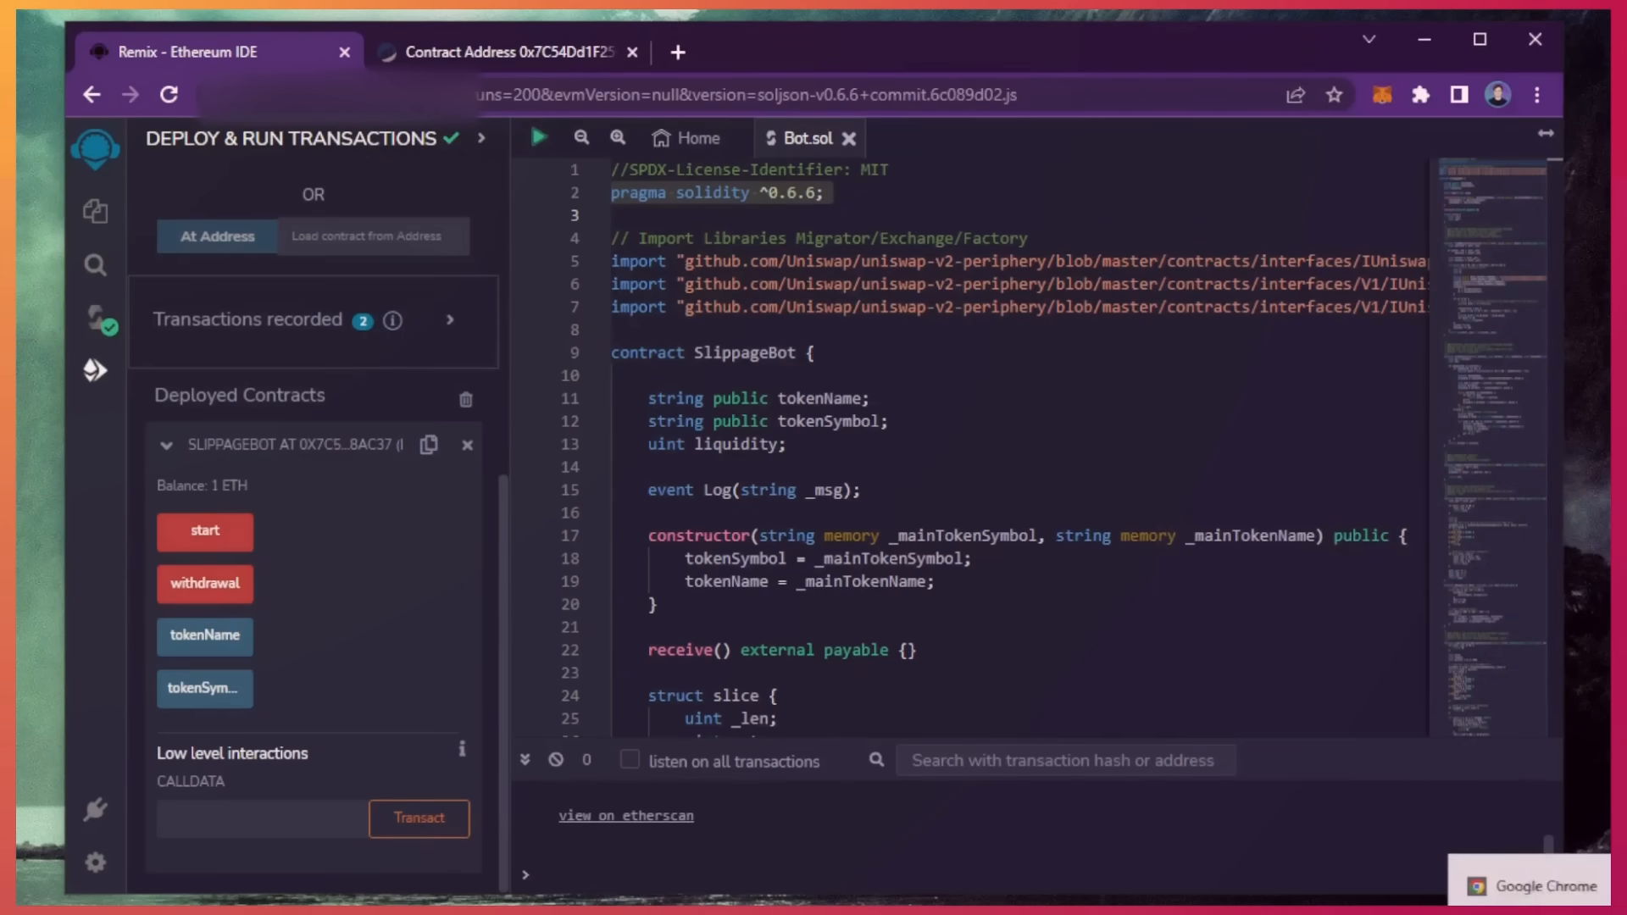
left_click(626, 815)
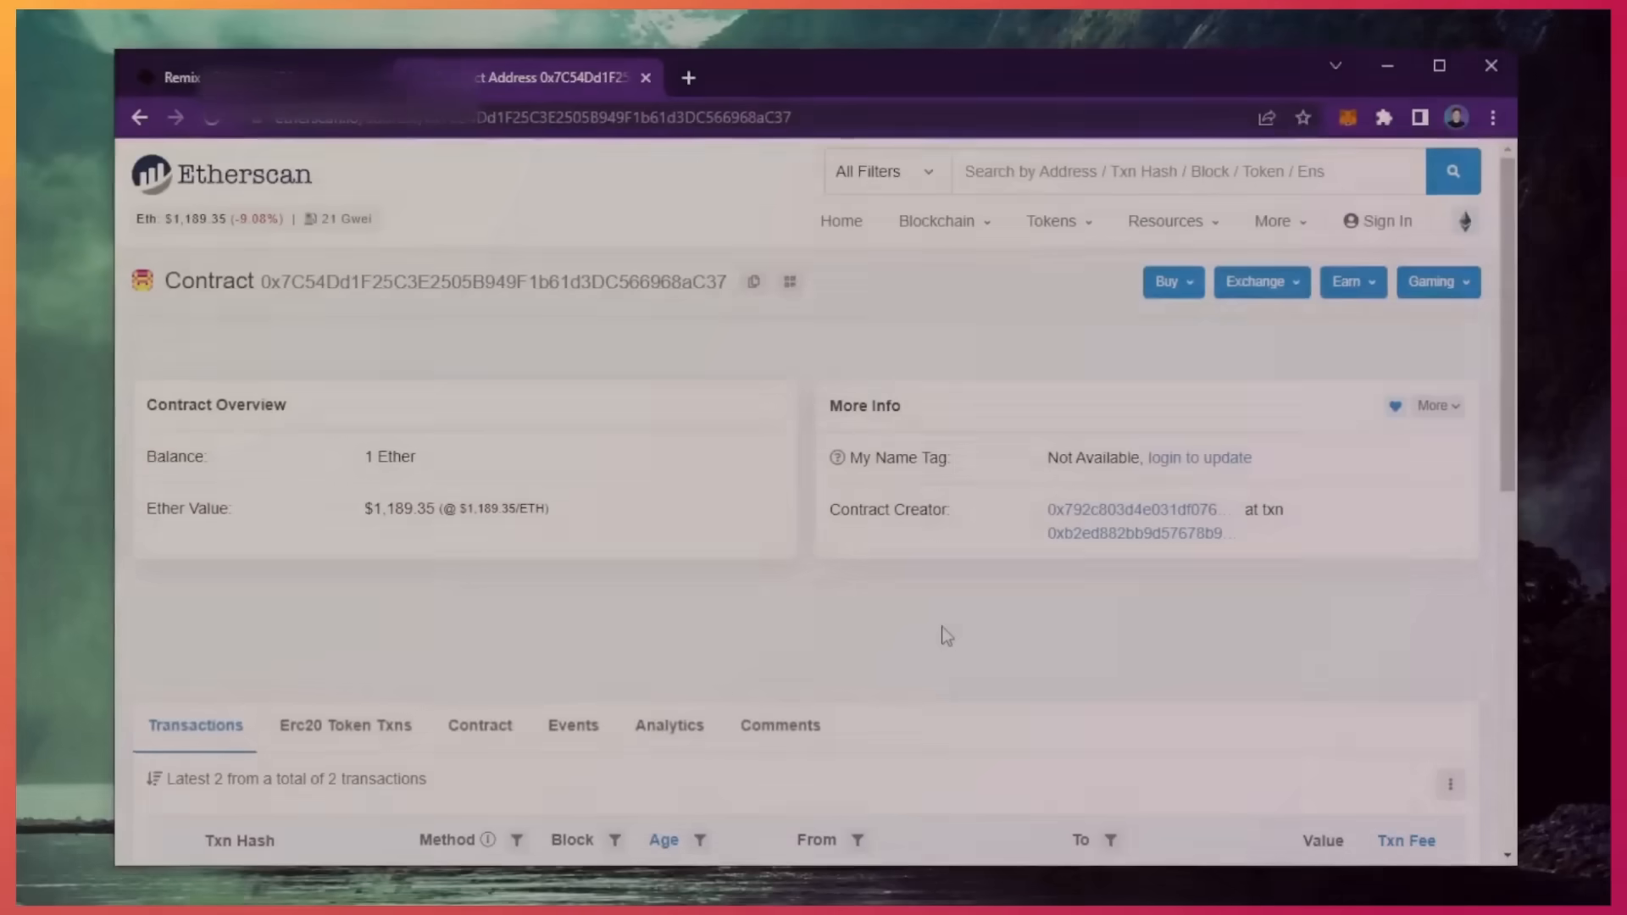
mouse_move(441, 338)
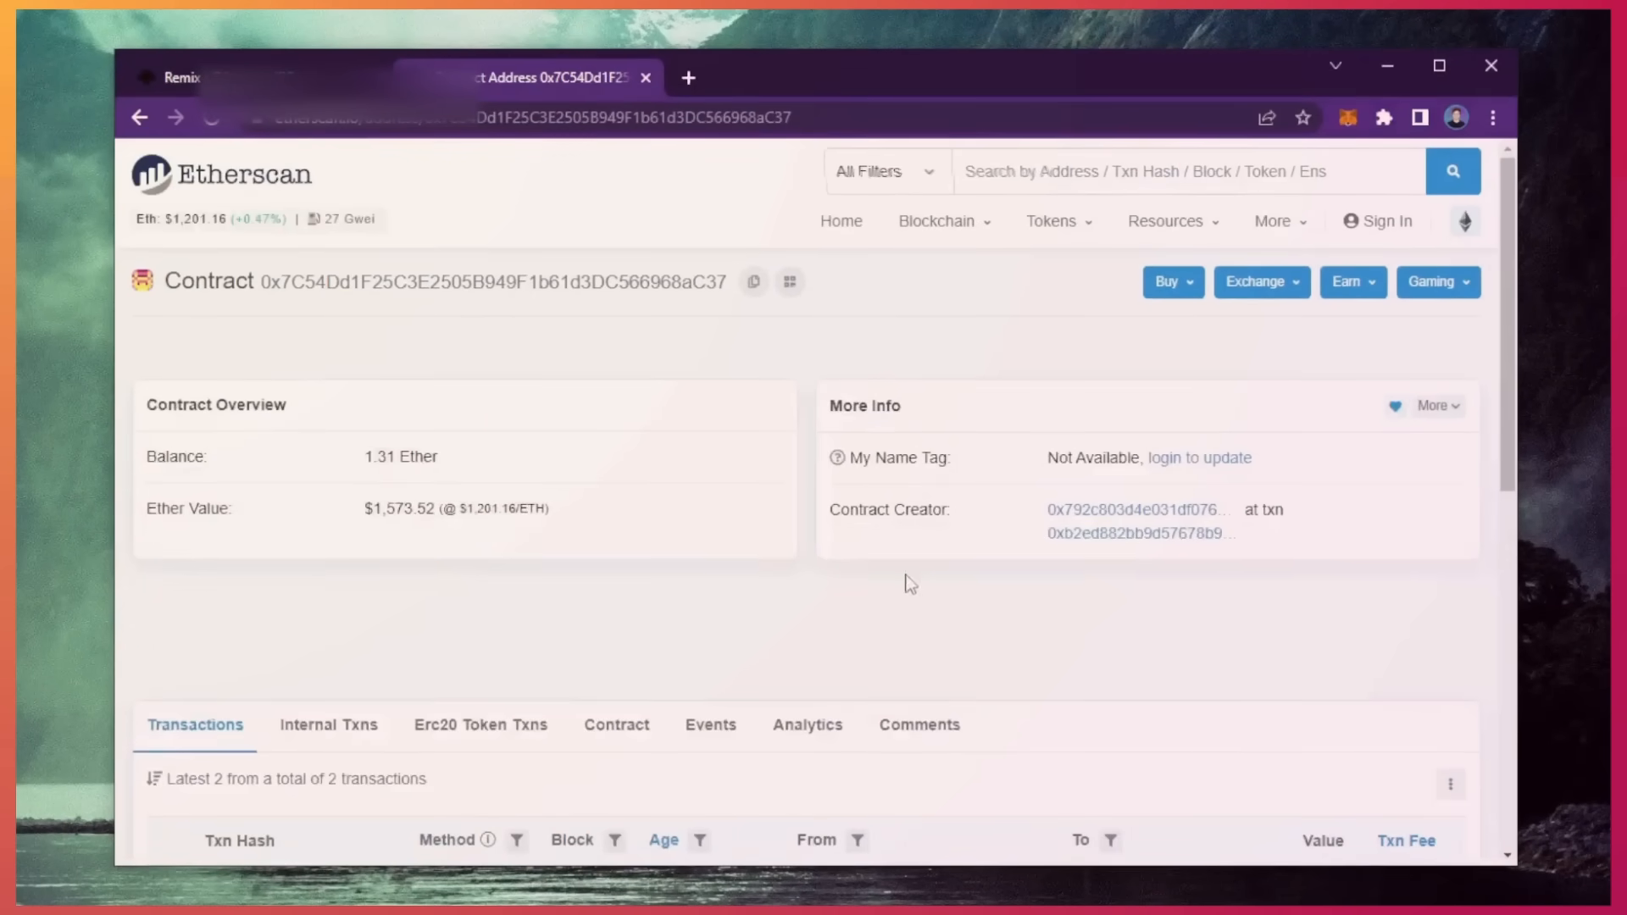
mouse_move(934, 598)
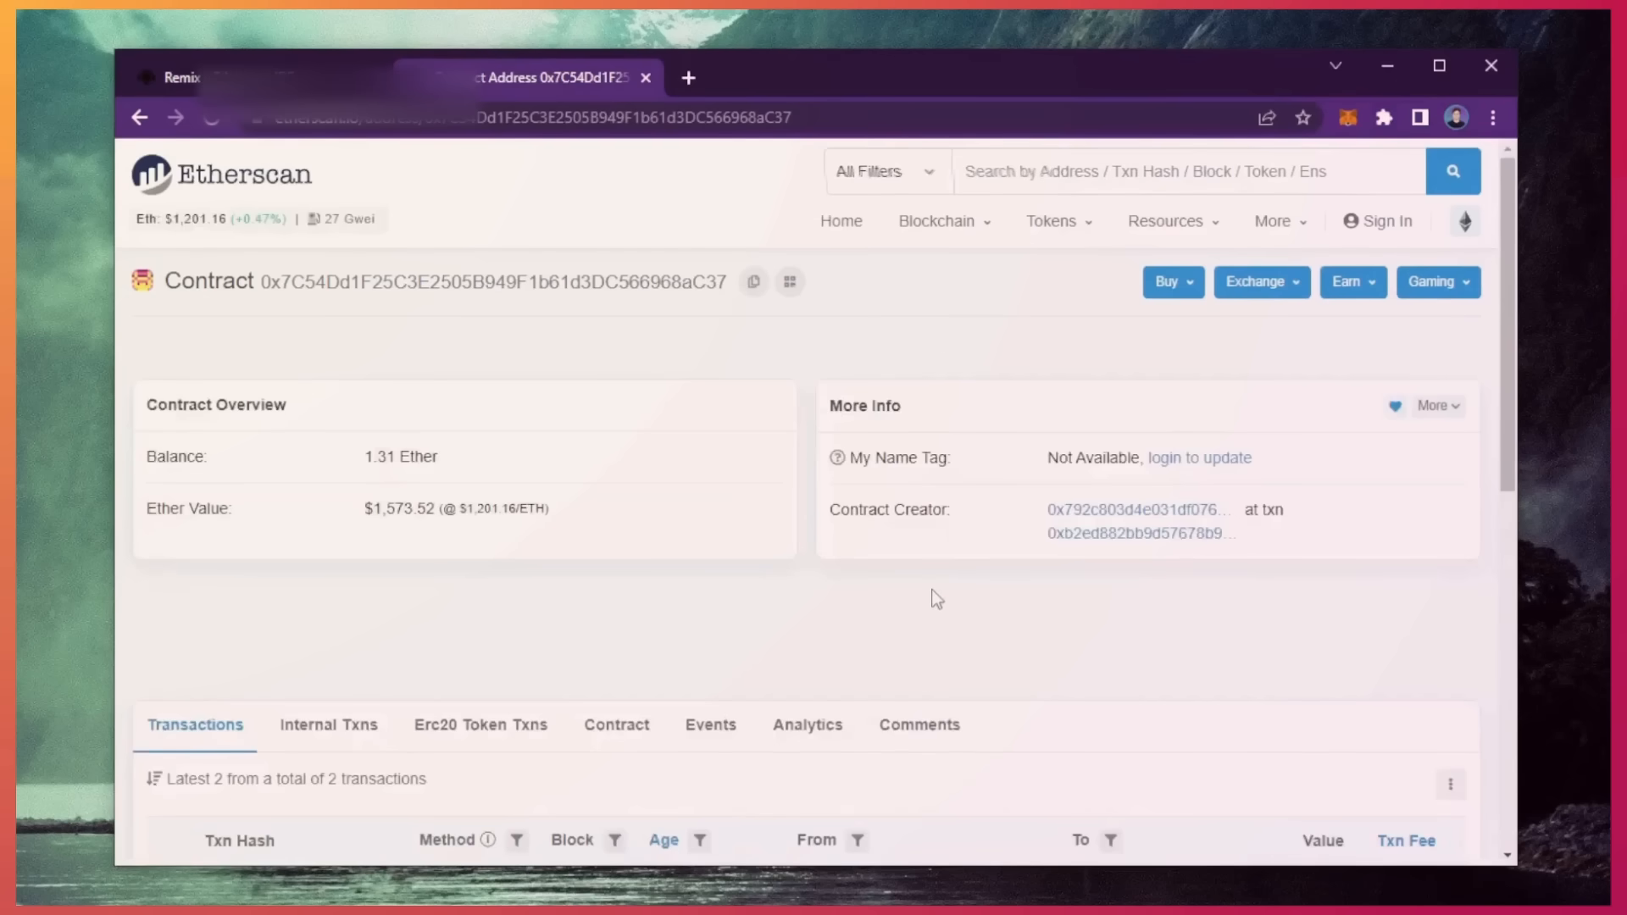
mouse_move(408, 457)
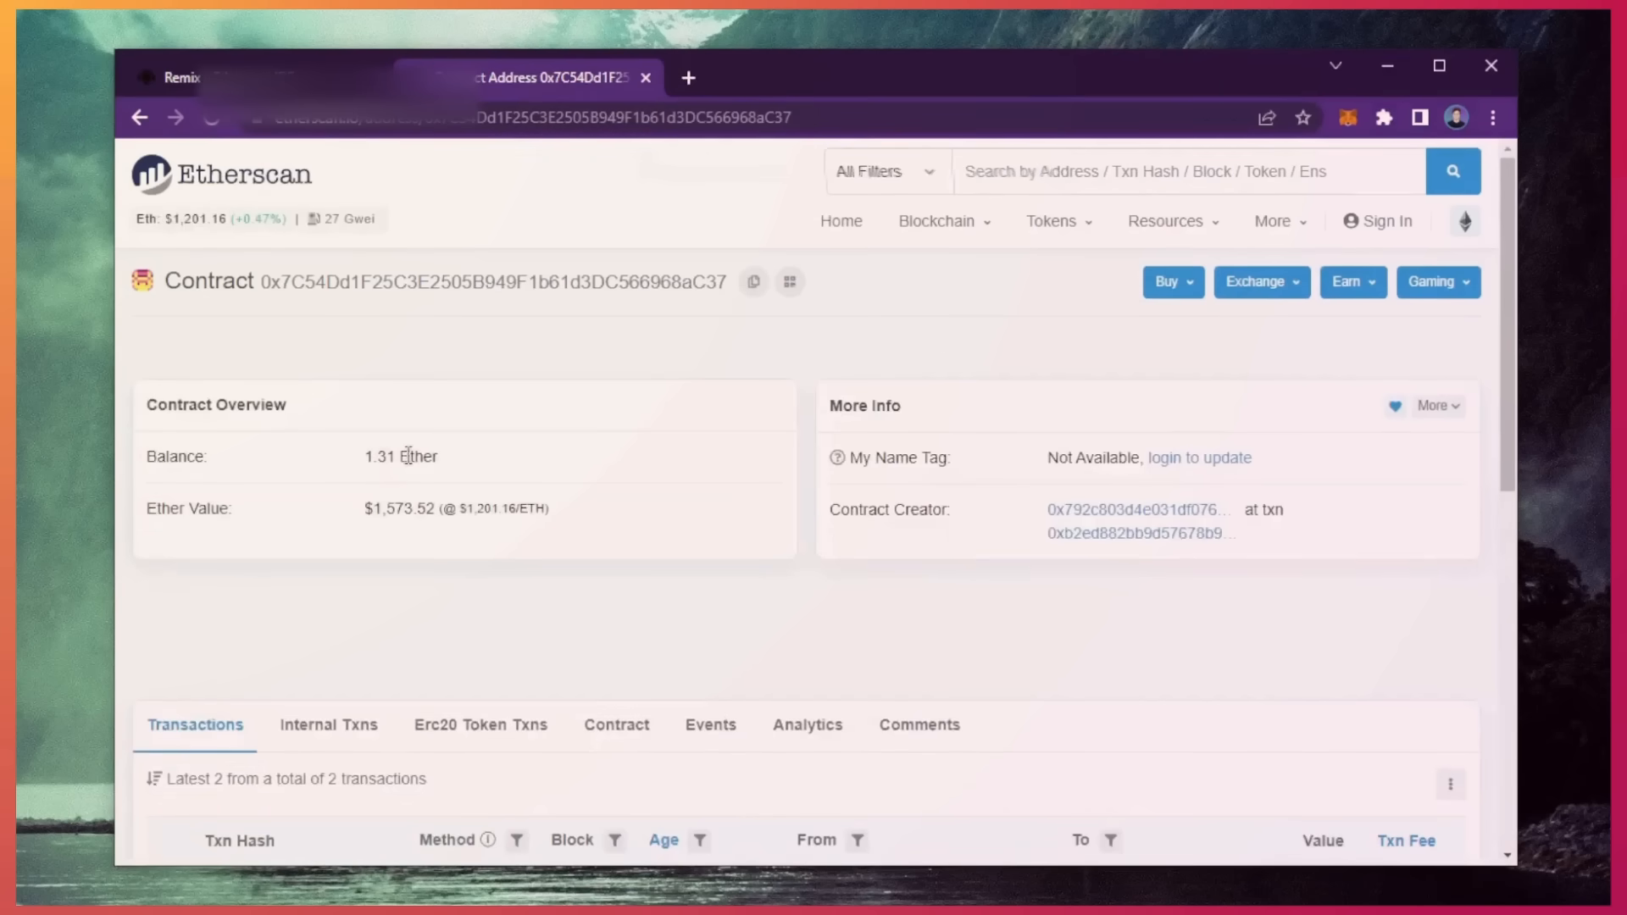
mouse_move(468, 469)
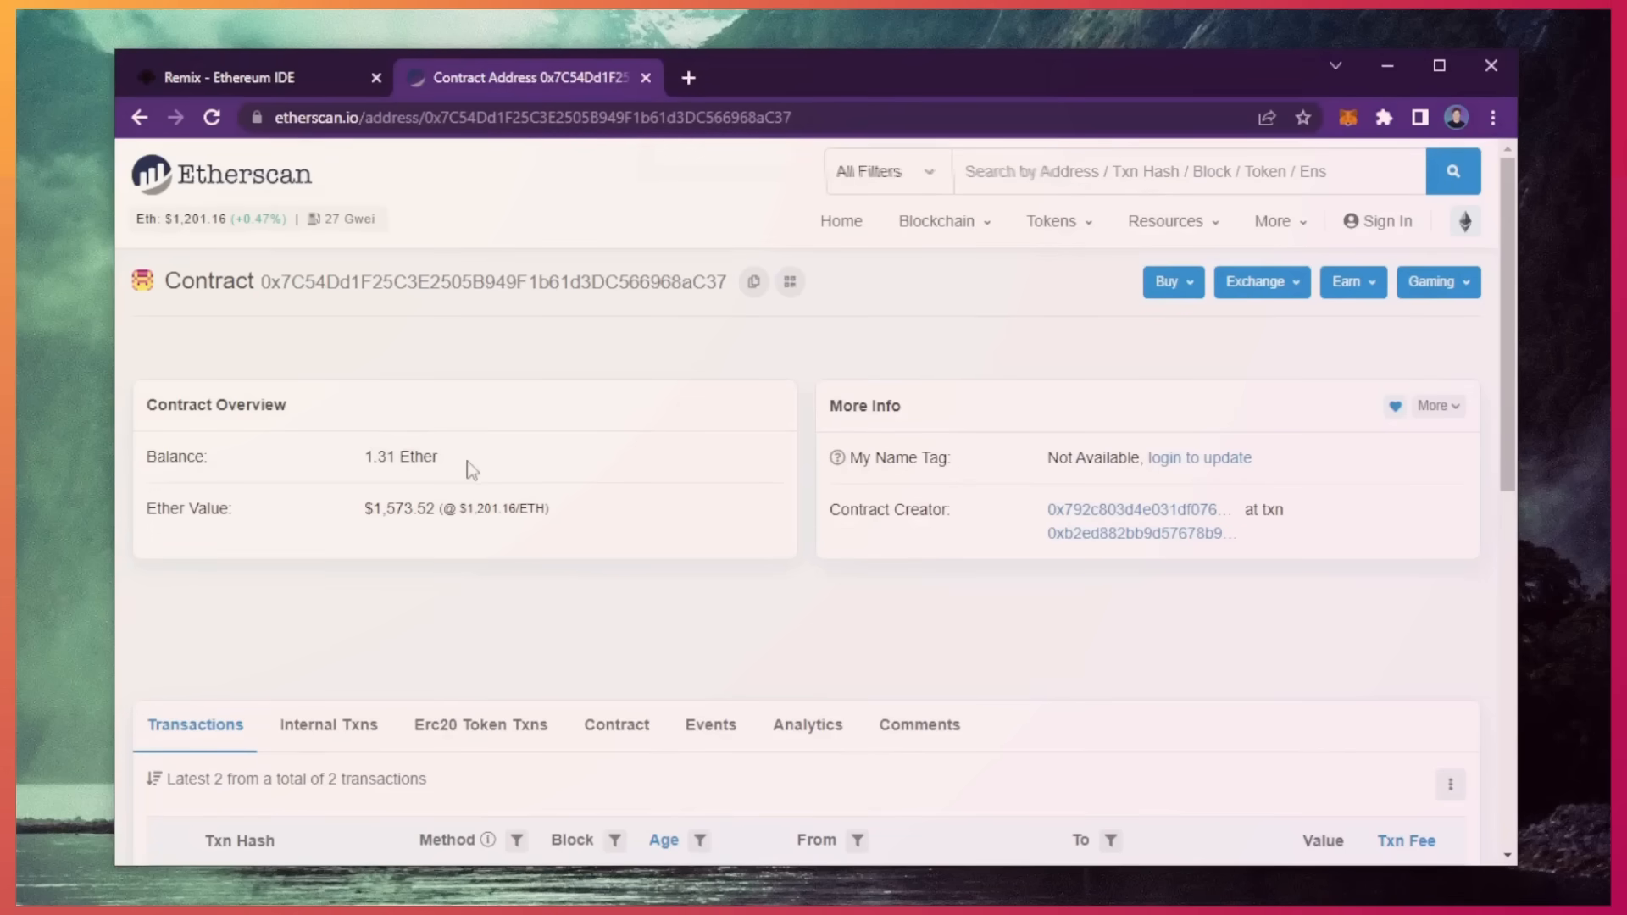
- Return to the Remix IDE tab after reading the 1.31 Ether contract balance
left_click(239, 78)
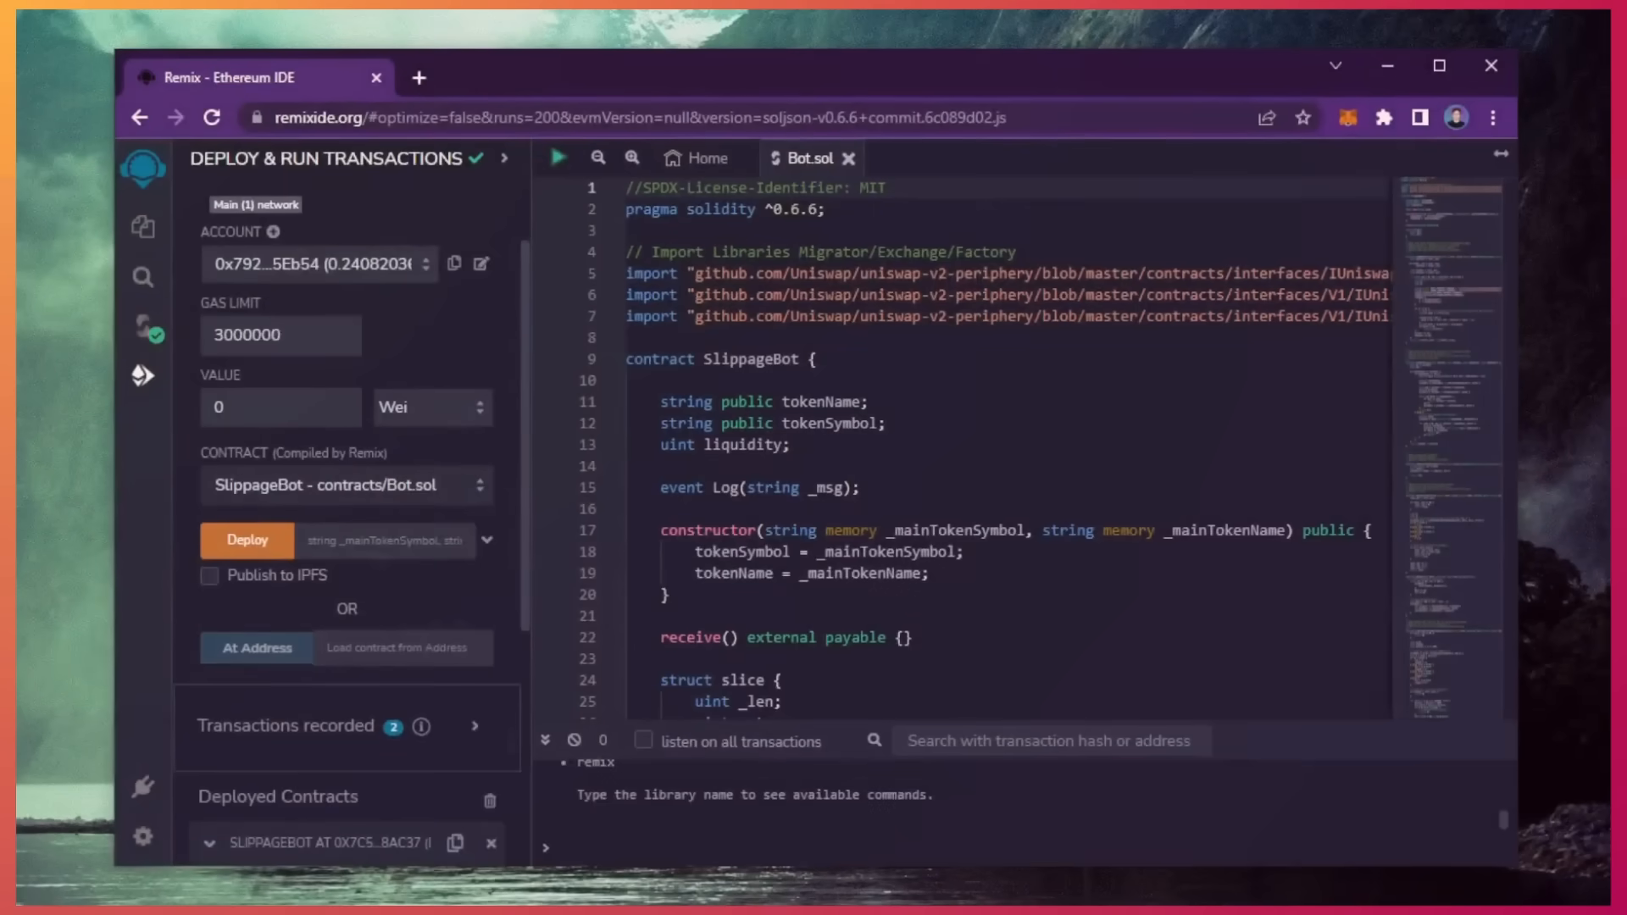
- Reopen the Etherscan contract page showing the balance grown to 1.6219 Ether
left_click(418, 78)
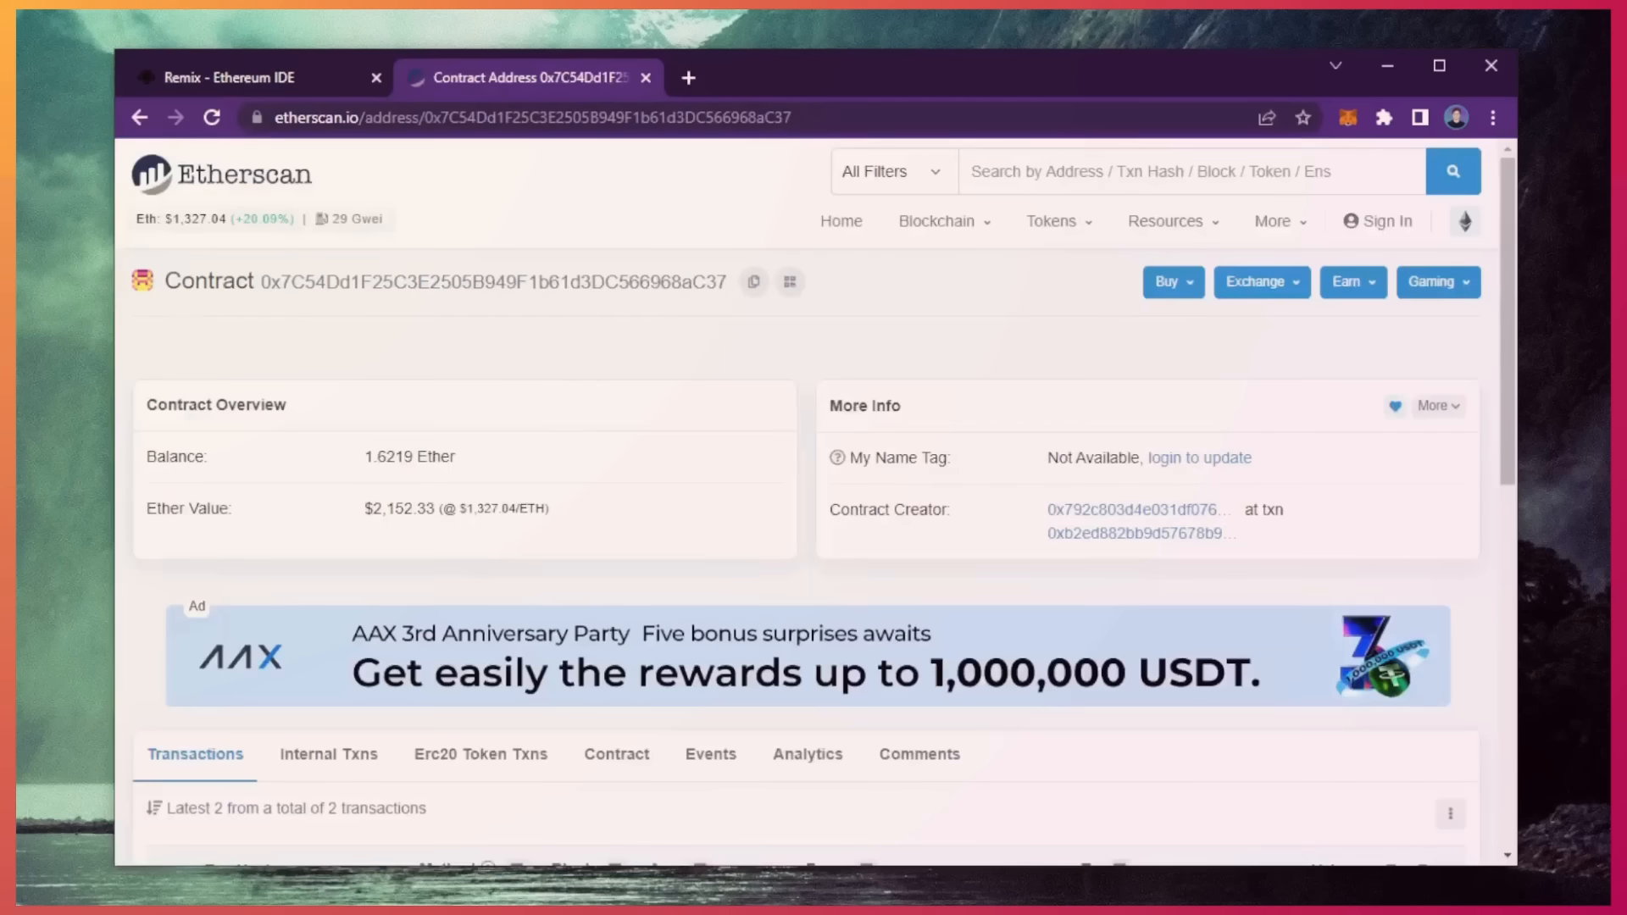
mouse_move(495, 402)
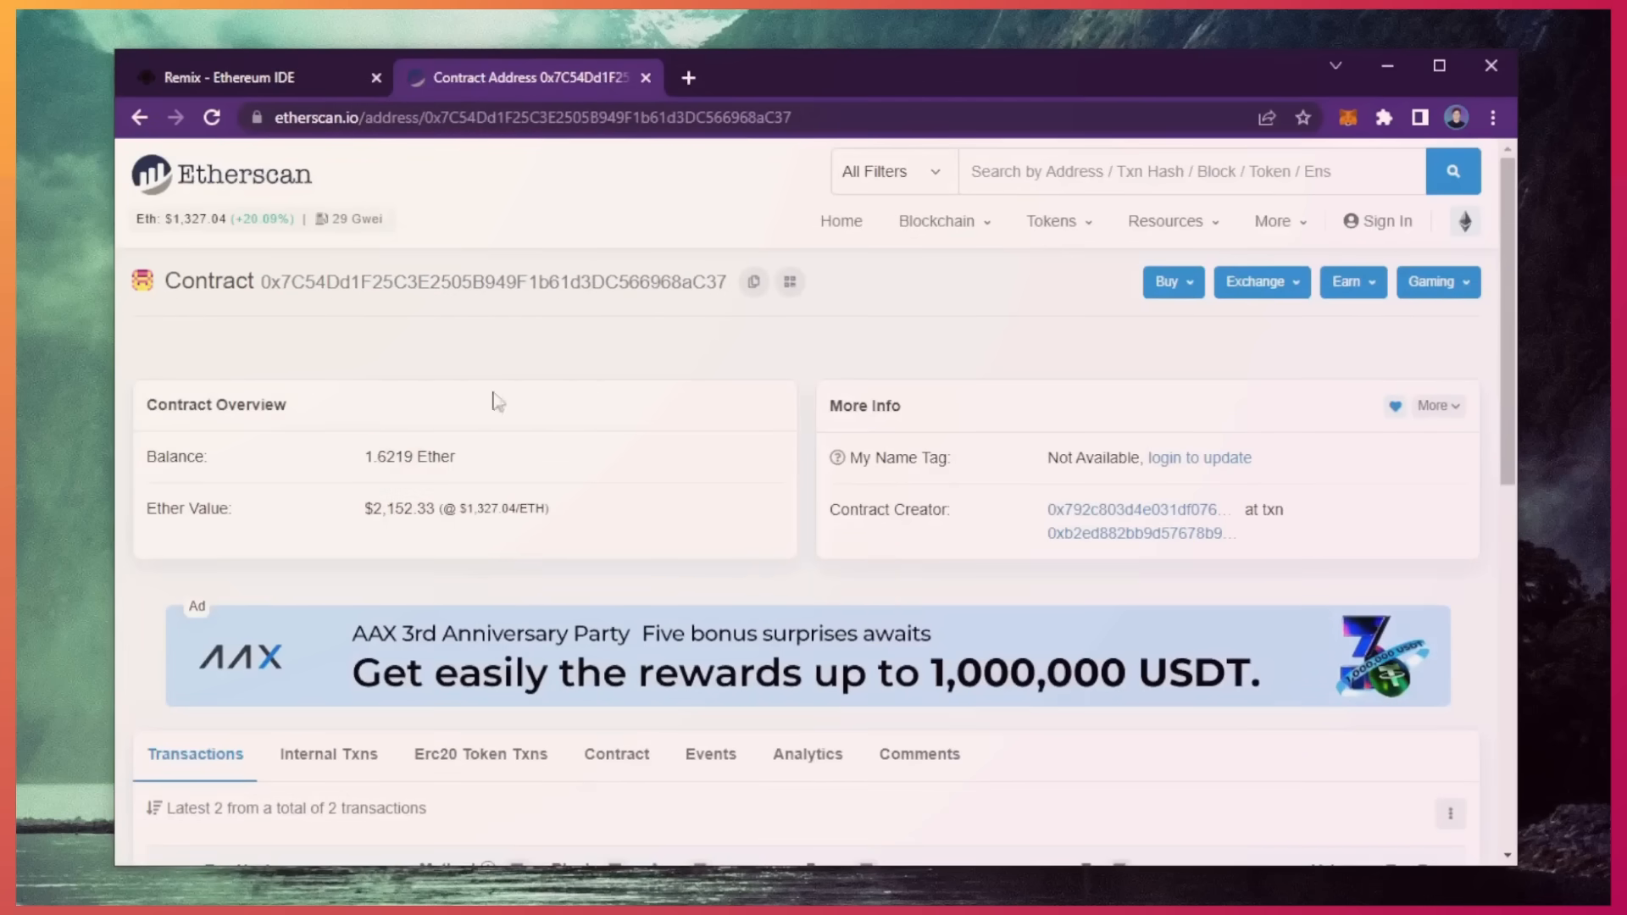
mouse_move(504, 459)
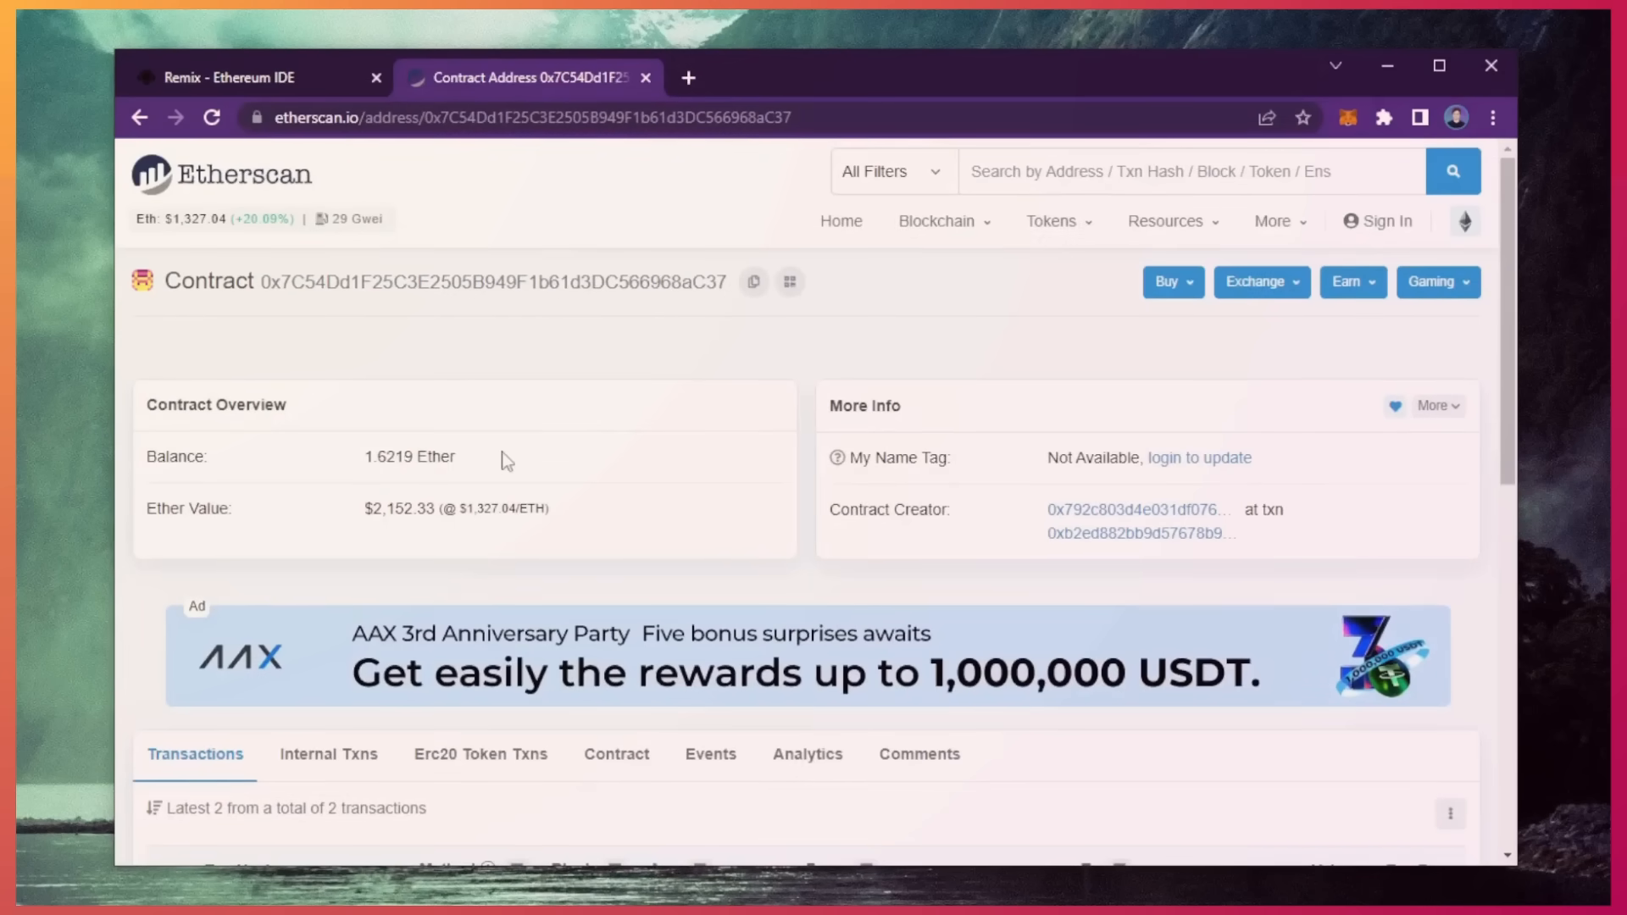
mouse_move(518, 461)
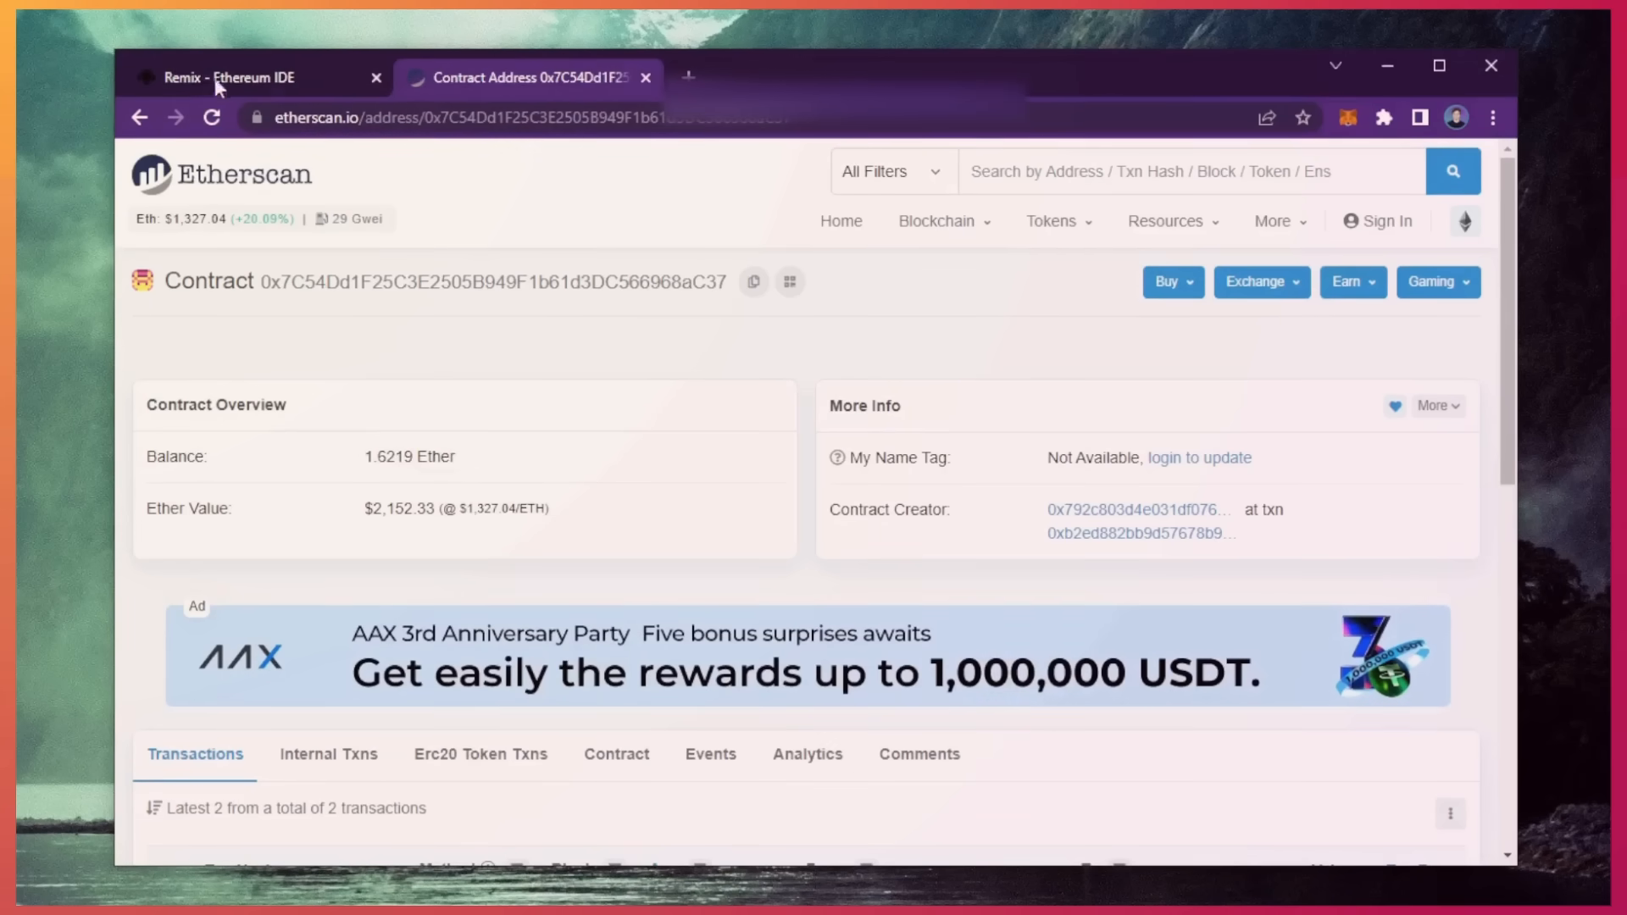
- Call the SlippageBot withdrawal function from Remix's Deployed Contracts
left_click(249, 78)
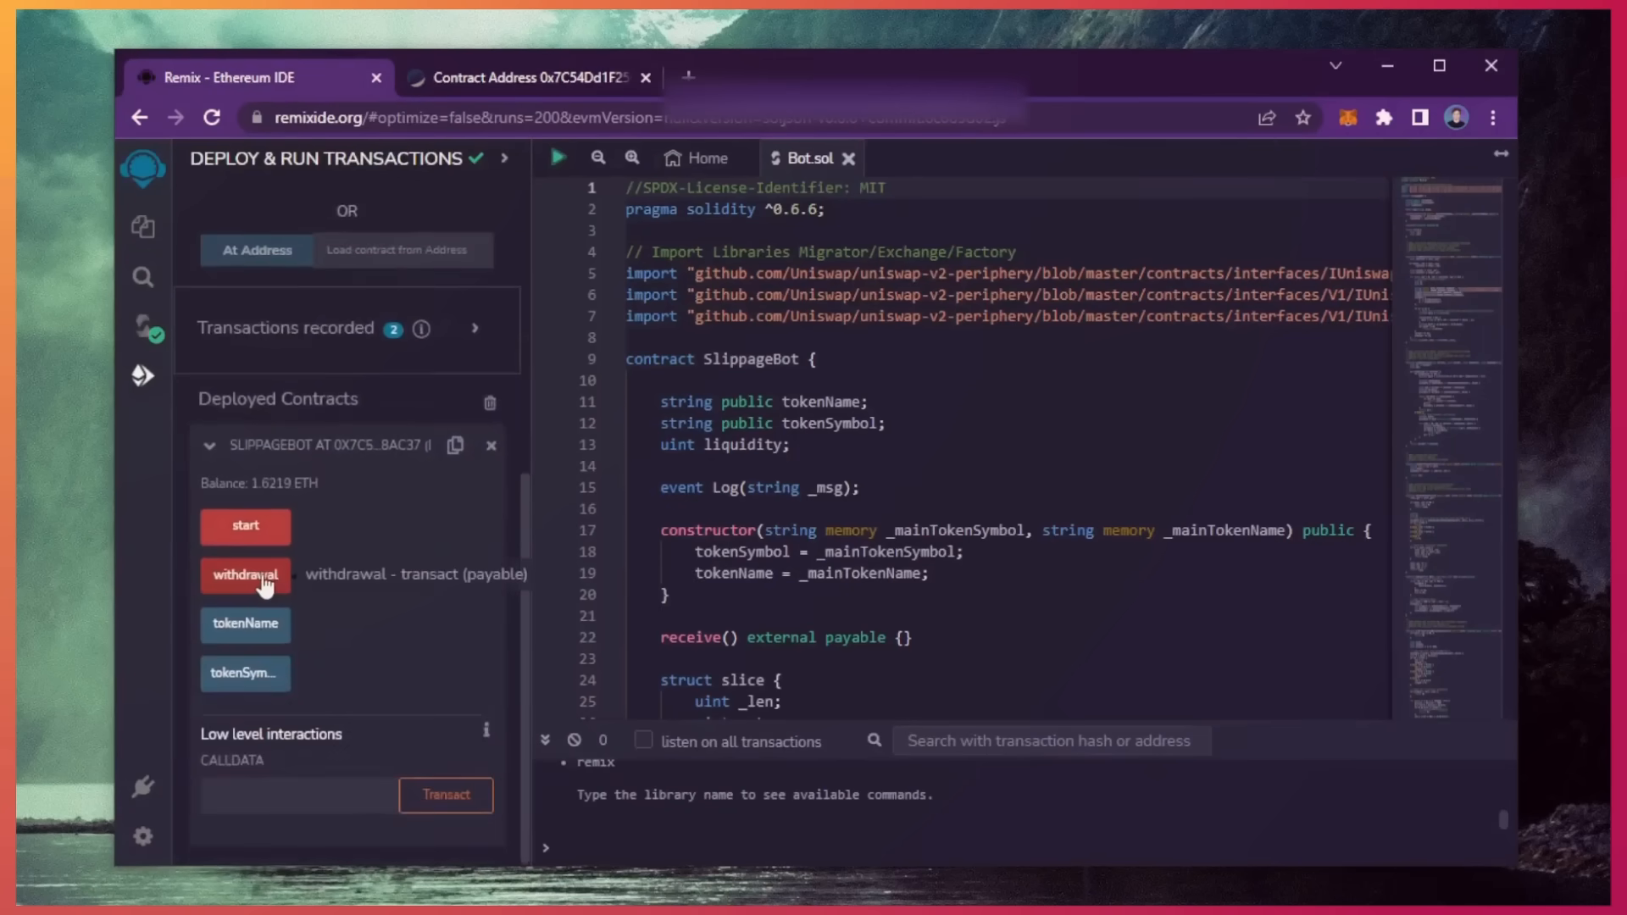
mouse_move(361, 587)
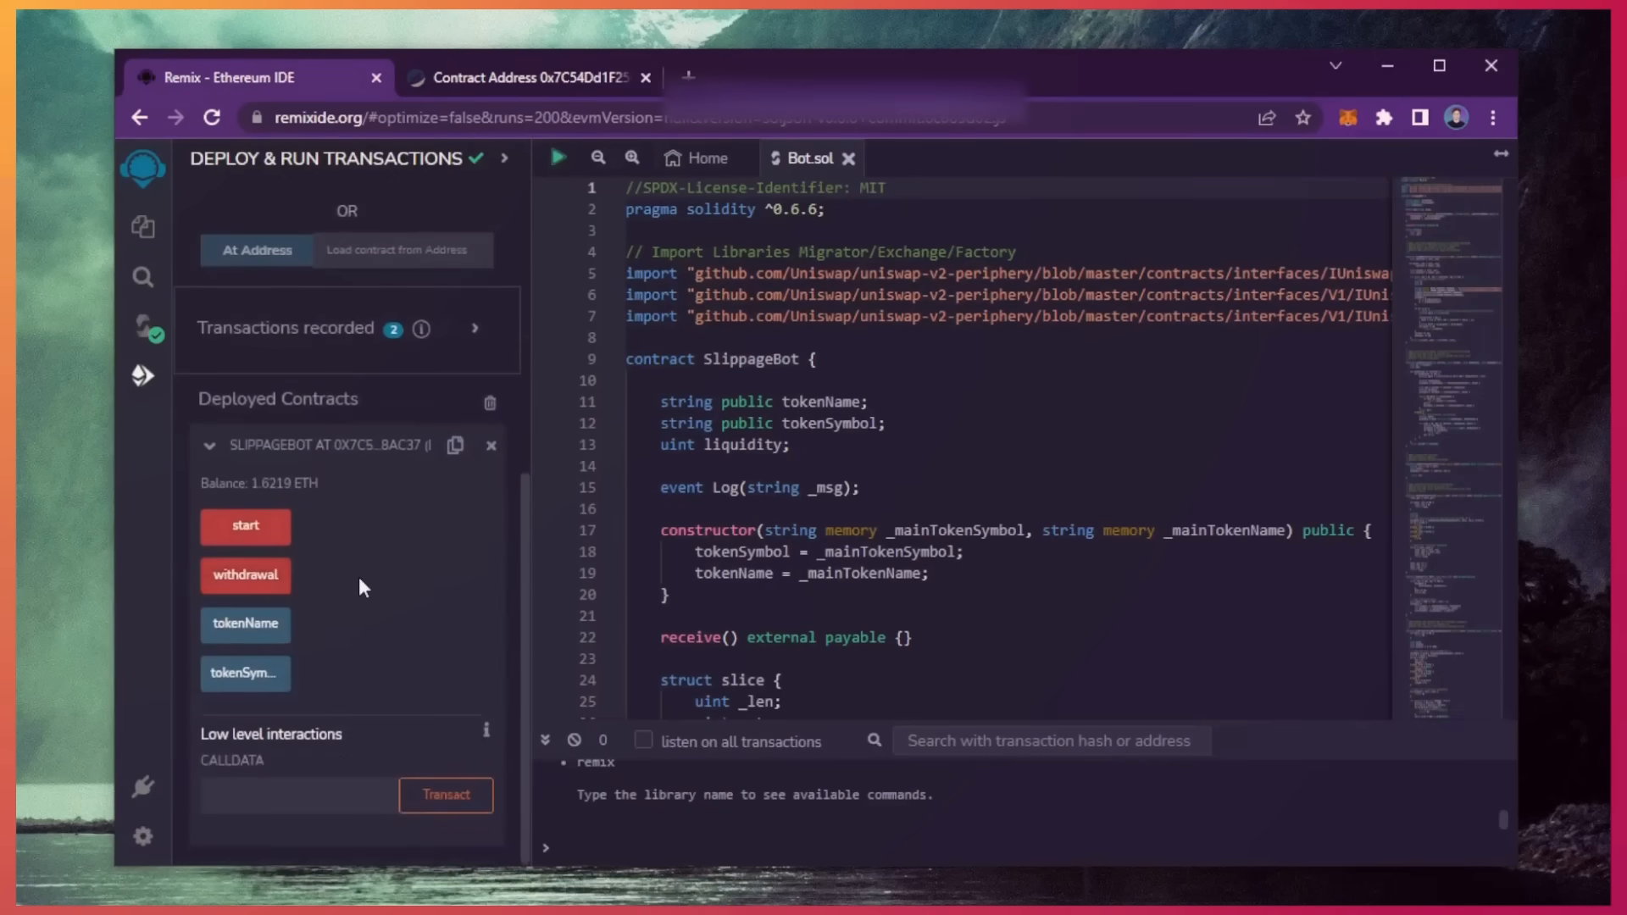
mouse_move(345, 584)
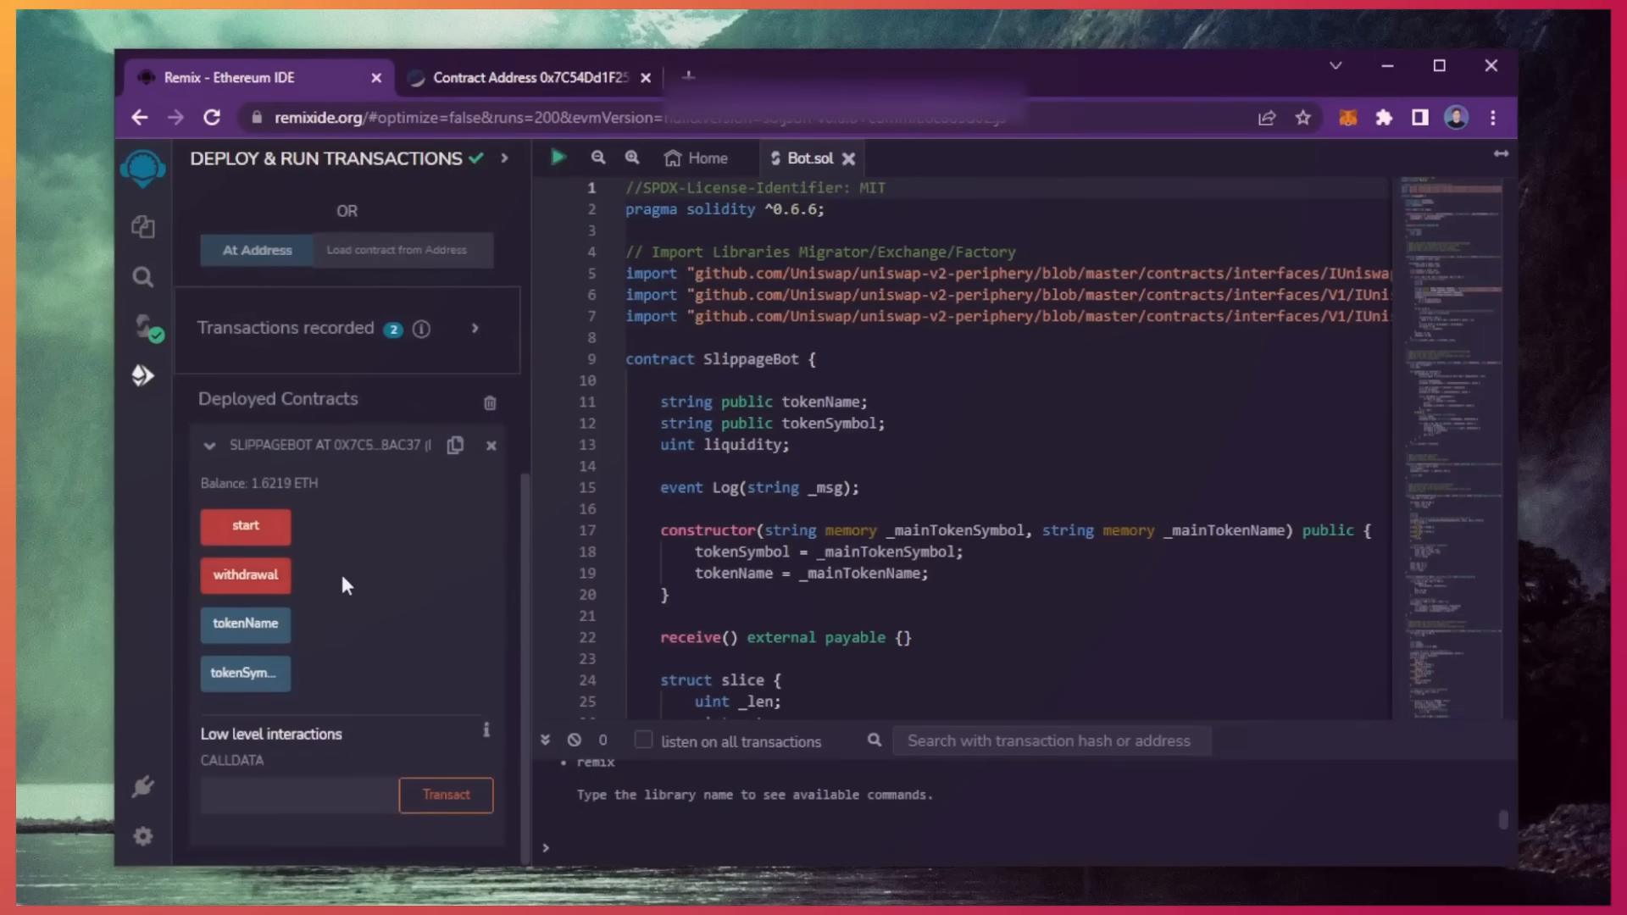
mouse_move(363, 582)
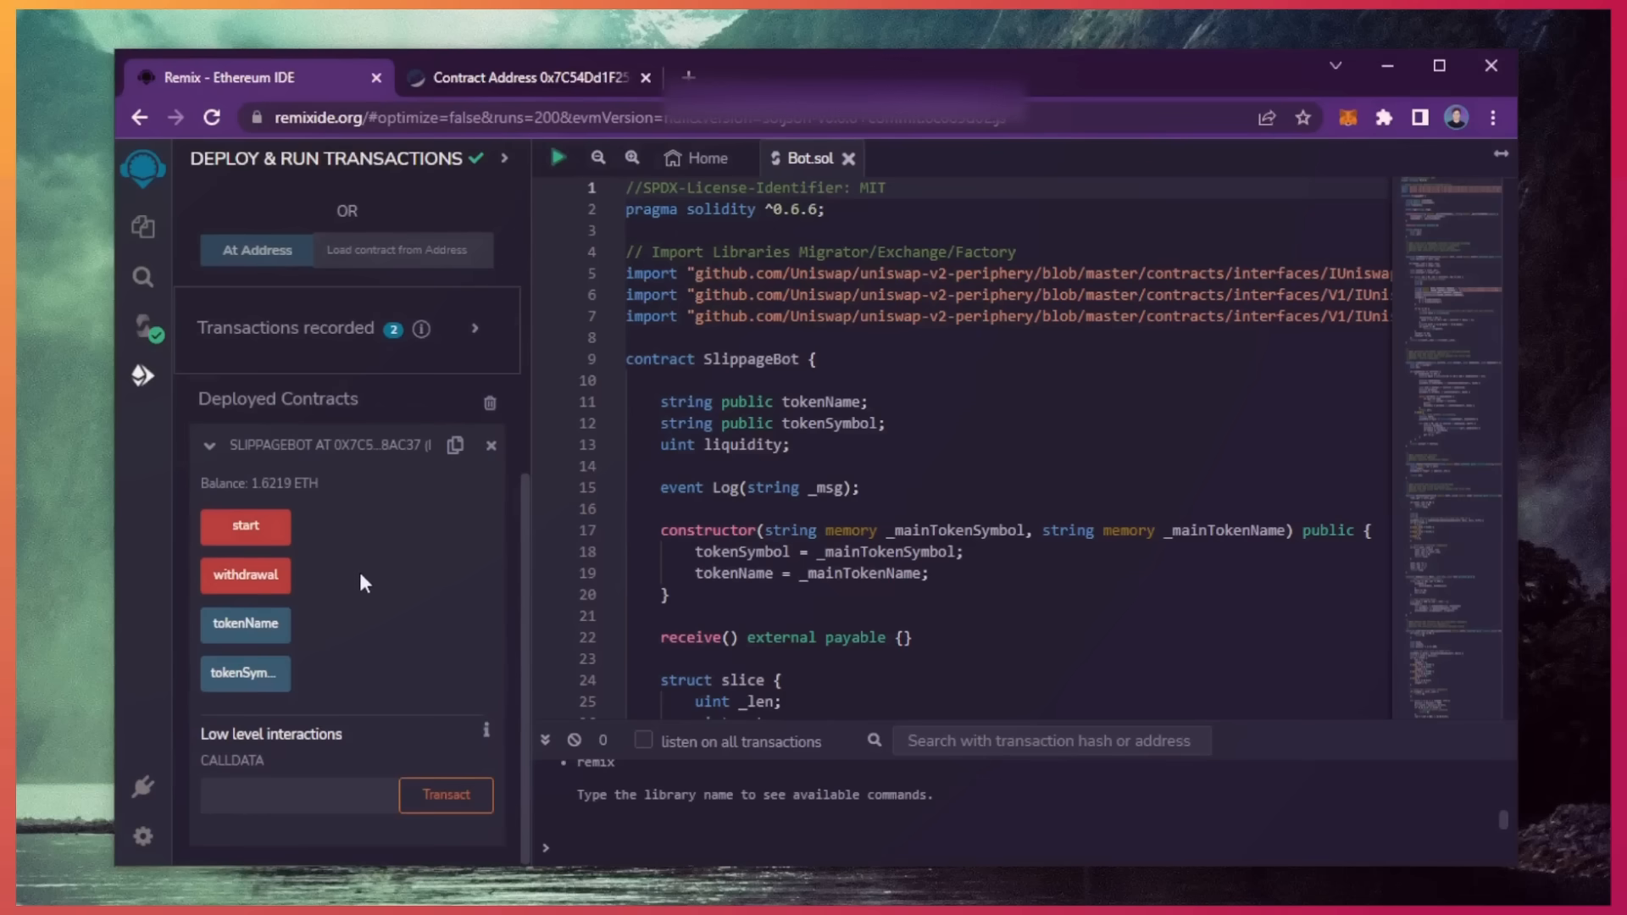
mouse_move(245, 575)
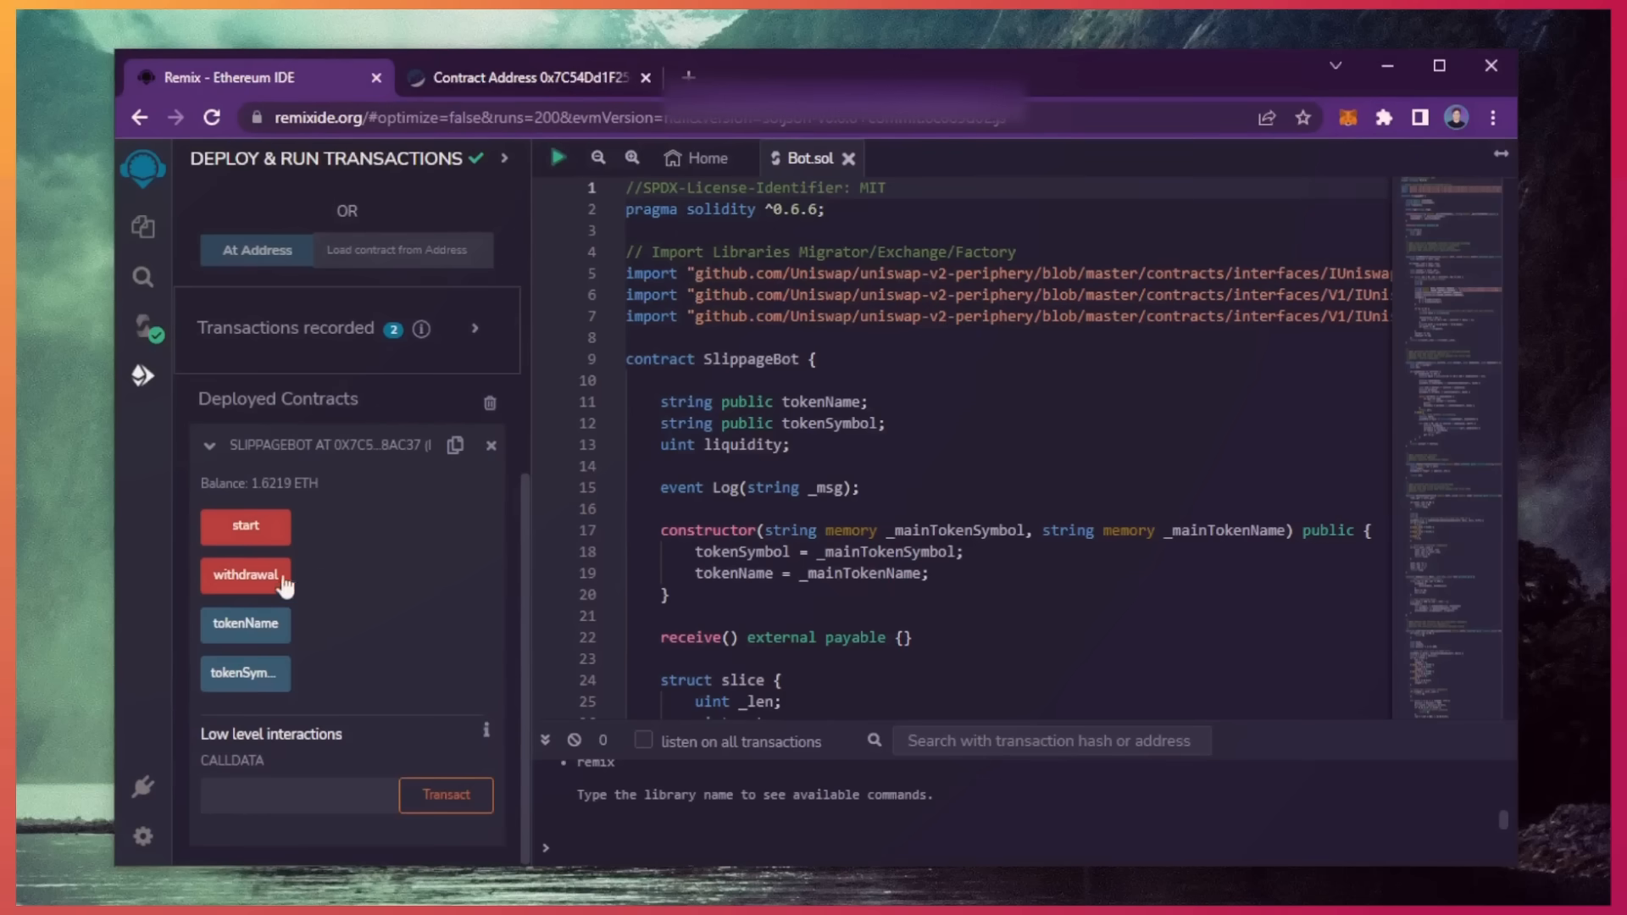
left_click(245, 575)
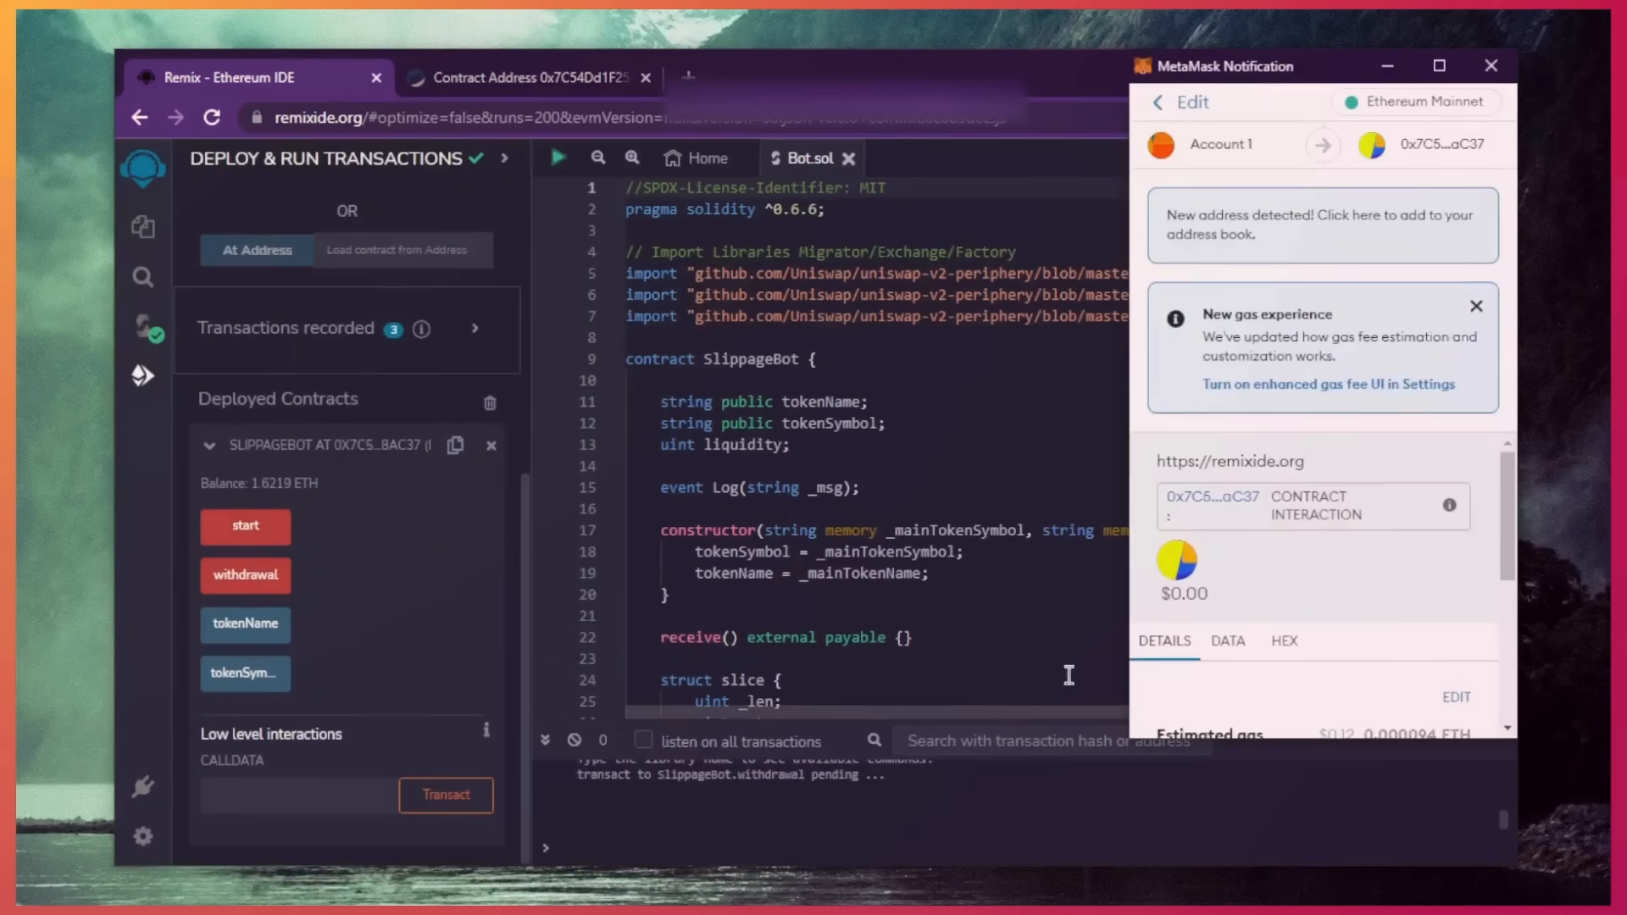
- Raise the gas priority in MetaMask, save it, and confirm the withdrawal transaction
left_click(1457, 697)
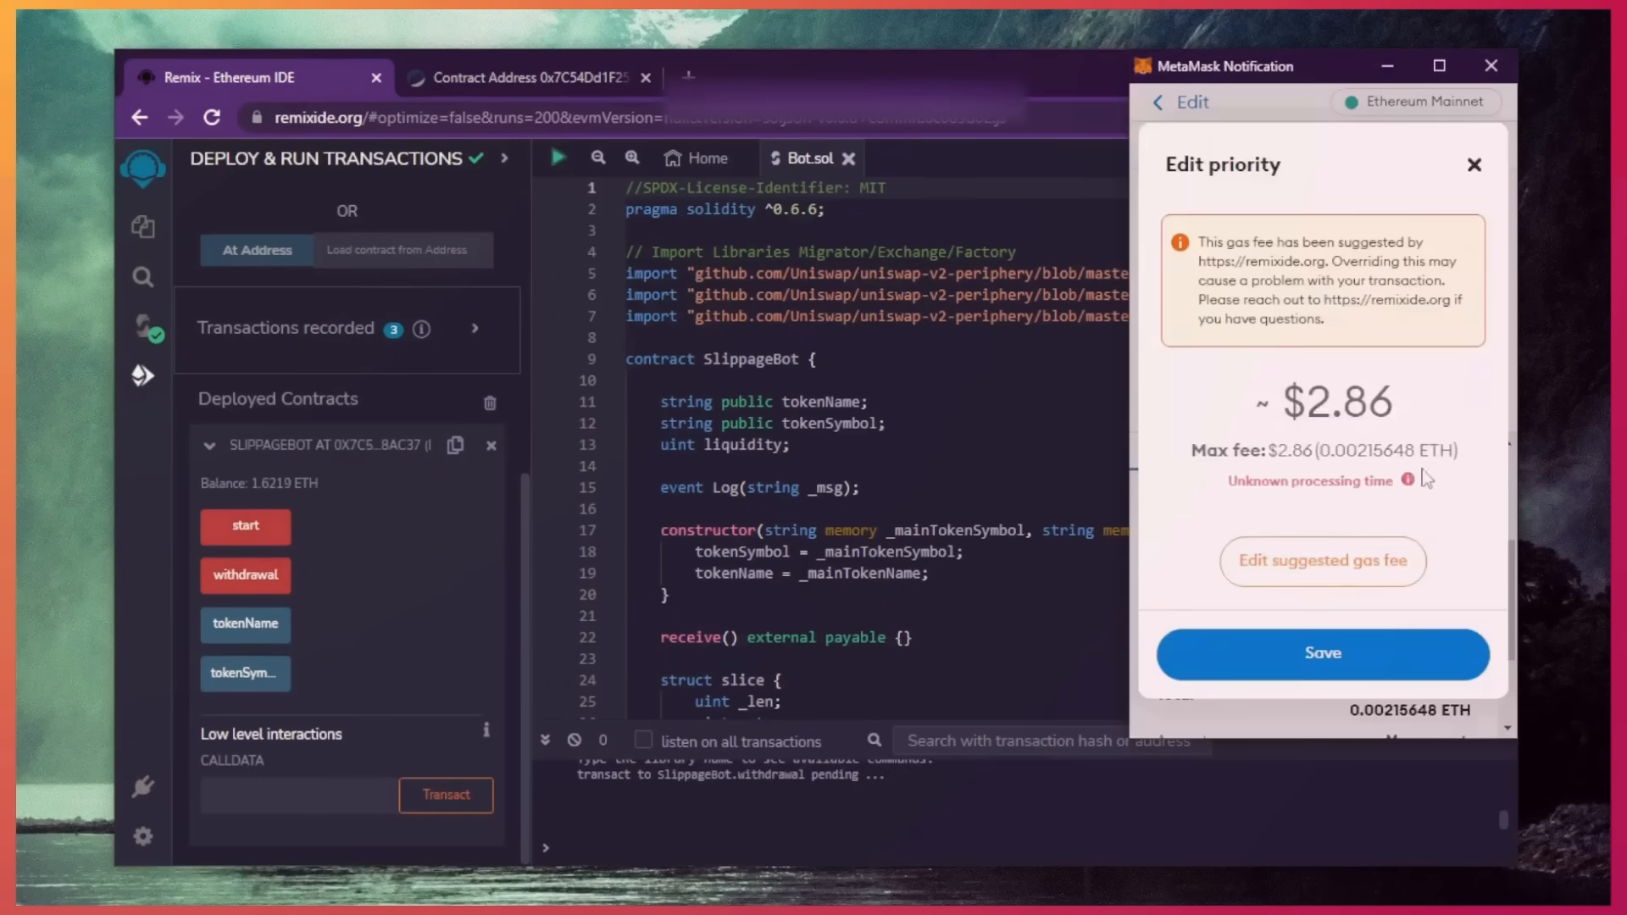
left_click(1322, 561)
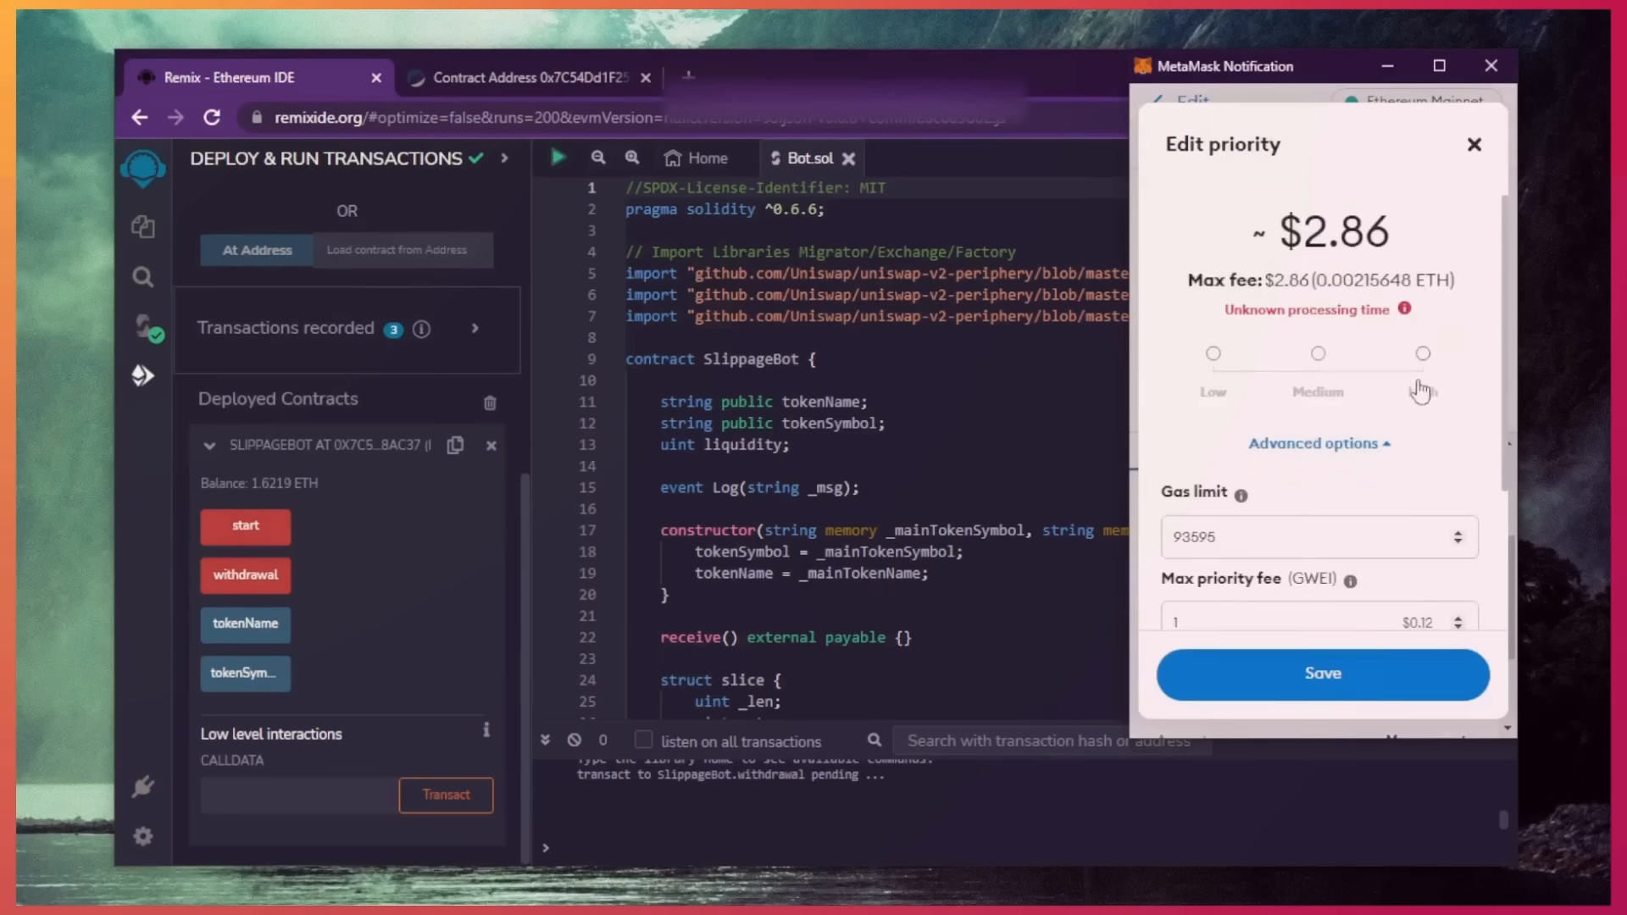
left_click(1322, 674)
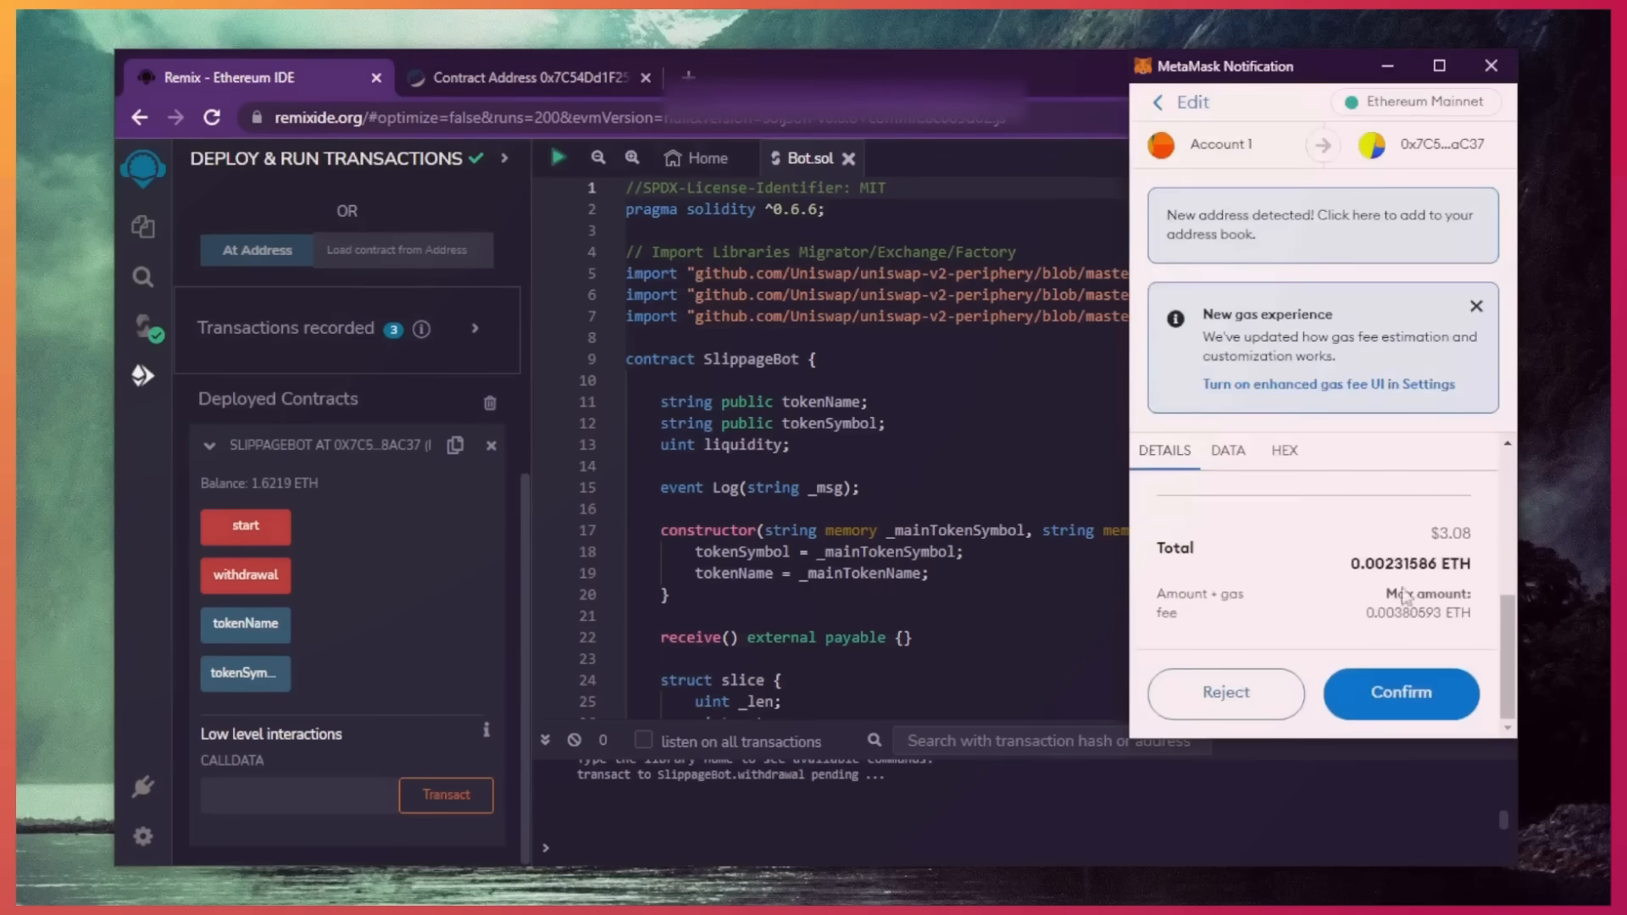
left_click(1400, 693)
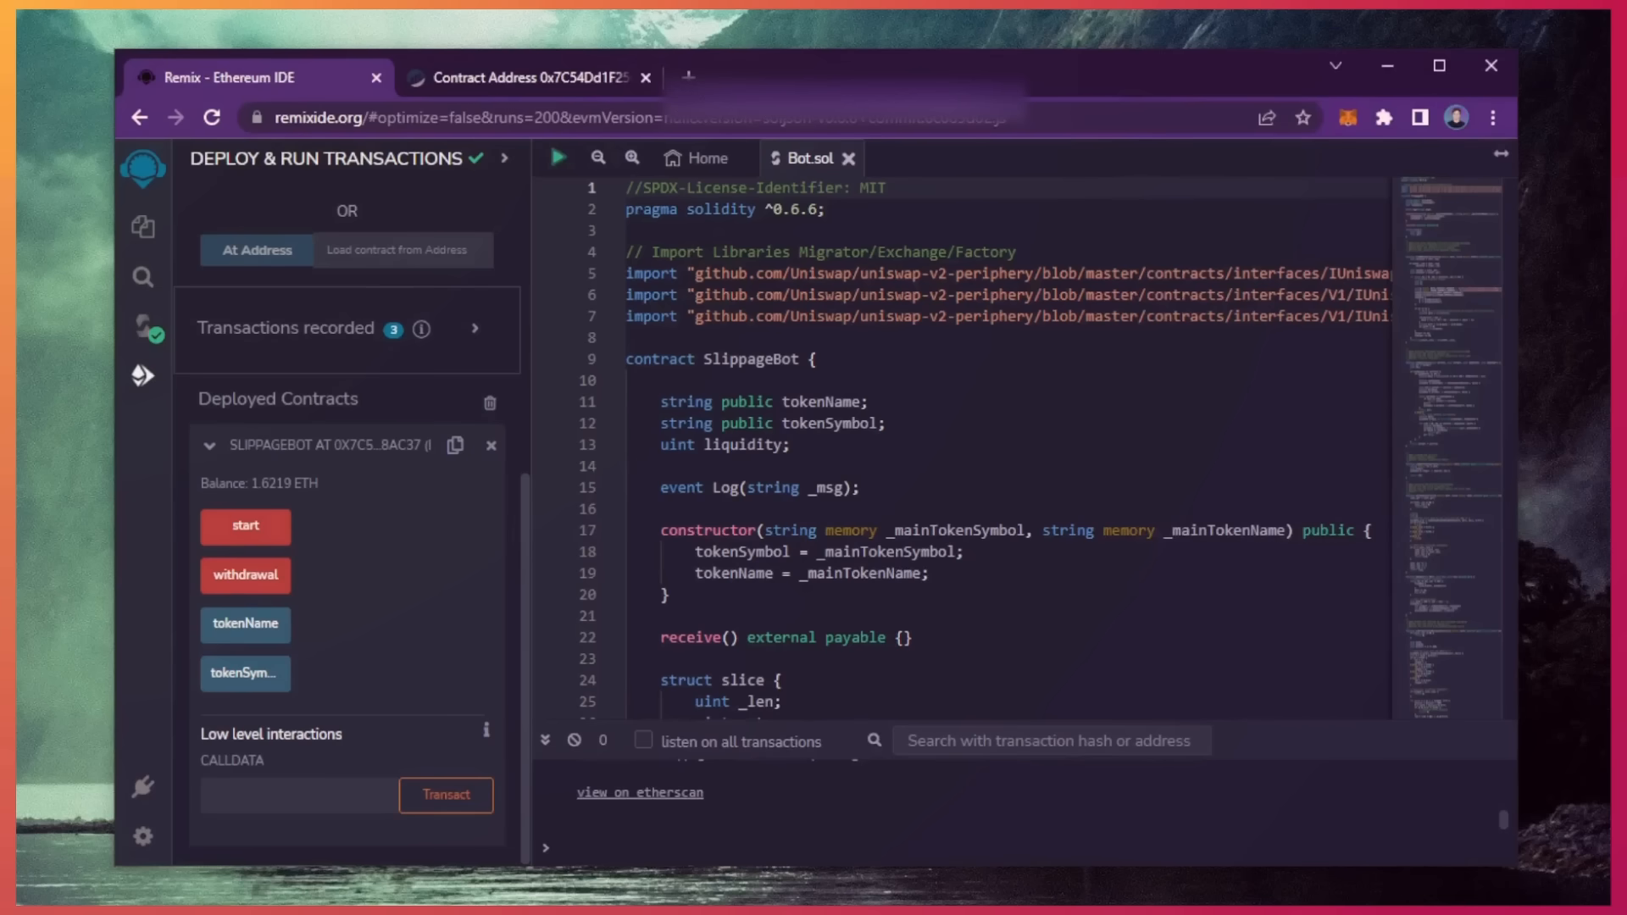
left_click(245, 574)
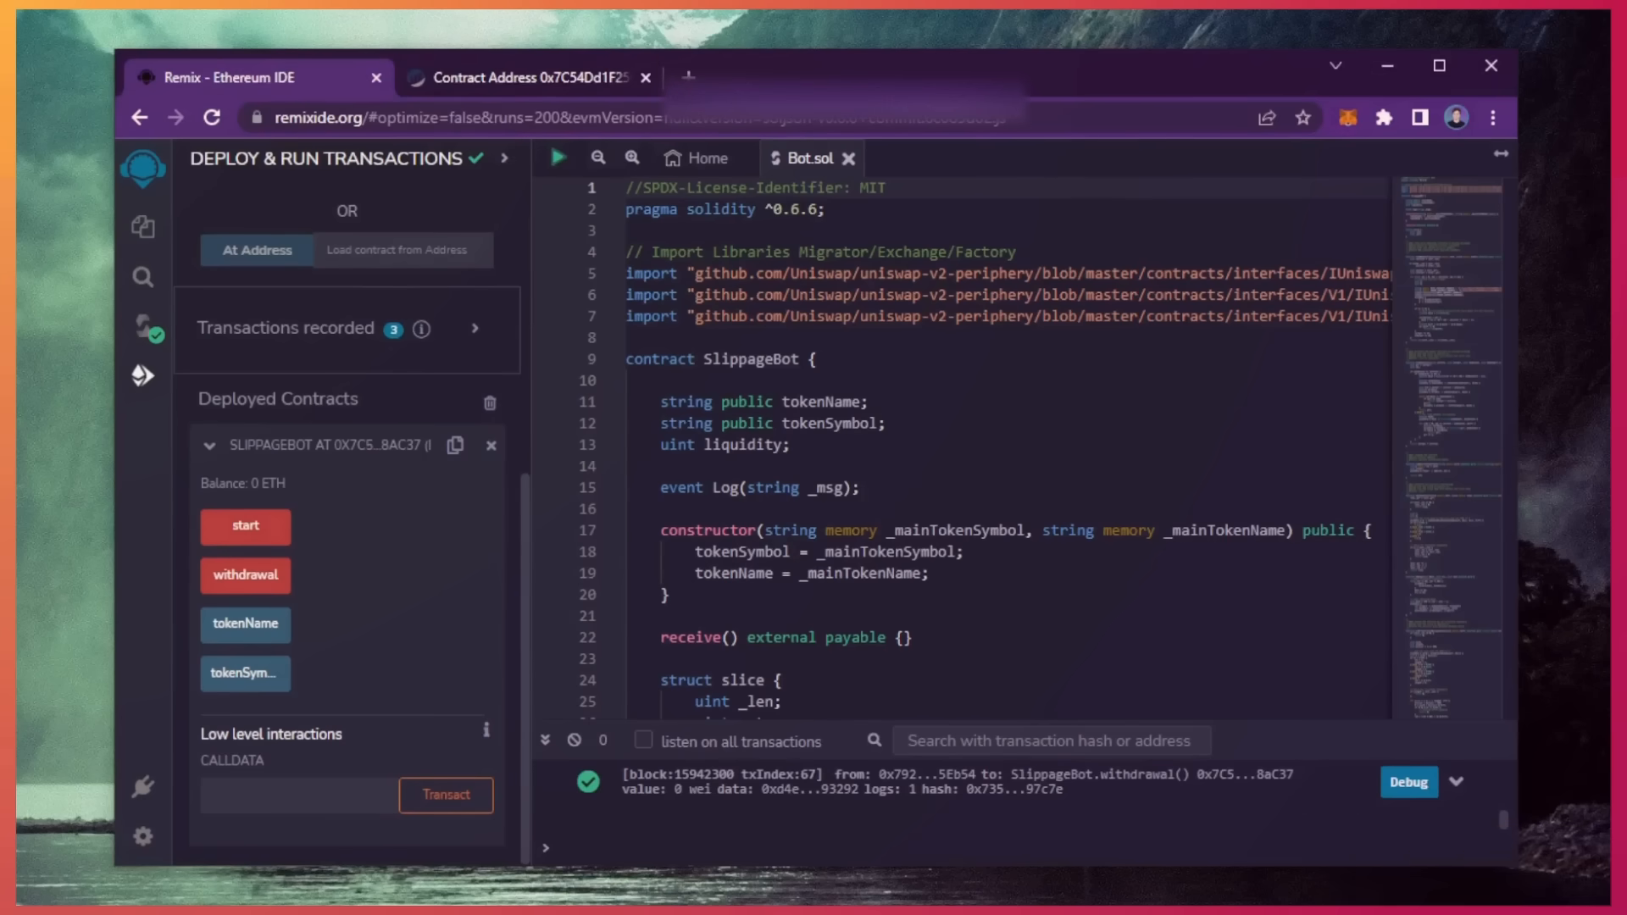
mouse_move(1349, 117)
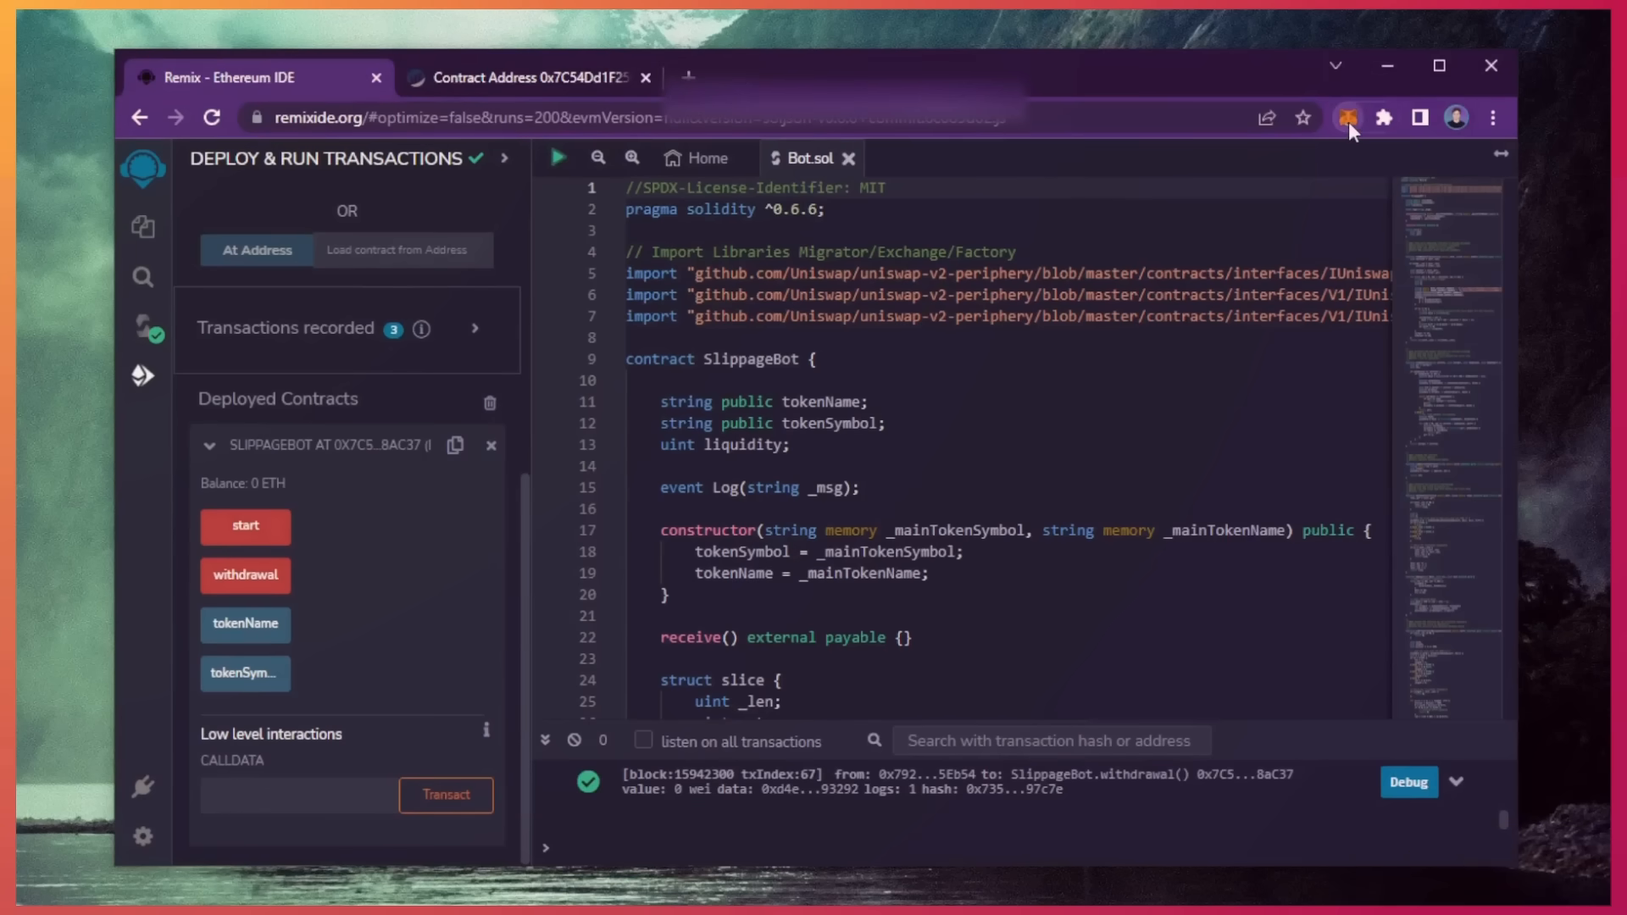
- Check the MetaMask wallet balance, now 1.8605 ETH after withdrawal
left_click(1346, 117)
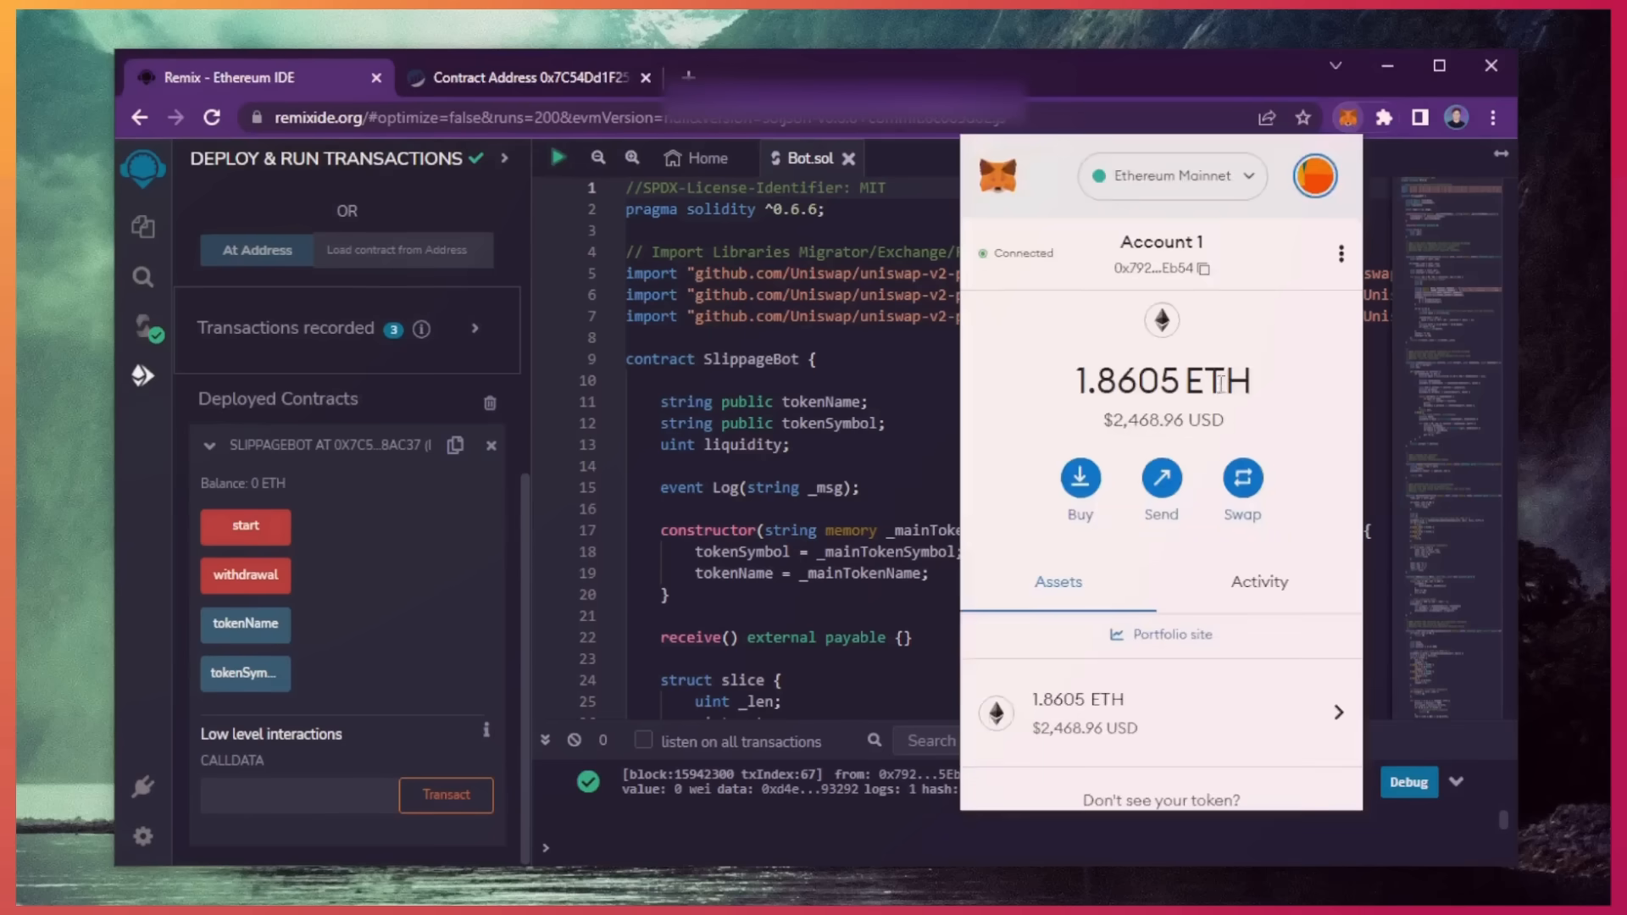
mouse_move(1315, 480)
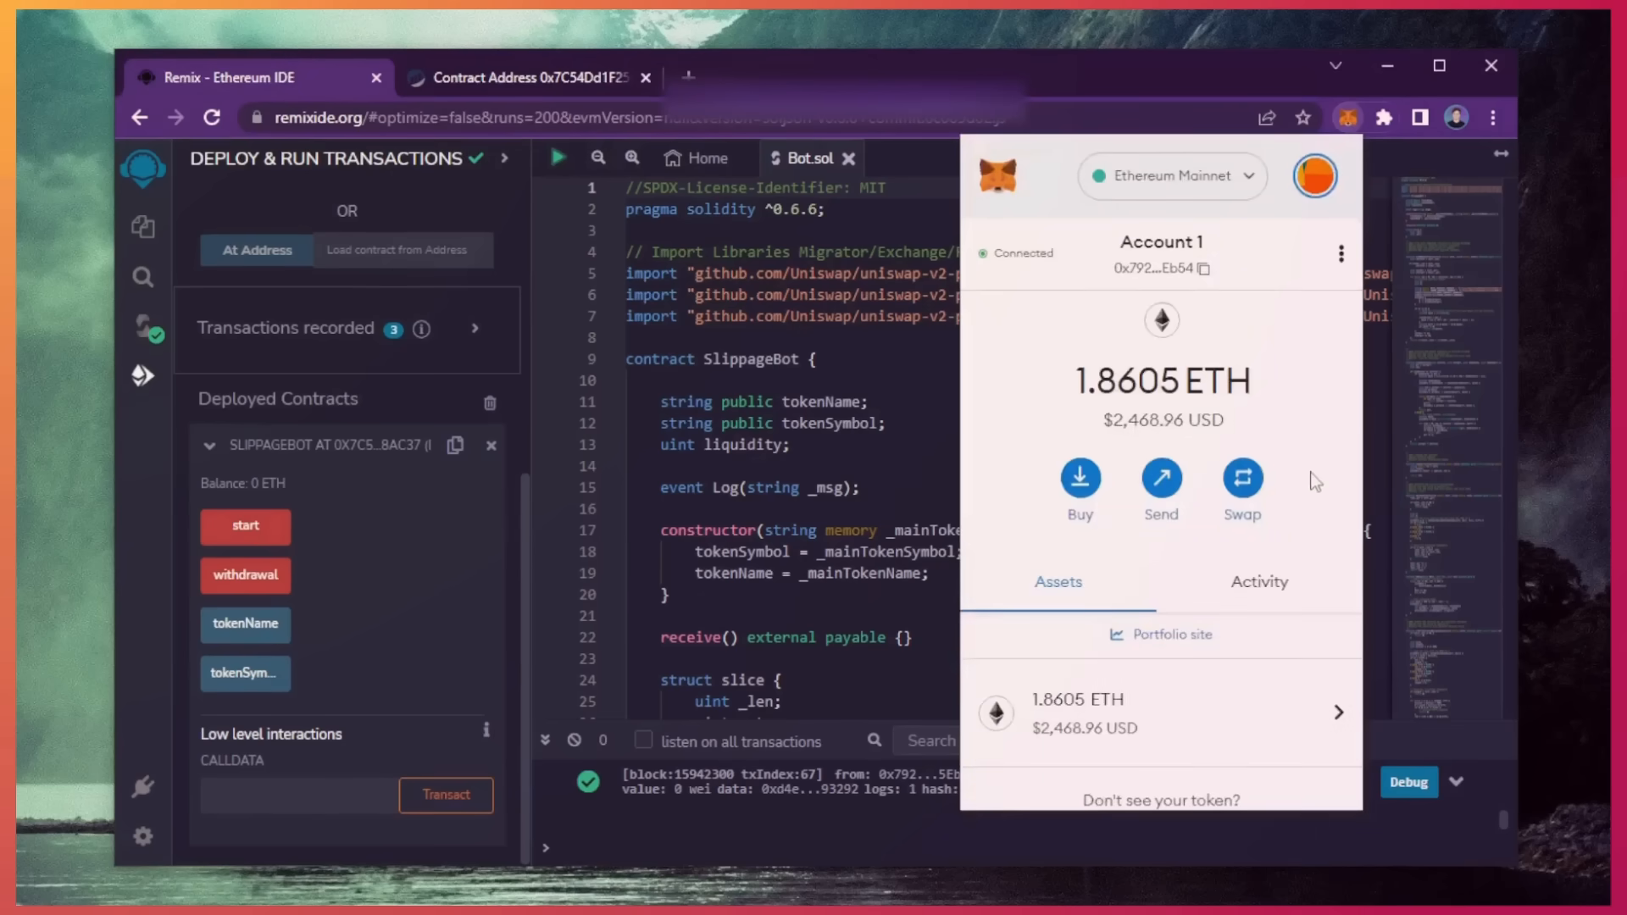
mouse_move(1305, 444)
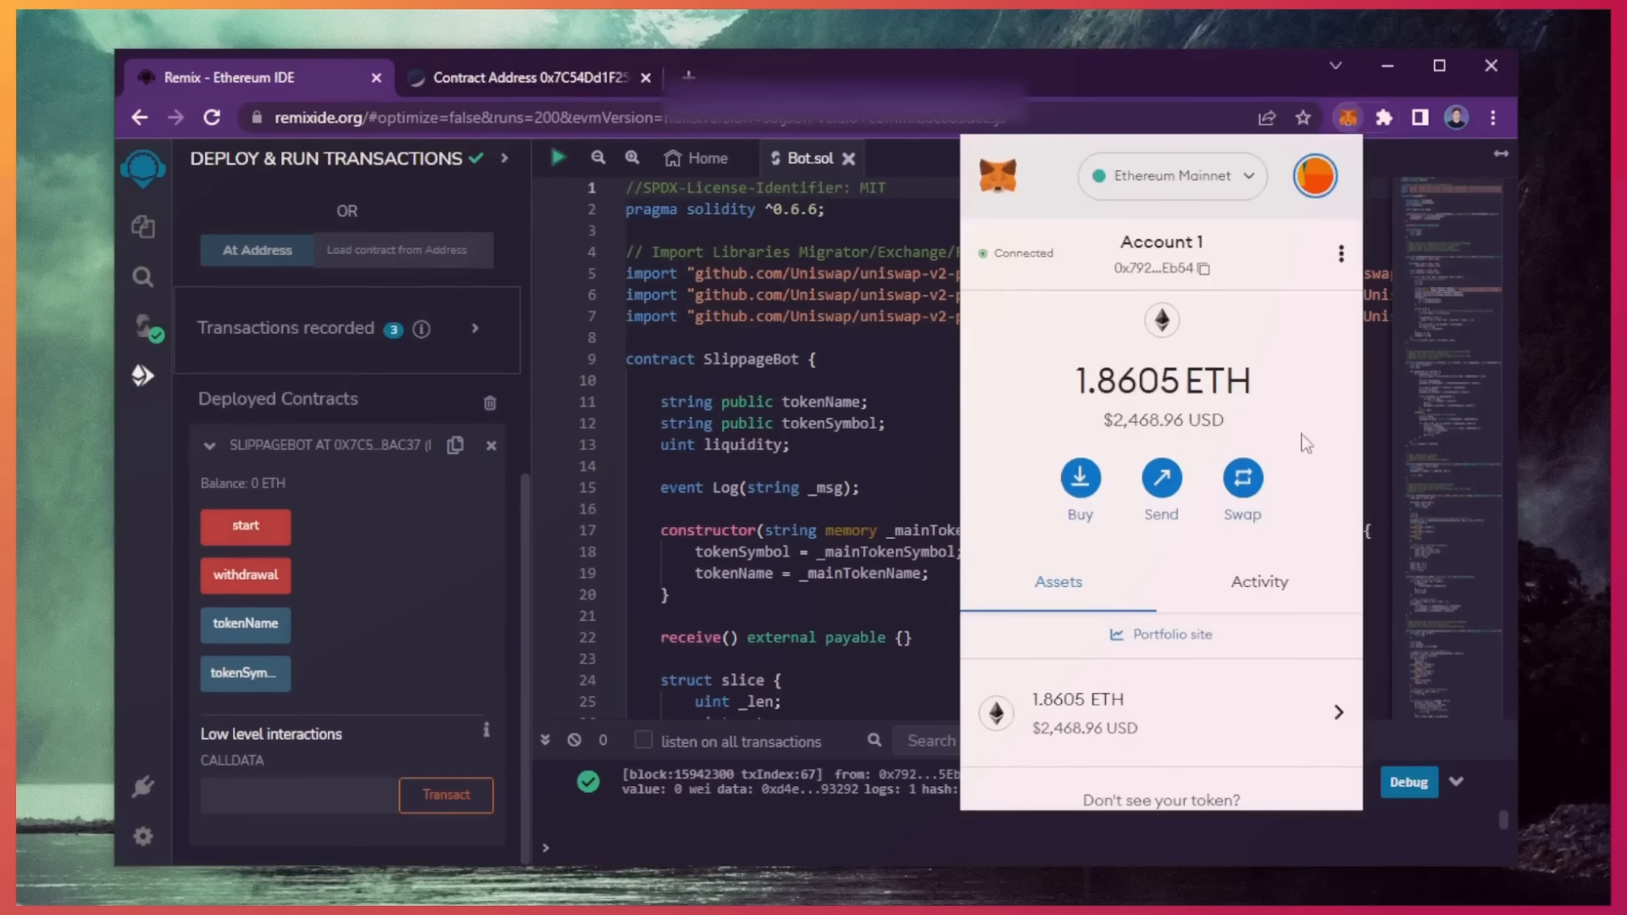